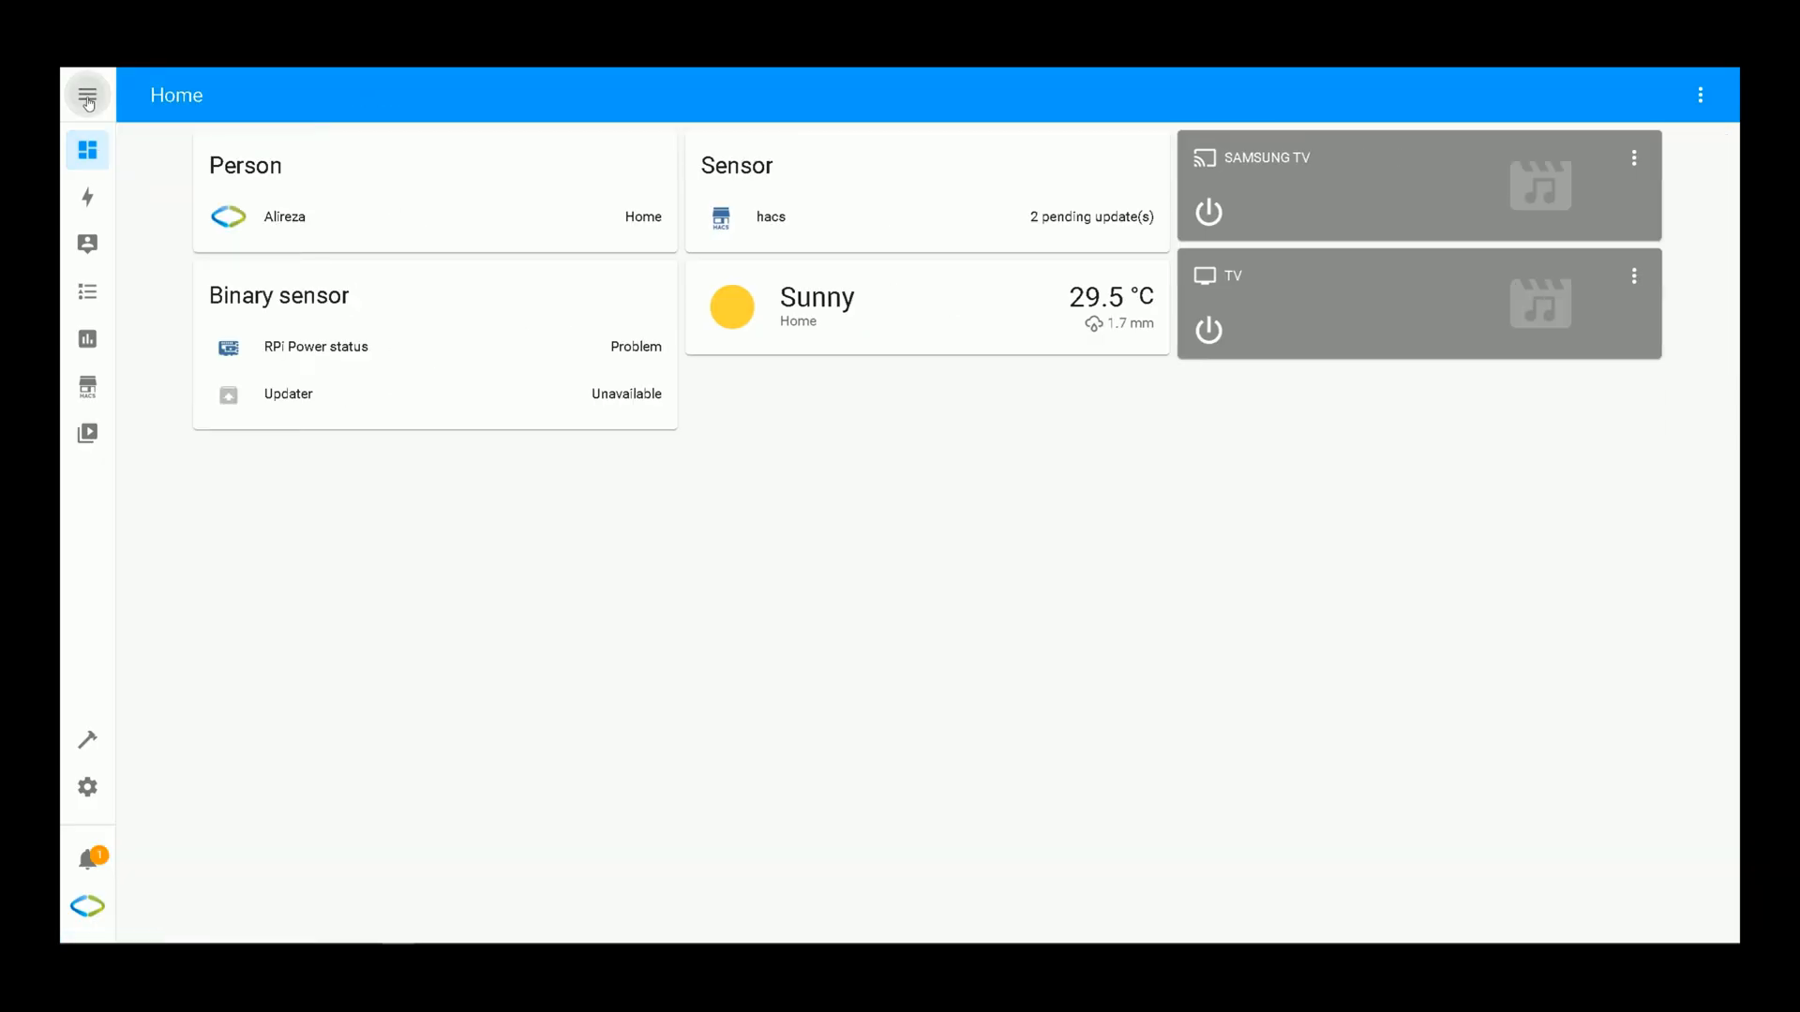
Step: Go through Configuration and Add-ons, Backups & Supervisor to the ESPHome add-on page
{"action": "left_click", "coordinate": [88, 94]}
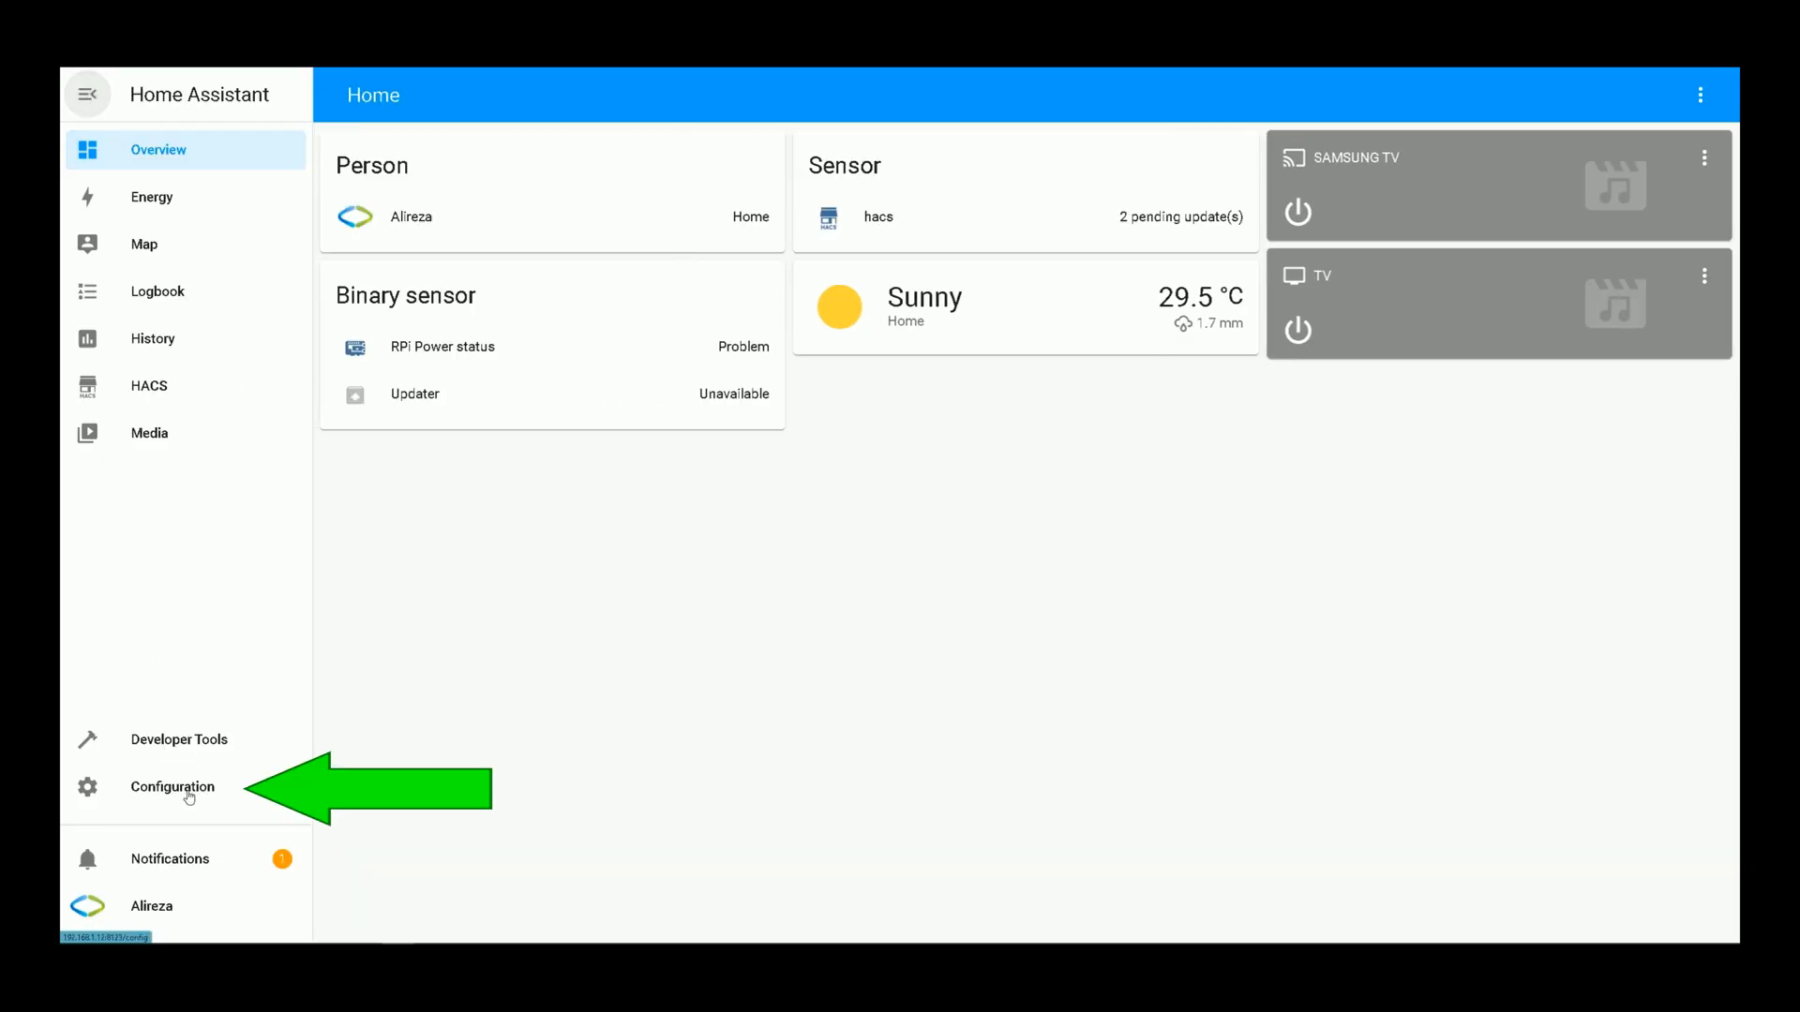
{"action": "left_click", "coordinate": [173, 786]}
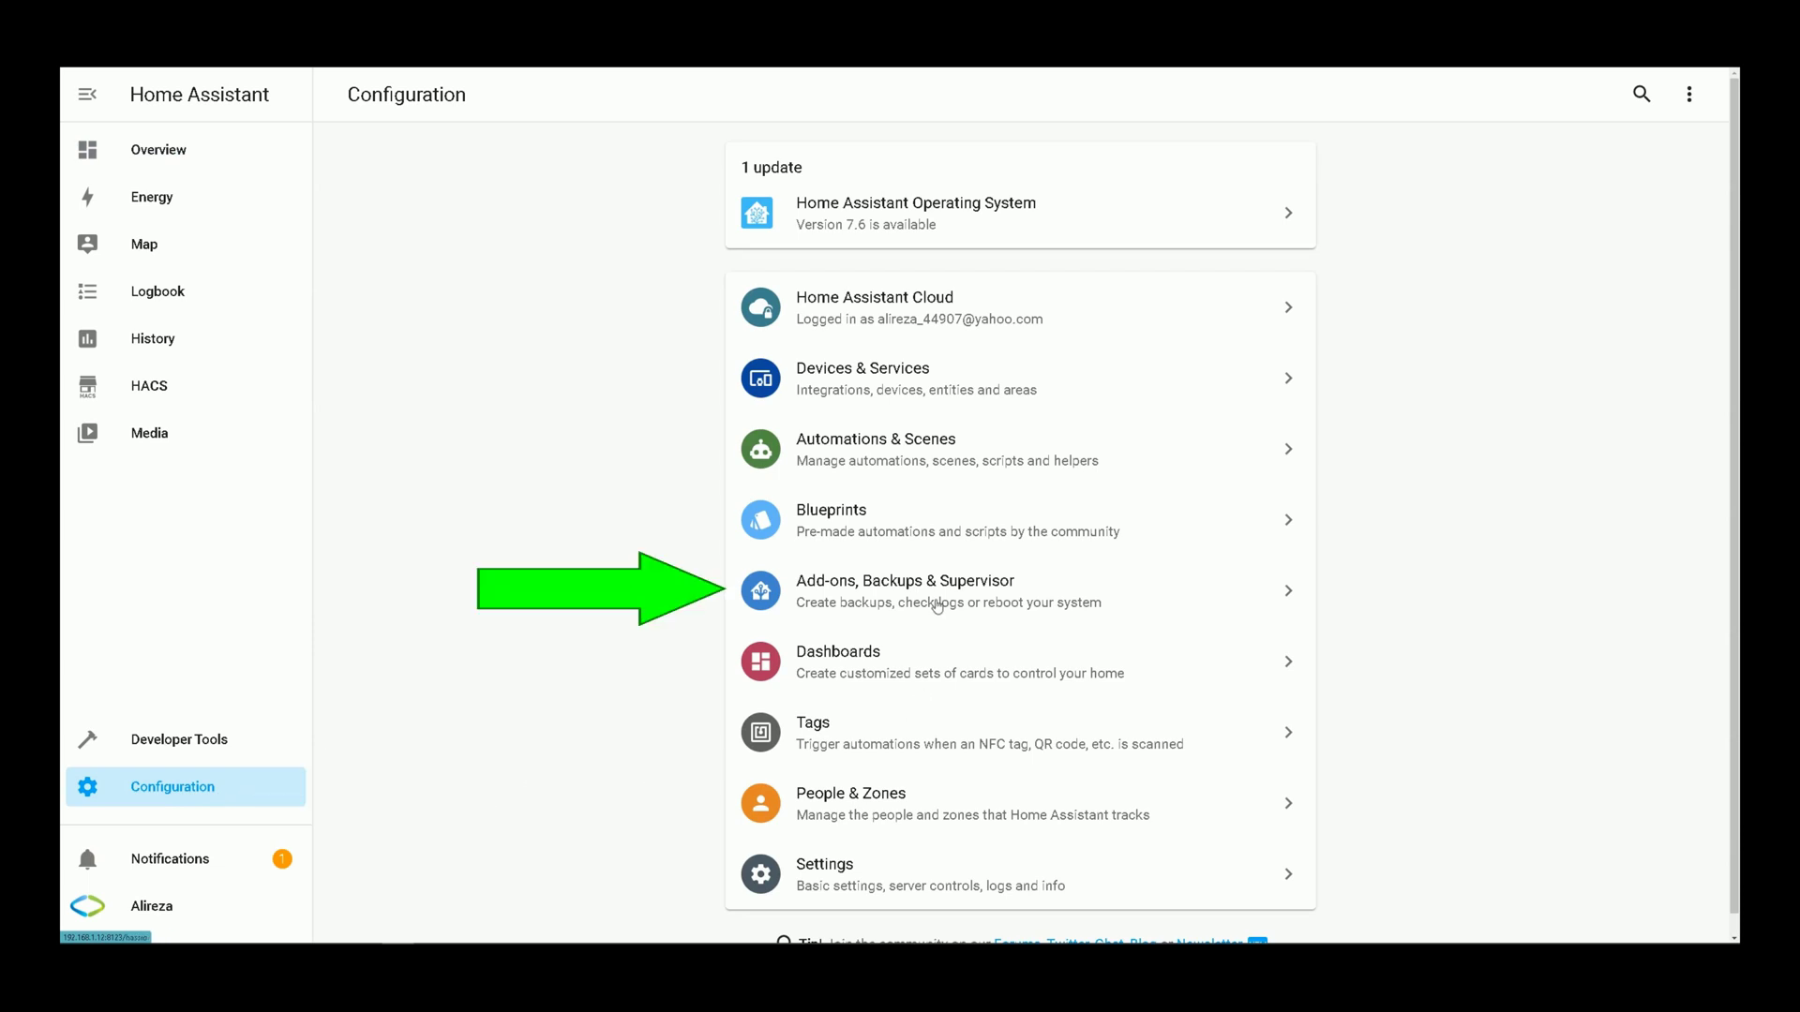
{"action": "left_click", "coordinate": [931, 590]}
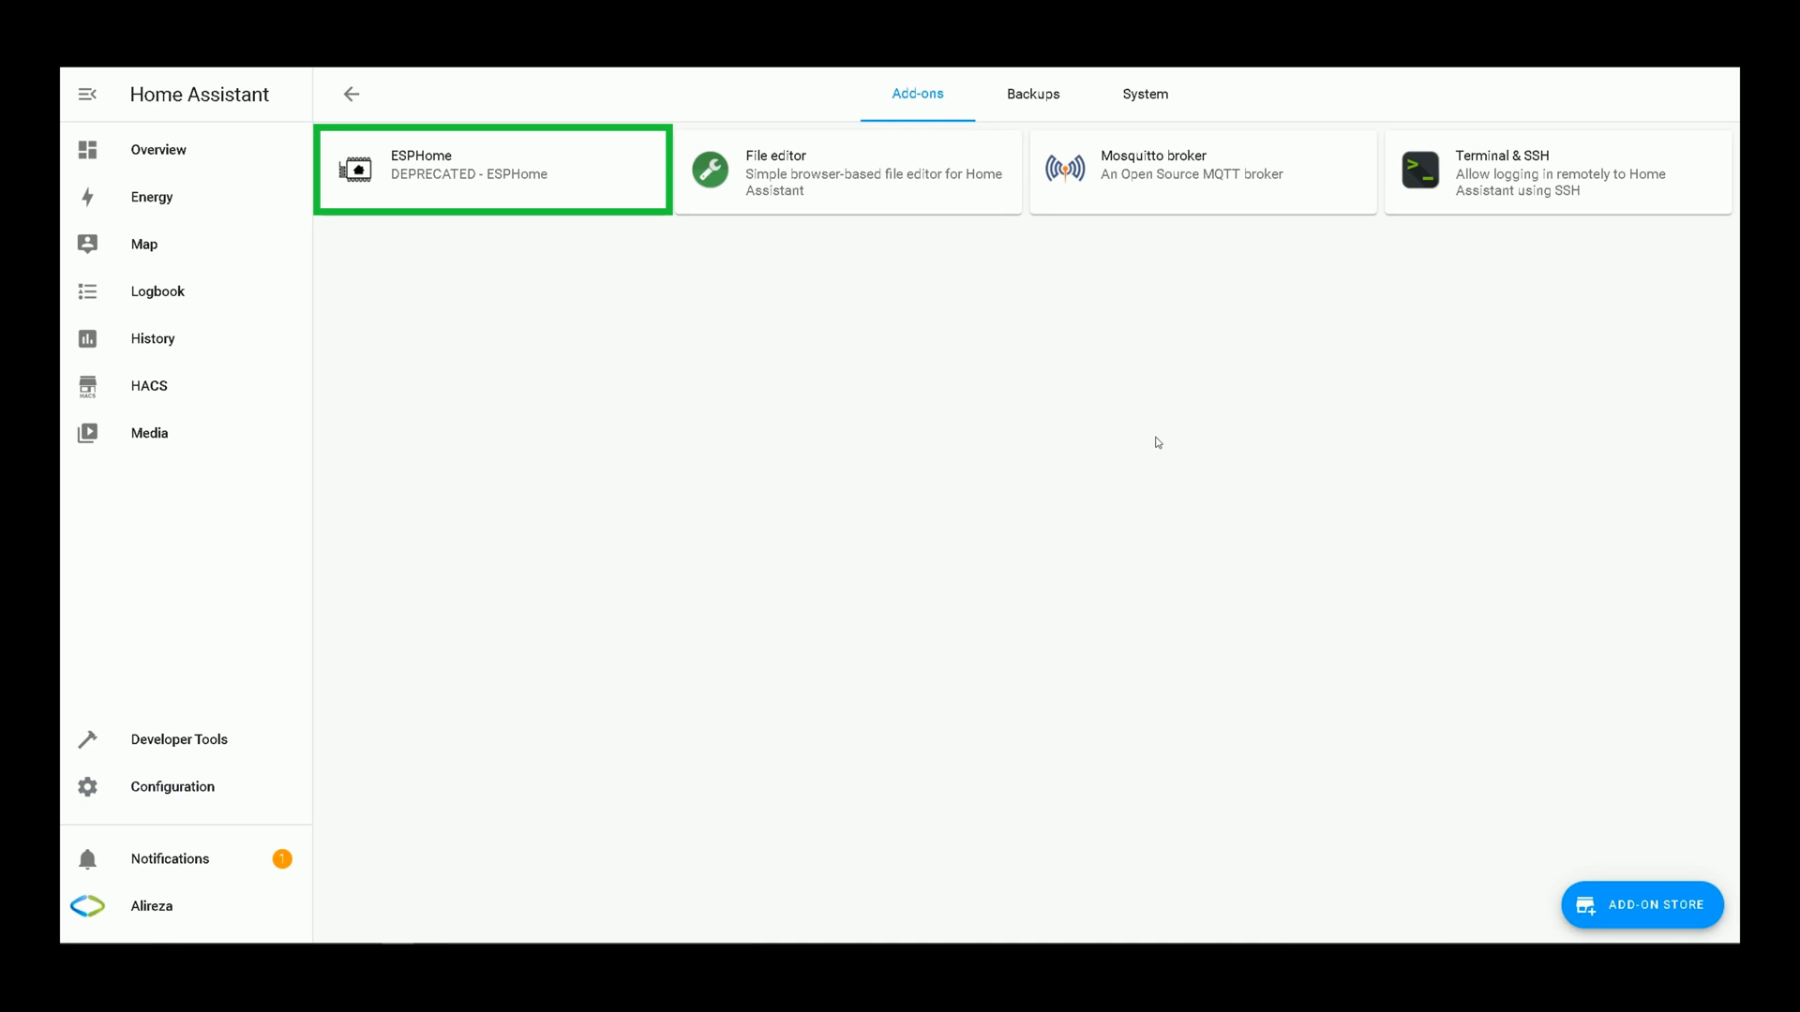
{"action": "mouse_move", "coordinate": [425, 186]}
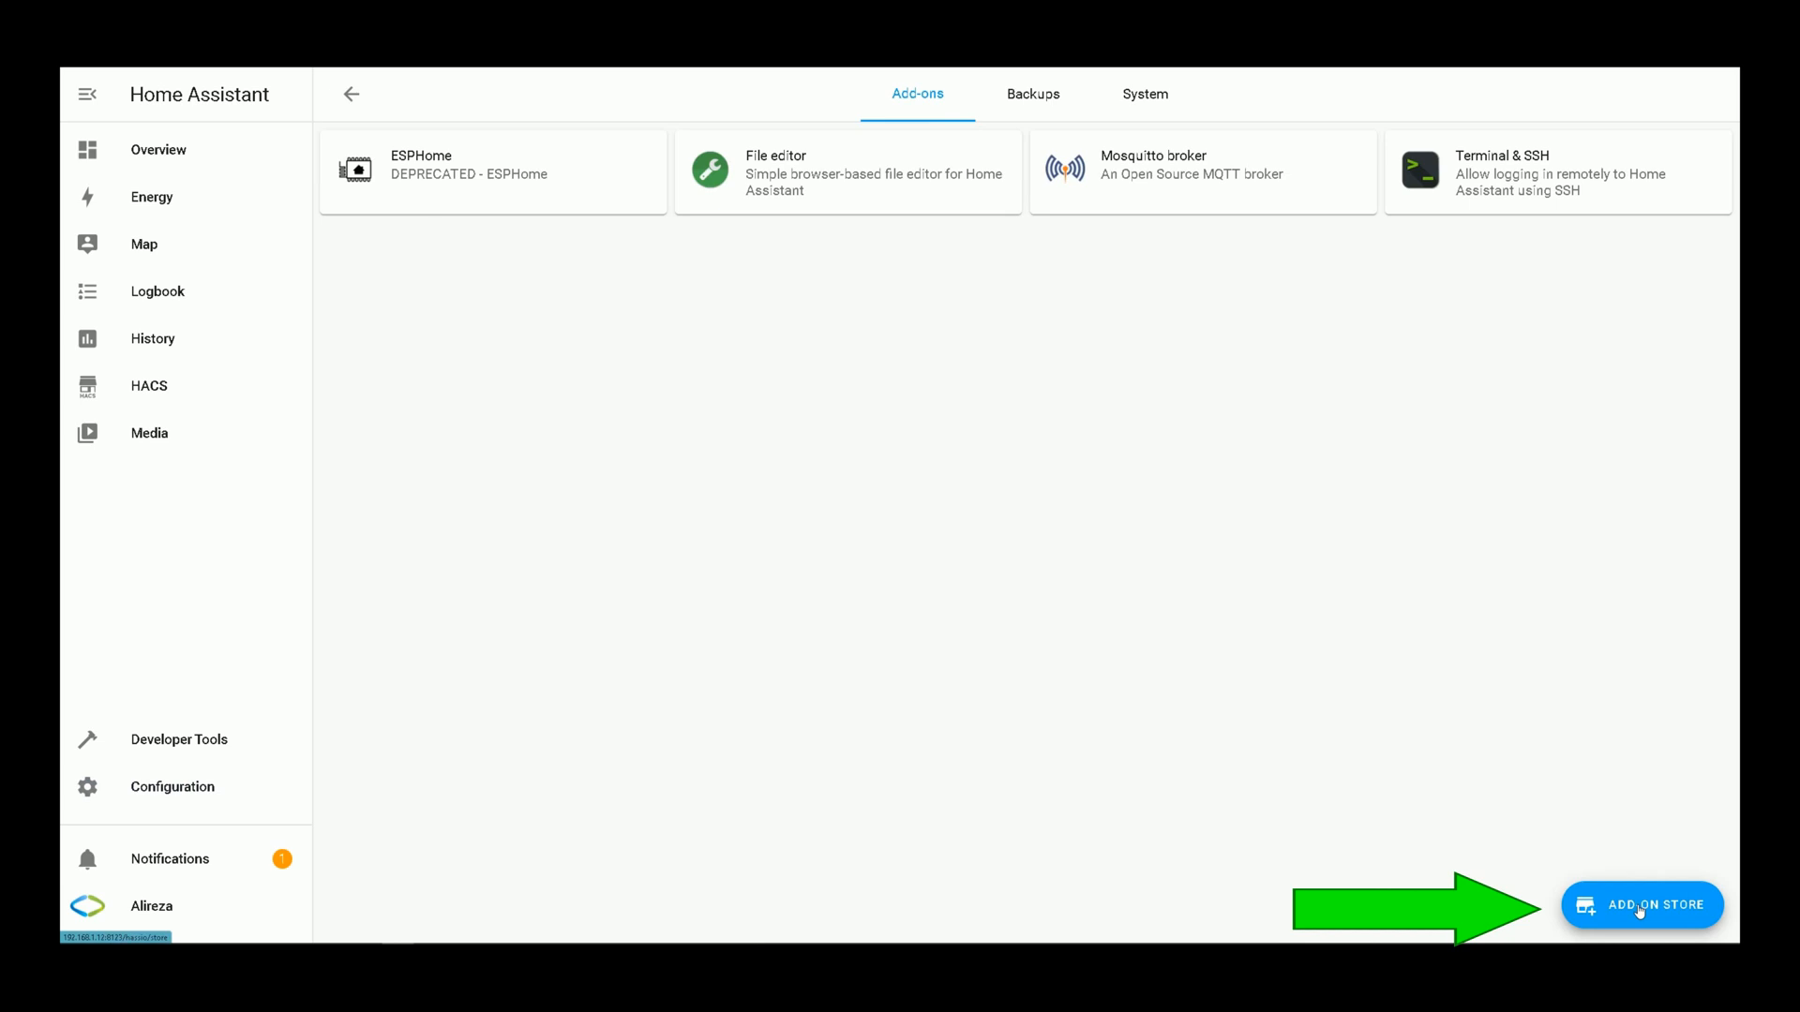
{"action": "left_click", "coordinate": [1643, 904]}
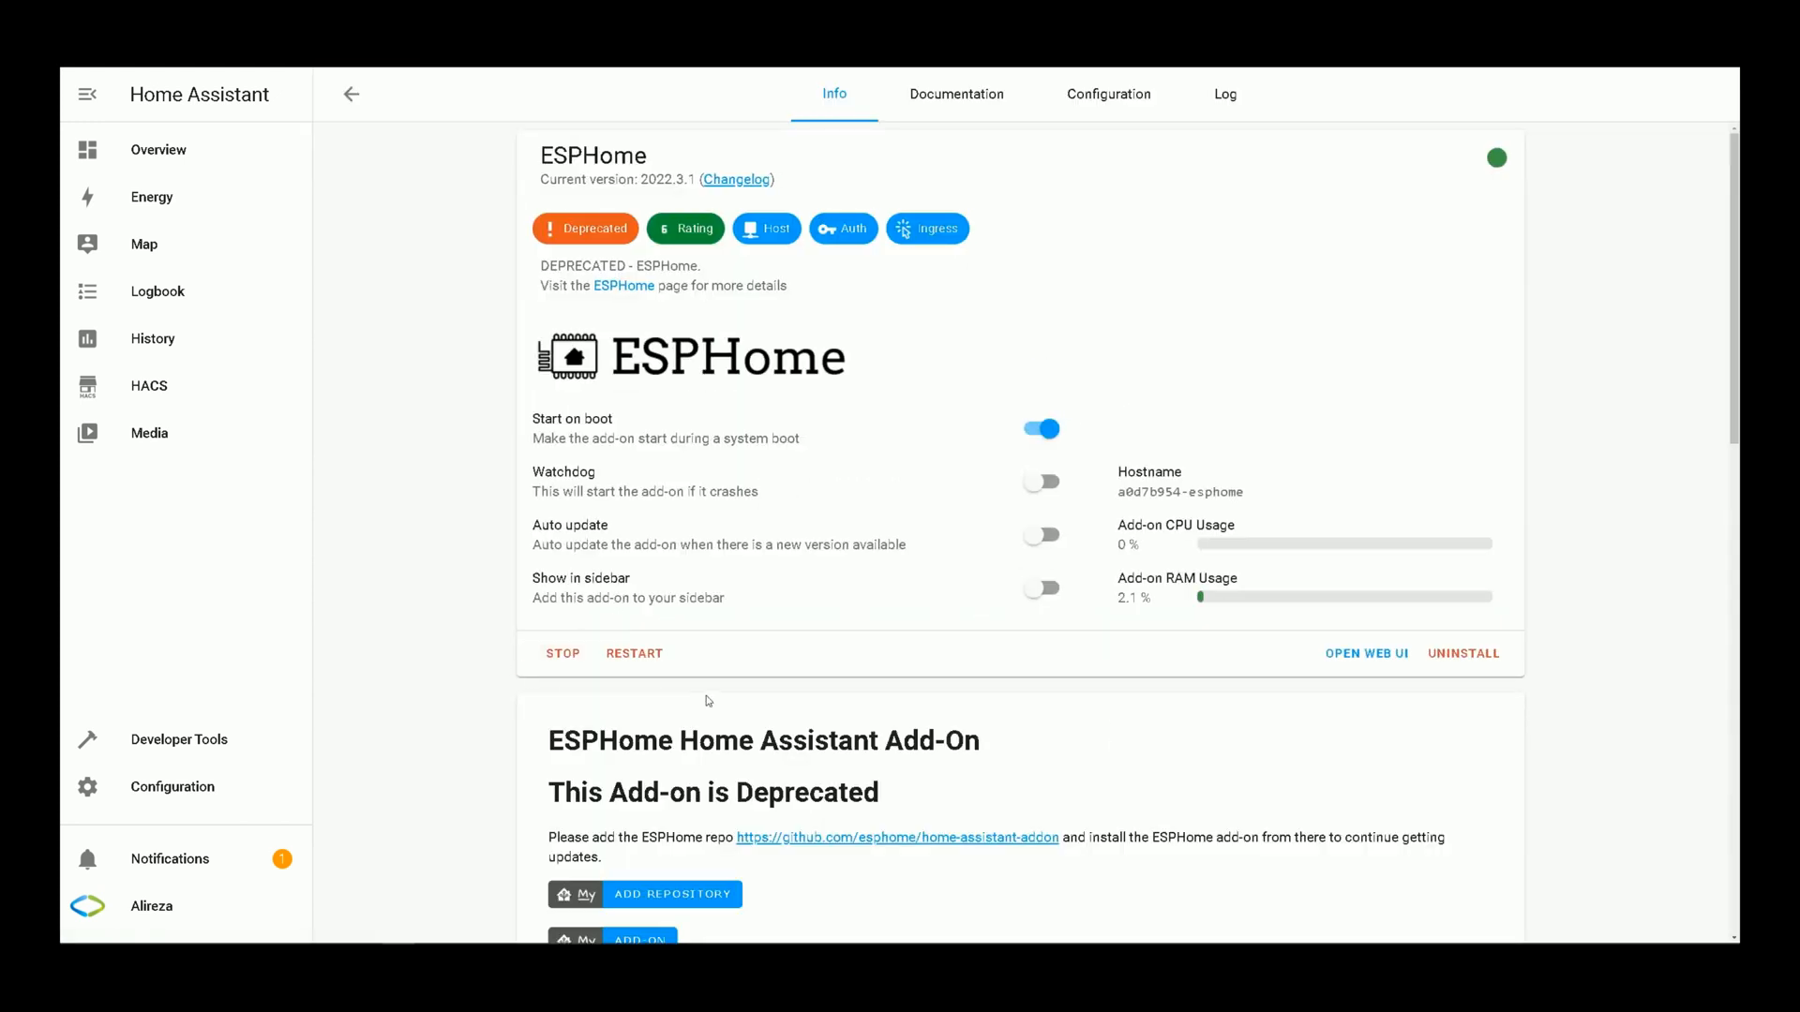
{"action": "mouse_move", "coordinate": [657, 690]}
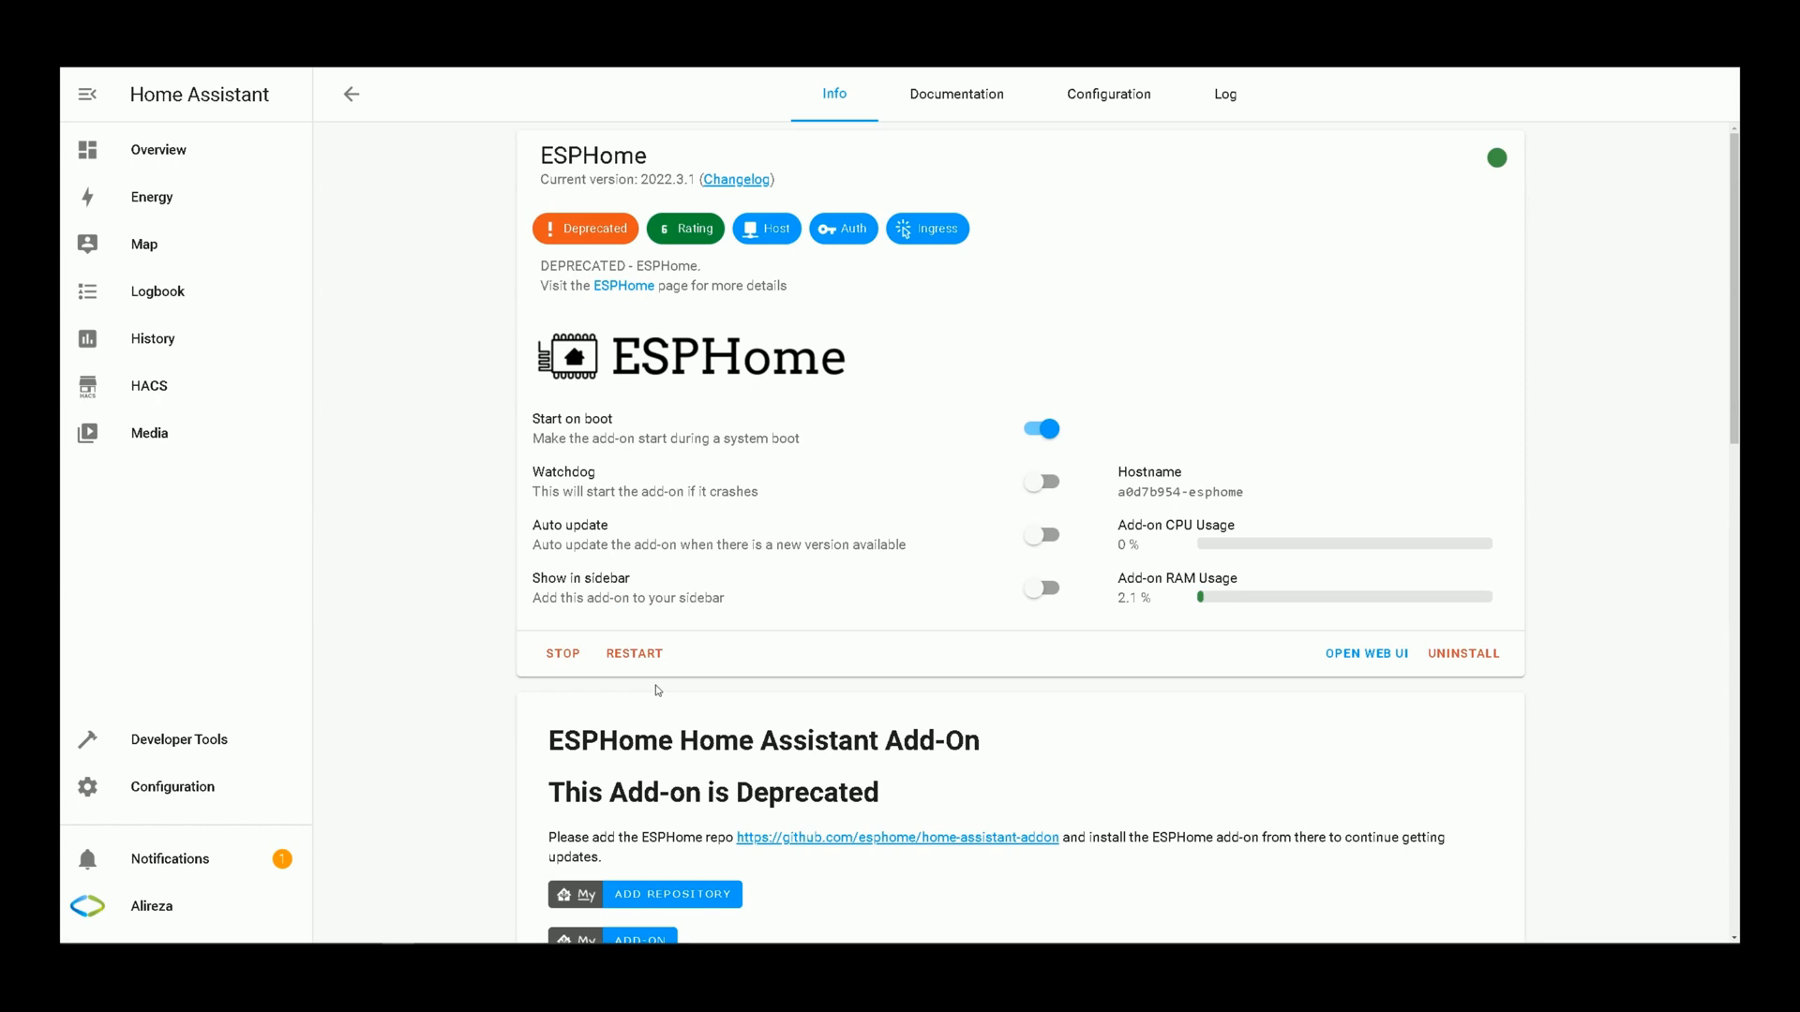
{"action": "mouse_move", "coordinate": [1229, 691]}
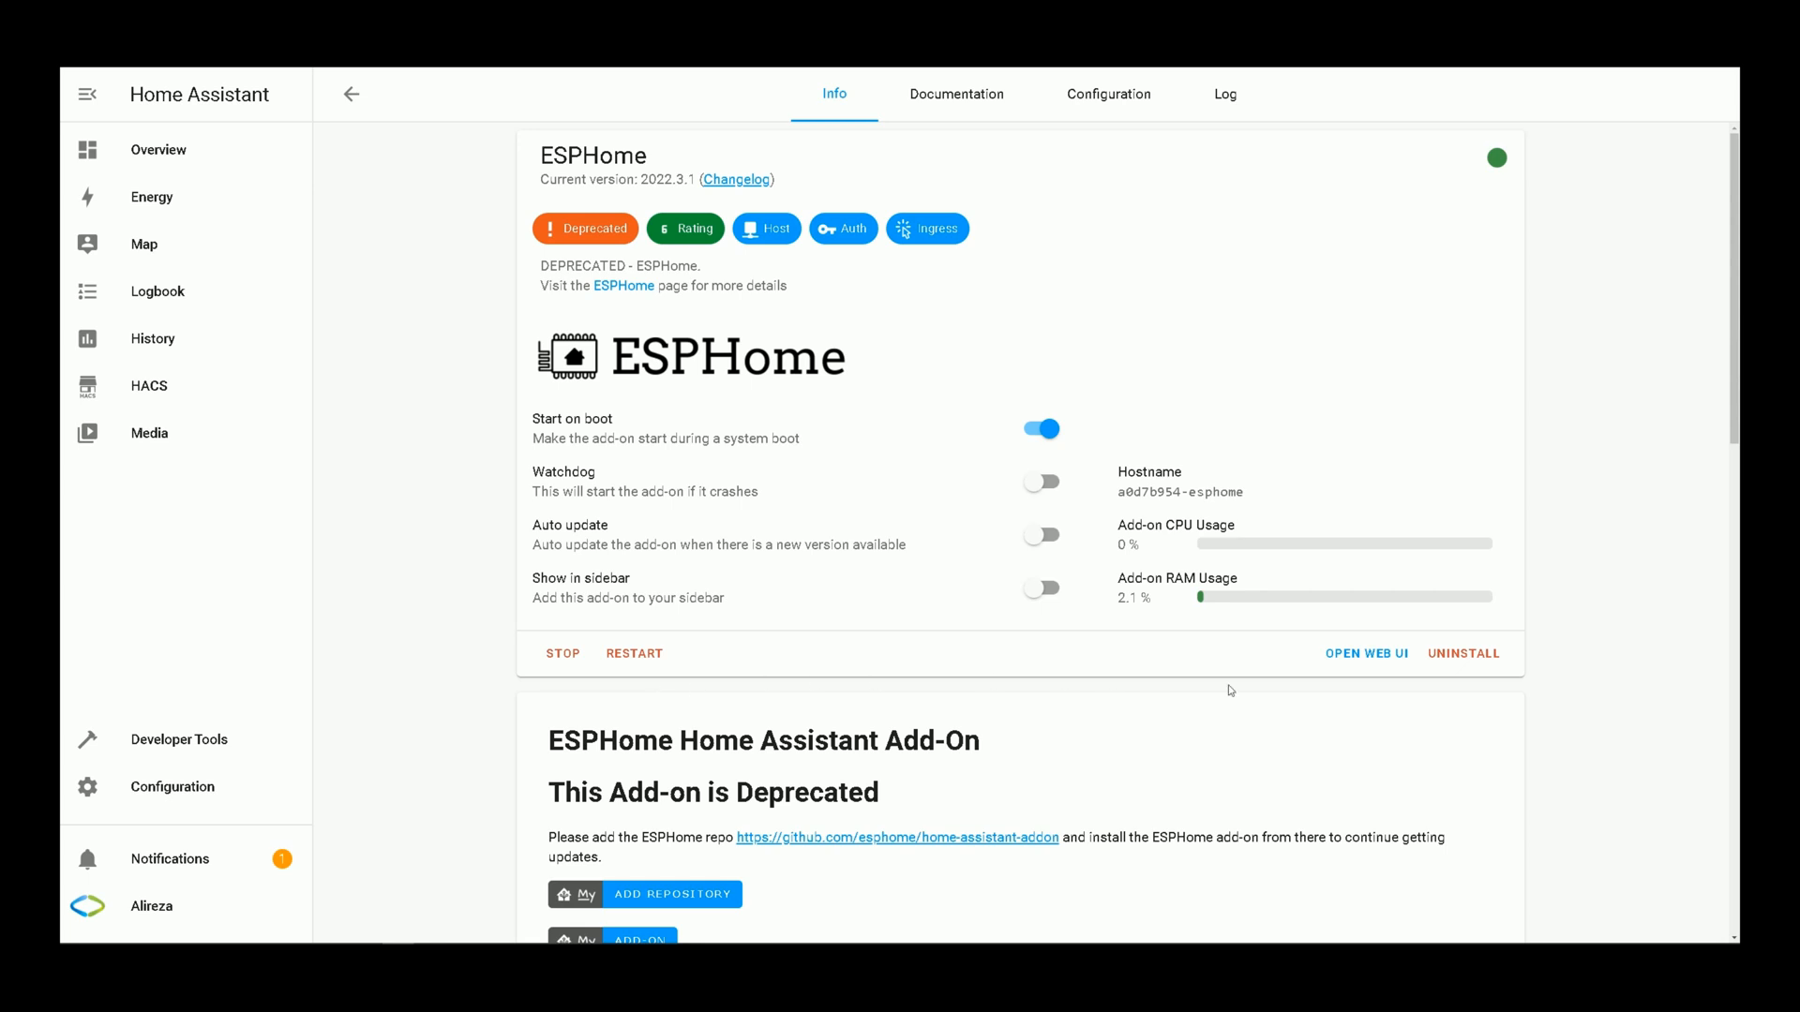
{"action": "mouse_move", "coordinate": [1376, 657]}
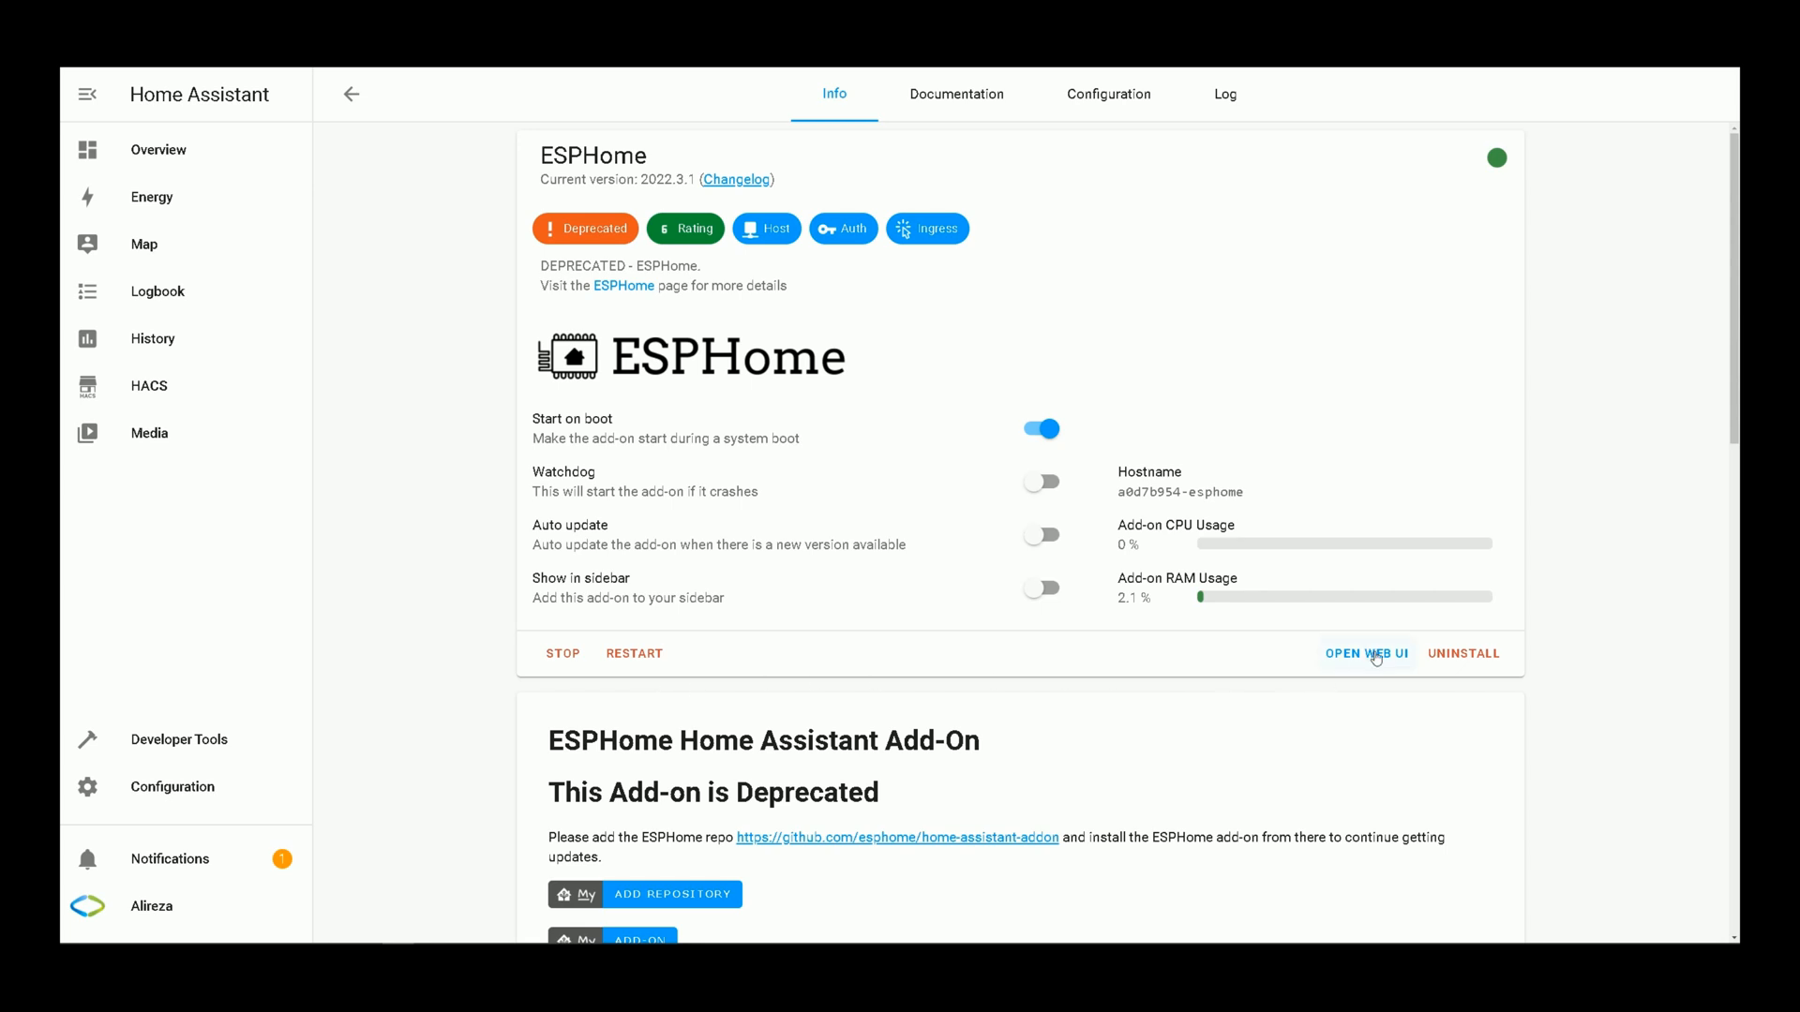
Step: Open the ESPHome dashboard and start a new device named esp32
{"action": "left_click", "coordinate": [1366, 653]}
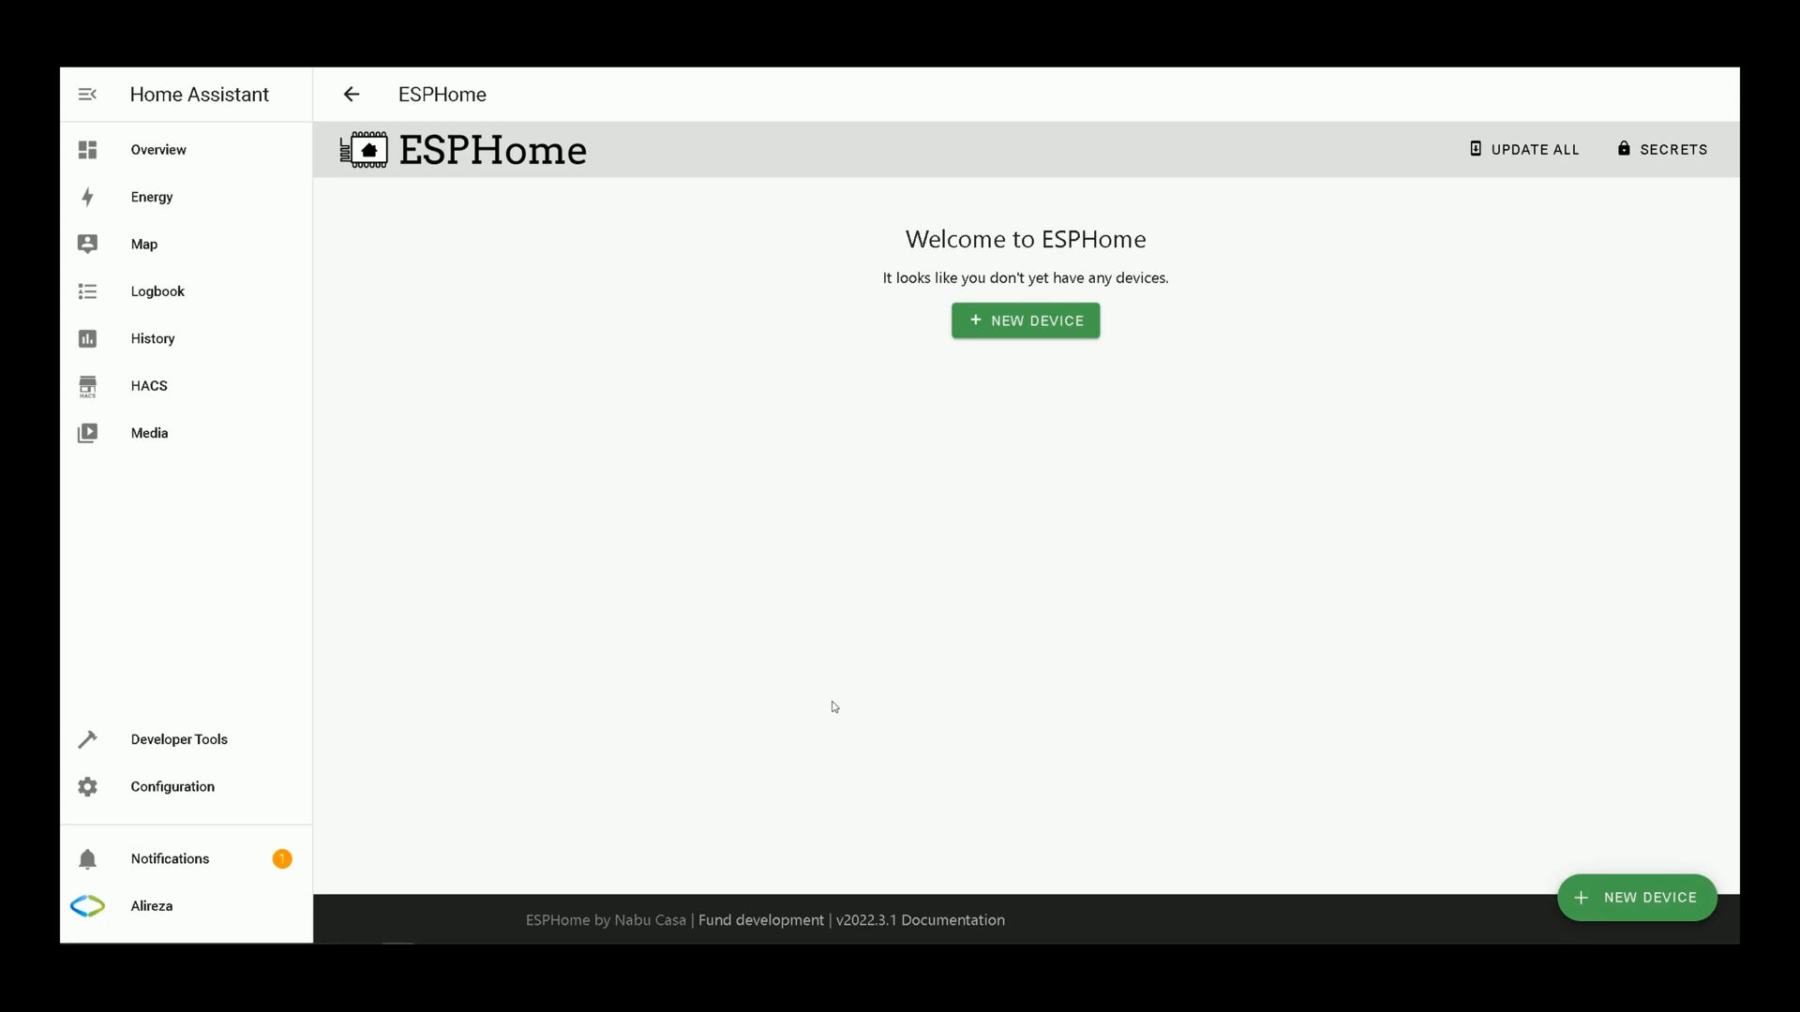
{"action": "mouse_move", "coordinate": [1652, 899]}
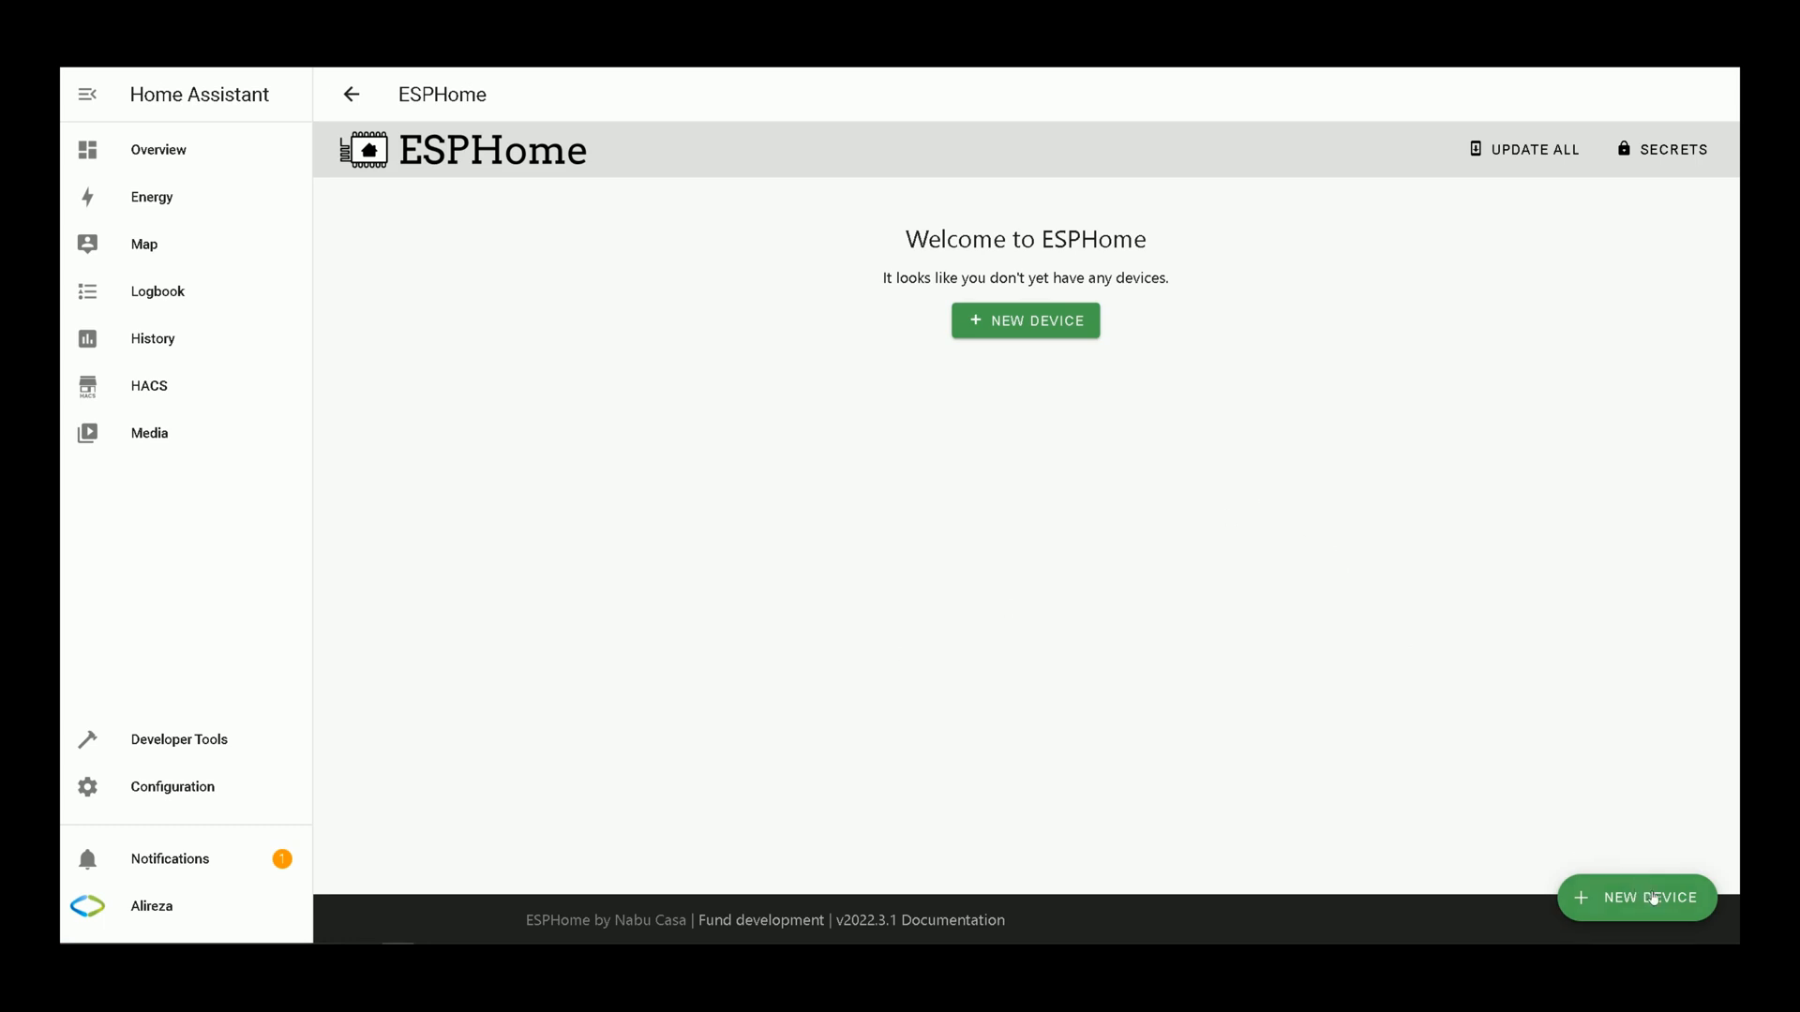
{"action": "left_click", "coordinate": [1648, 898]}
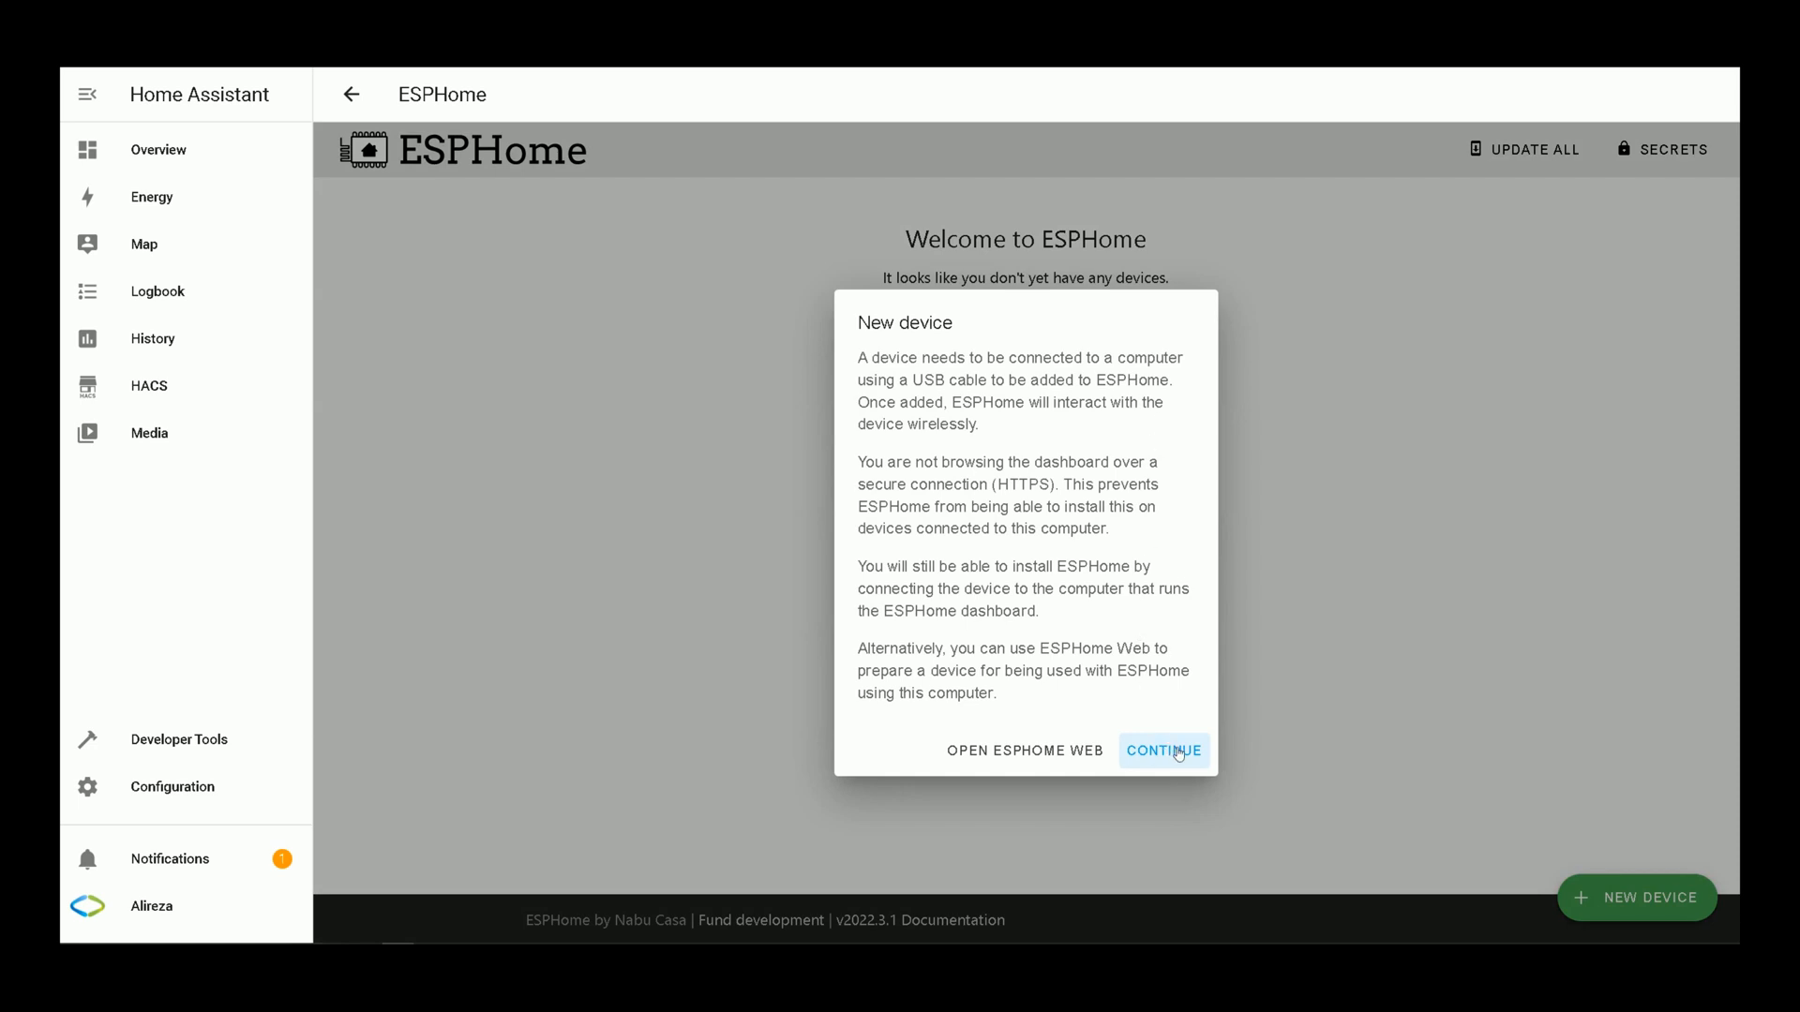
{"action": "left_click", "coordinate": [1164, 751]}
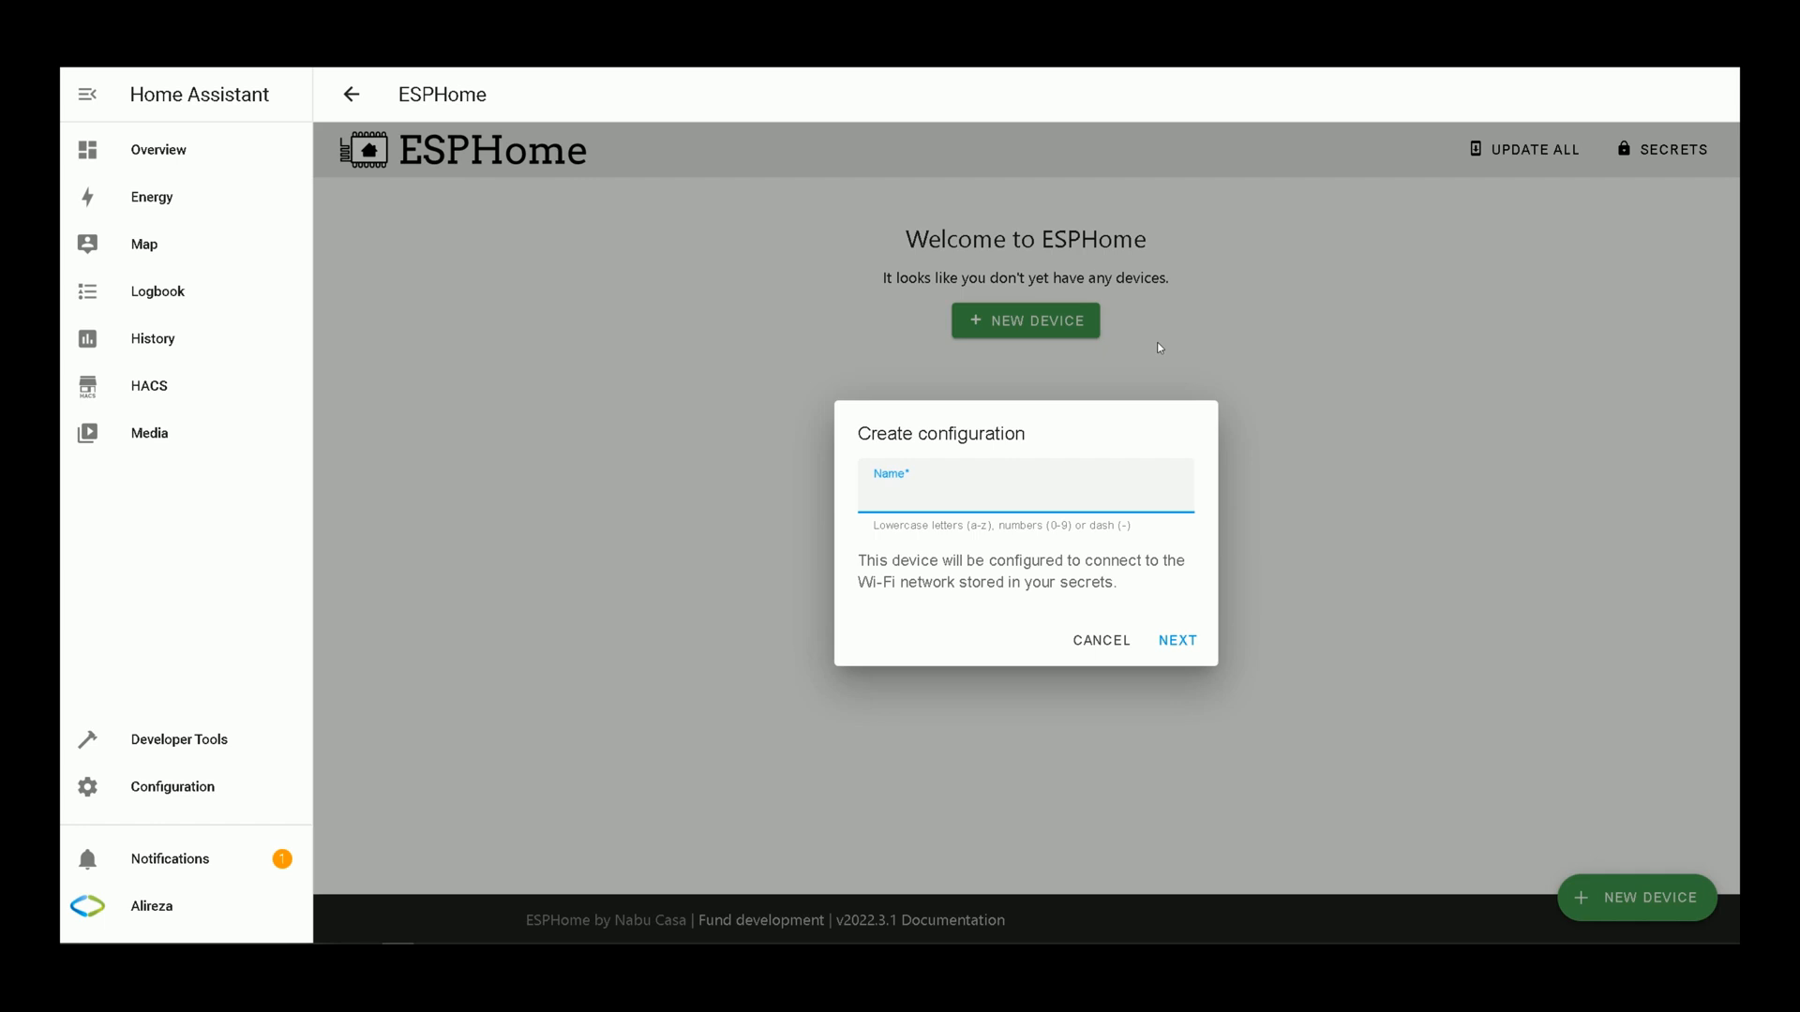
{"action": "type", "text": "esp"}
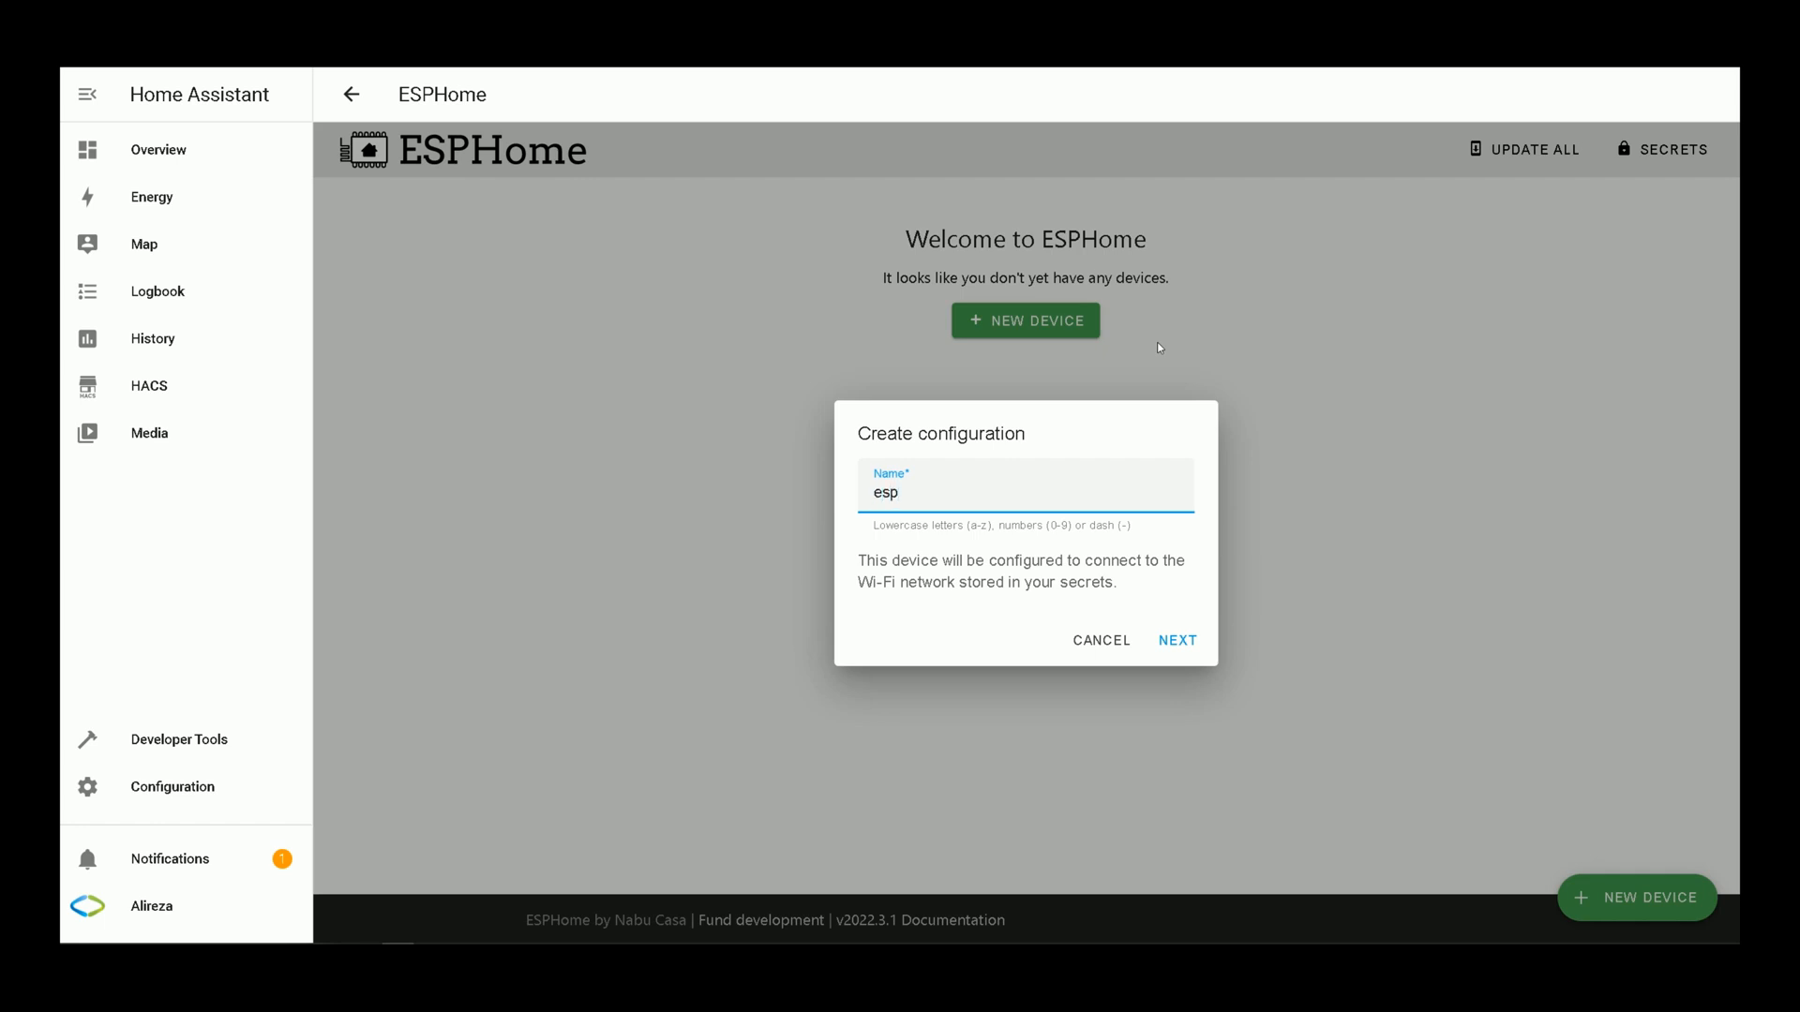
{"action": "type", "text": "32"}
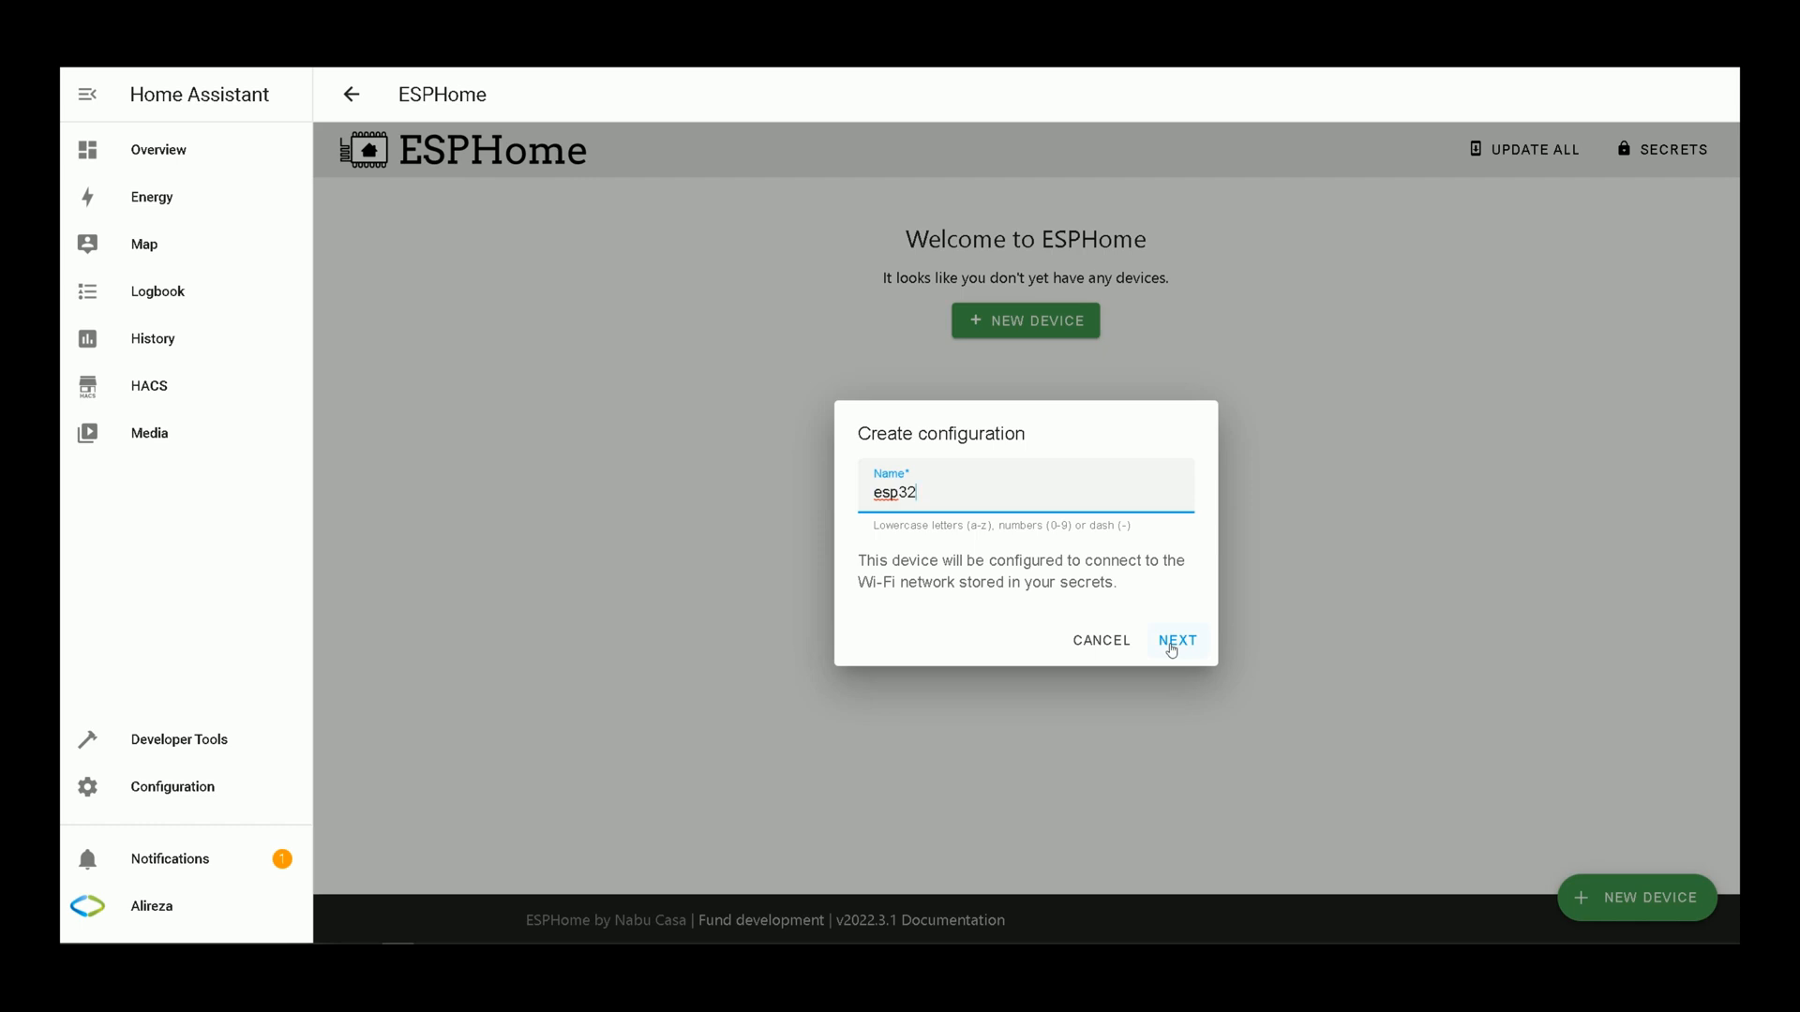
{"action": "left_click", "coordinate": [1178, 640]}
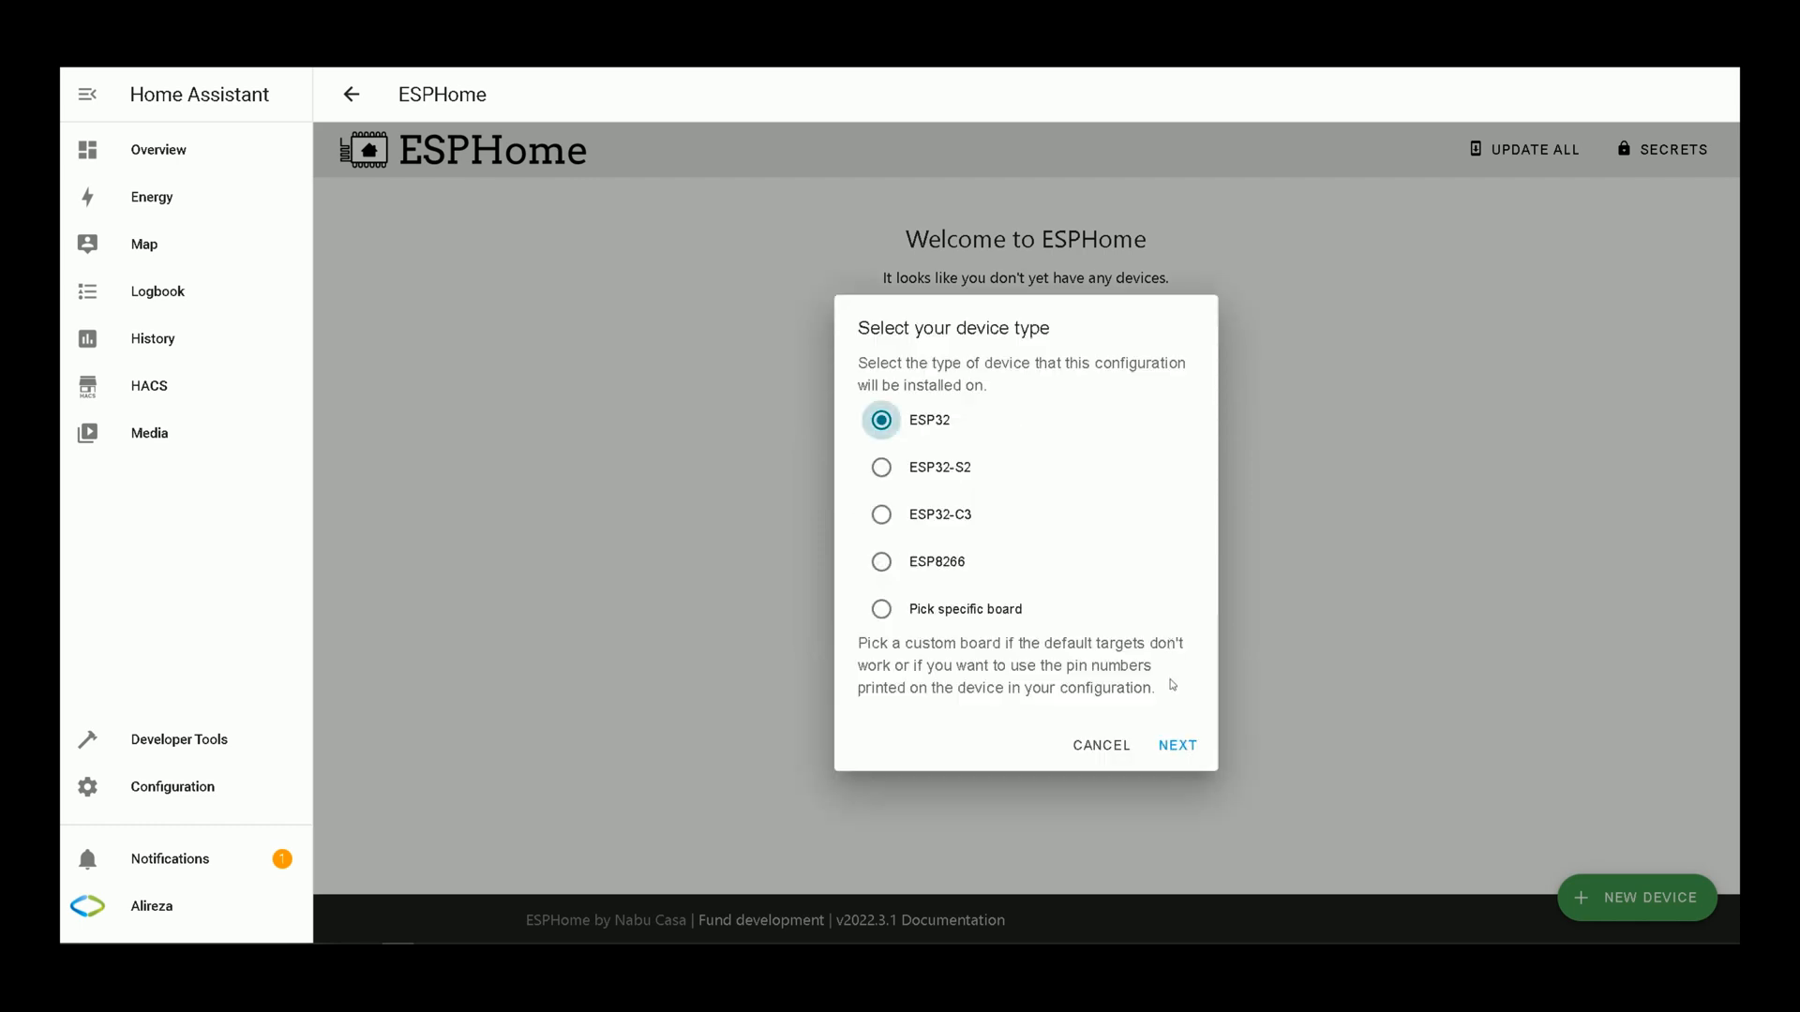
{"action": "mouse_move", "coordinate": [994, 539]}
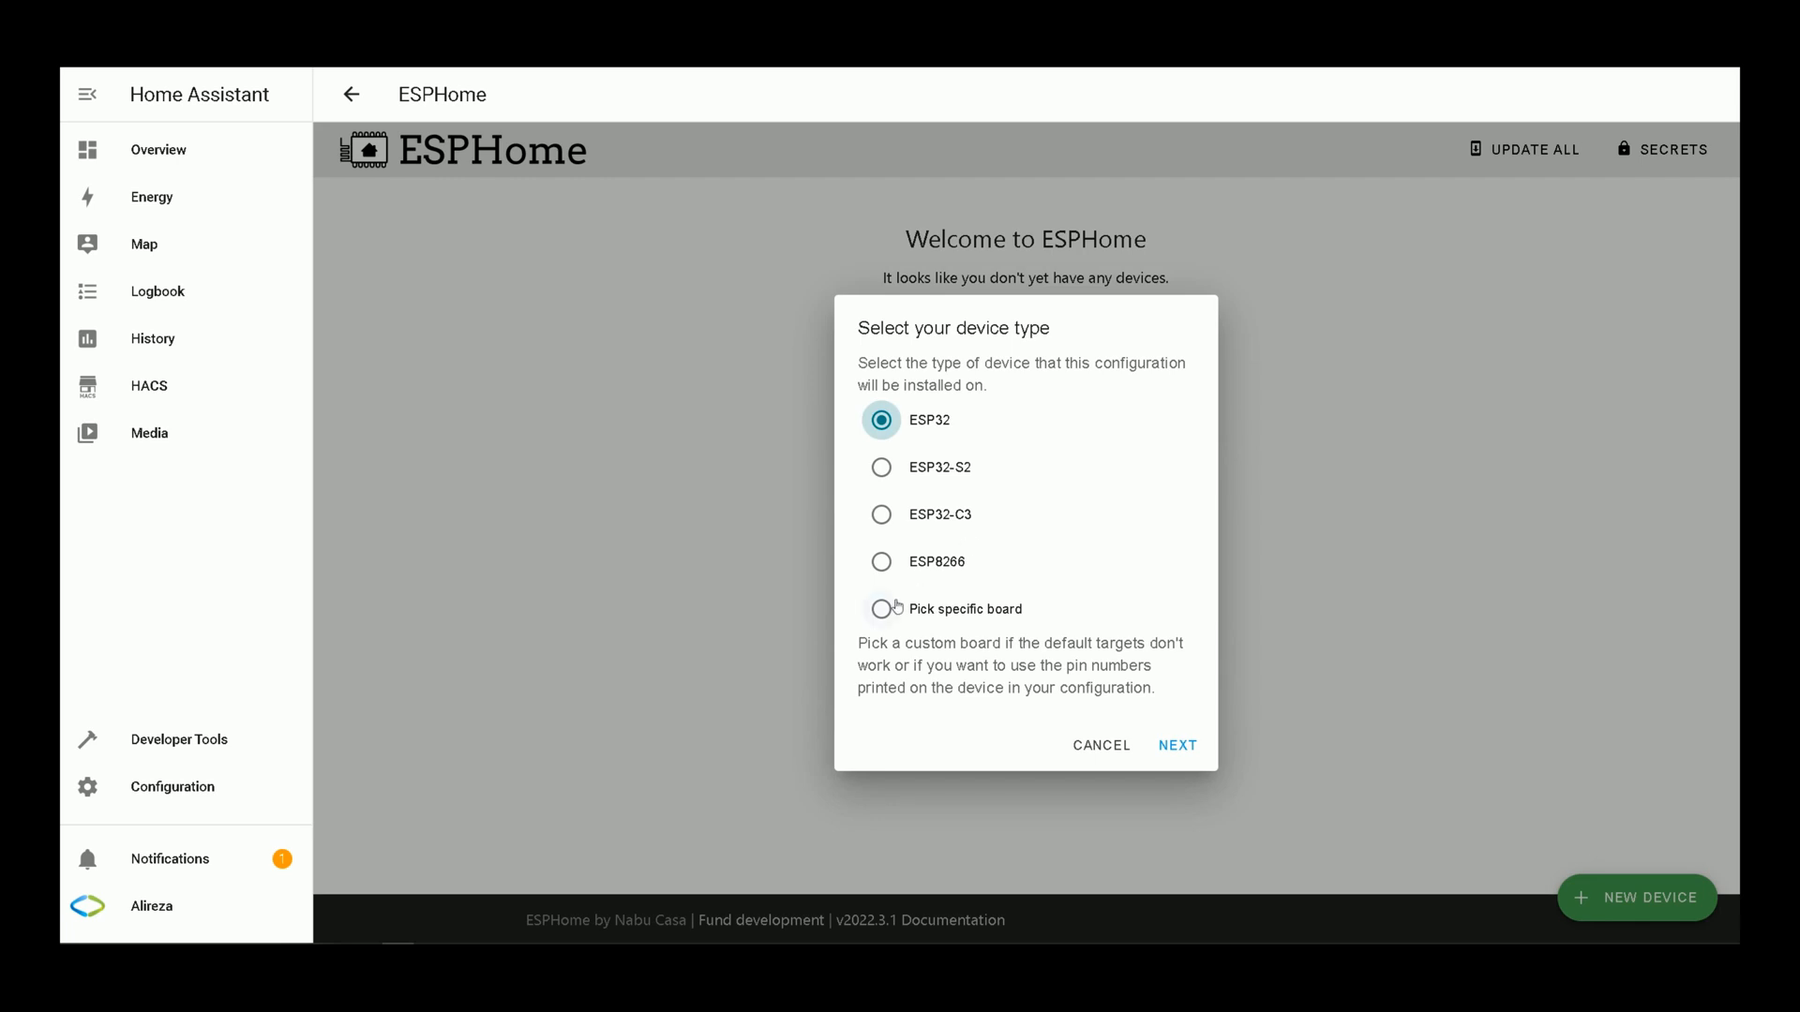
Step: Pick NodeMCU-32S as the specific board and create the configuration
{"action": "left_click", "coordinate": [881, 608]}
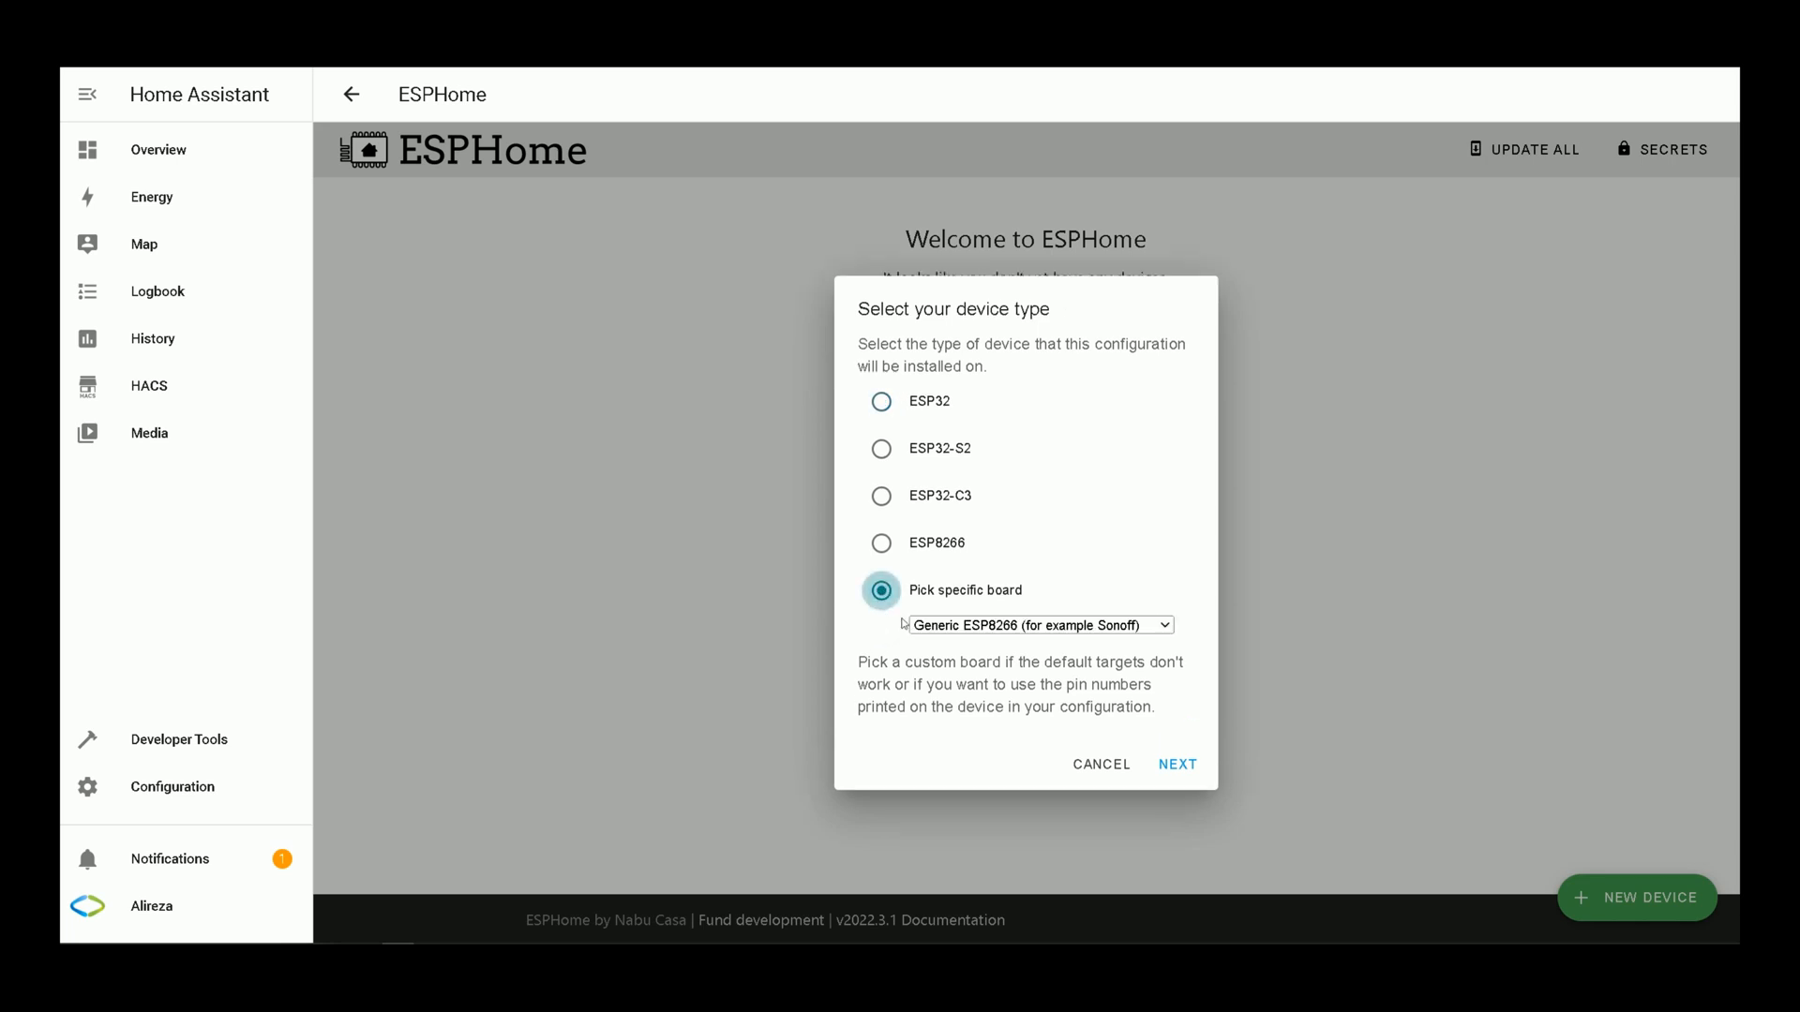
{"action": "left_click", "coordinate": [1038, 626]}
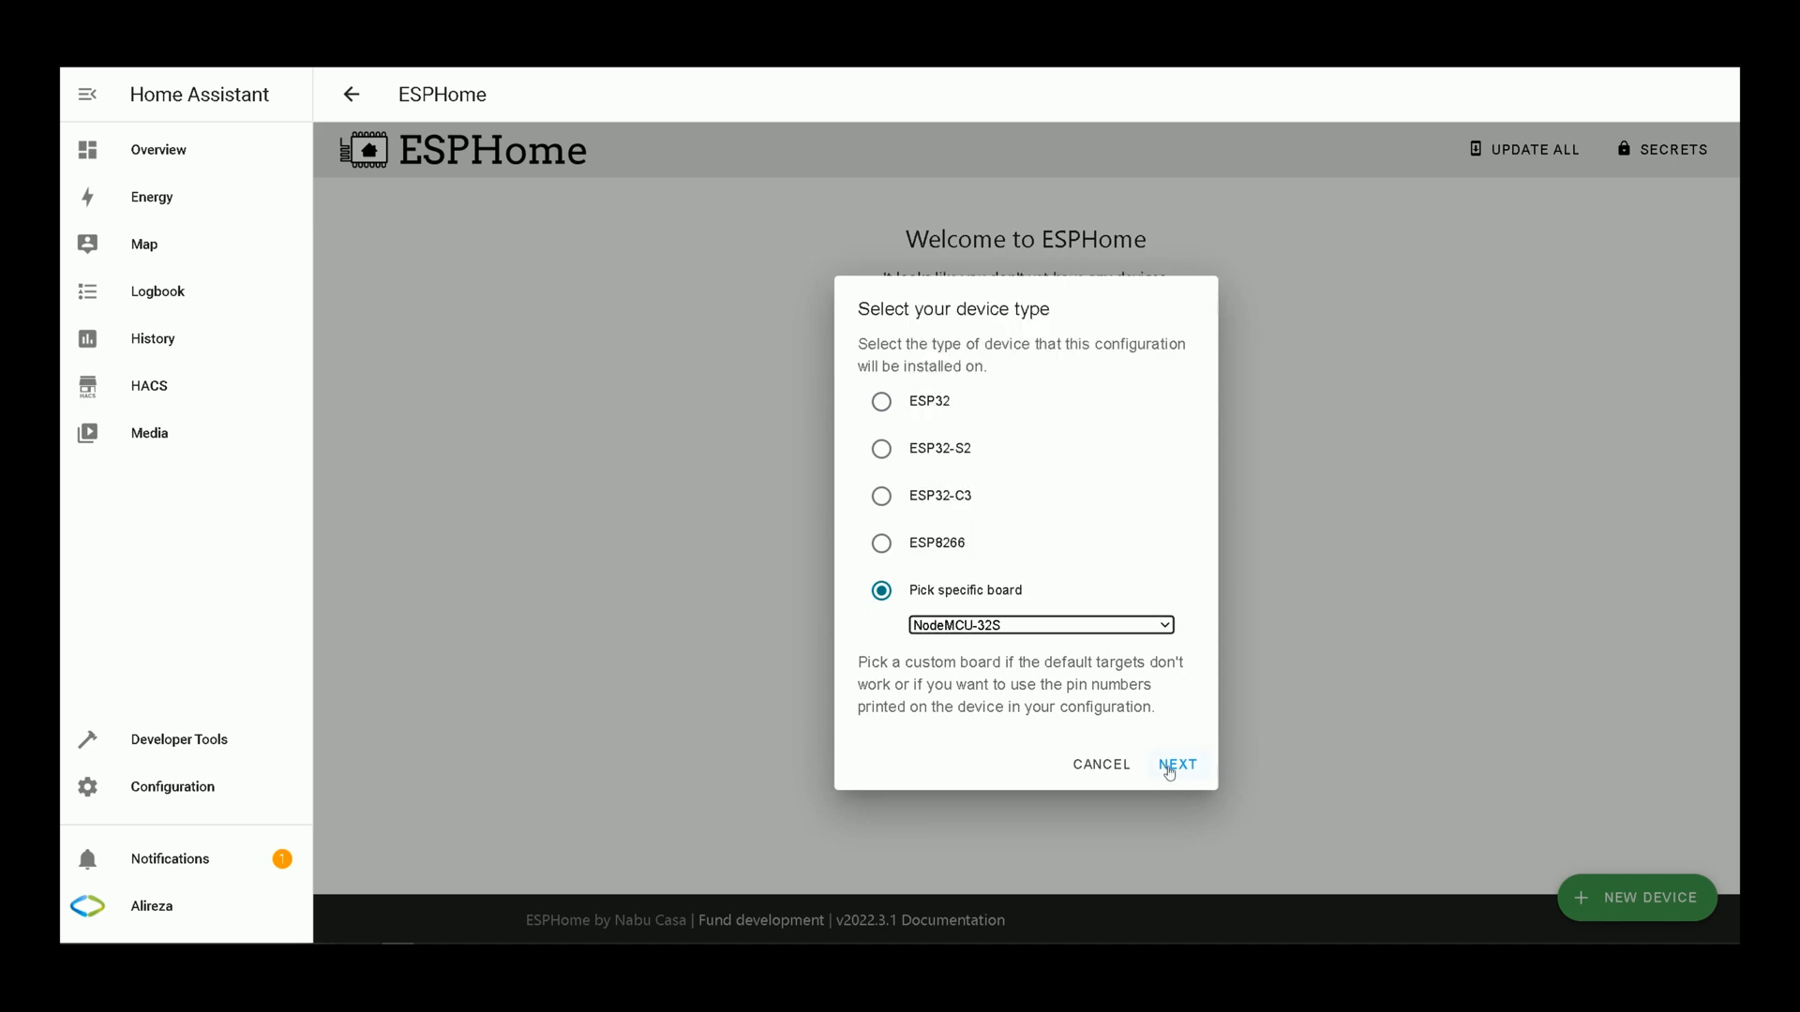
{"action": "left_click", "coordinate": [1177, 764]}
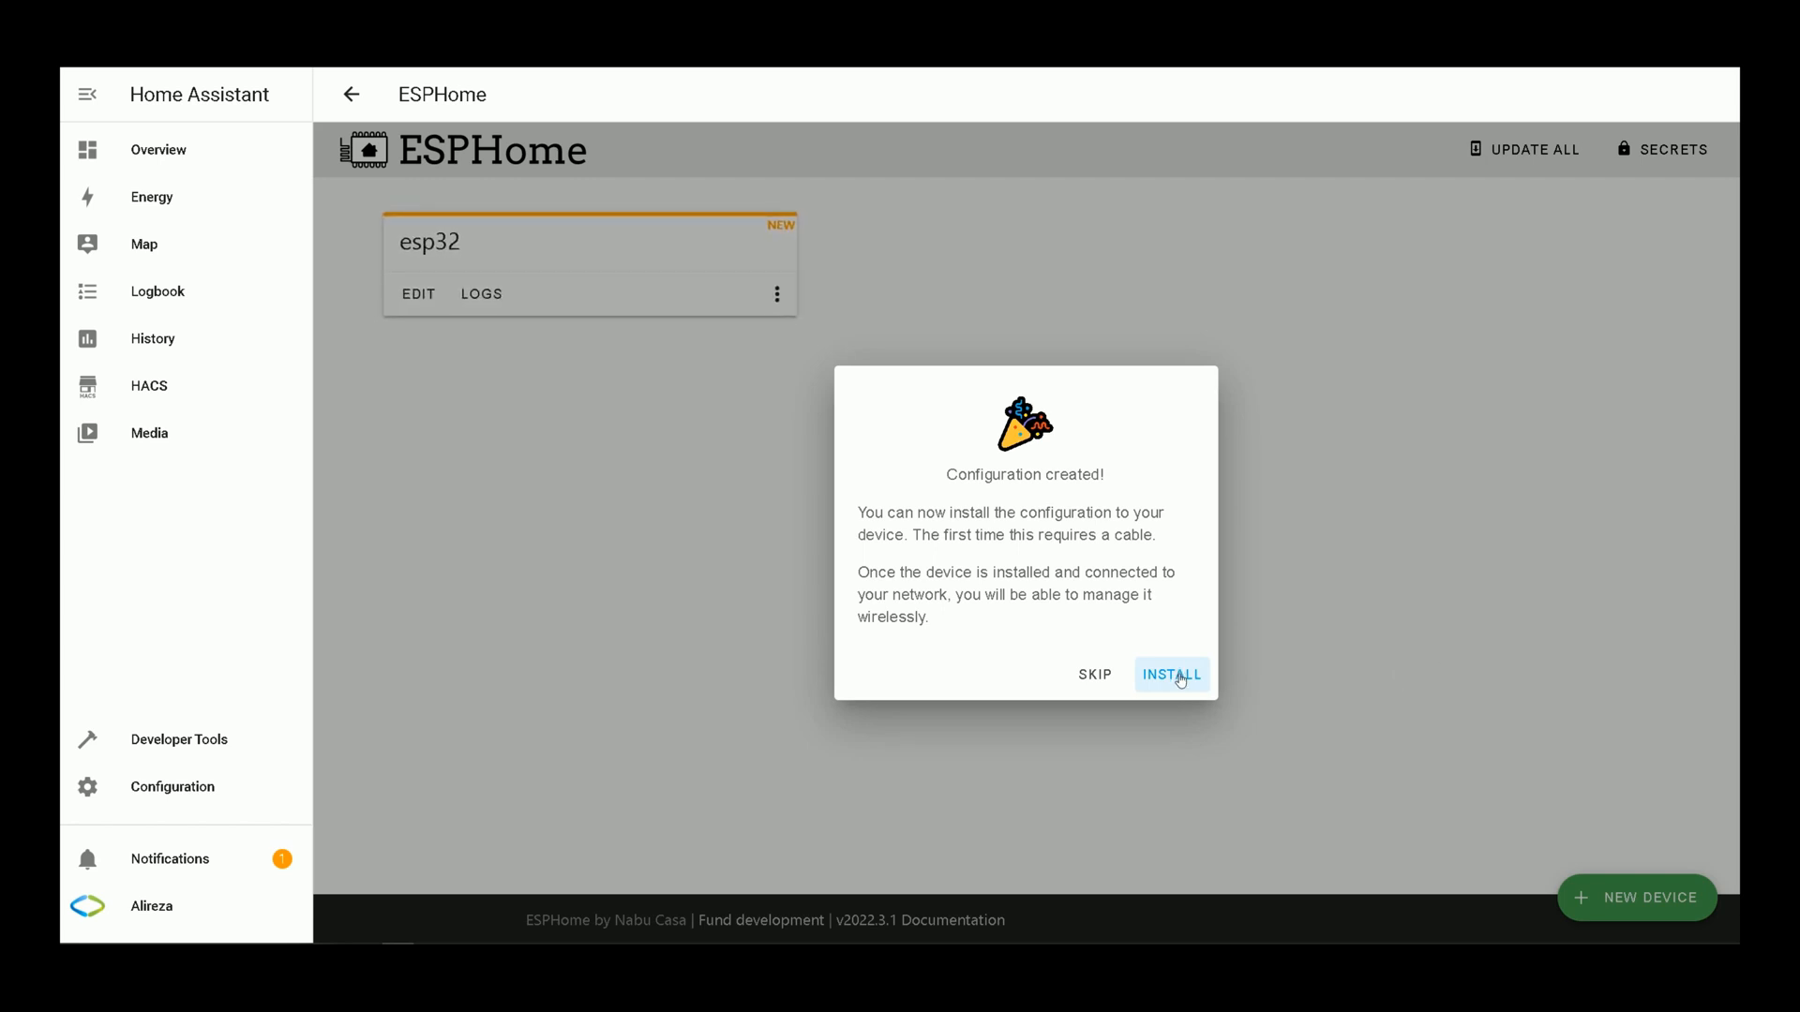
Step: Install esp32 over USB on the ESPHome server through the CP2102 USB-to-UART port
{"action": "left_click", "coordinate": [1172, 674]}
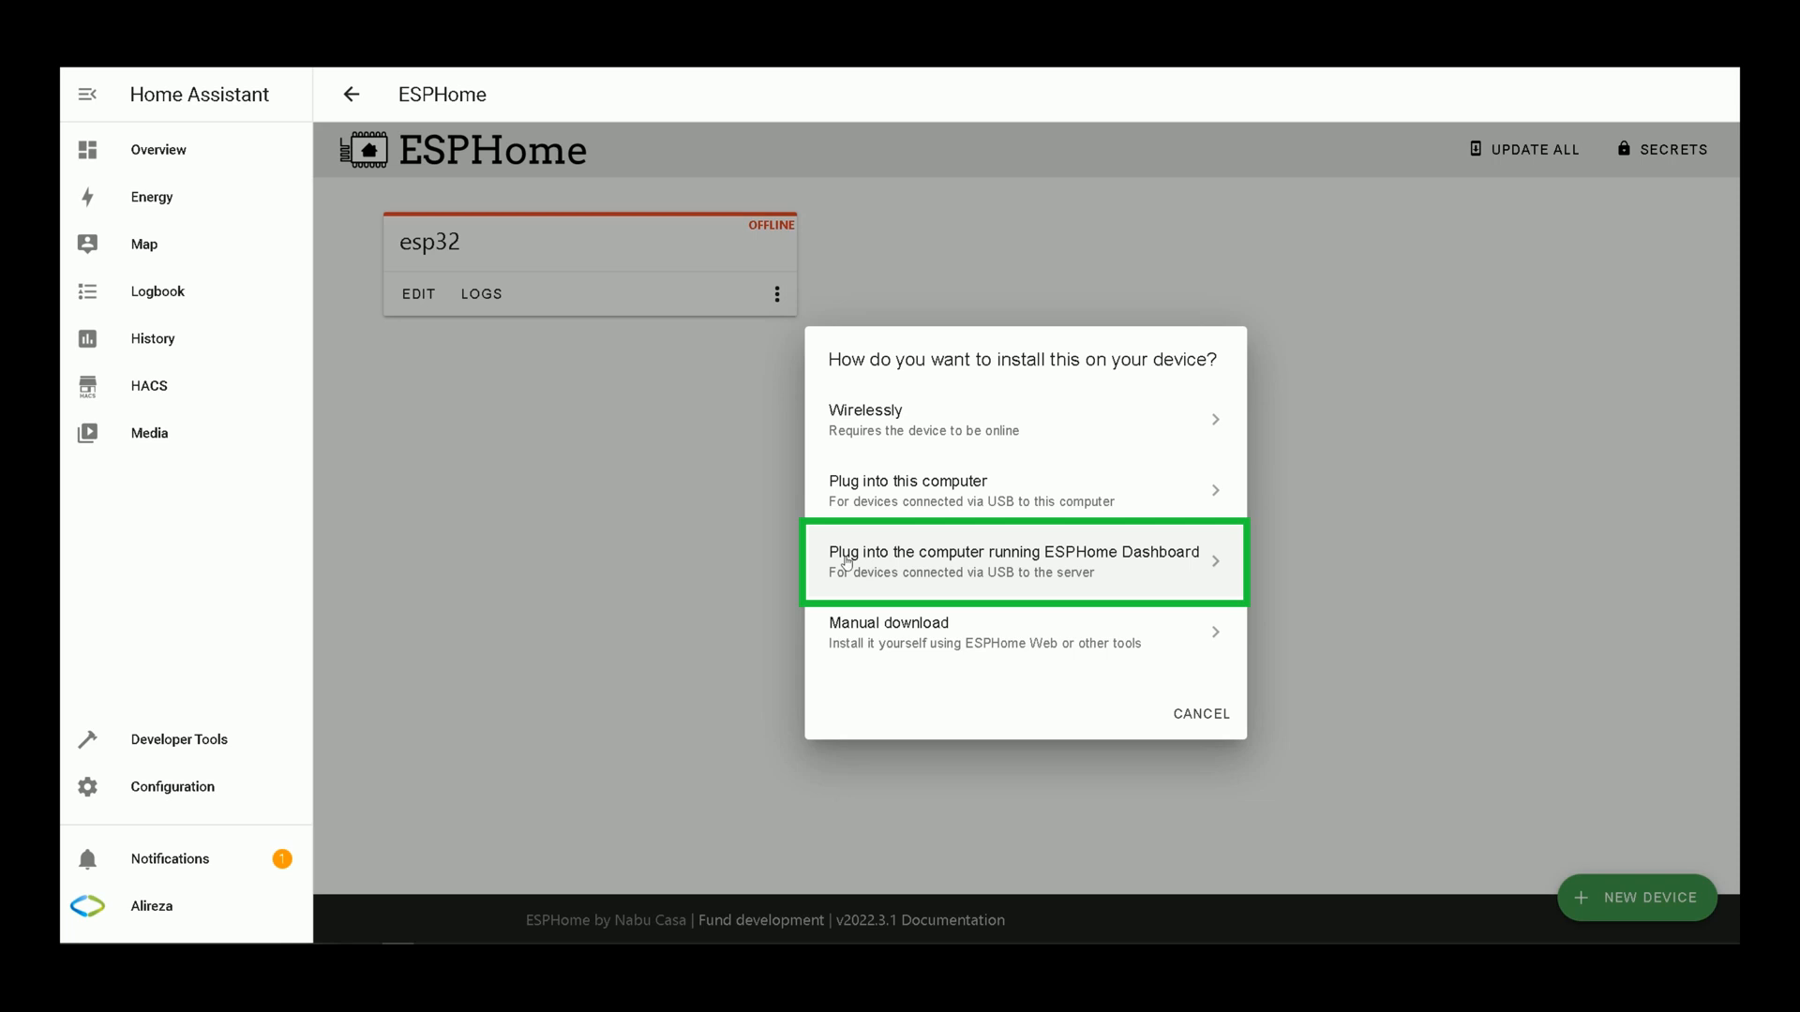
{"action": "mouse_move", "coordinate": [961, 607]}
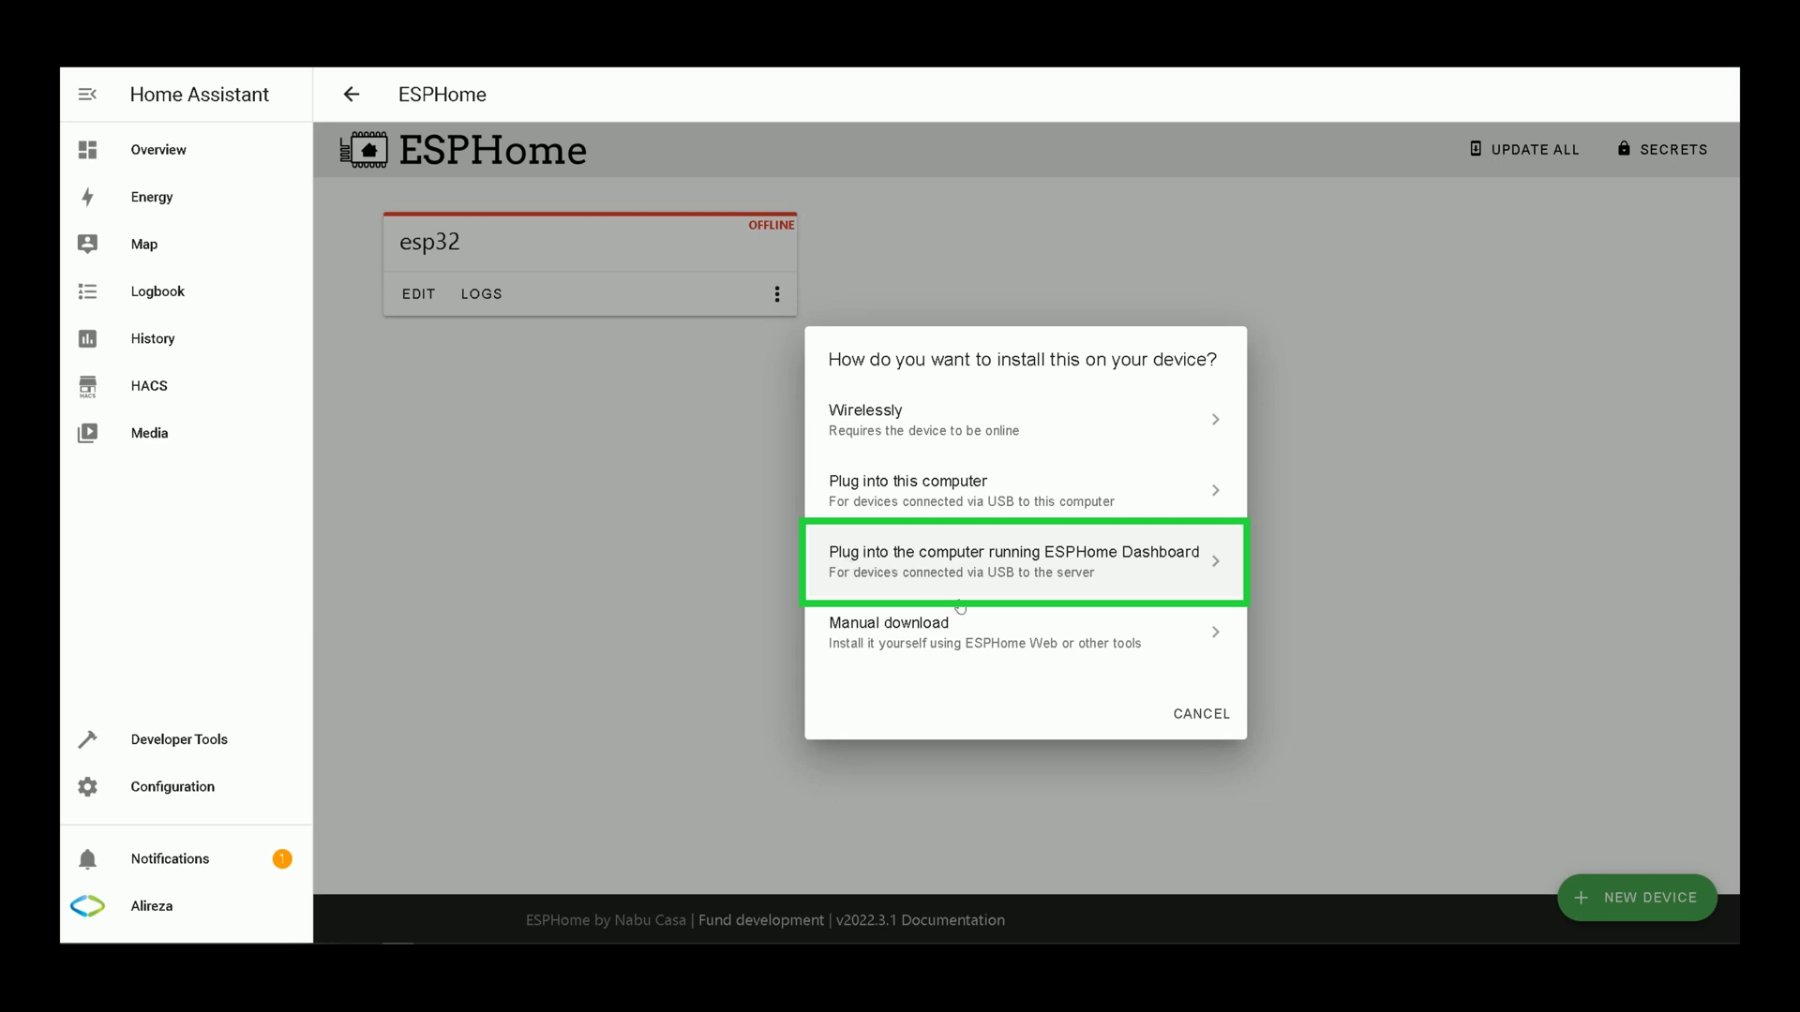
{"action": "mouse_move", "coordinate": [966, 589]}
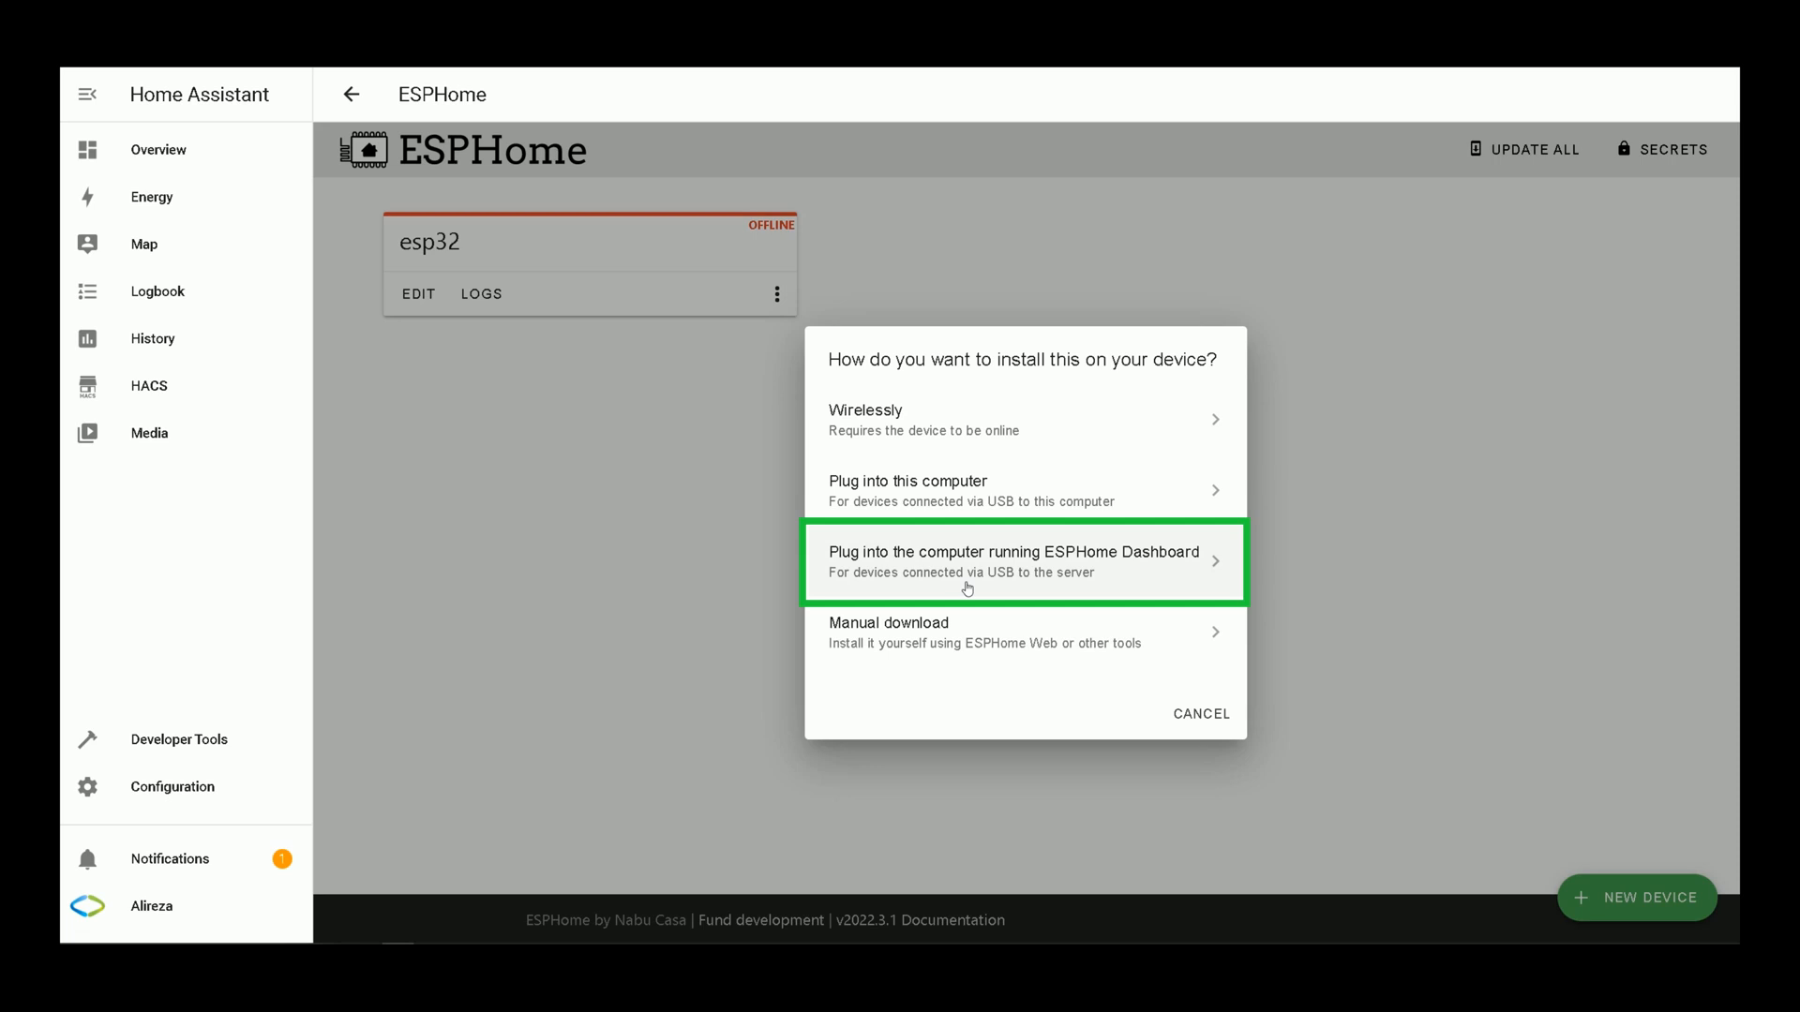
{"action": "left_click", "coordinate": [1024, 561]}
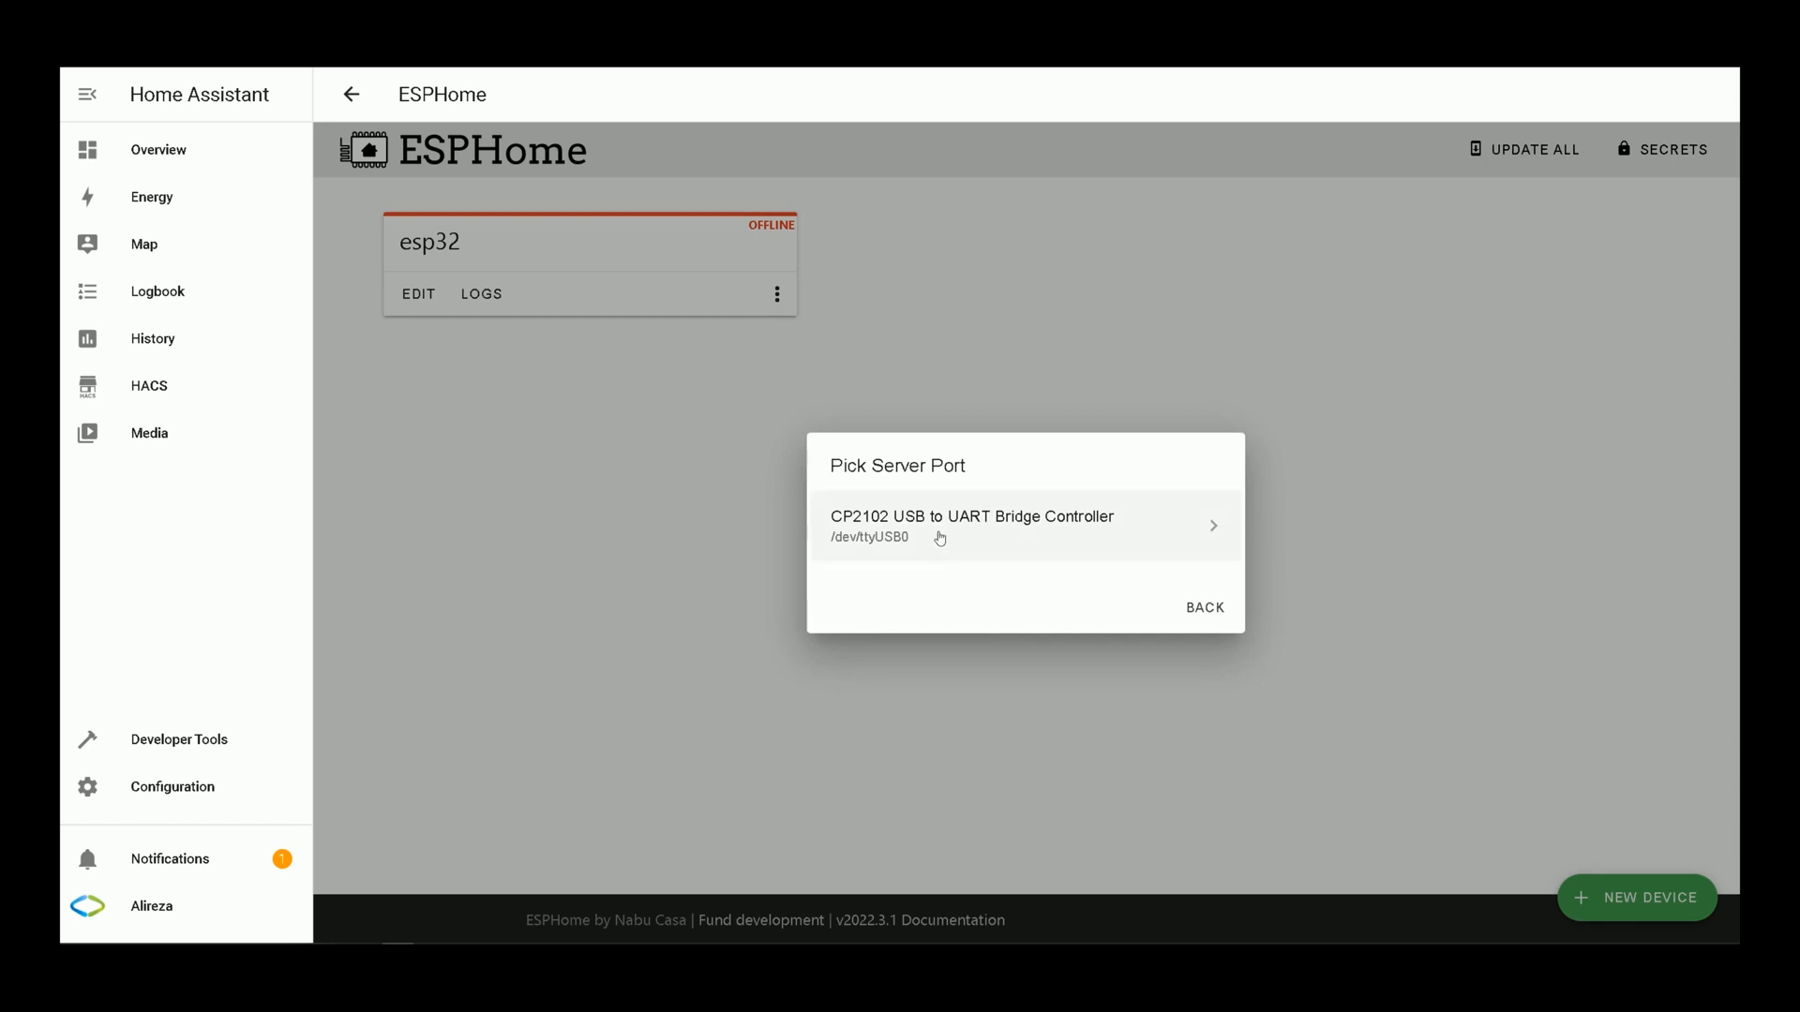
{"action": "left_click", "coordinate": [973, 525]}
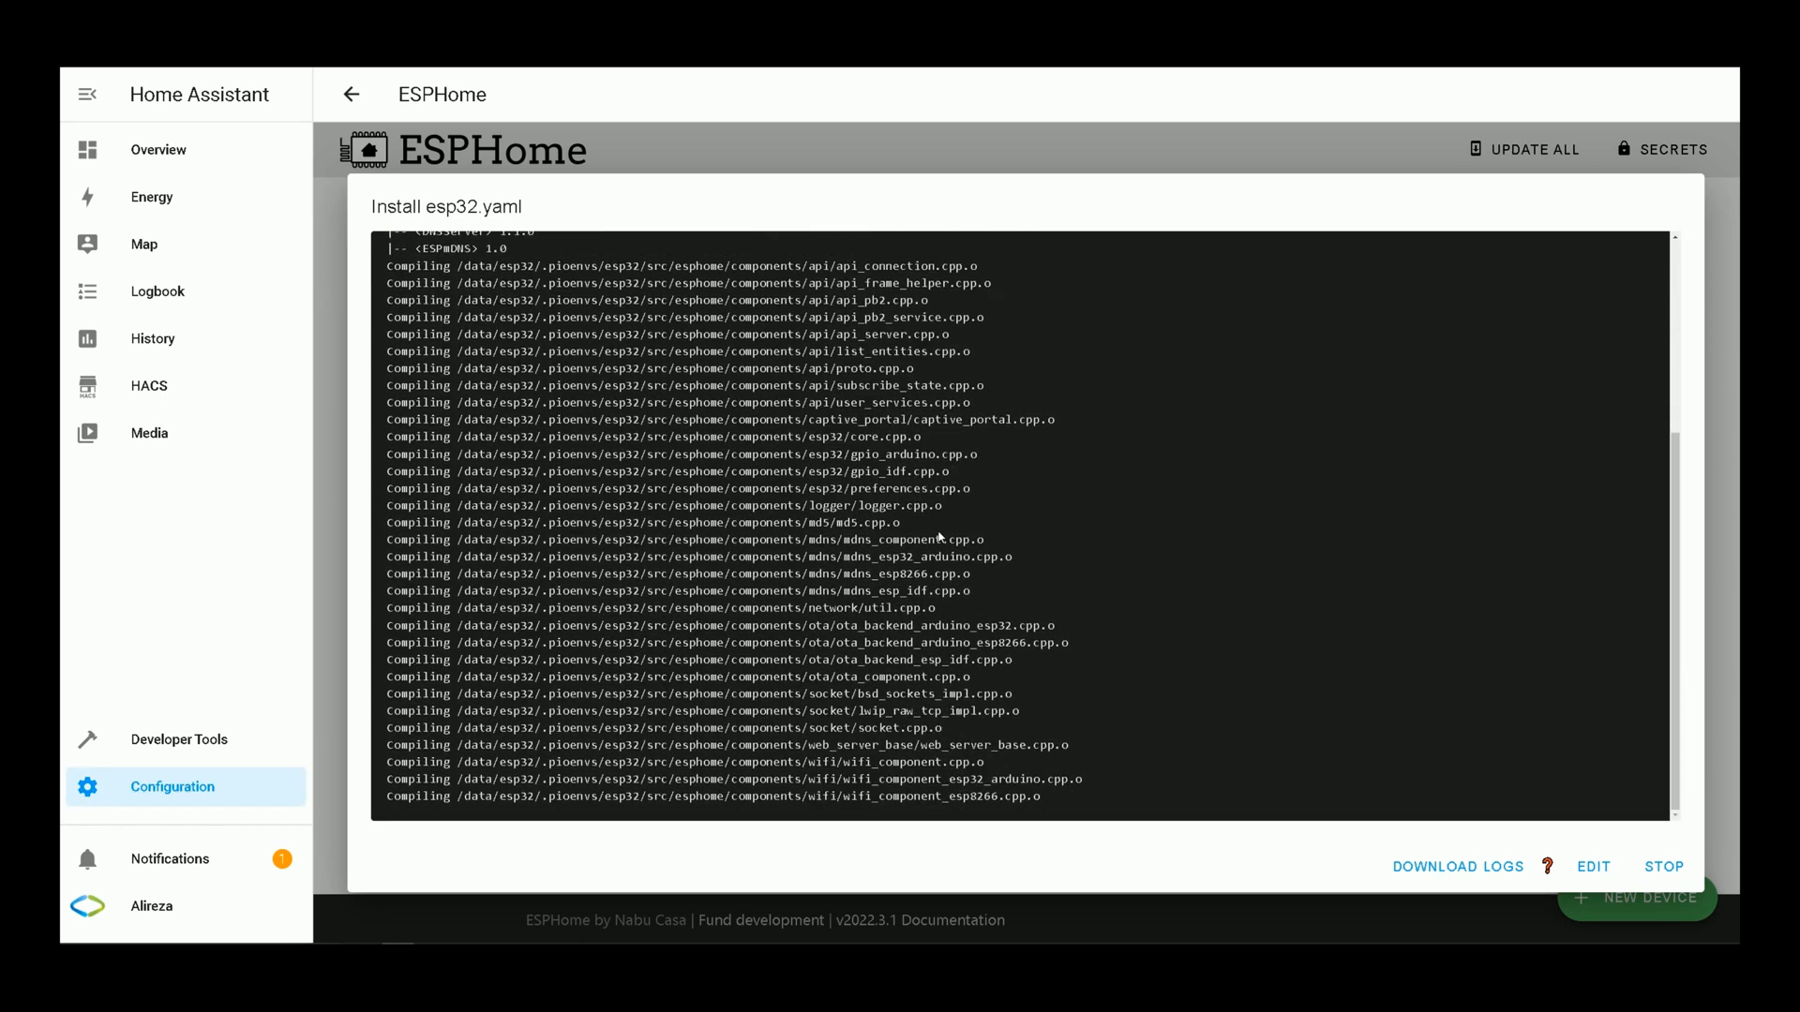
{"action": "scroll", "scroll_direction": "down", "scroll_amount": 3}
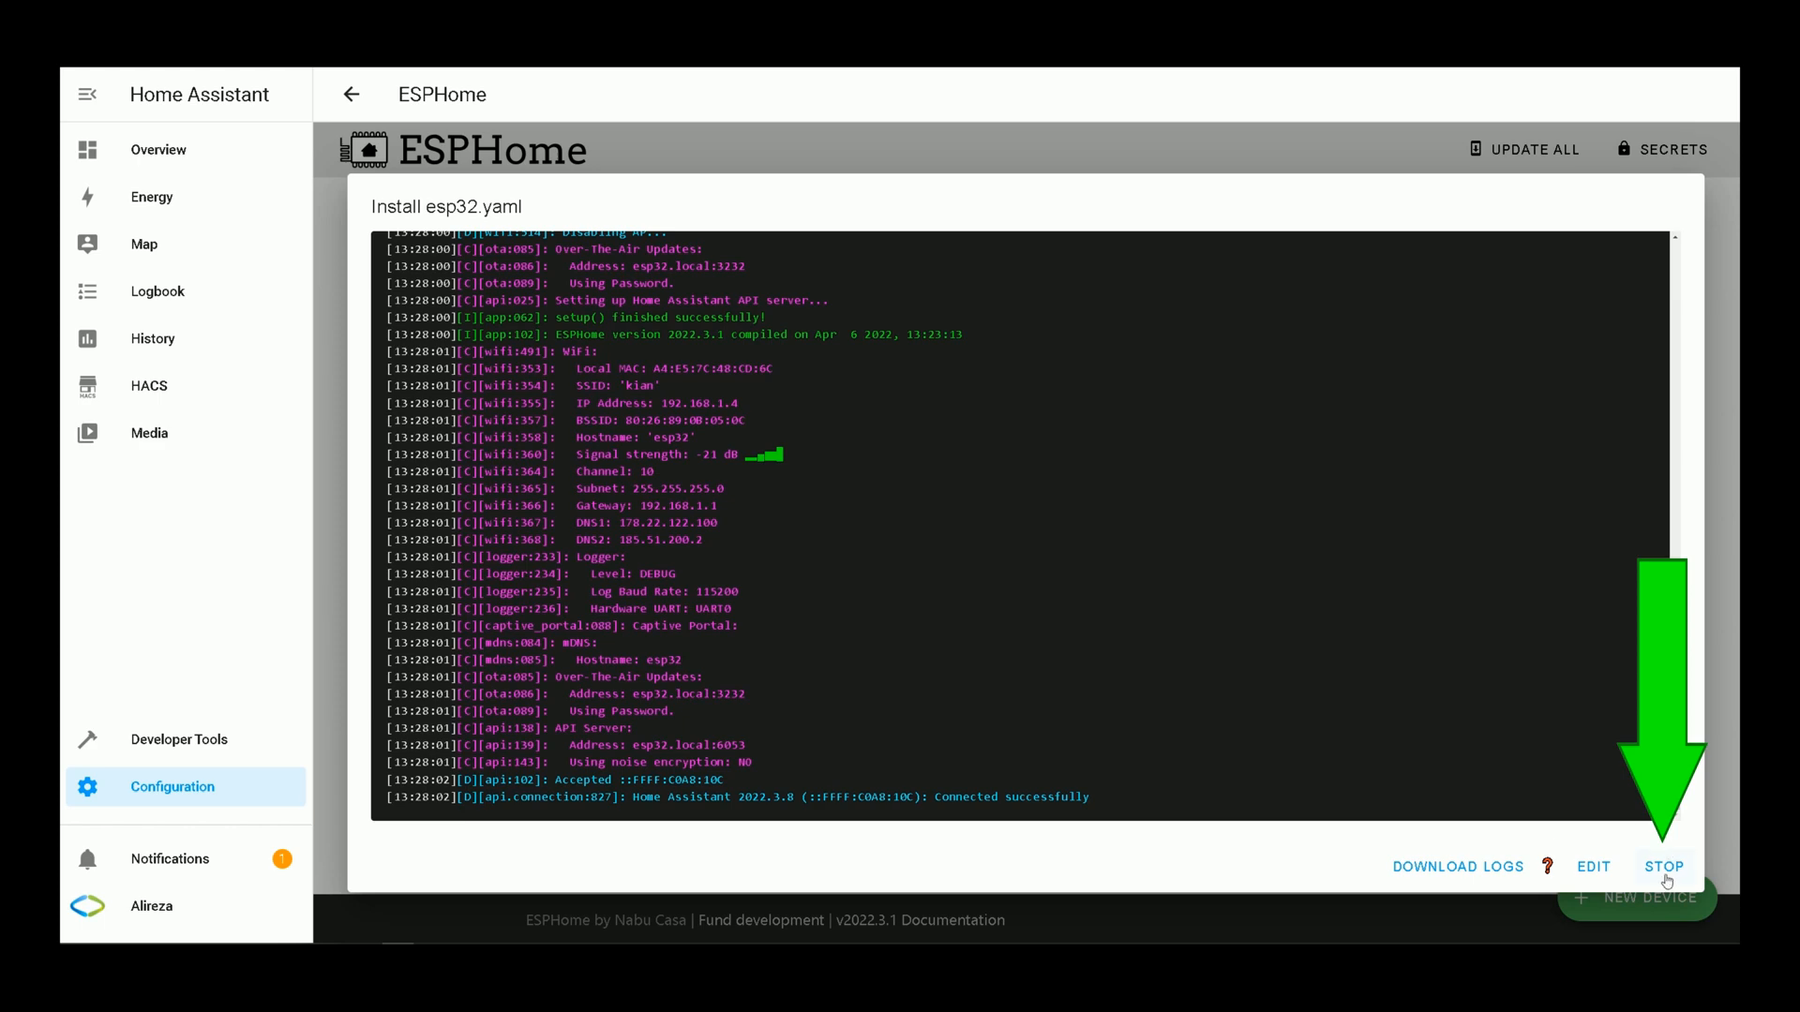
{"action": "left_click", "coordinate": [1664, 866]}
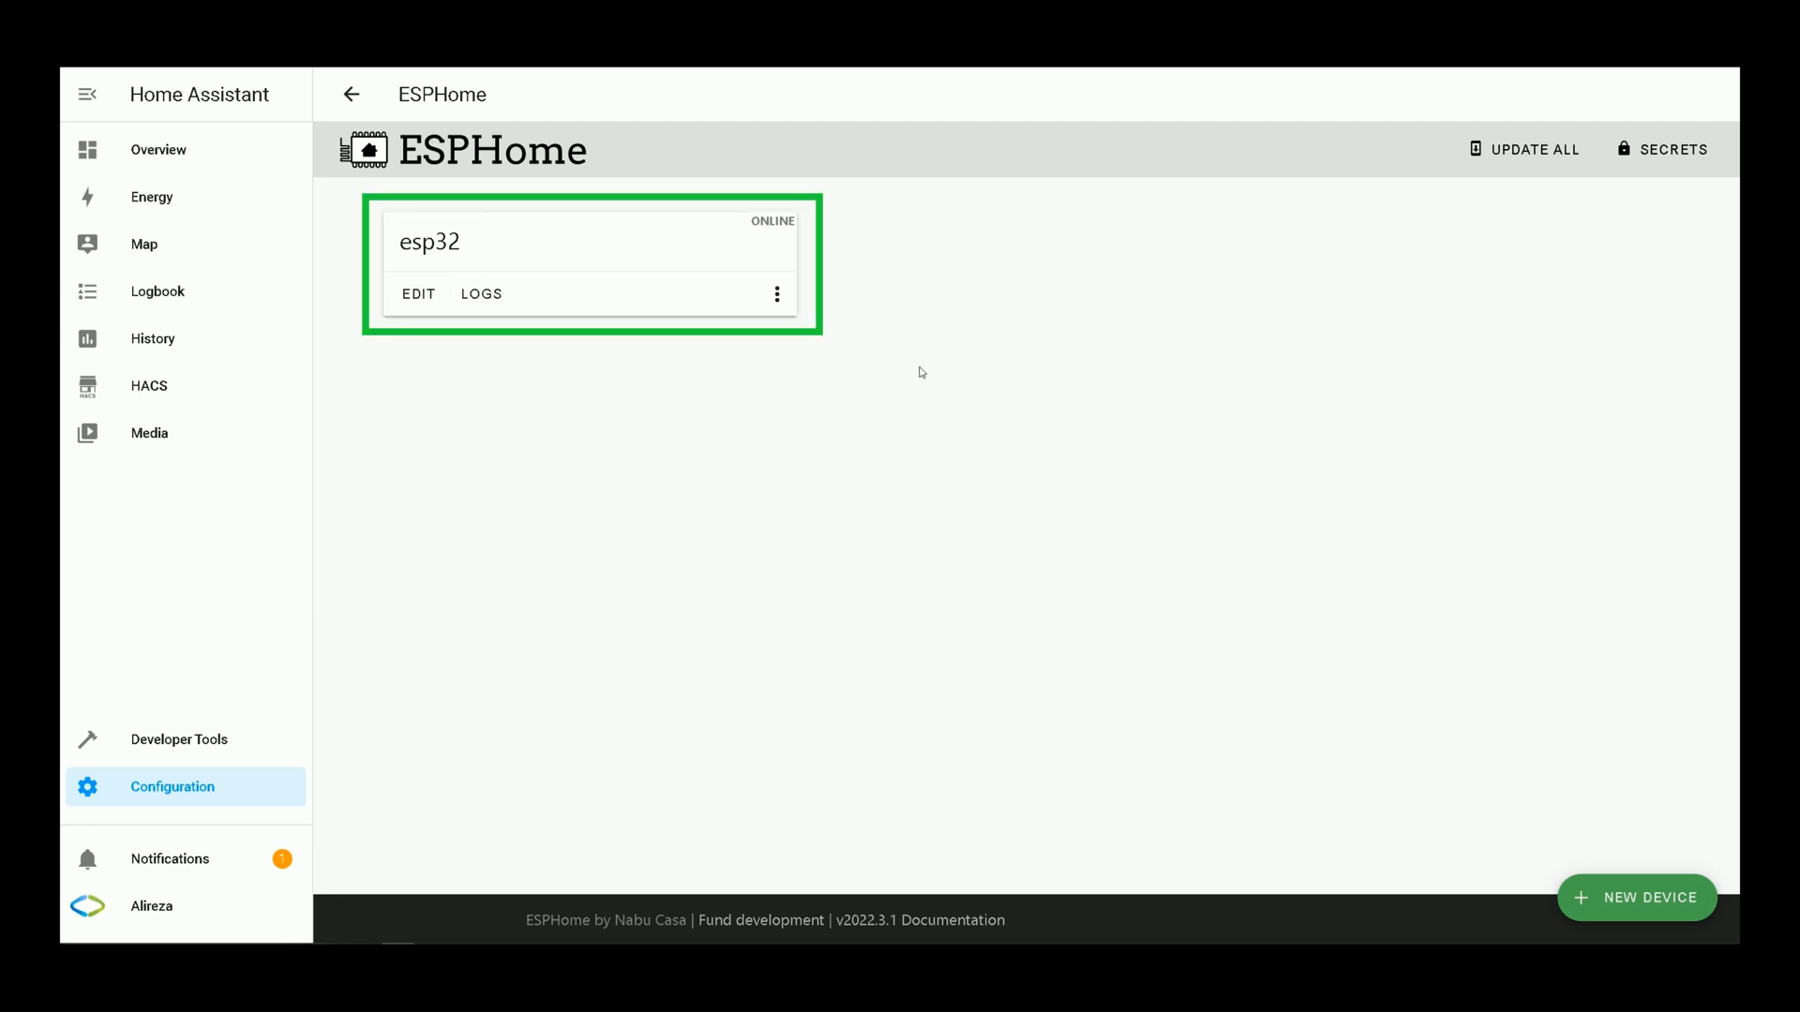
{"action": "mouse_move", "coordinate": [437, 267]}
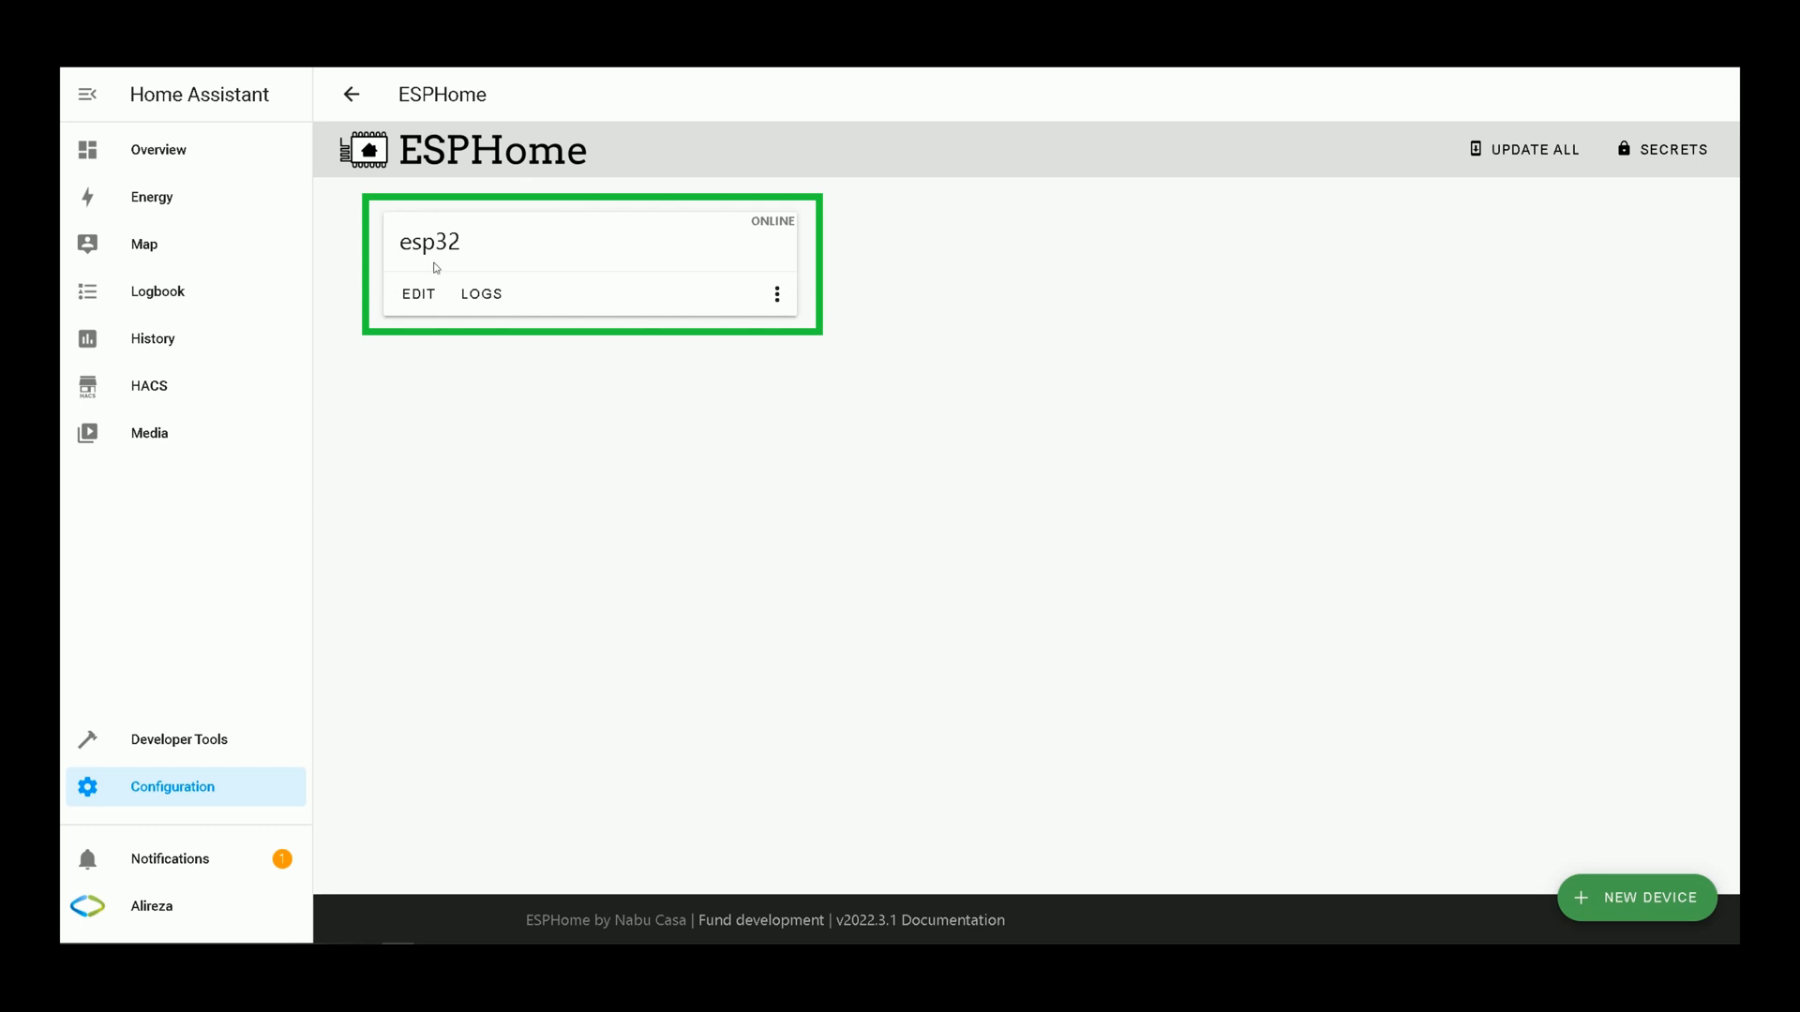
{"action": "mouse_move", "coordinate": [418, 304]}
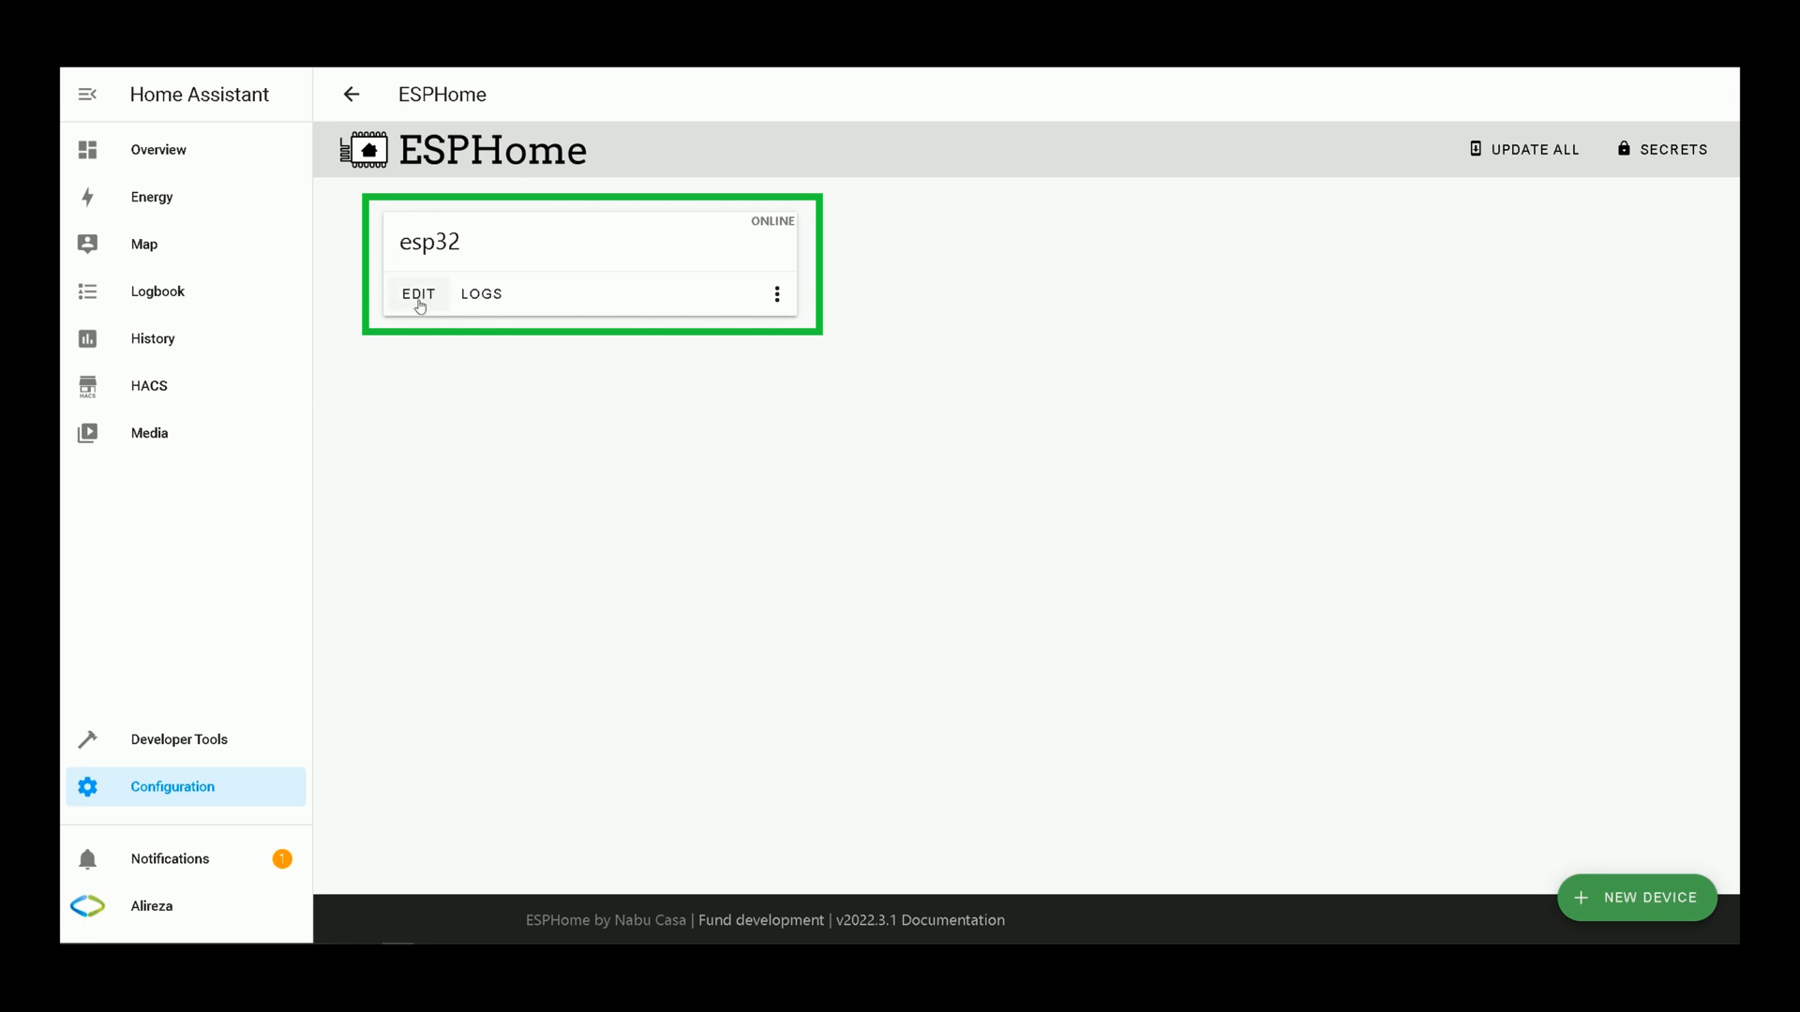
Step: In esp32.yaml, set SSID to kian and insert manual IP 192.168.1.20, gateway 192.168.1.1
{"action": "left_click", "coordinate": [419, 294]}
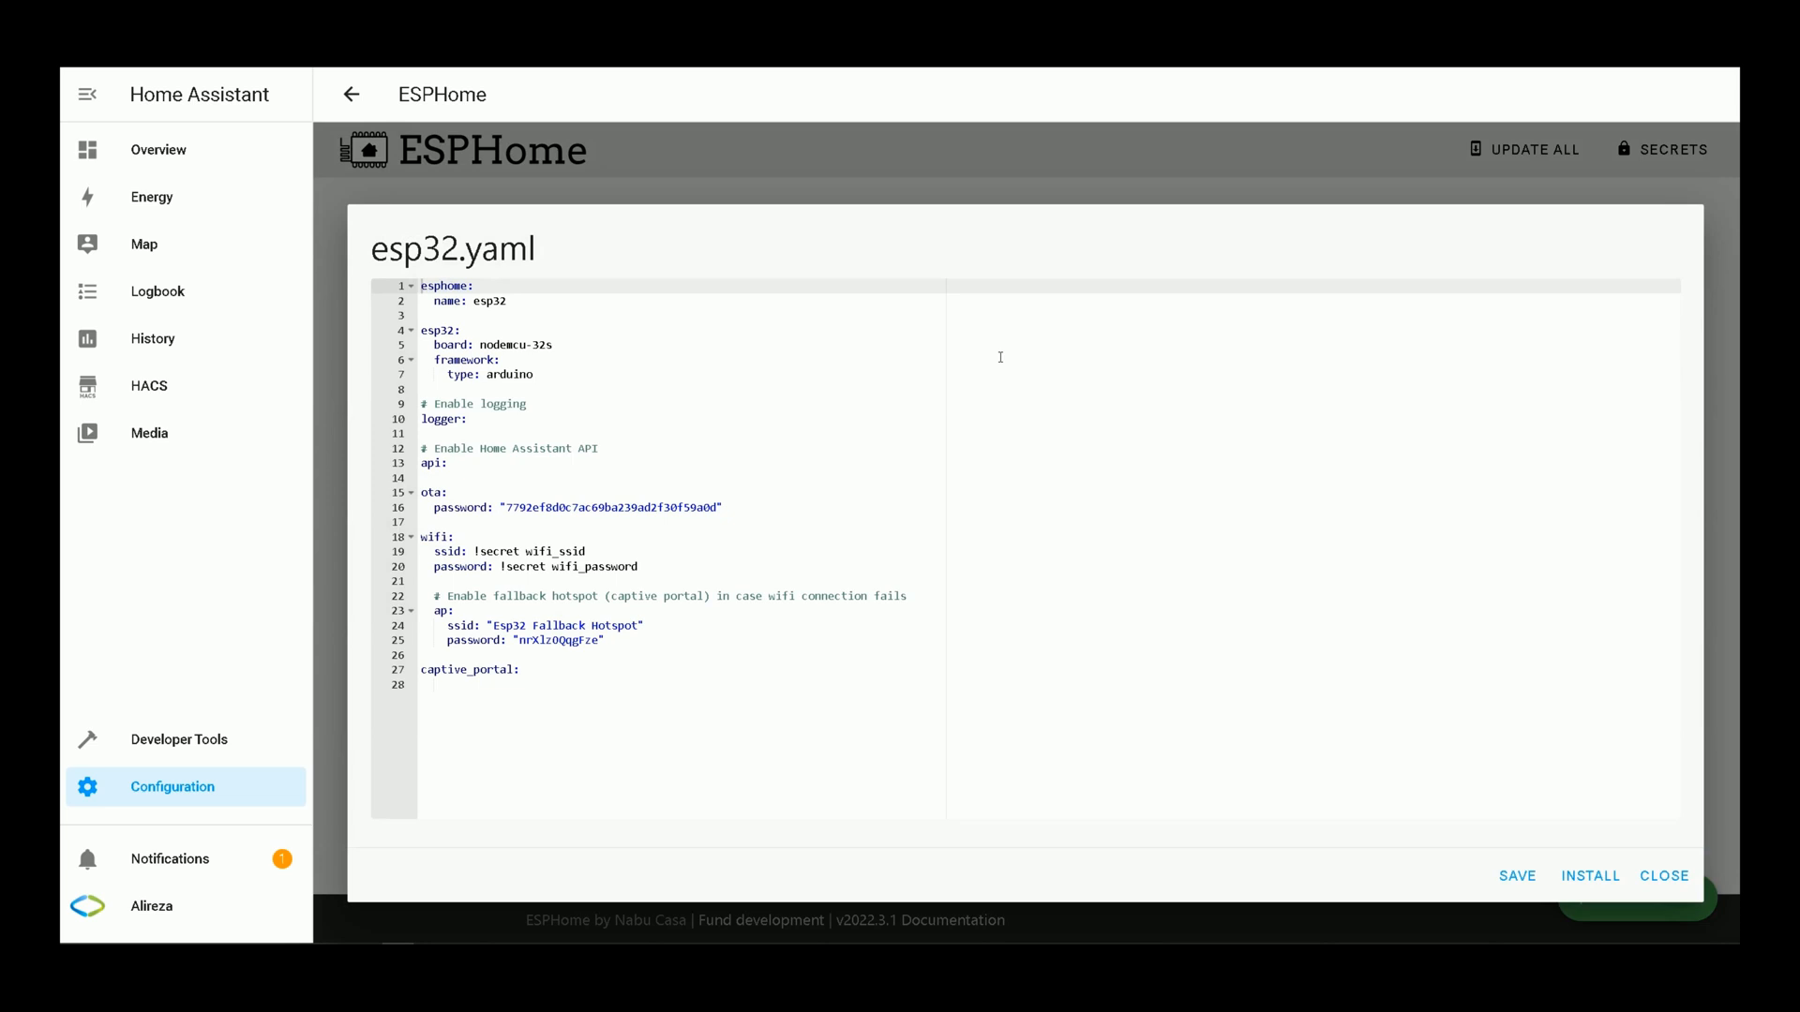
{"action": "mouse_move", "coordinate": [774, 438]}
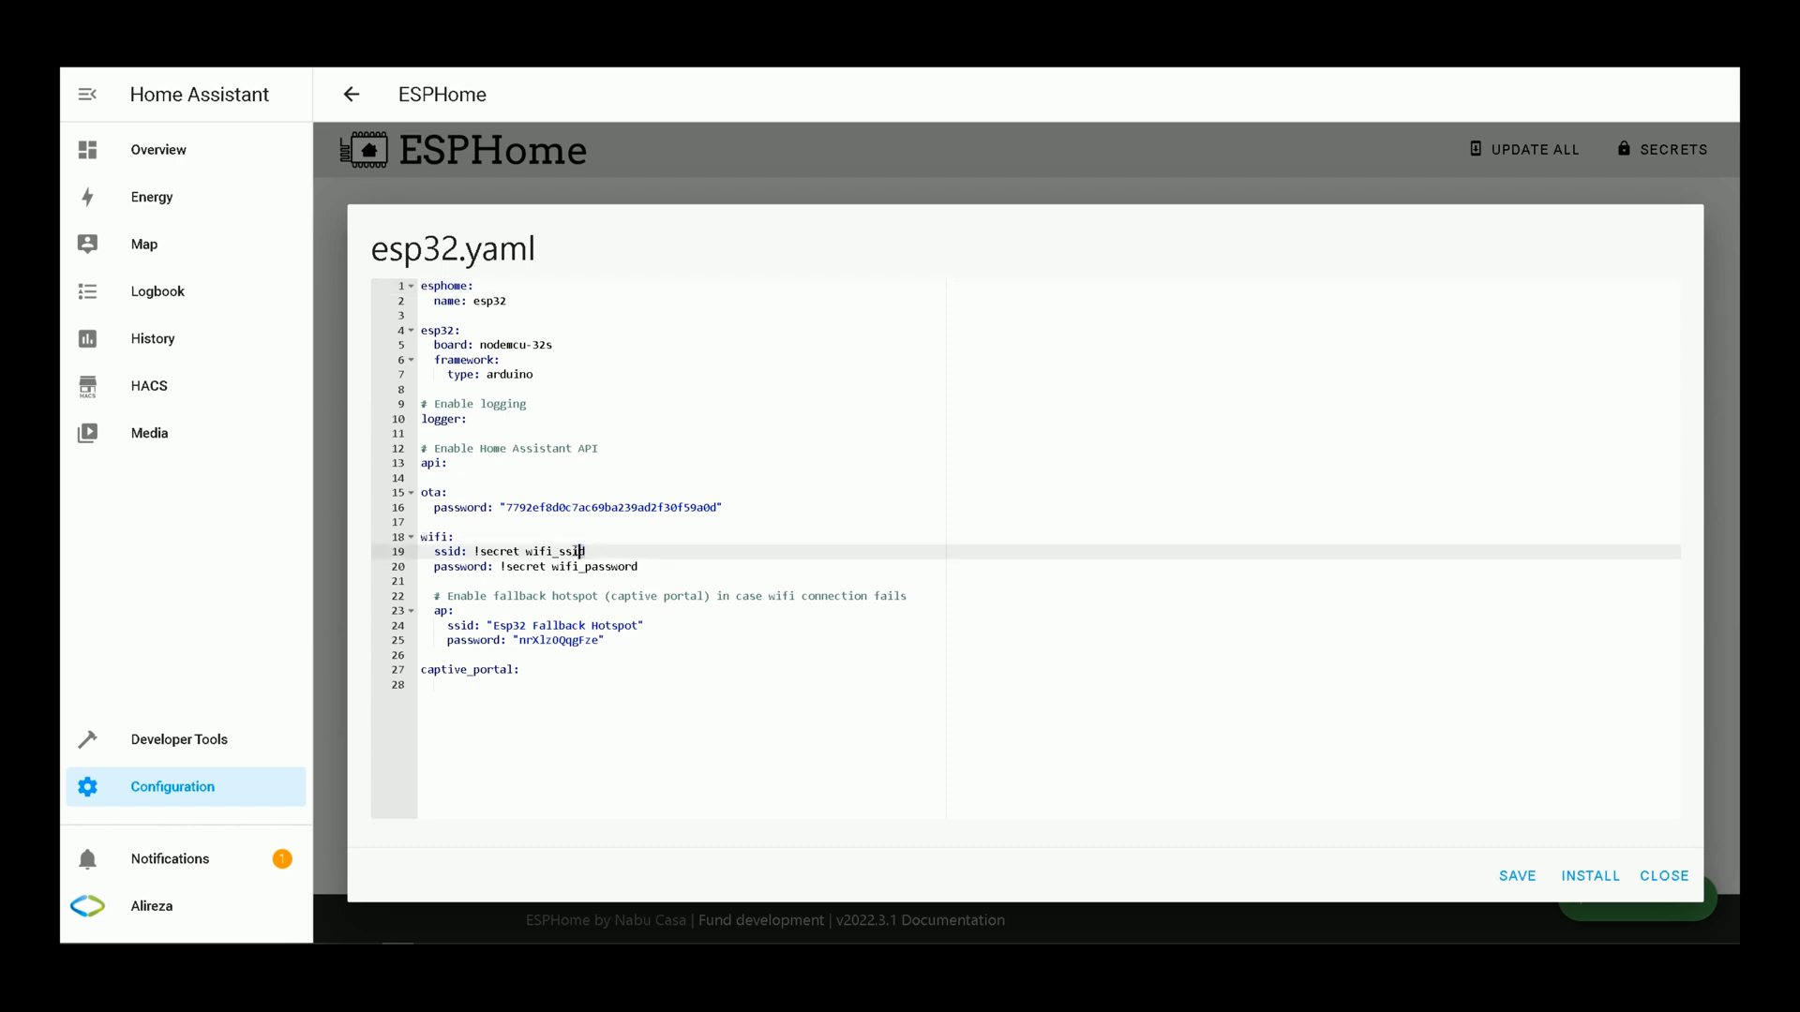
{"action": "double_click", "coordinate": [540, 551]}
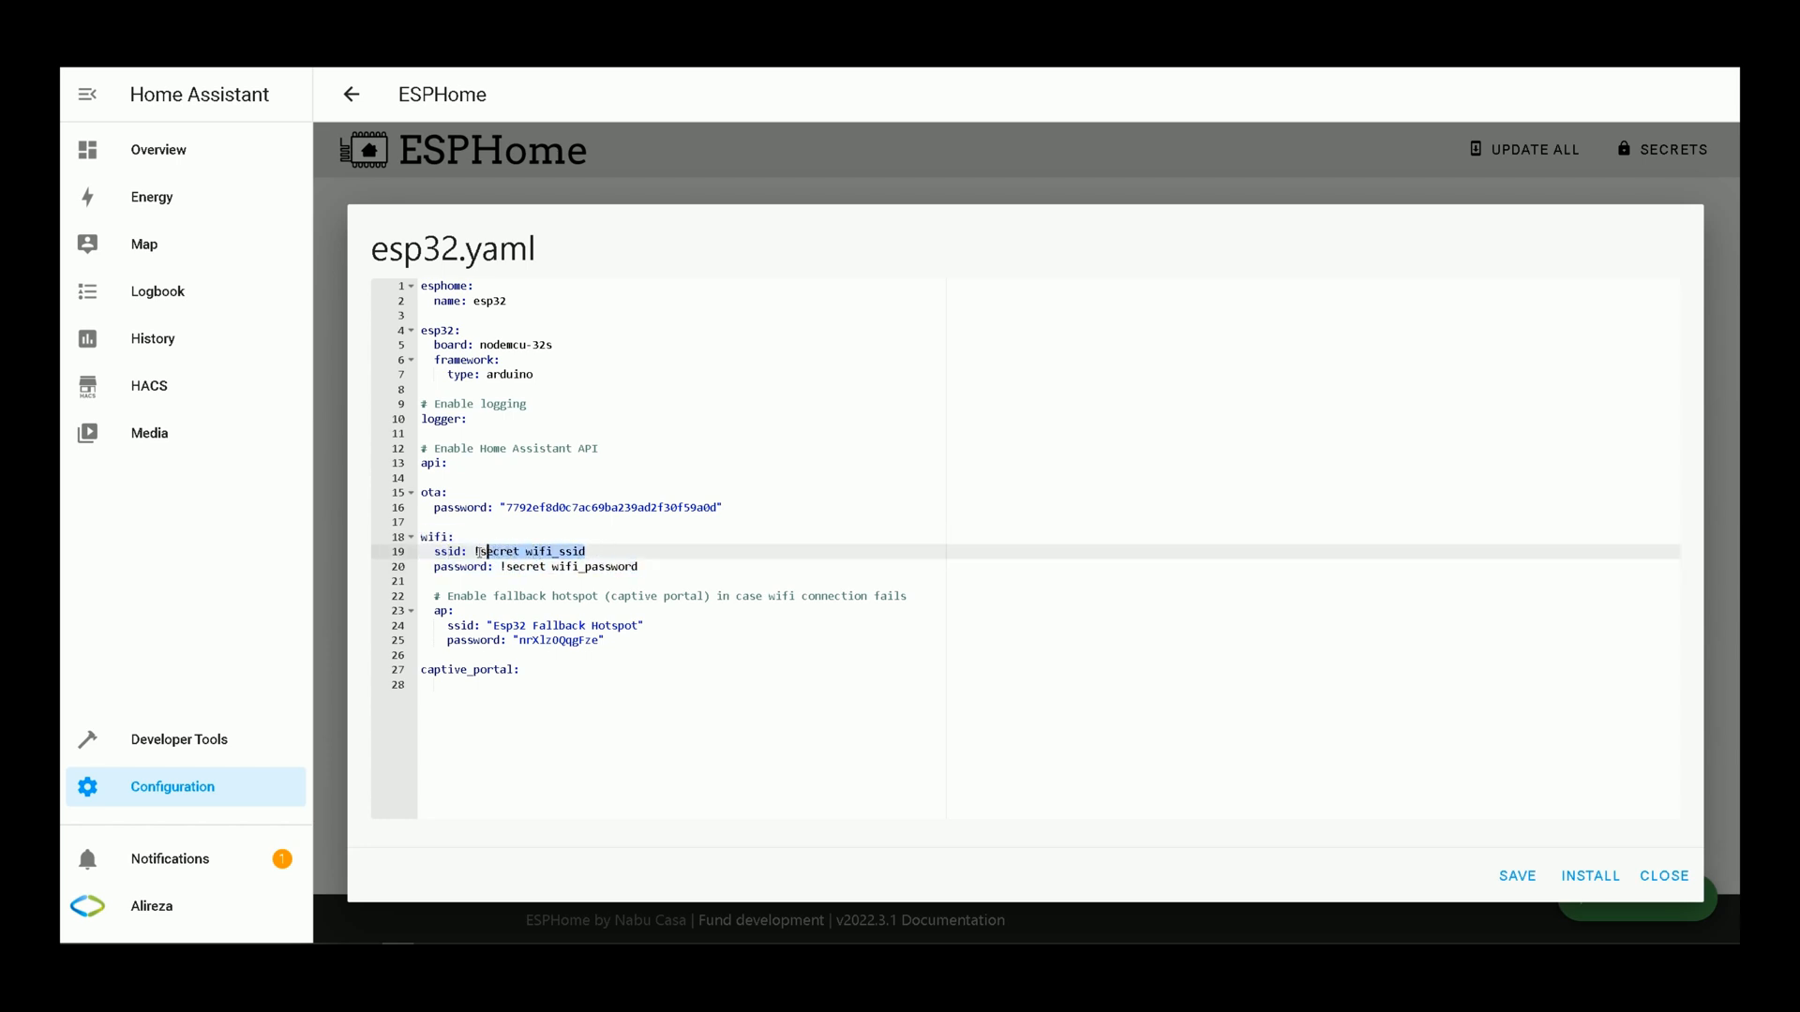
{"action": "double_click", "coordinate": [509, 551]}
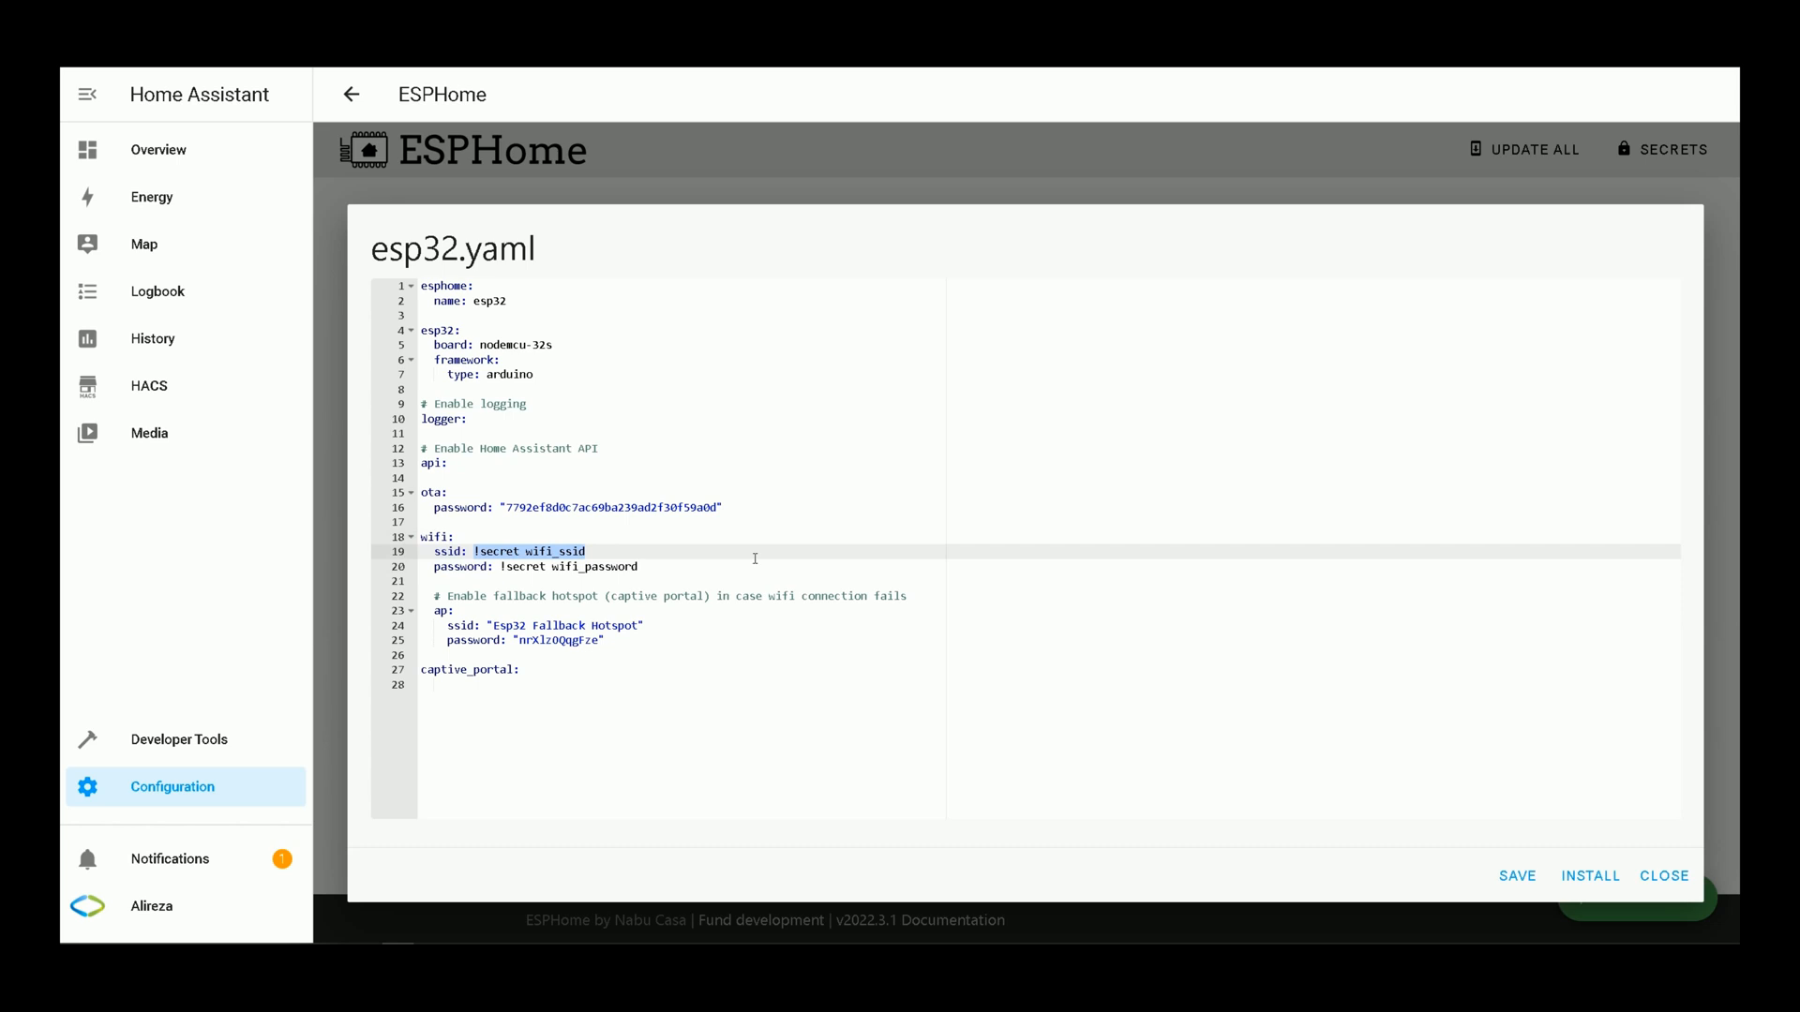
{"action": "type", "text": "kian"}
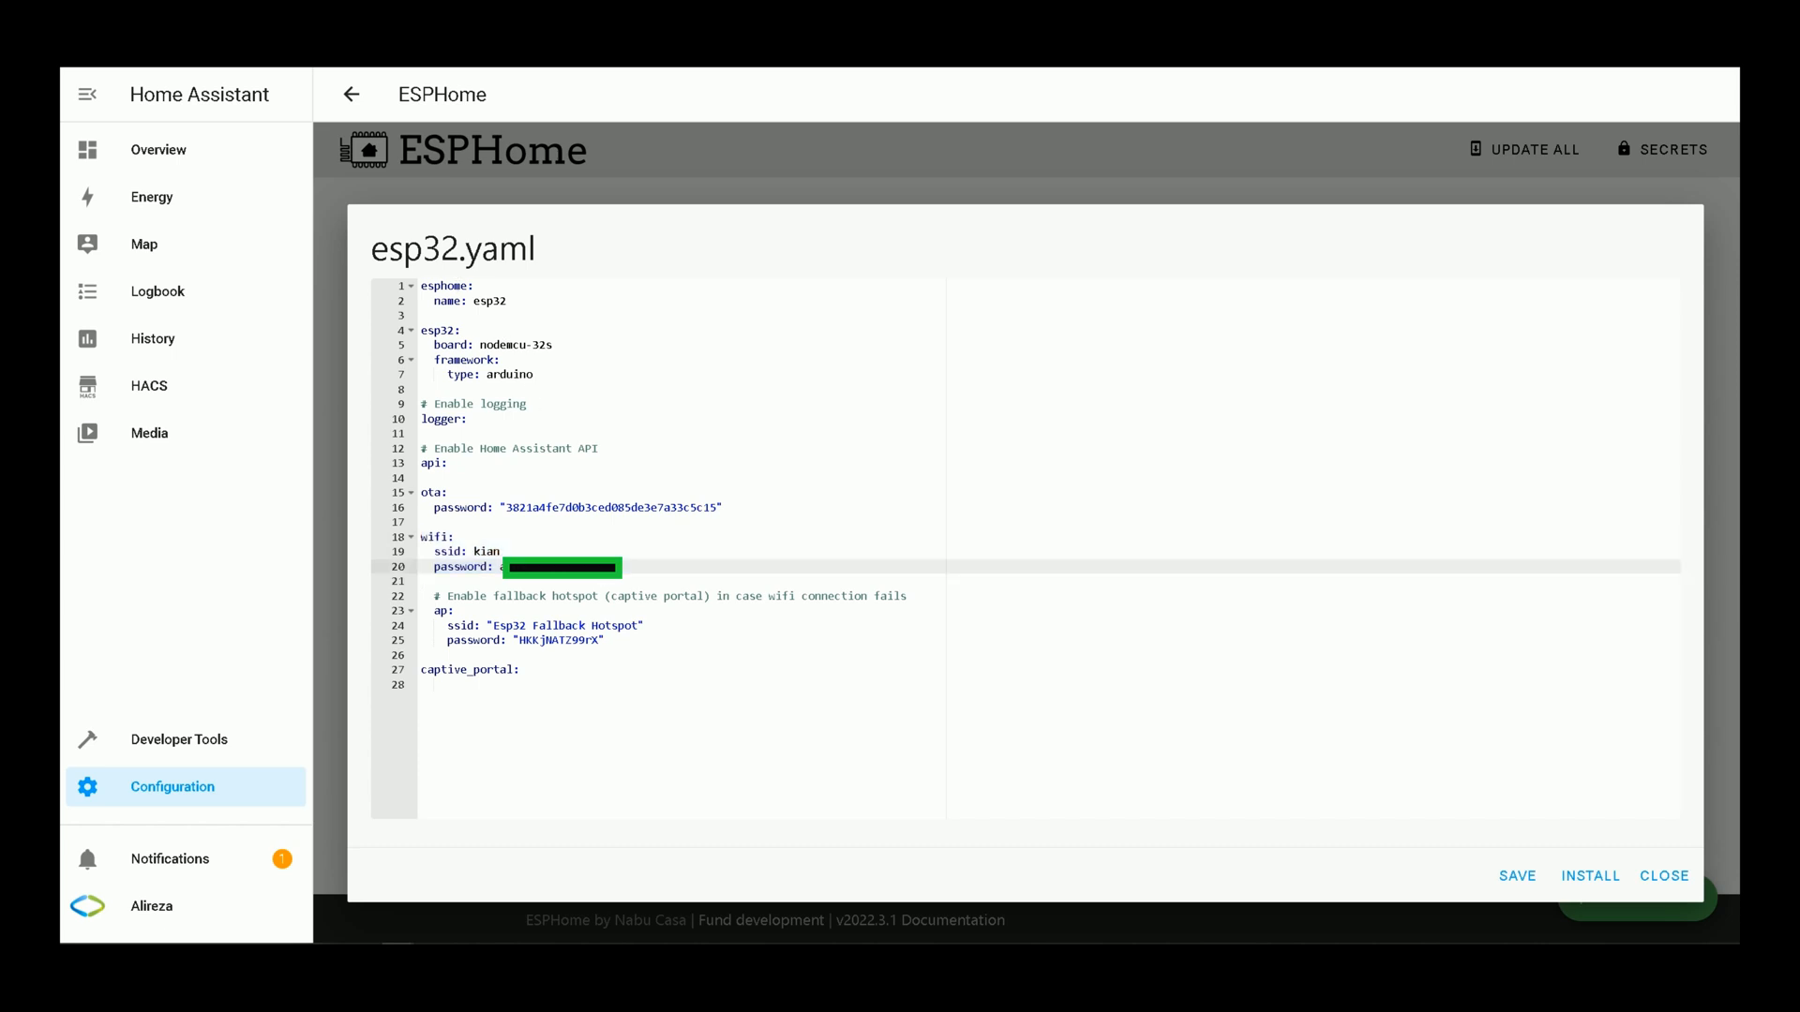
{"action": "key", "text": "Enter"}
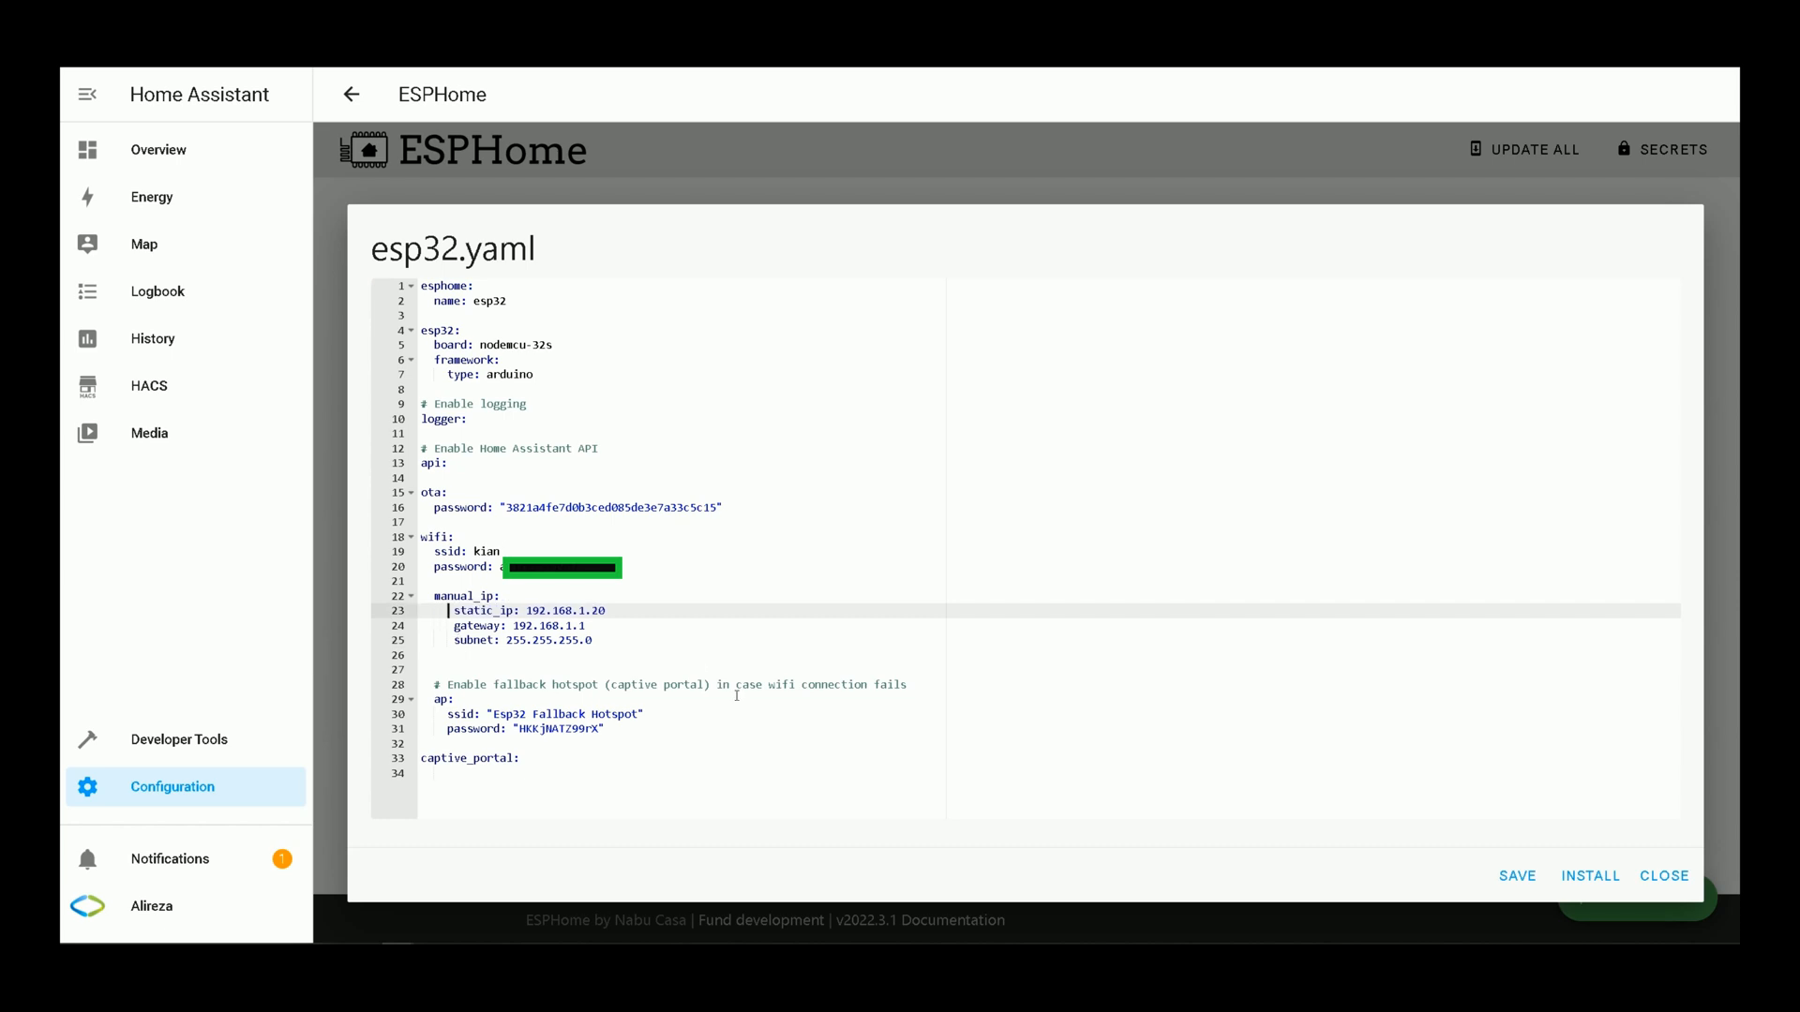
{"action": "mouse_move", "coordinate": [568, 522]}
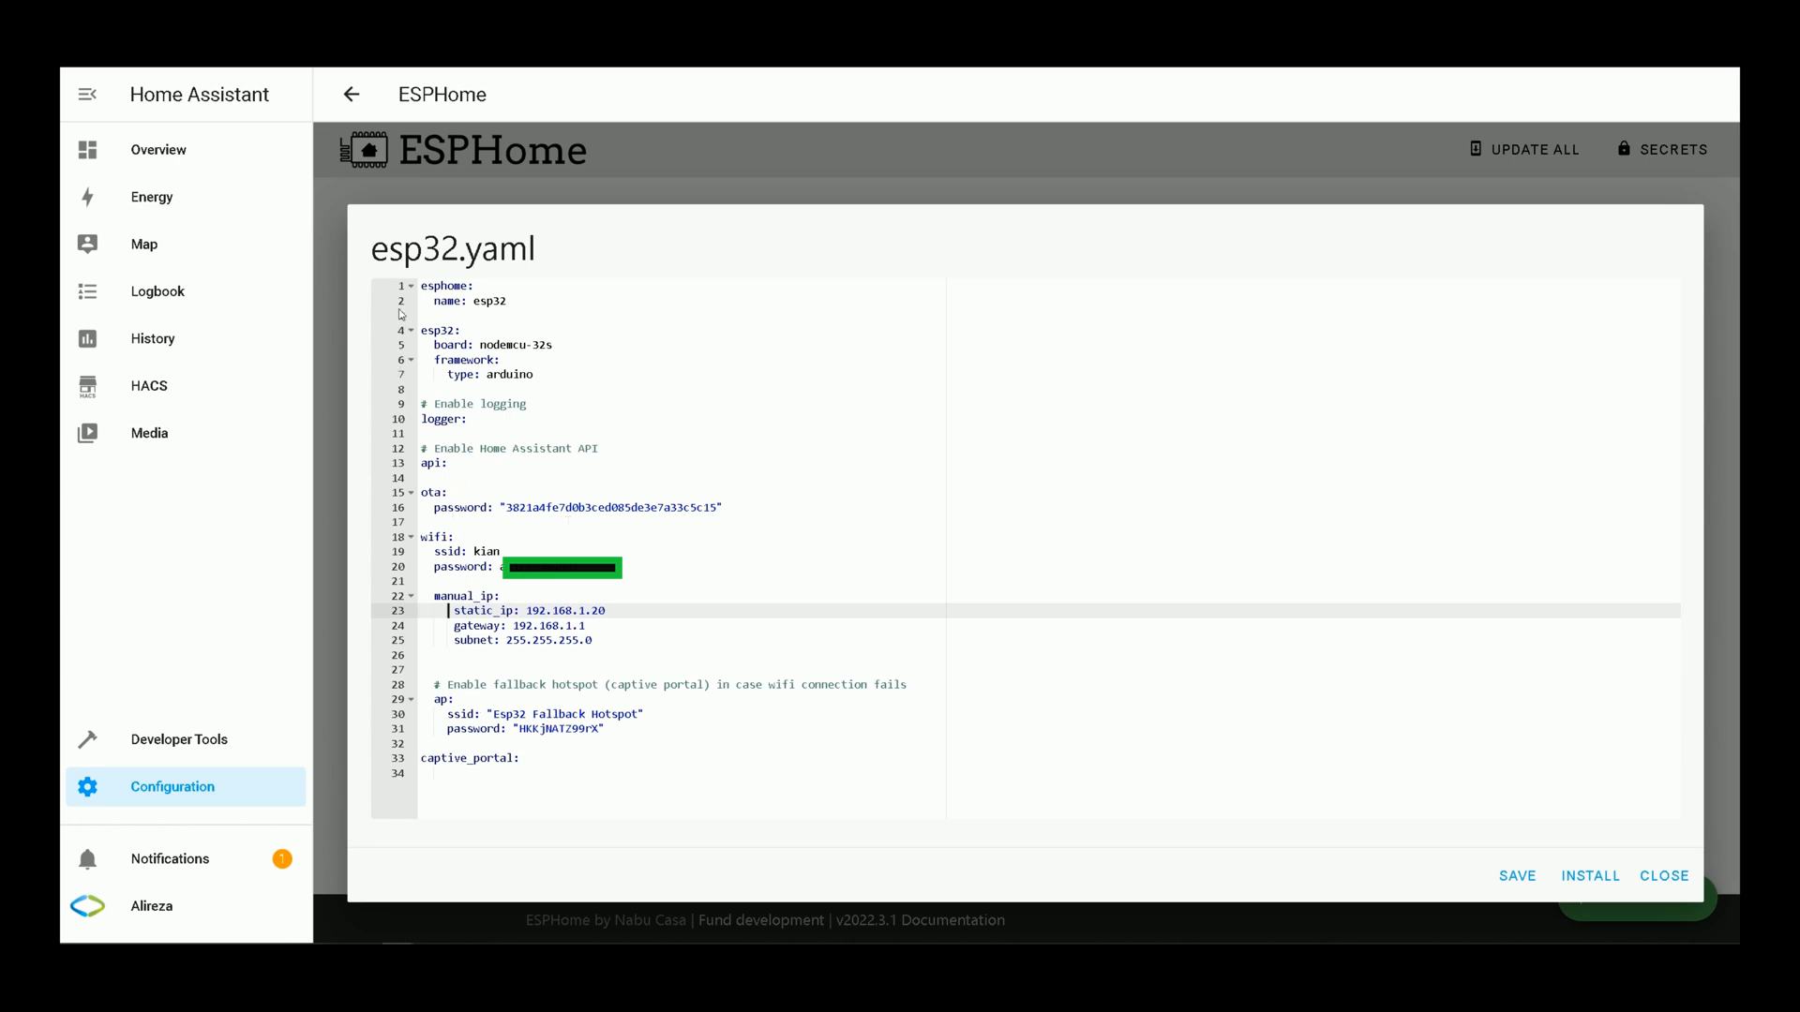
{"action": "mouse_move", "coordinate": [379, 536]}
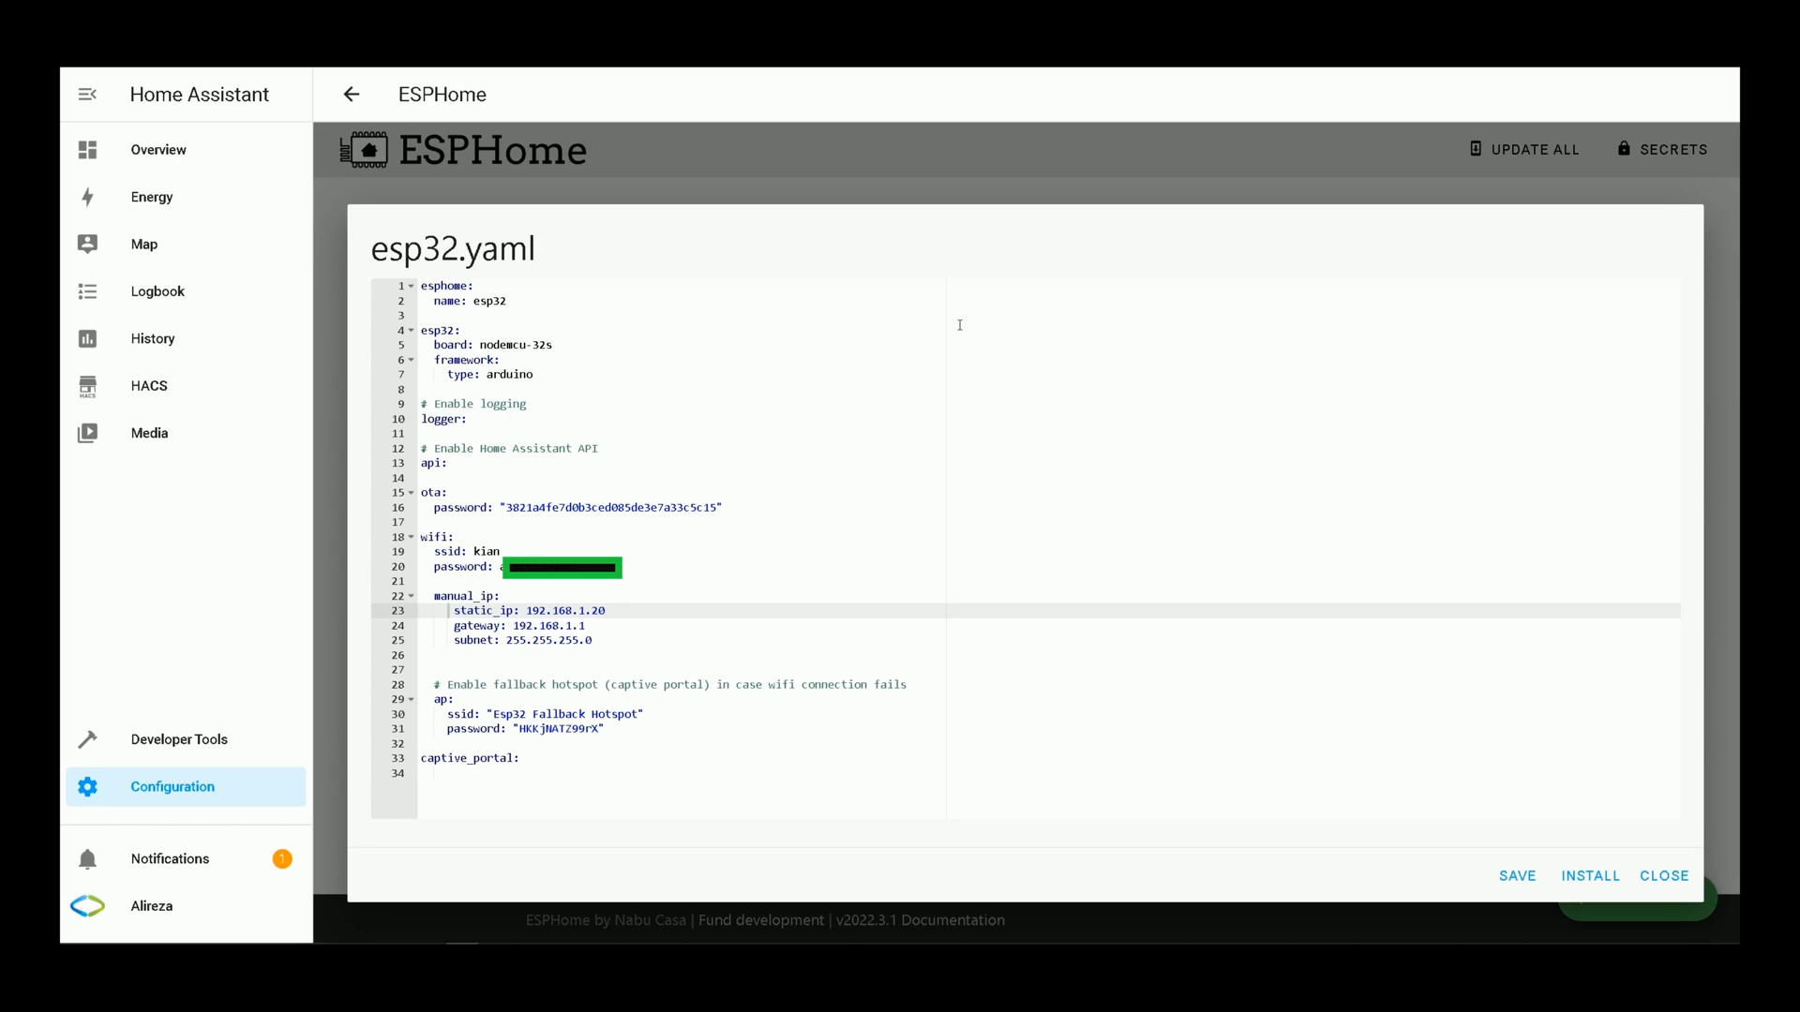
{"action": "mouse_move", "coordinate": [631, 627]}
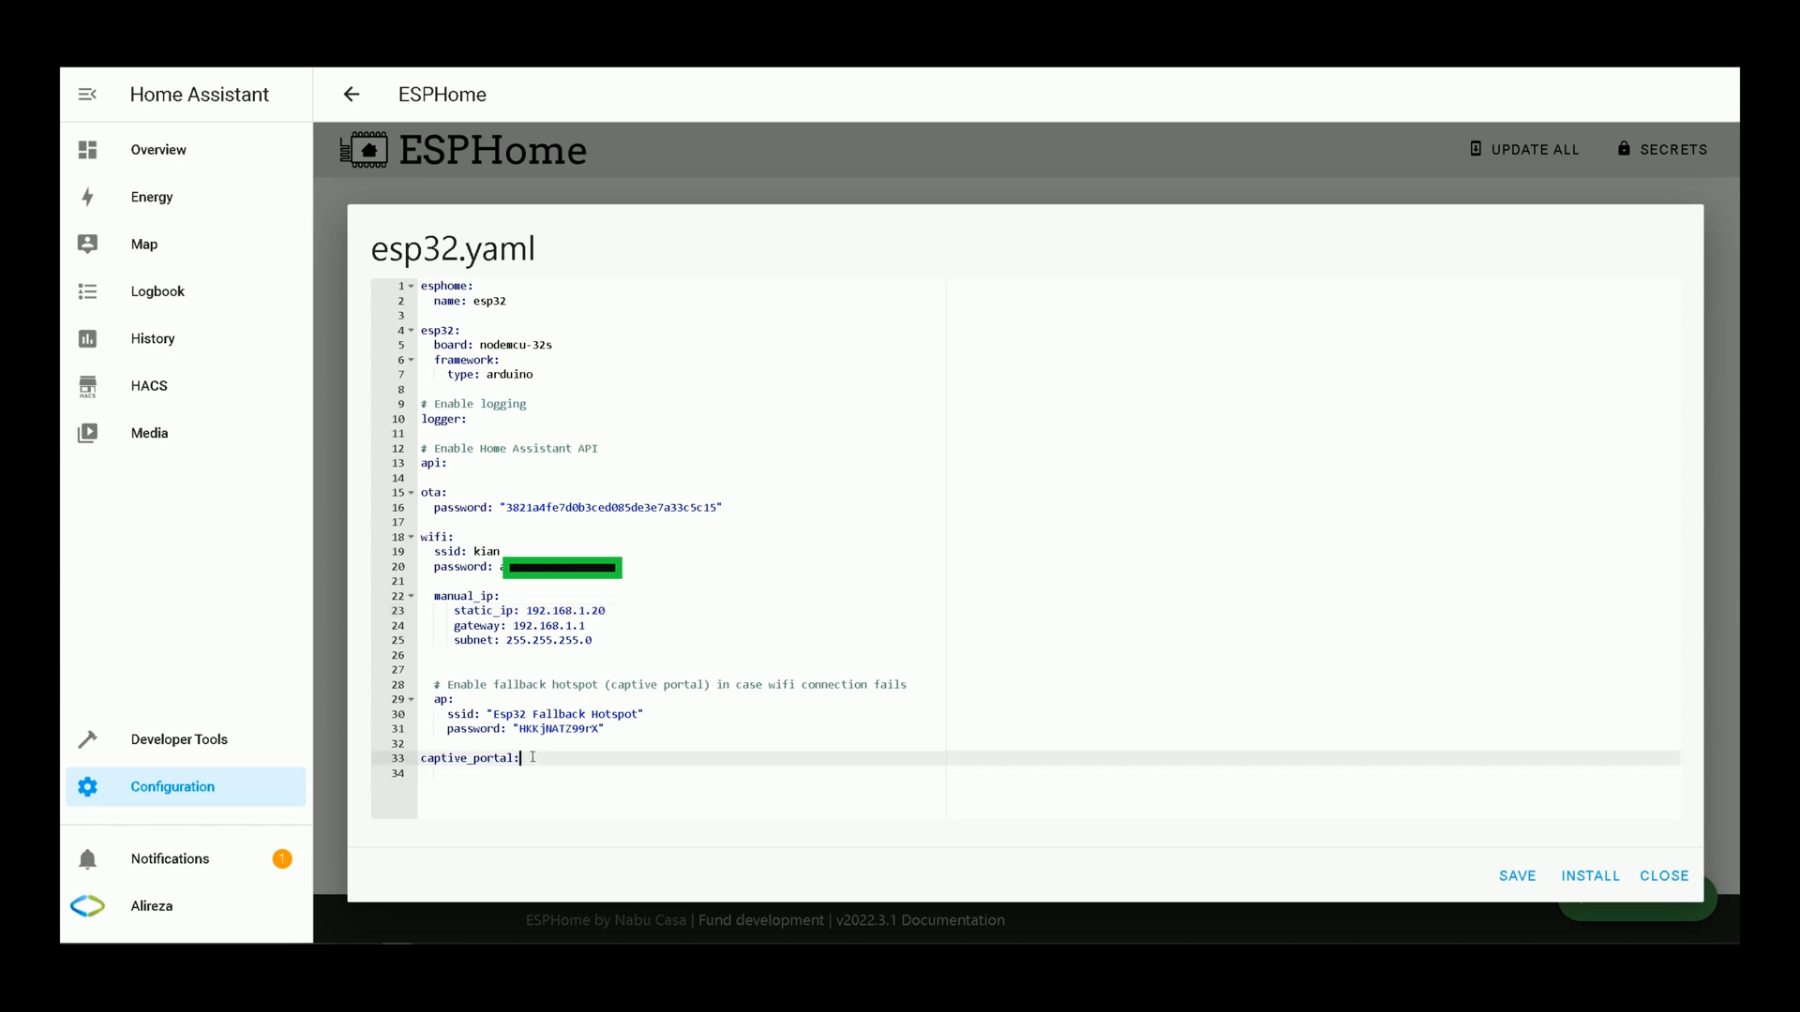
Step: Insert the DHT sensor block on pin 33 with ids temp and humidity and update_interval 15s
{"action": "key", "text": "Enter"}
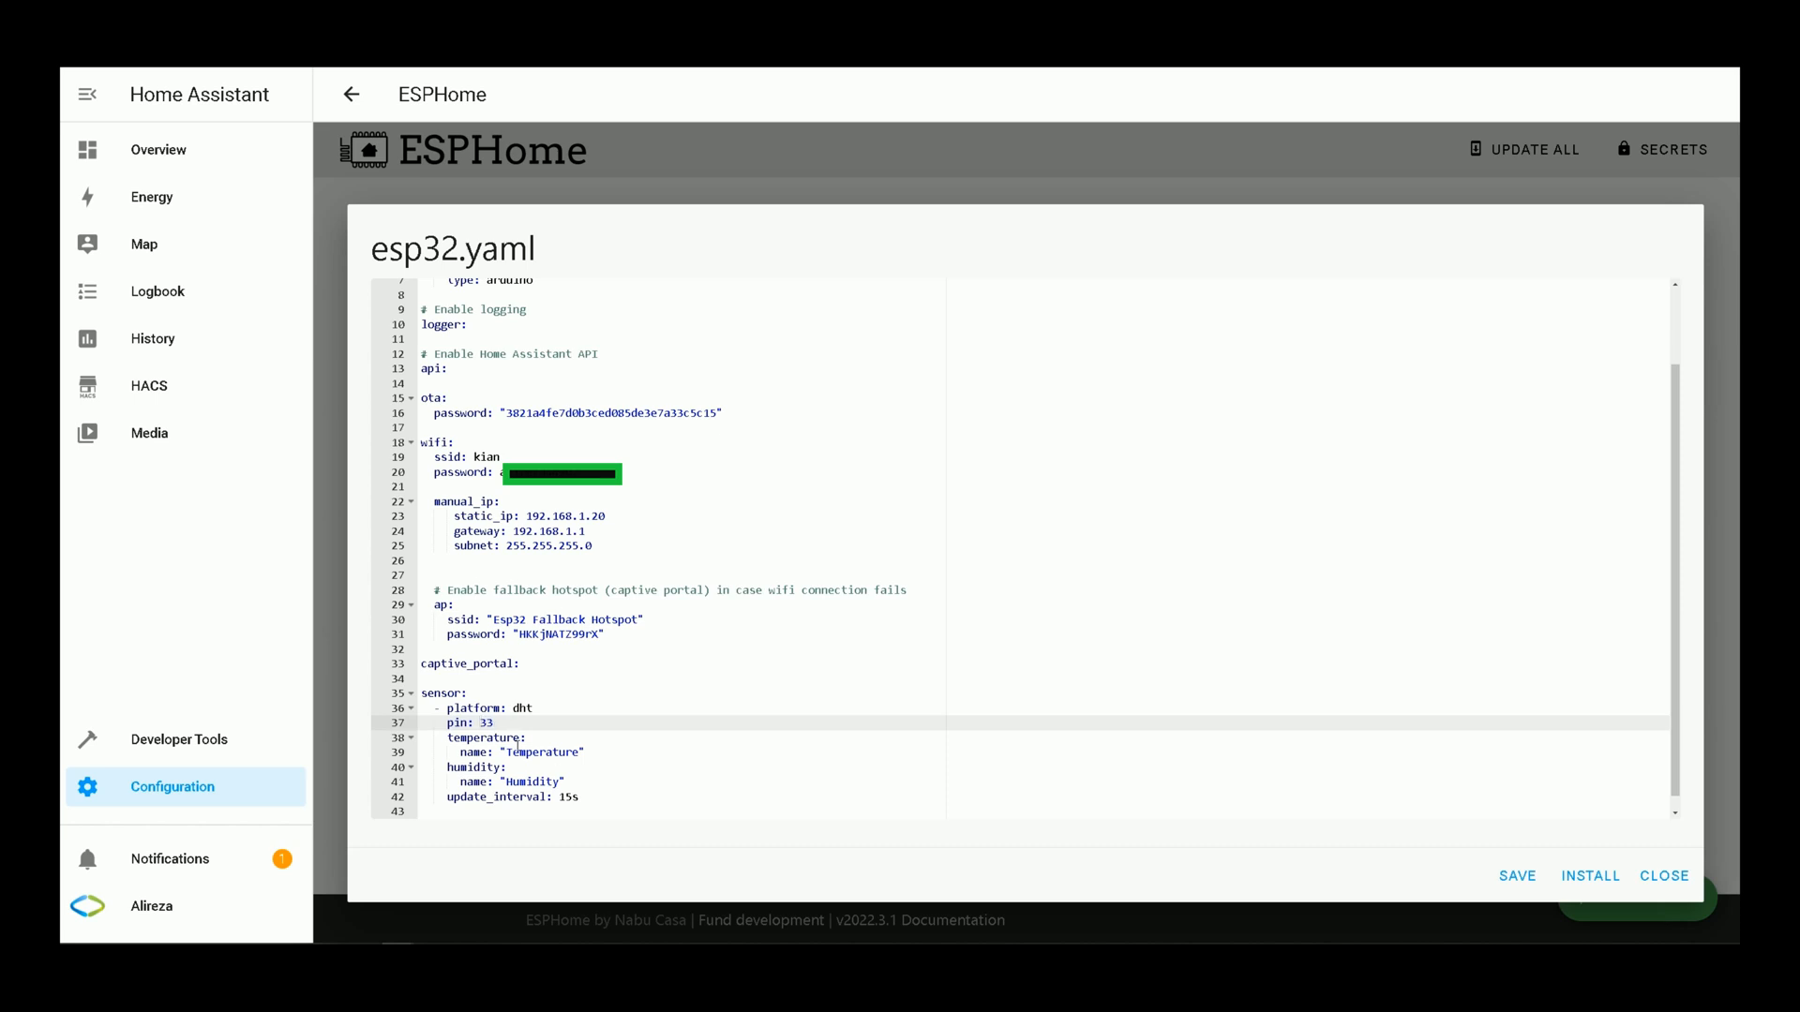
{"action": "left_click", "coordinate": [554, 751]}
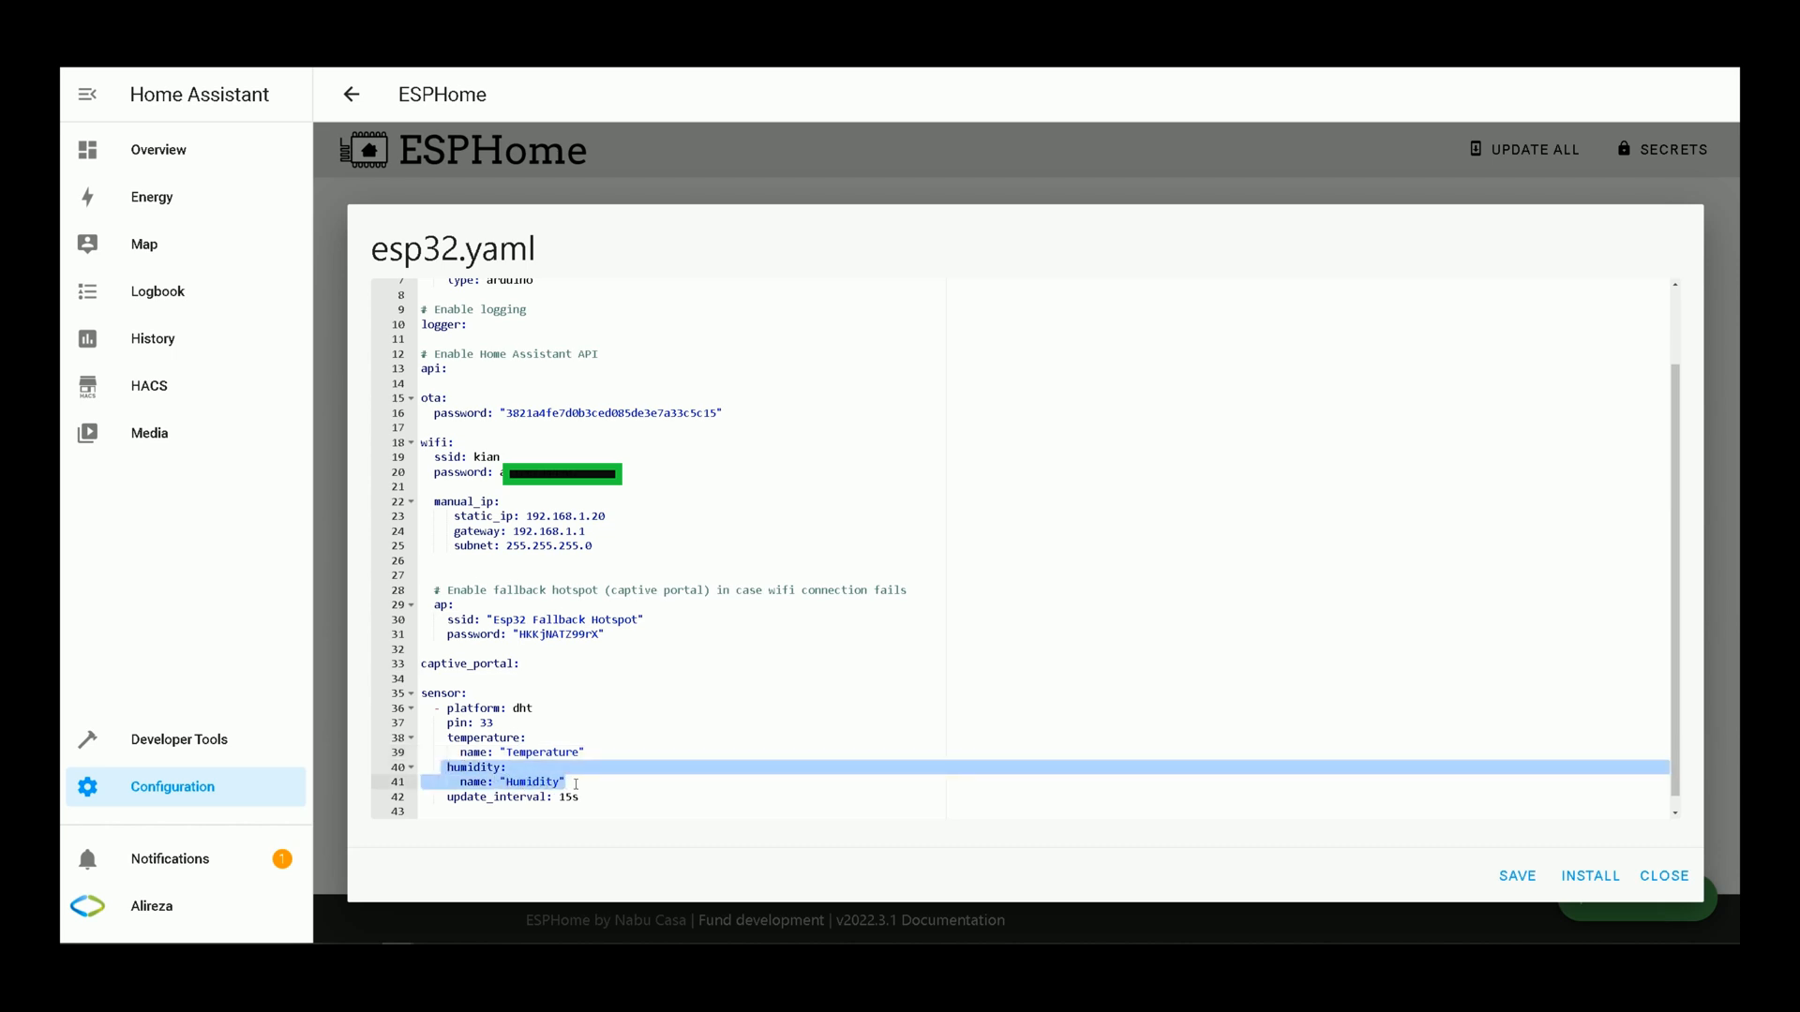
{"action": "left_click", "coordinate": [530, 782]}
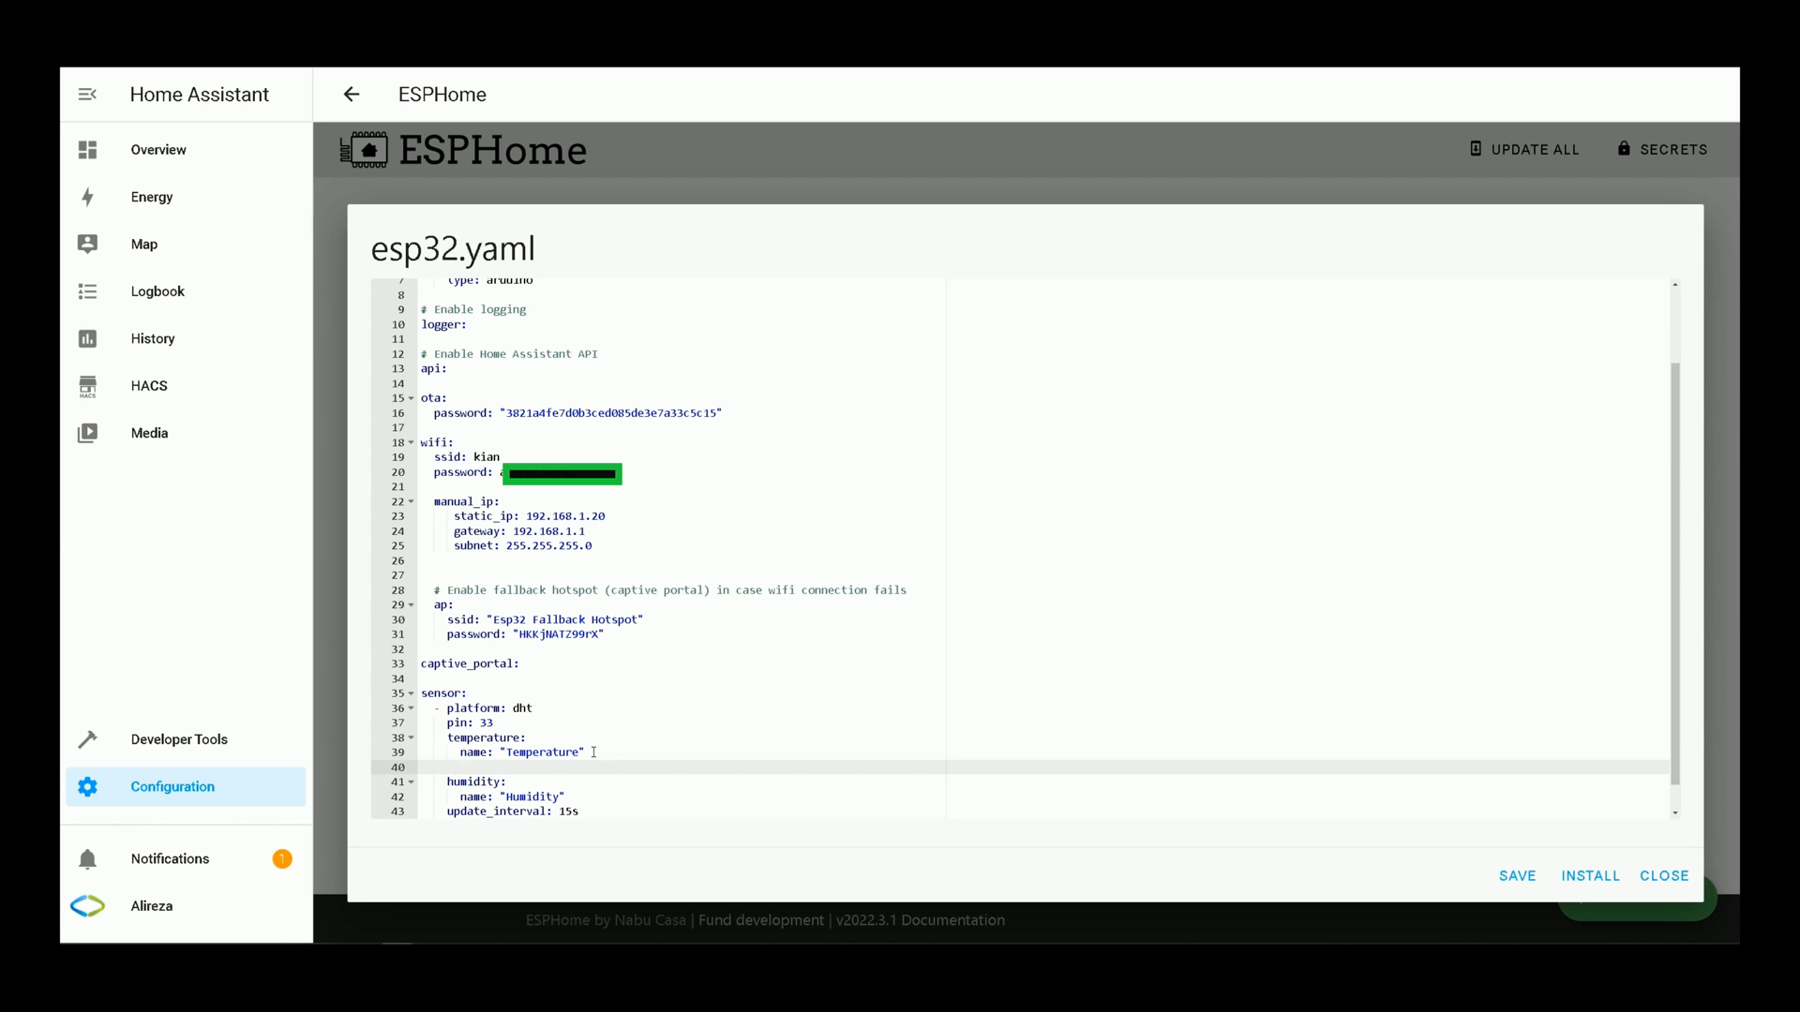
{"action": "type", "text": "id:"}
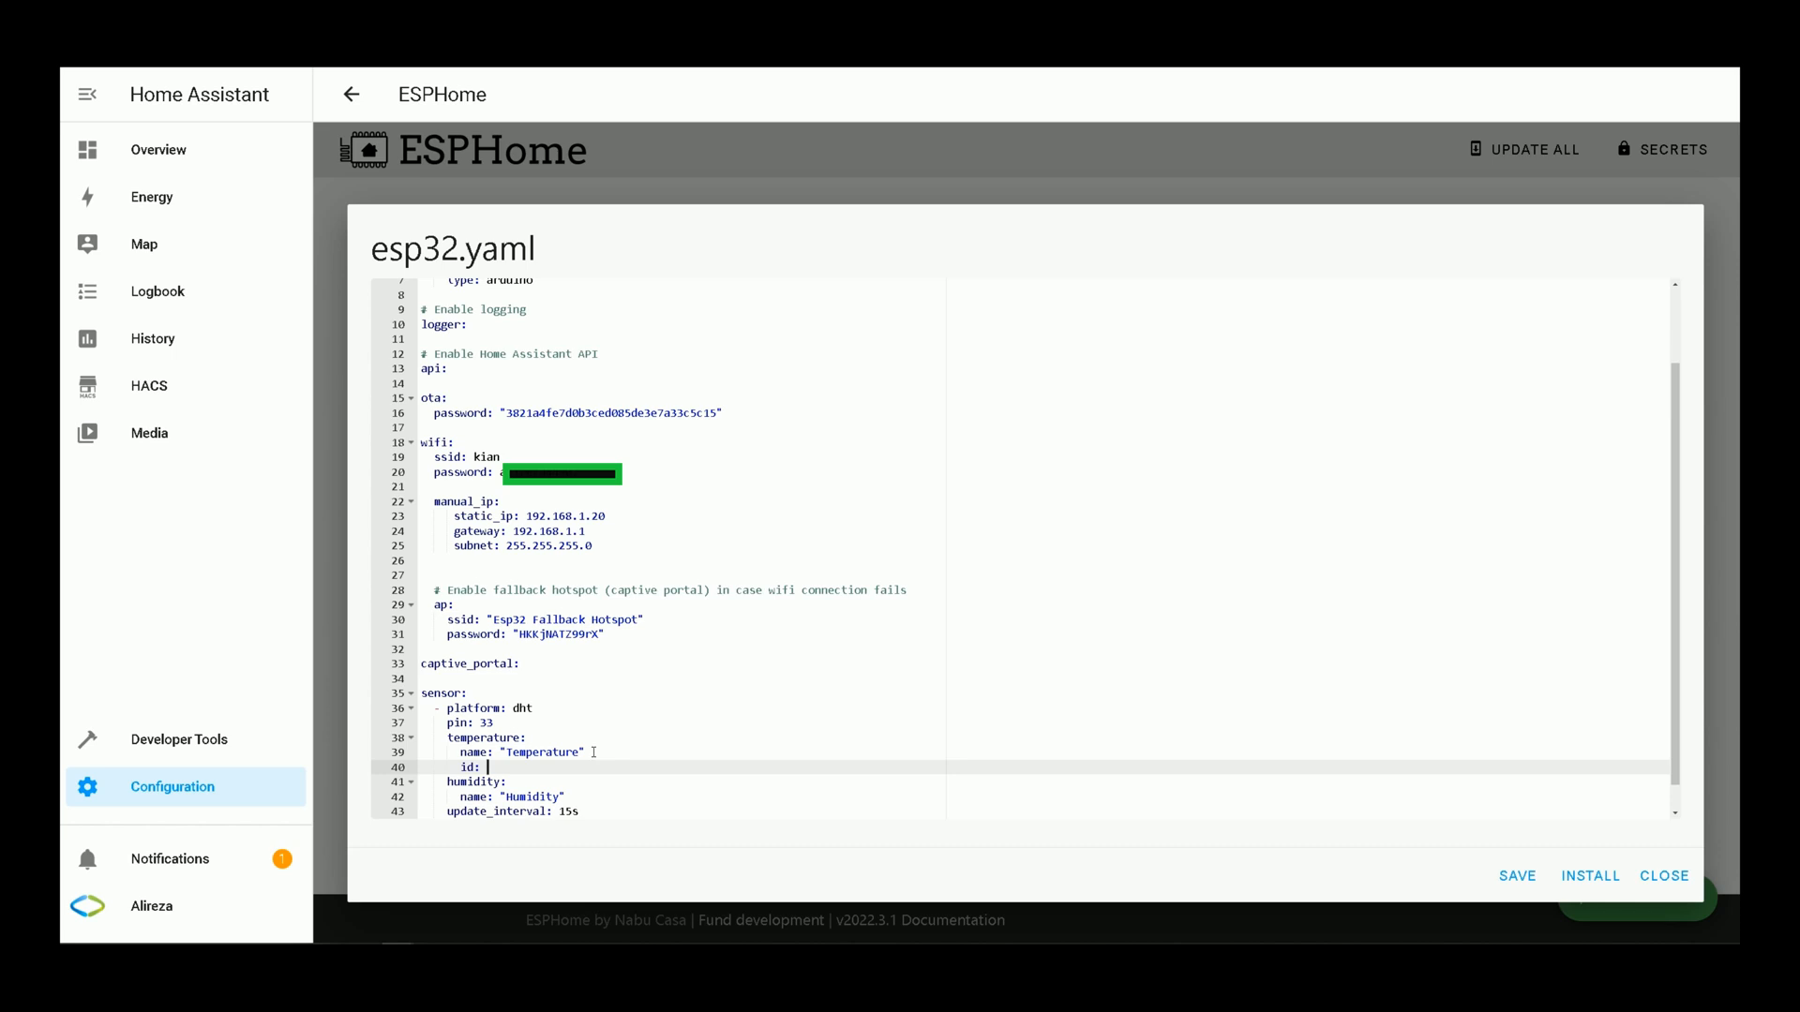
{"action": "type", "text": "temp"}
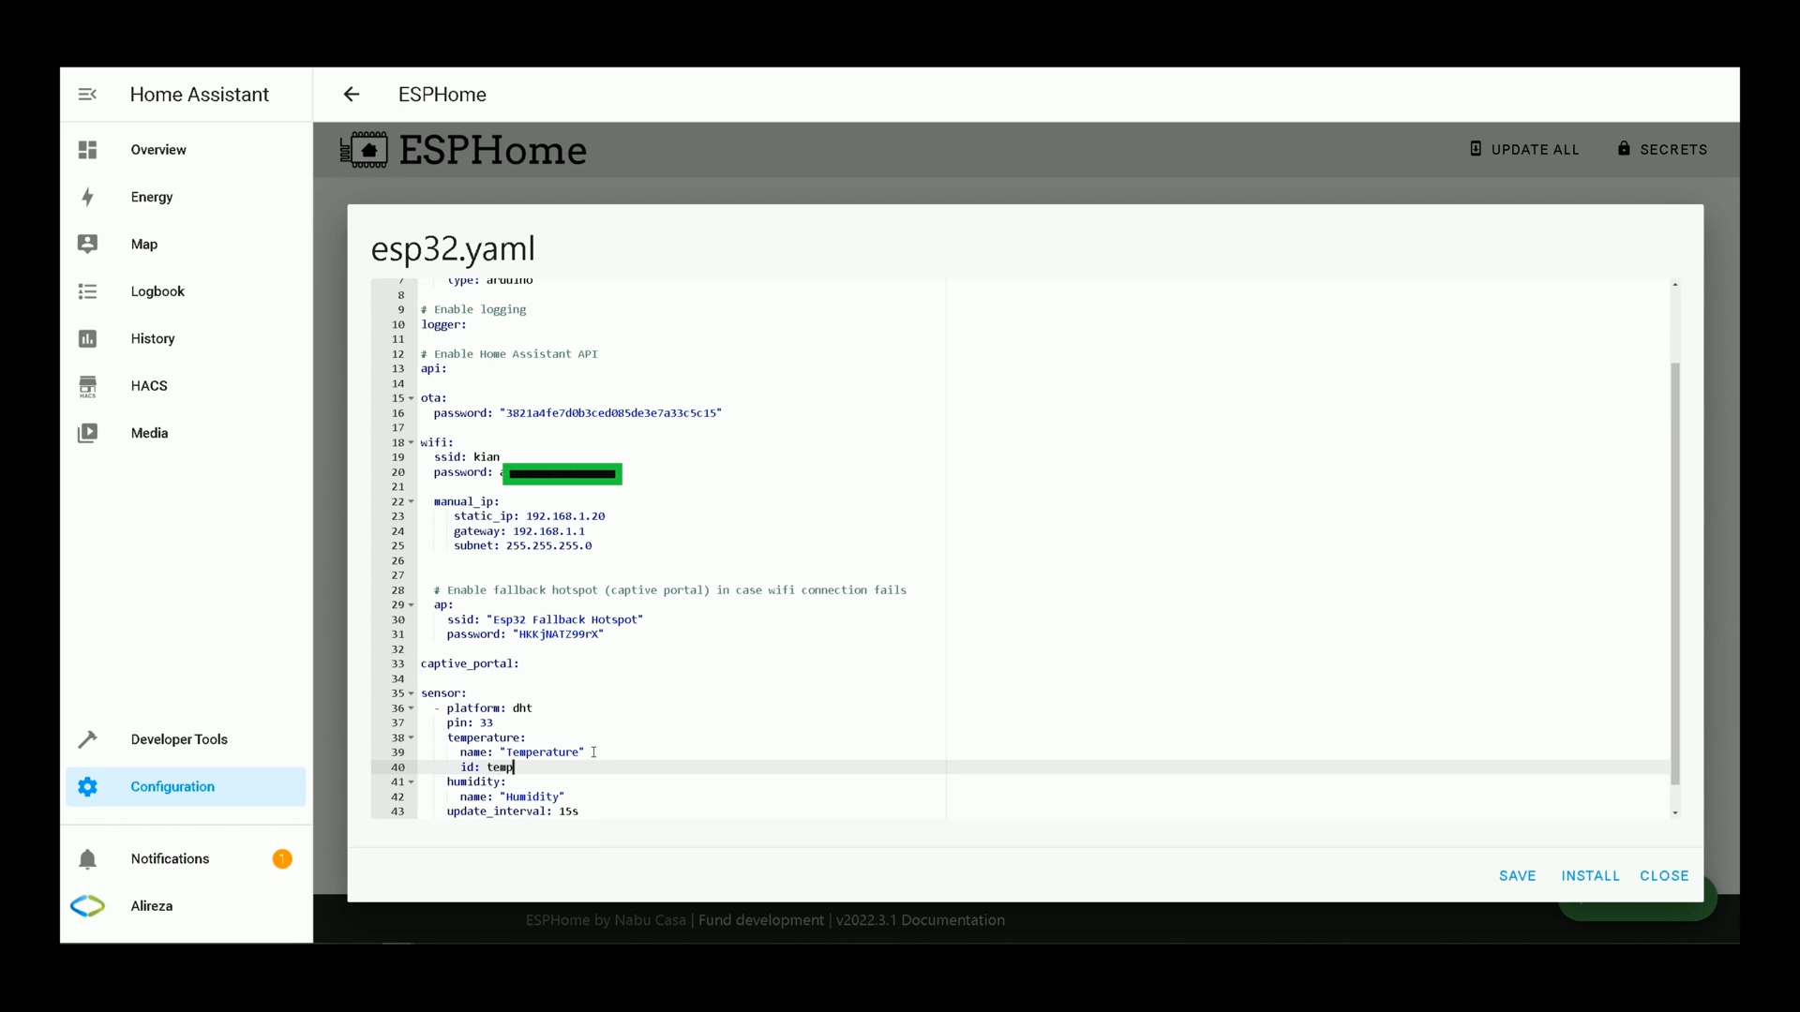
{"action": "left_click", "coordinate": [534, 797]}
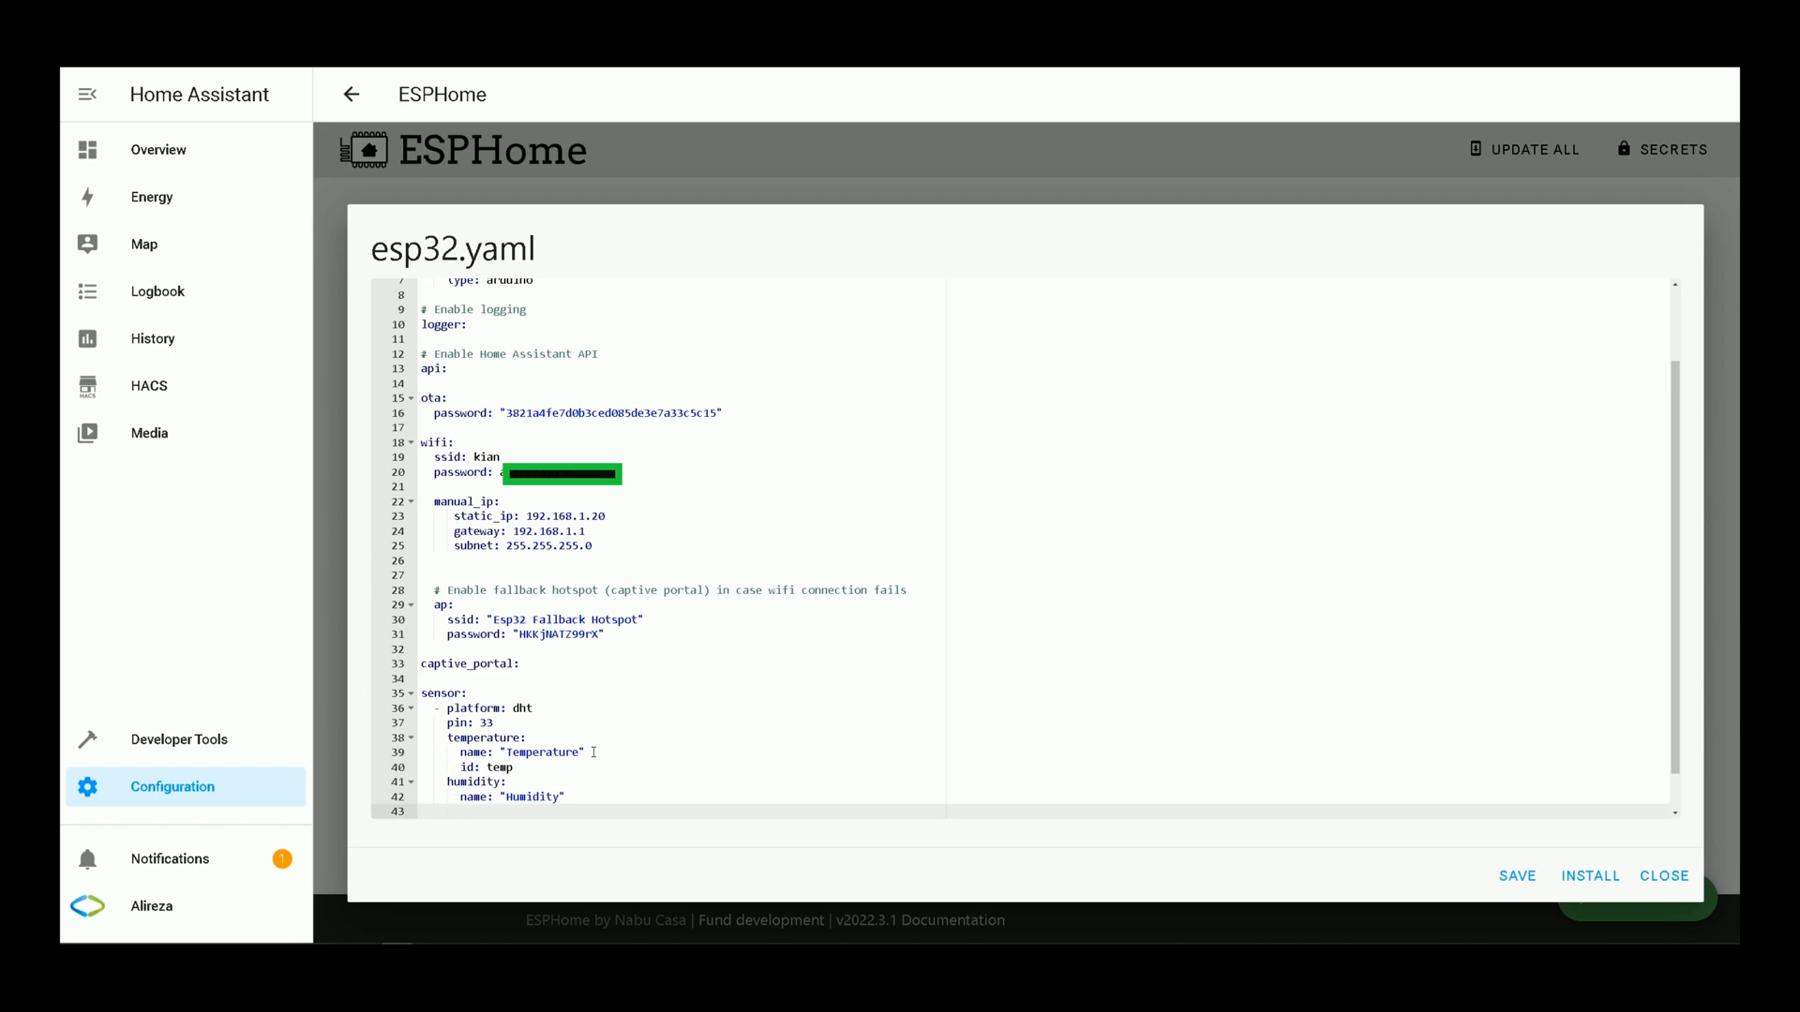
{"action": "type", "text": "id:"}
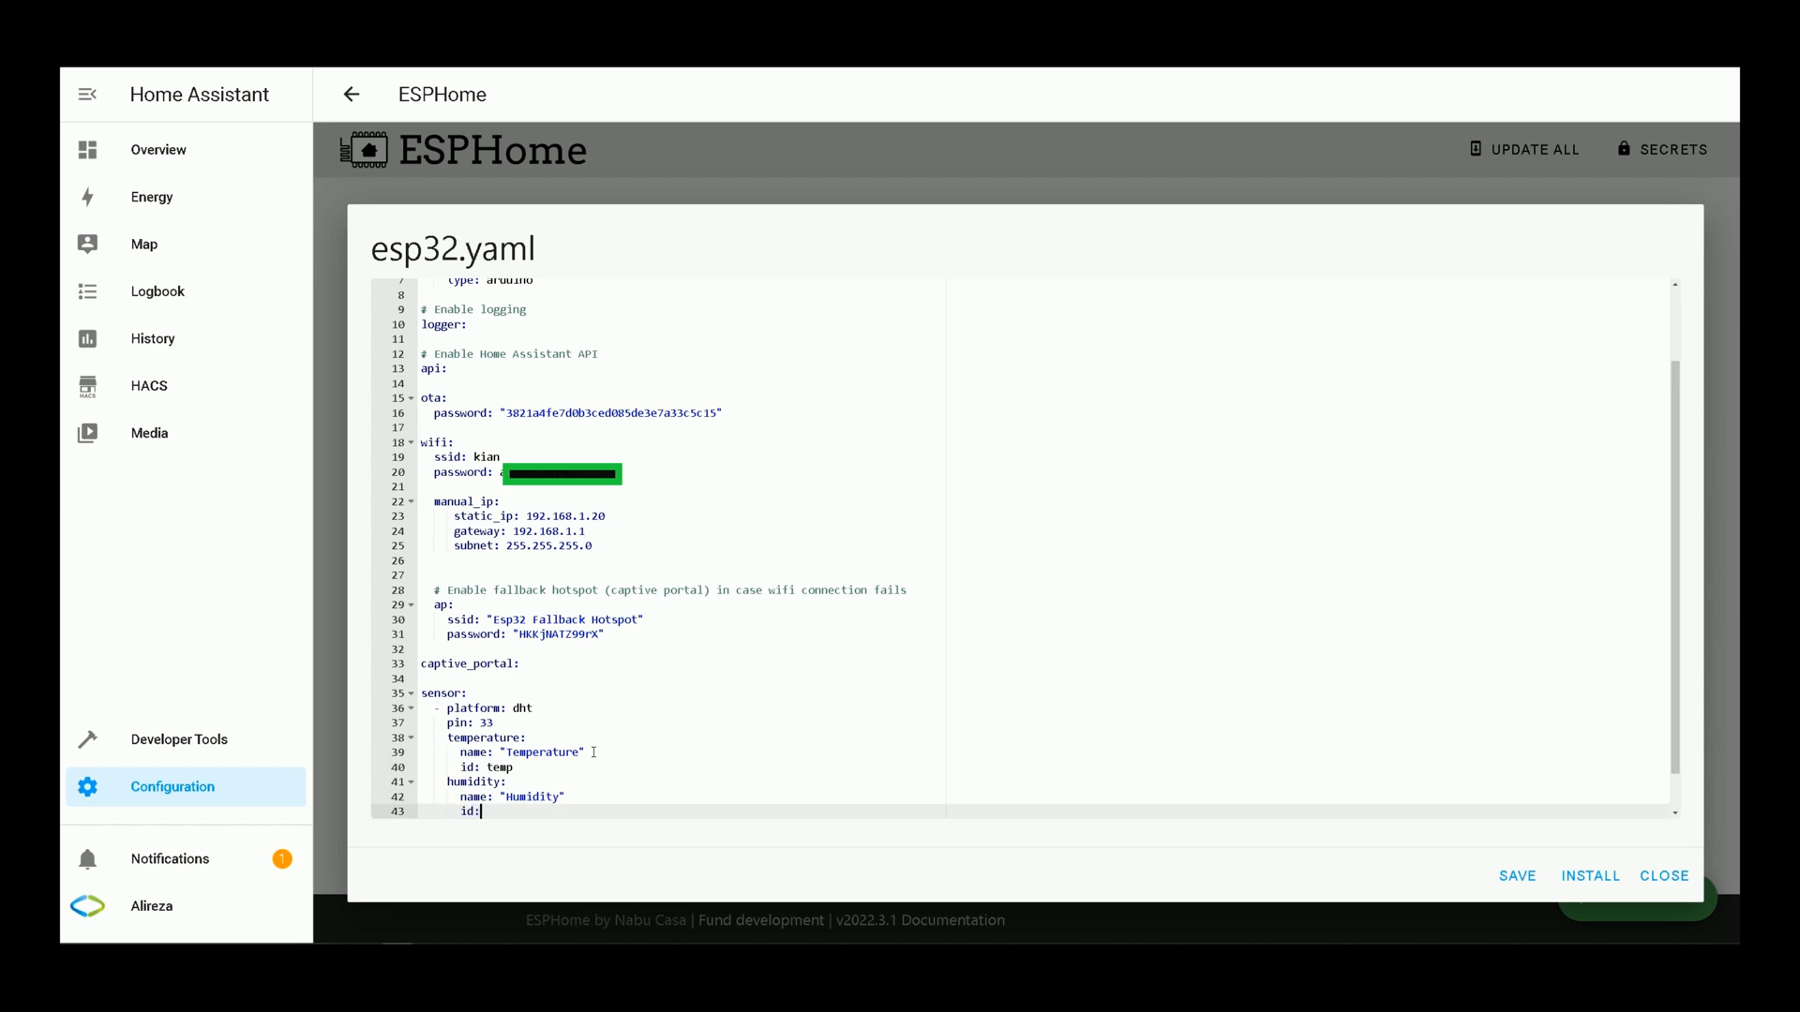
{"action": "type", "text": "humidity"}
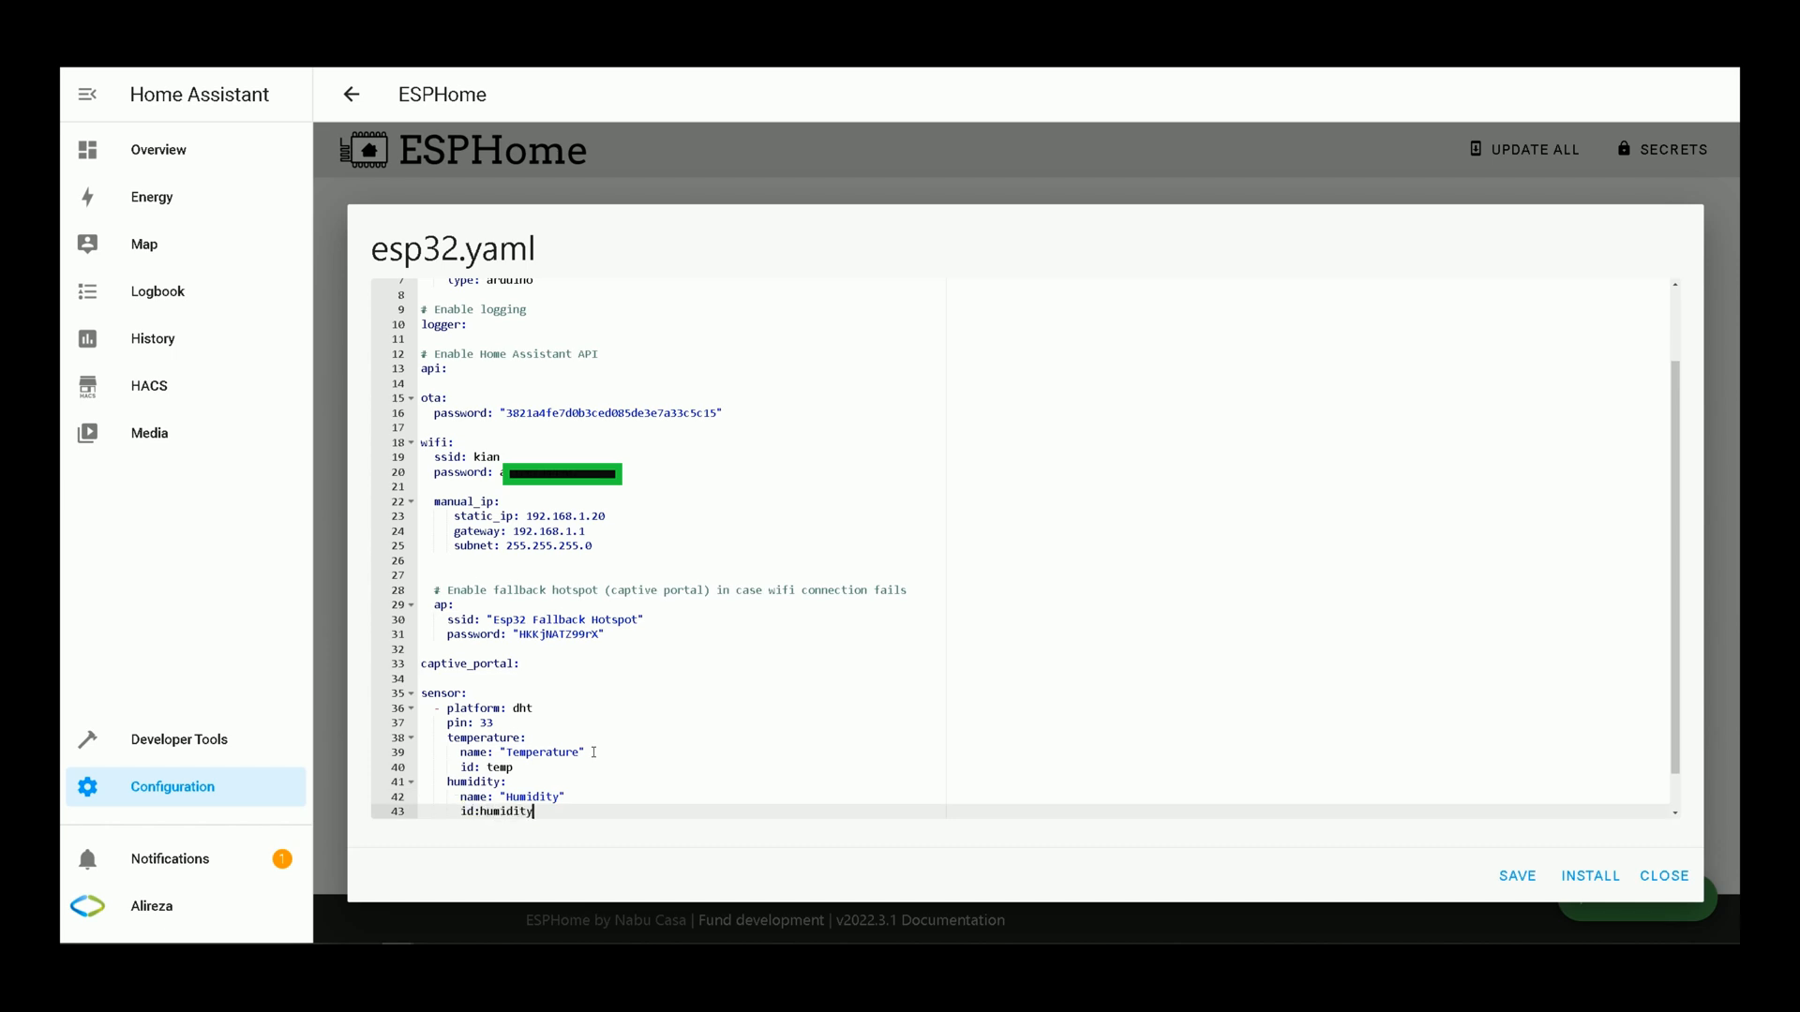
{"action": "type", "text": "update_interval: 15s"}
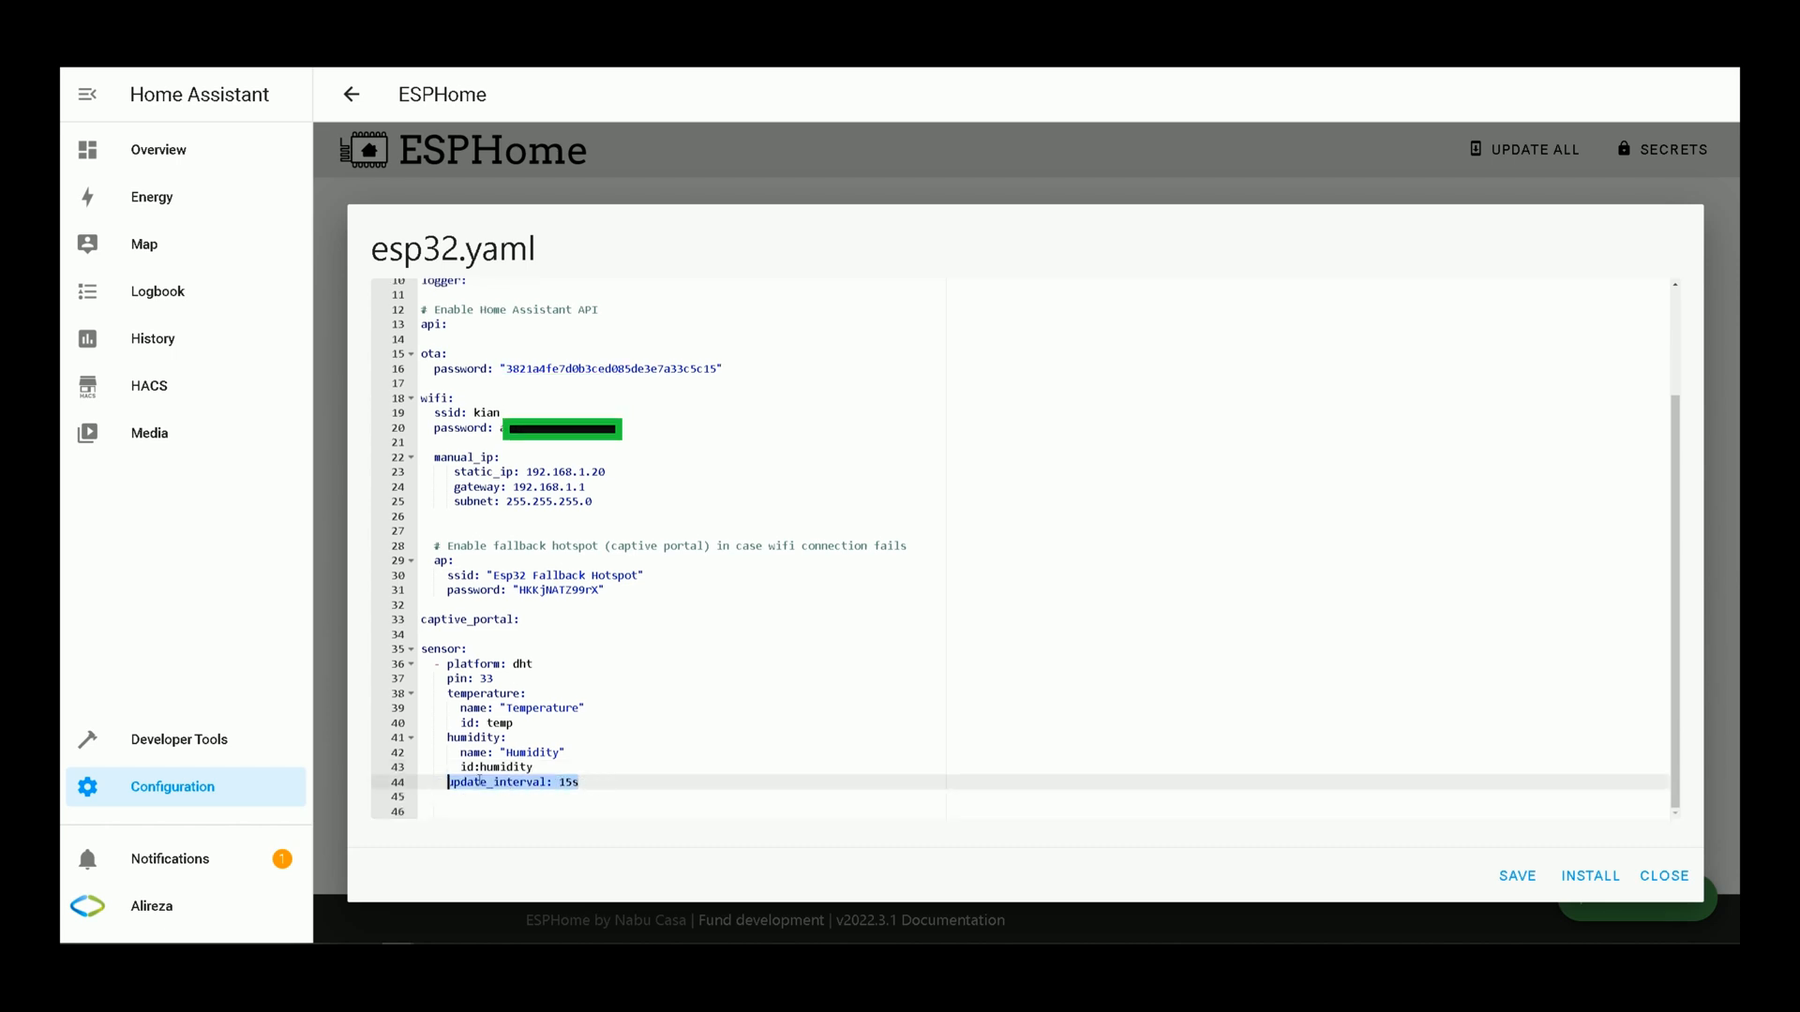
{"action": "mouse_move", "coordinate": [863, 800]}
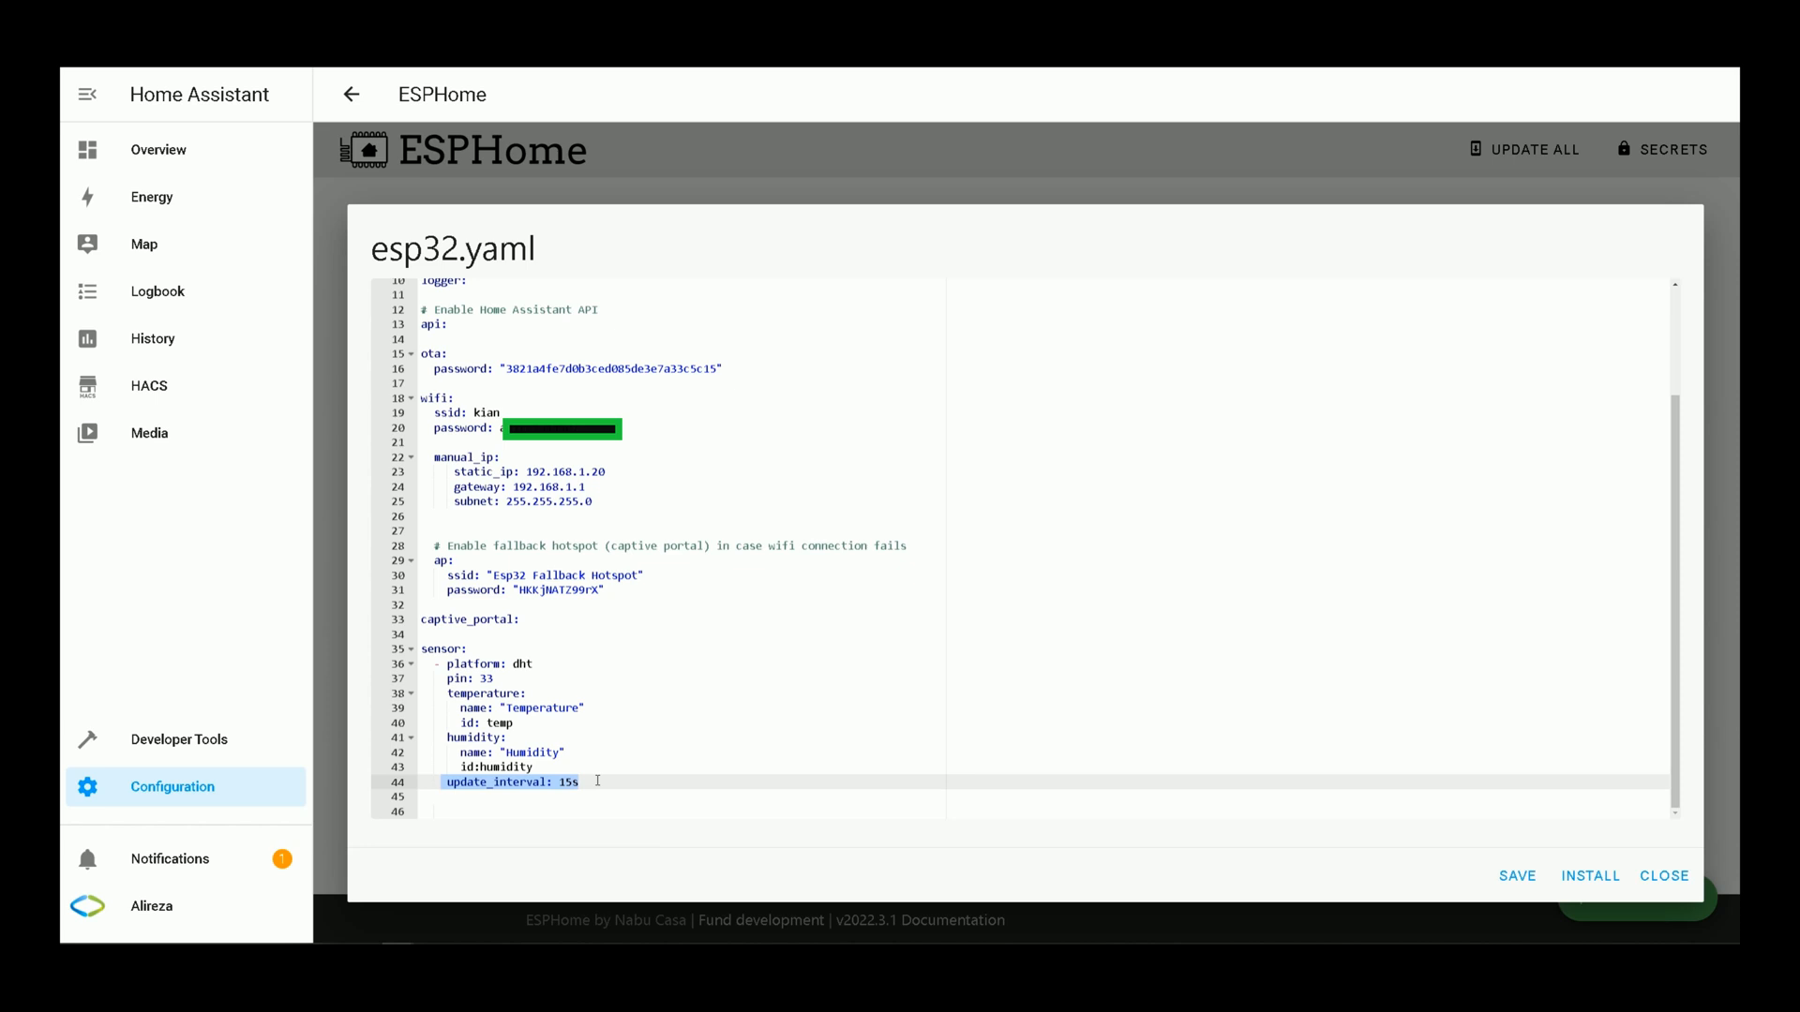
Step: Add 'model: DHT22' on a new line below the 15s update interval
{"action": "left_click", "coordinate": [596, 782]}
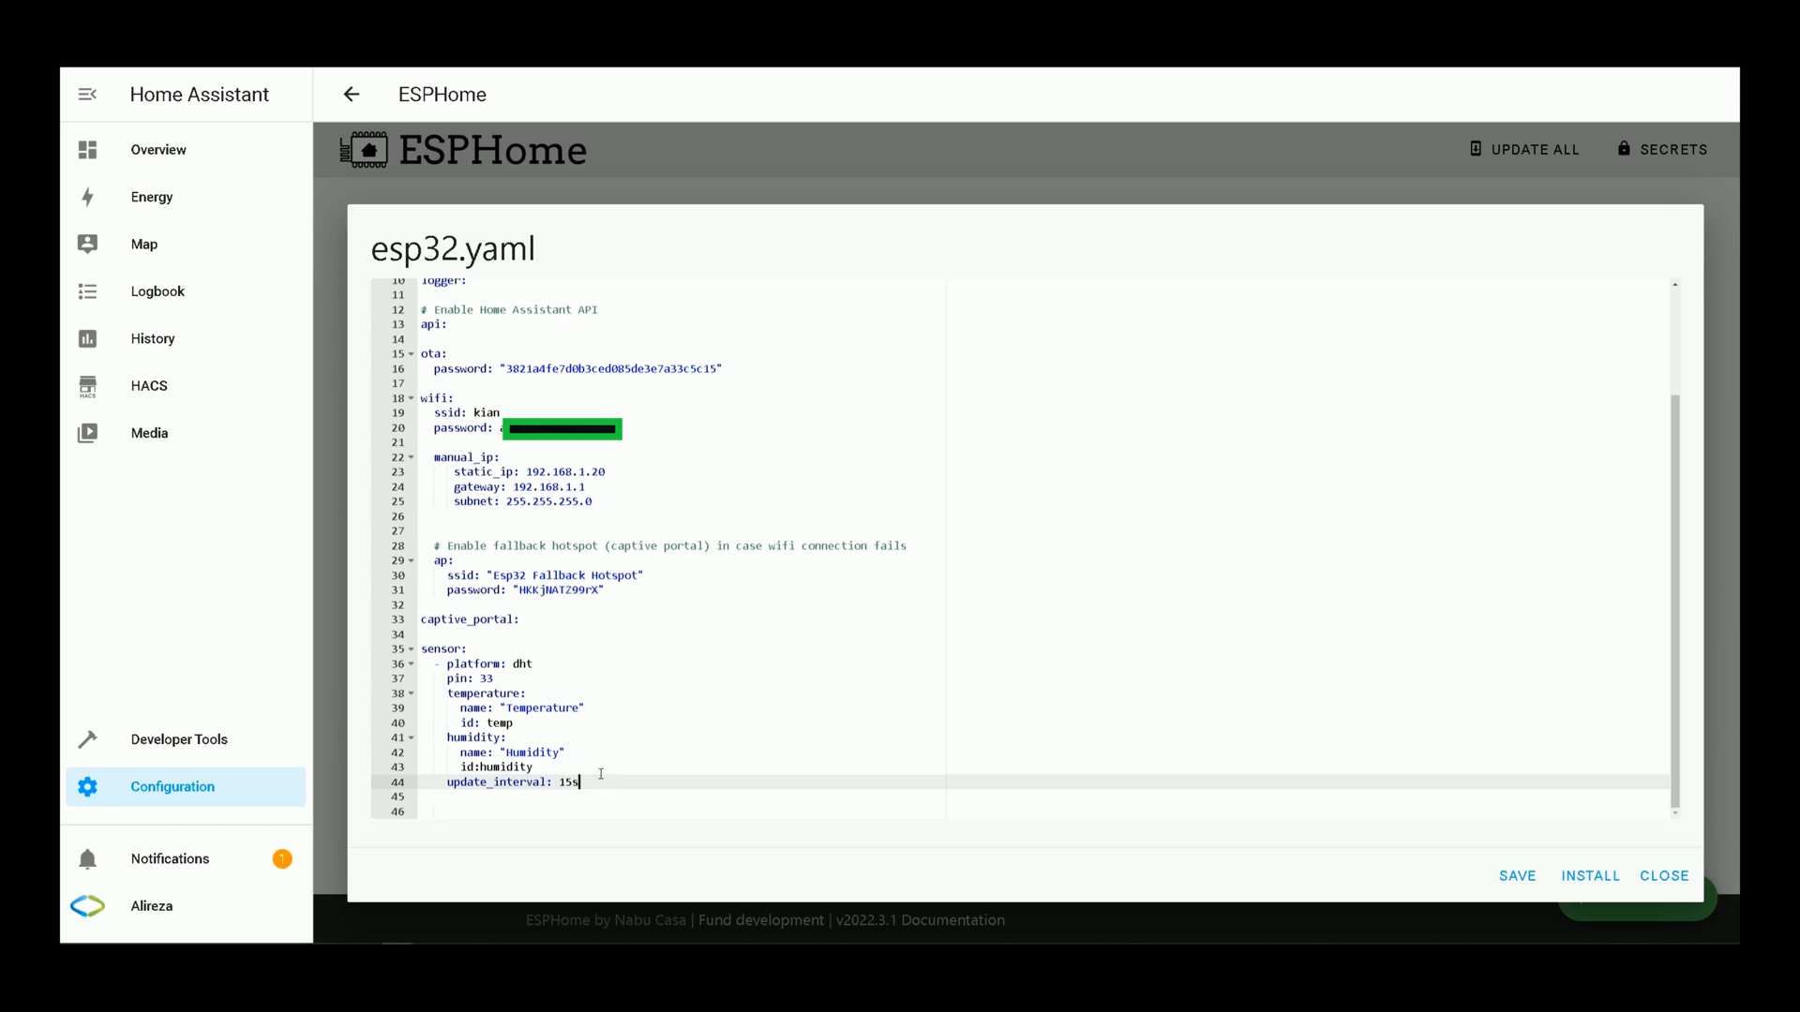
{"action": "key", "text": "Enter"}
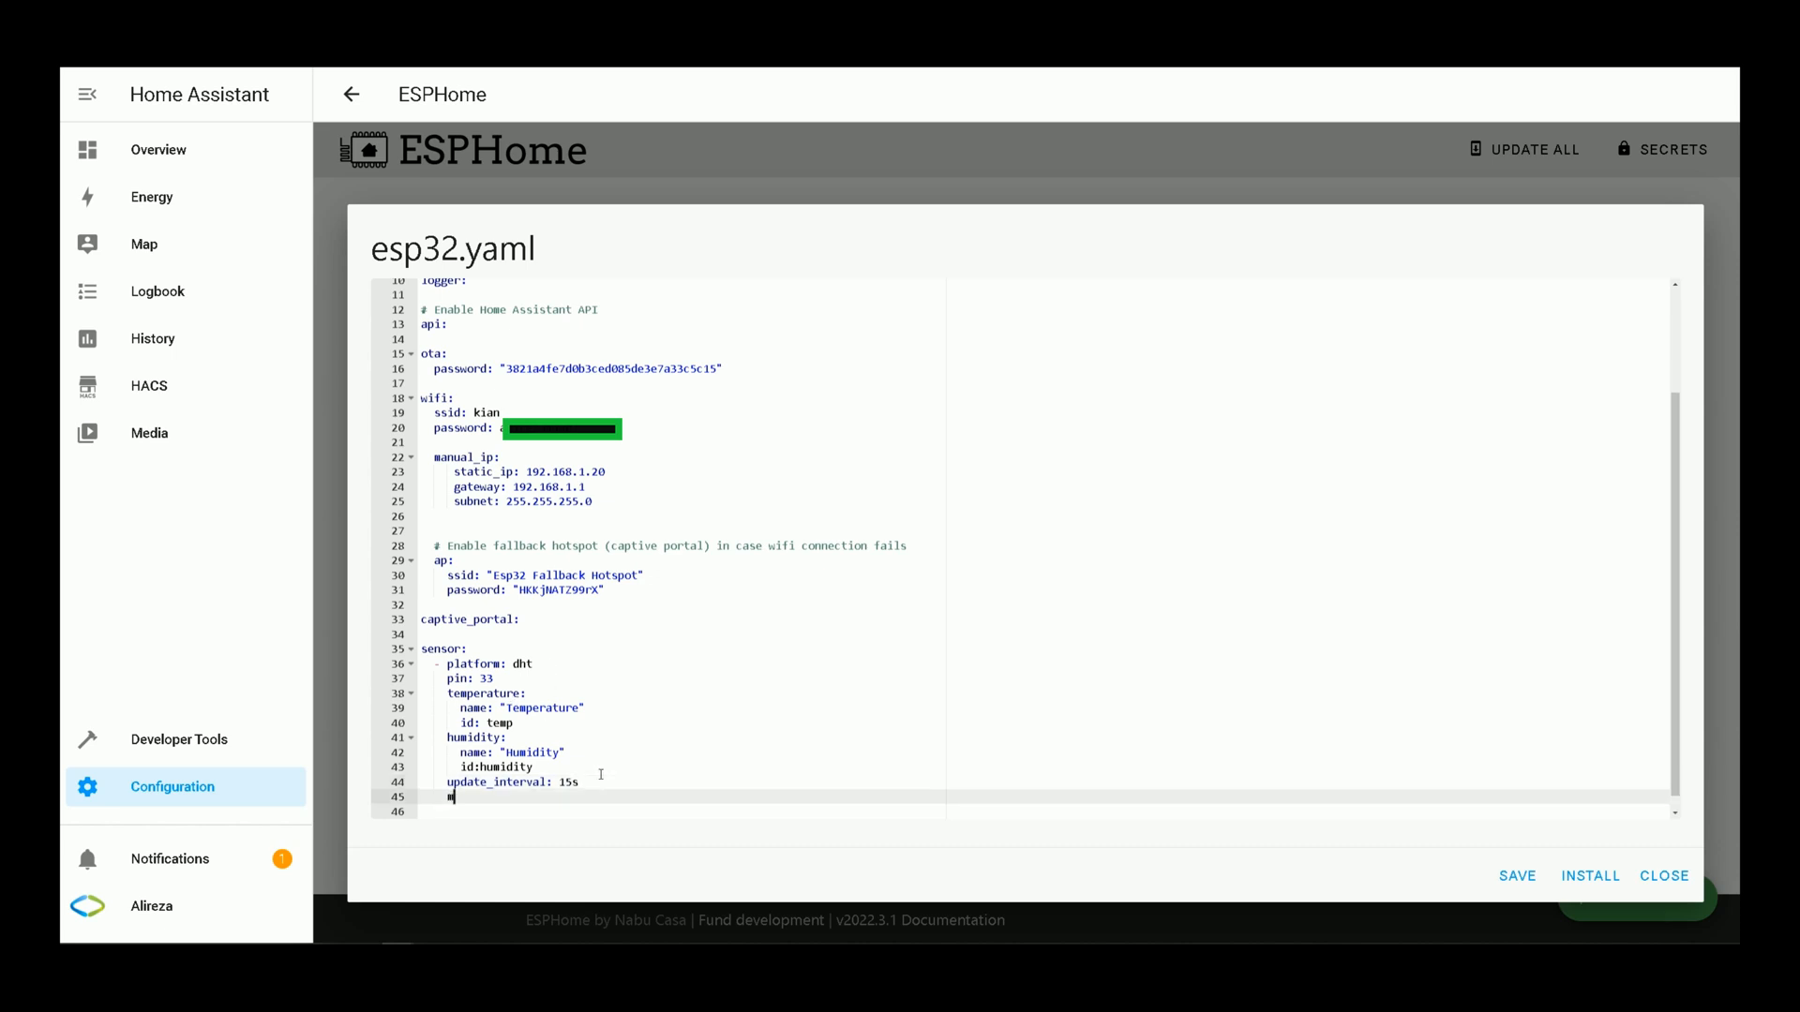
{"action": "type", "text": "model"}
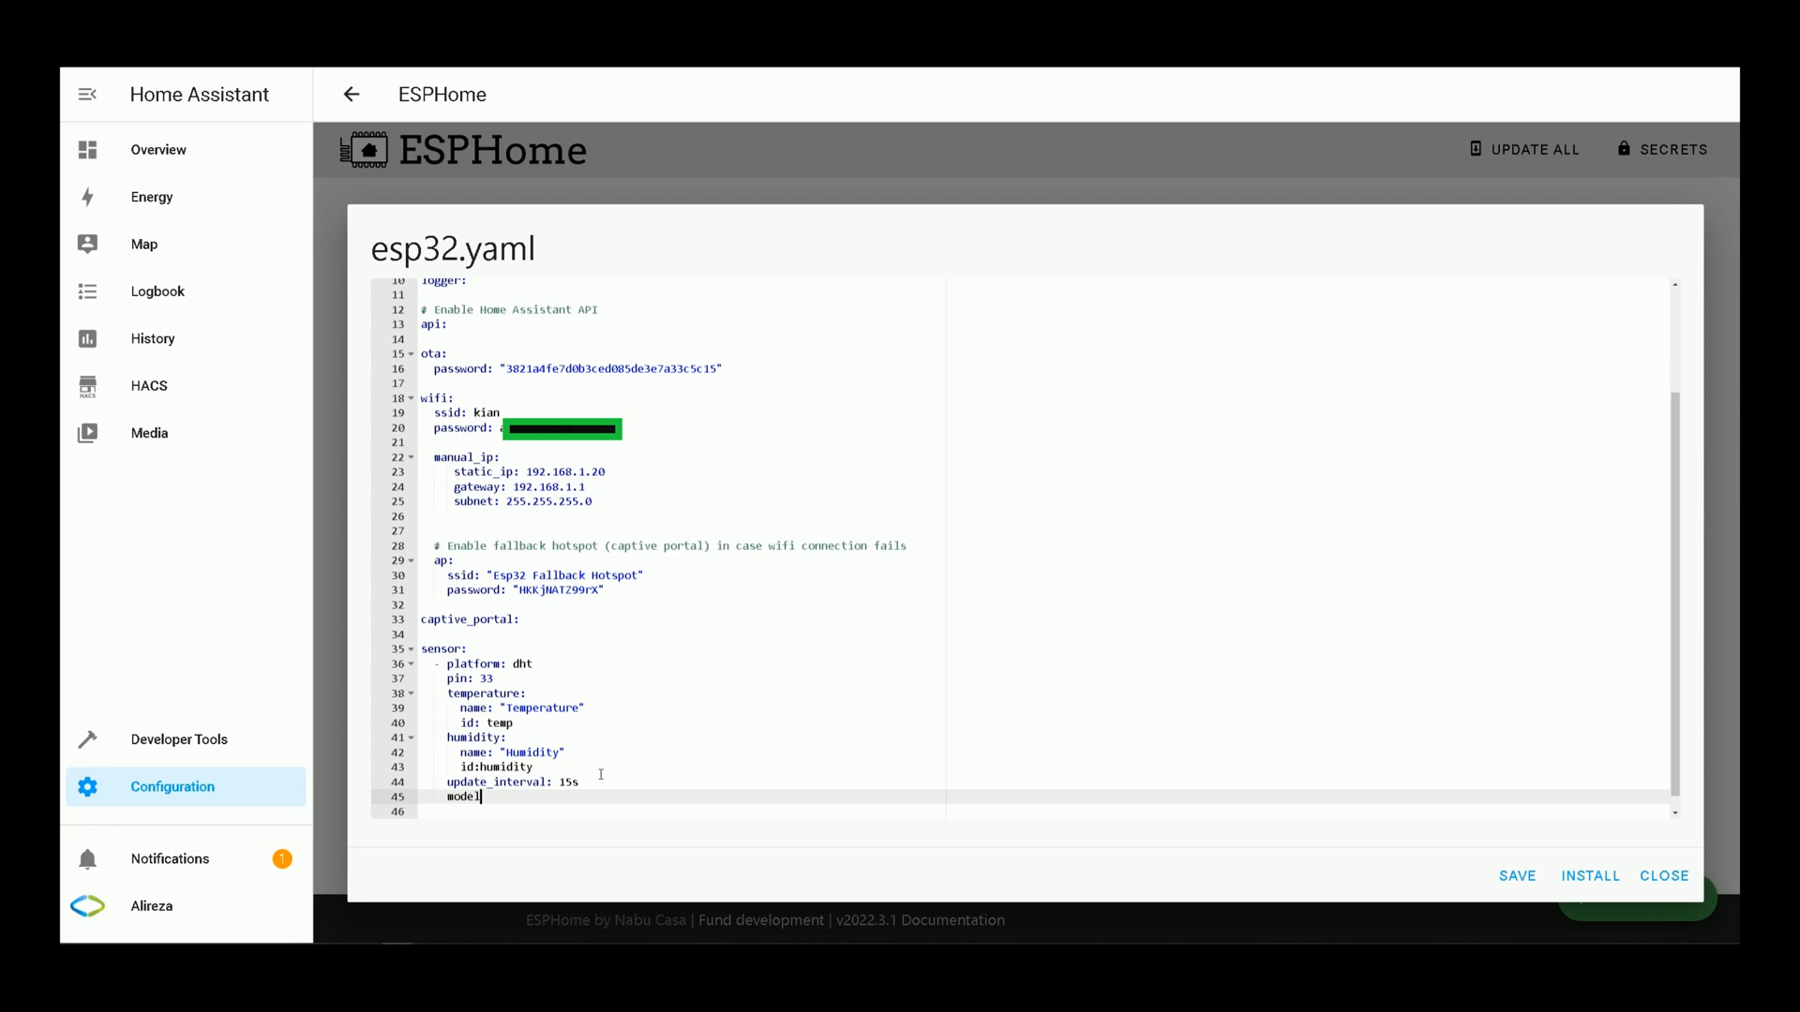
{"action": "type", "text": ":"}
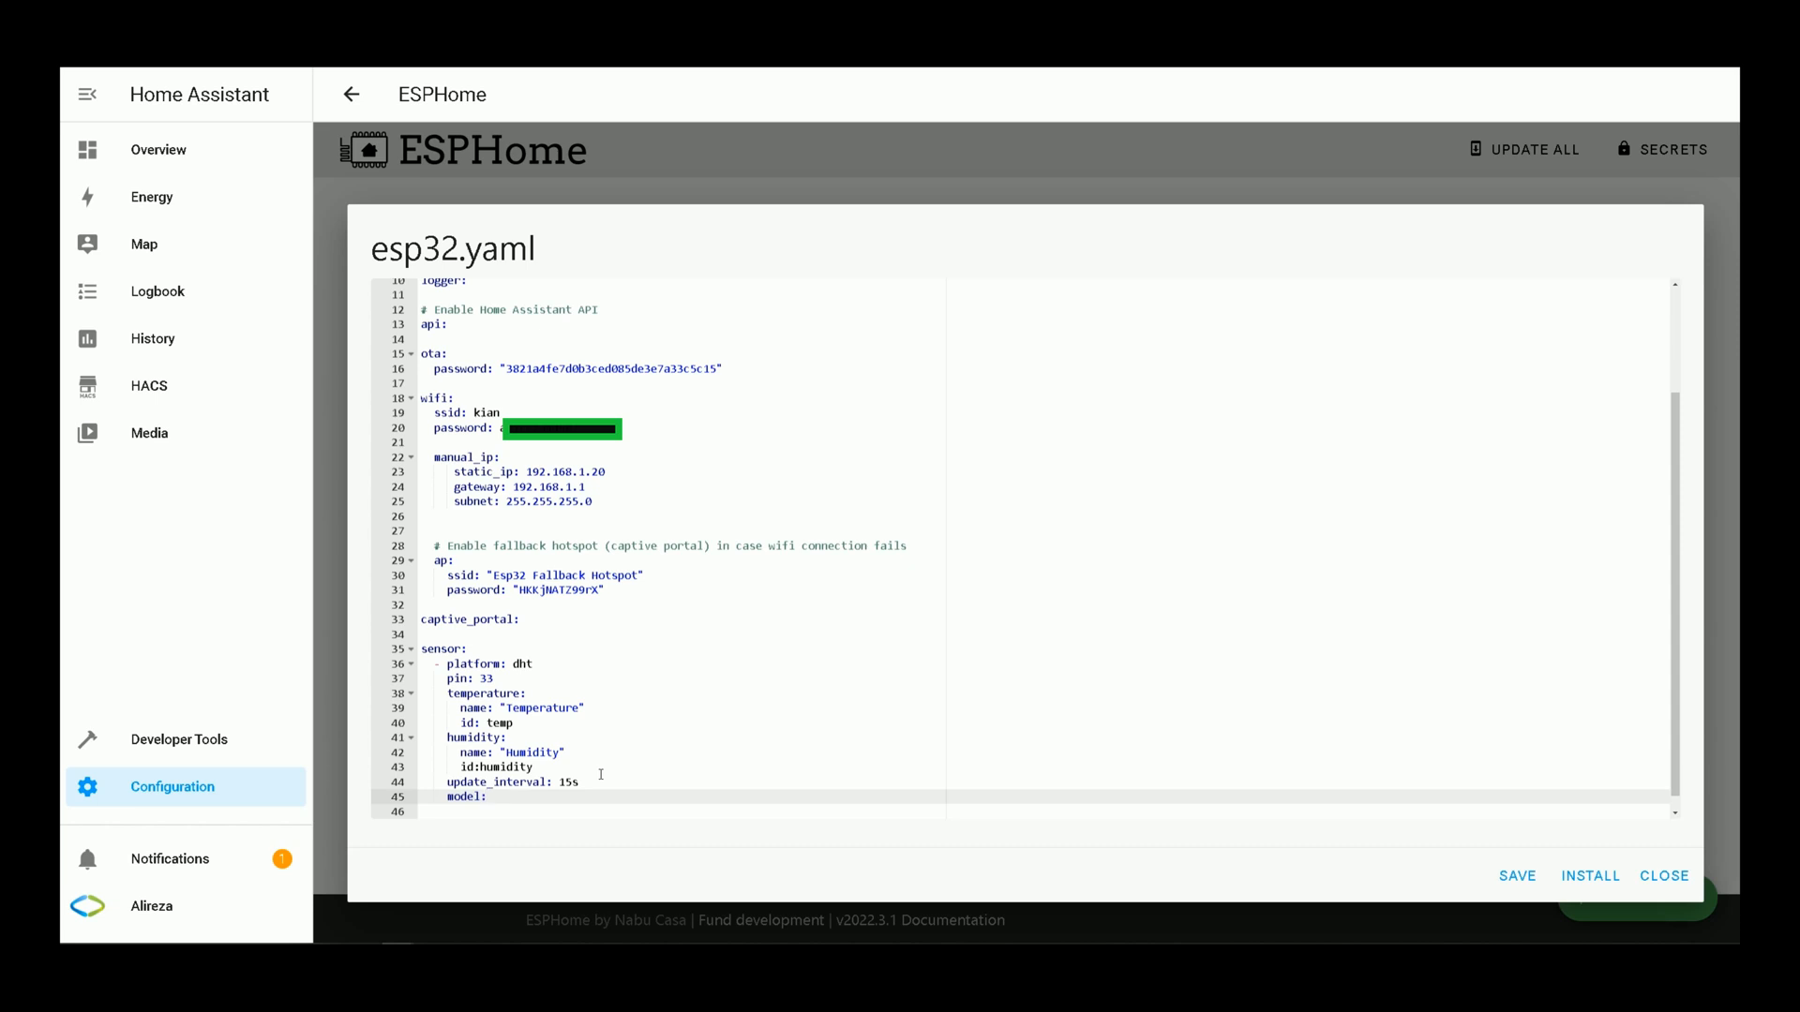
{"action": "type", "text": "DHT"}
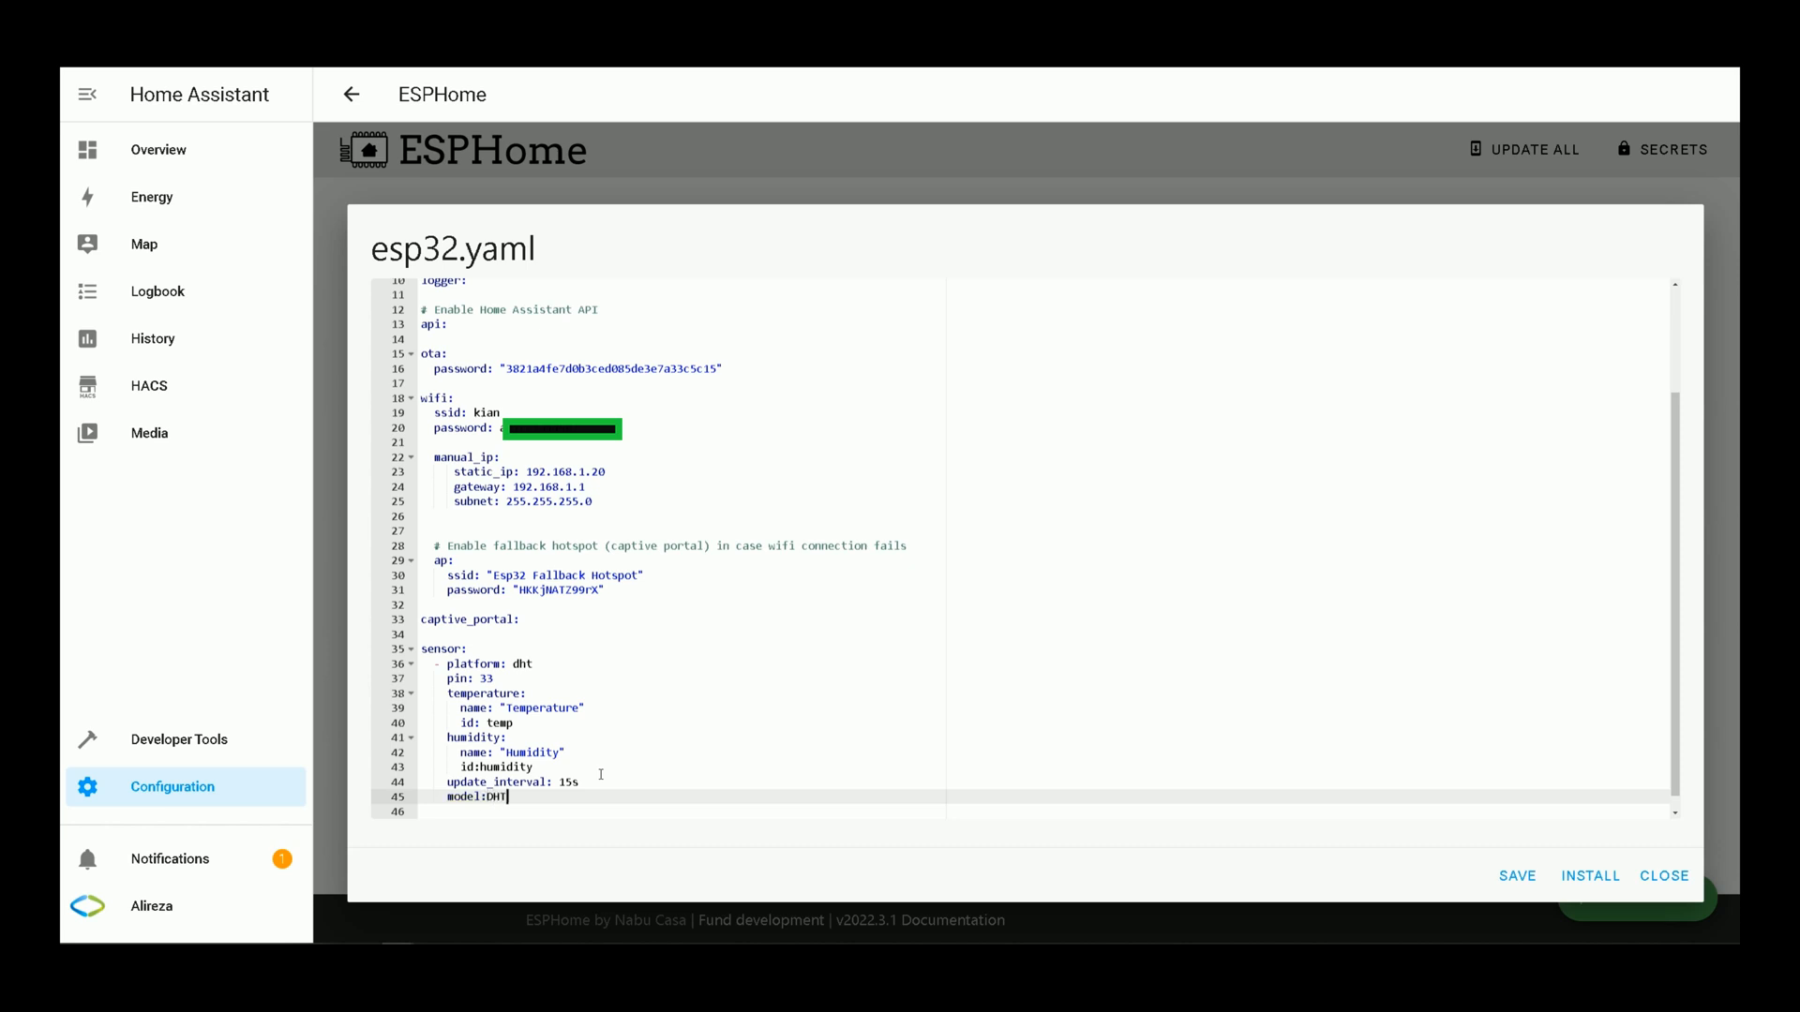
{"action": "type", "text": "22"}
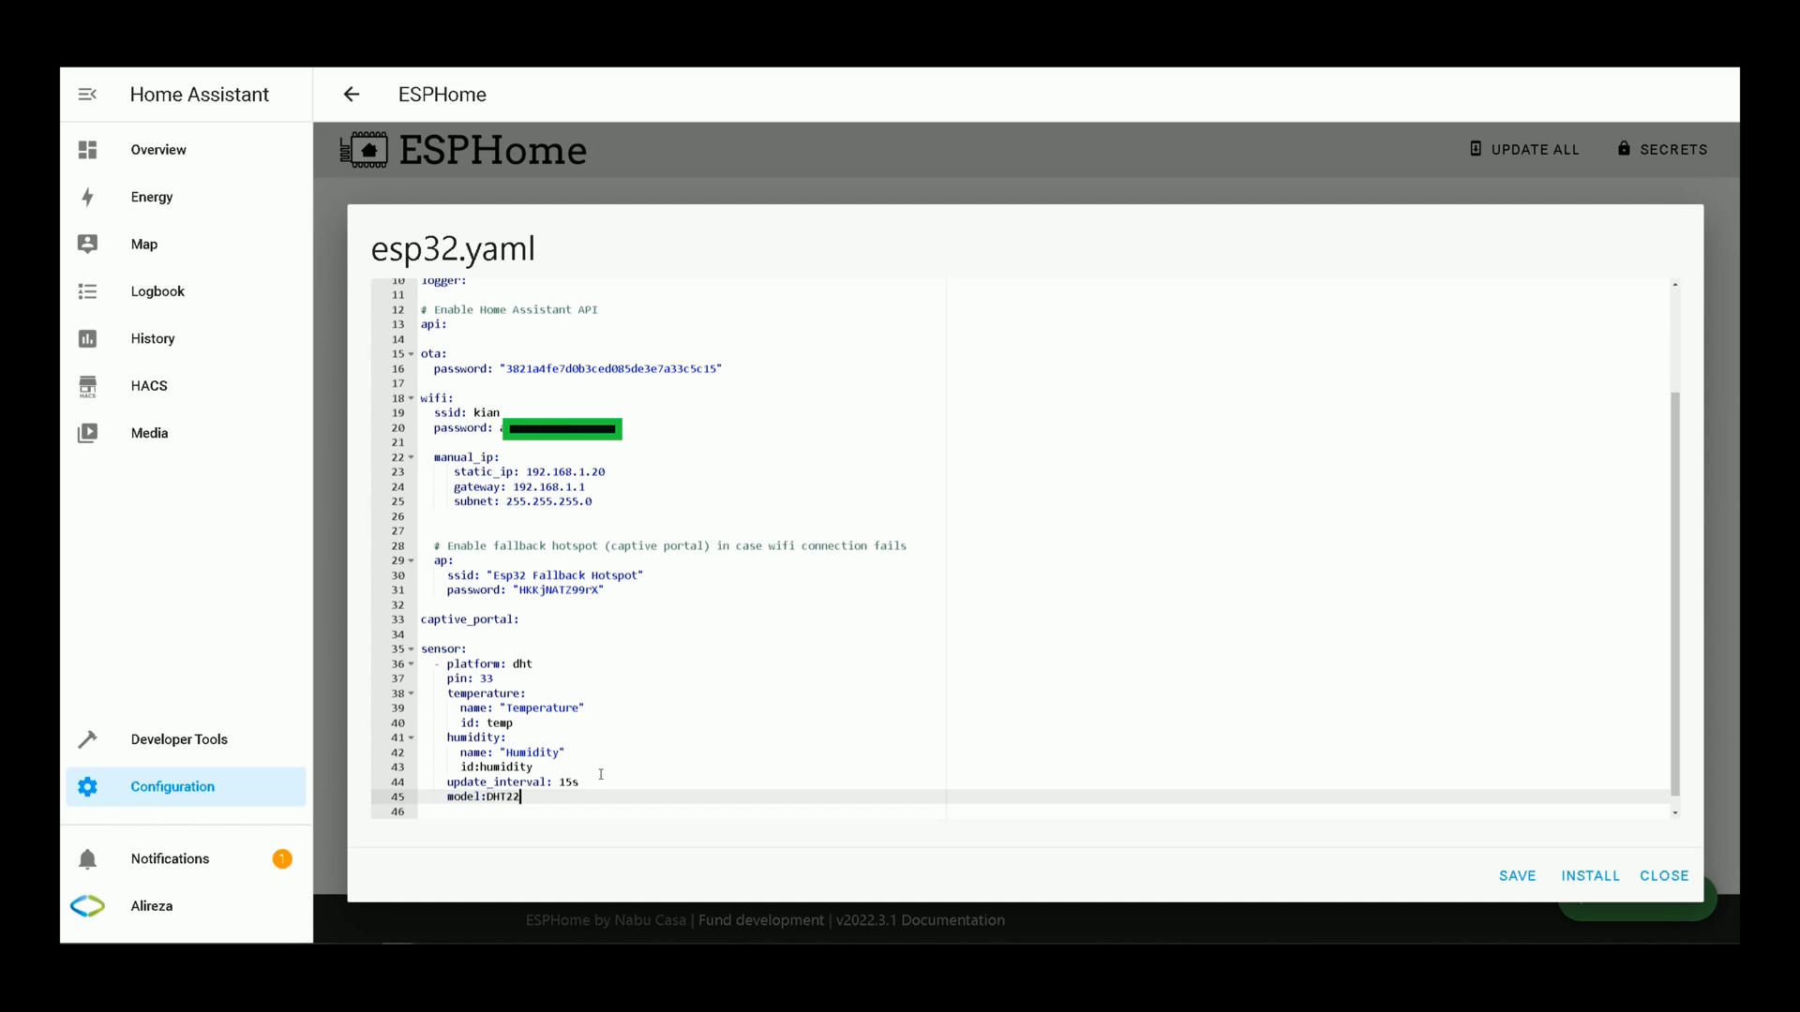
{"action": "mouse_move", "coordinate": [585, 800]}
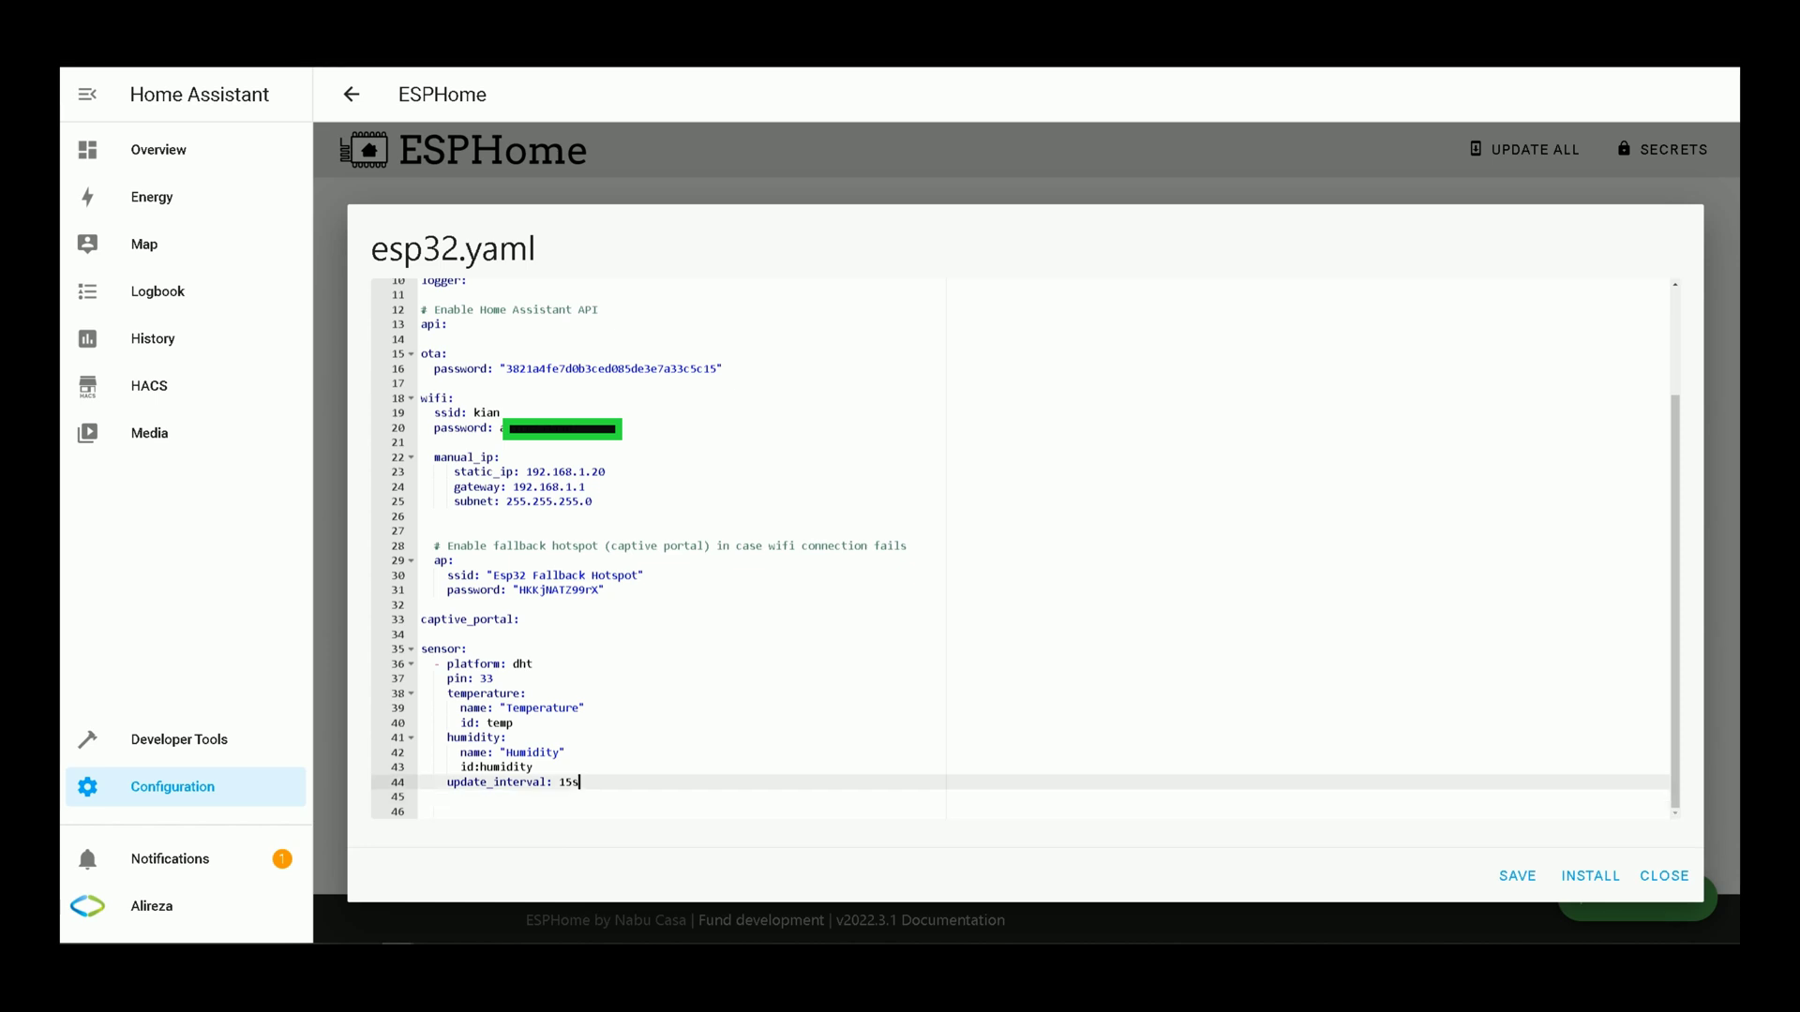
{"action": "mouse_move", "coordinate": [431, 669]}
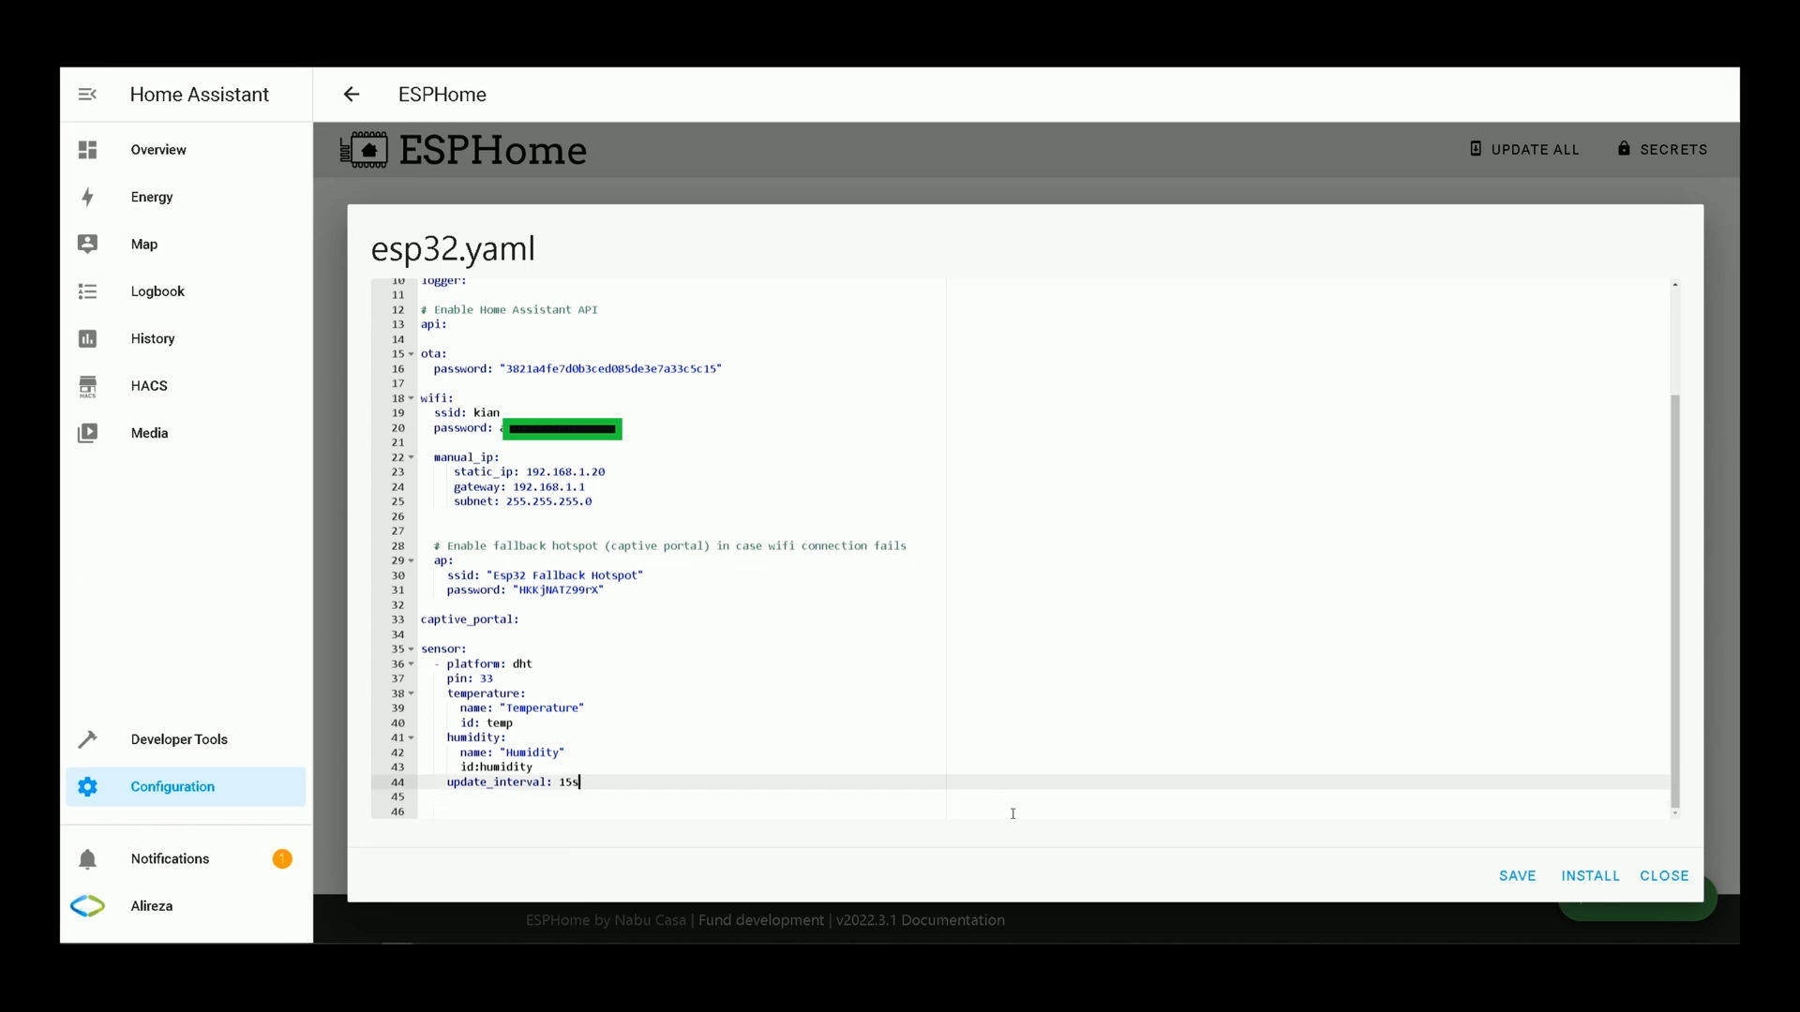
{"action": "mouse_move", "coordinate": [1018, 827]}
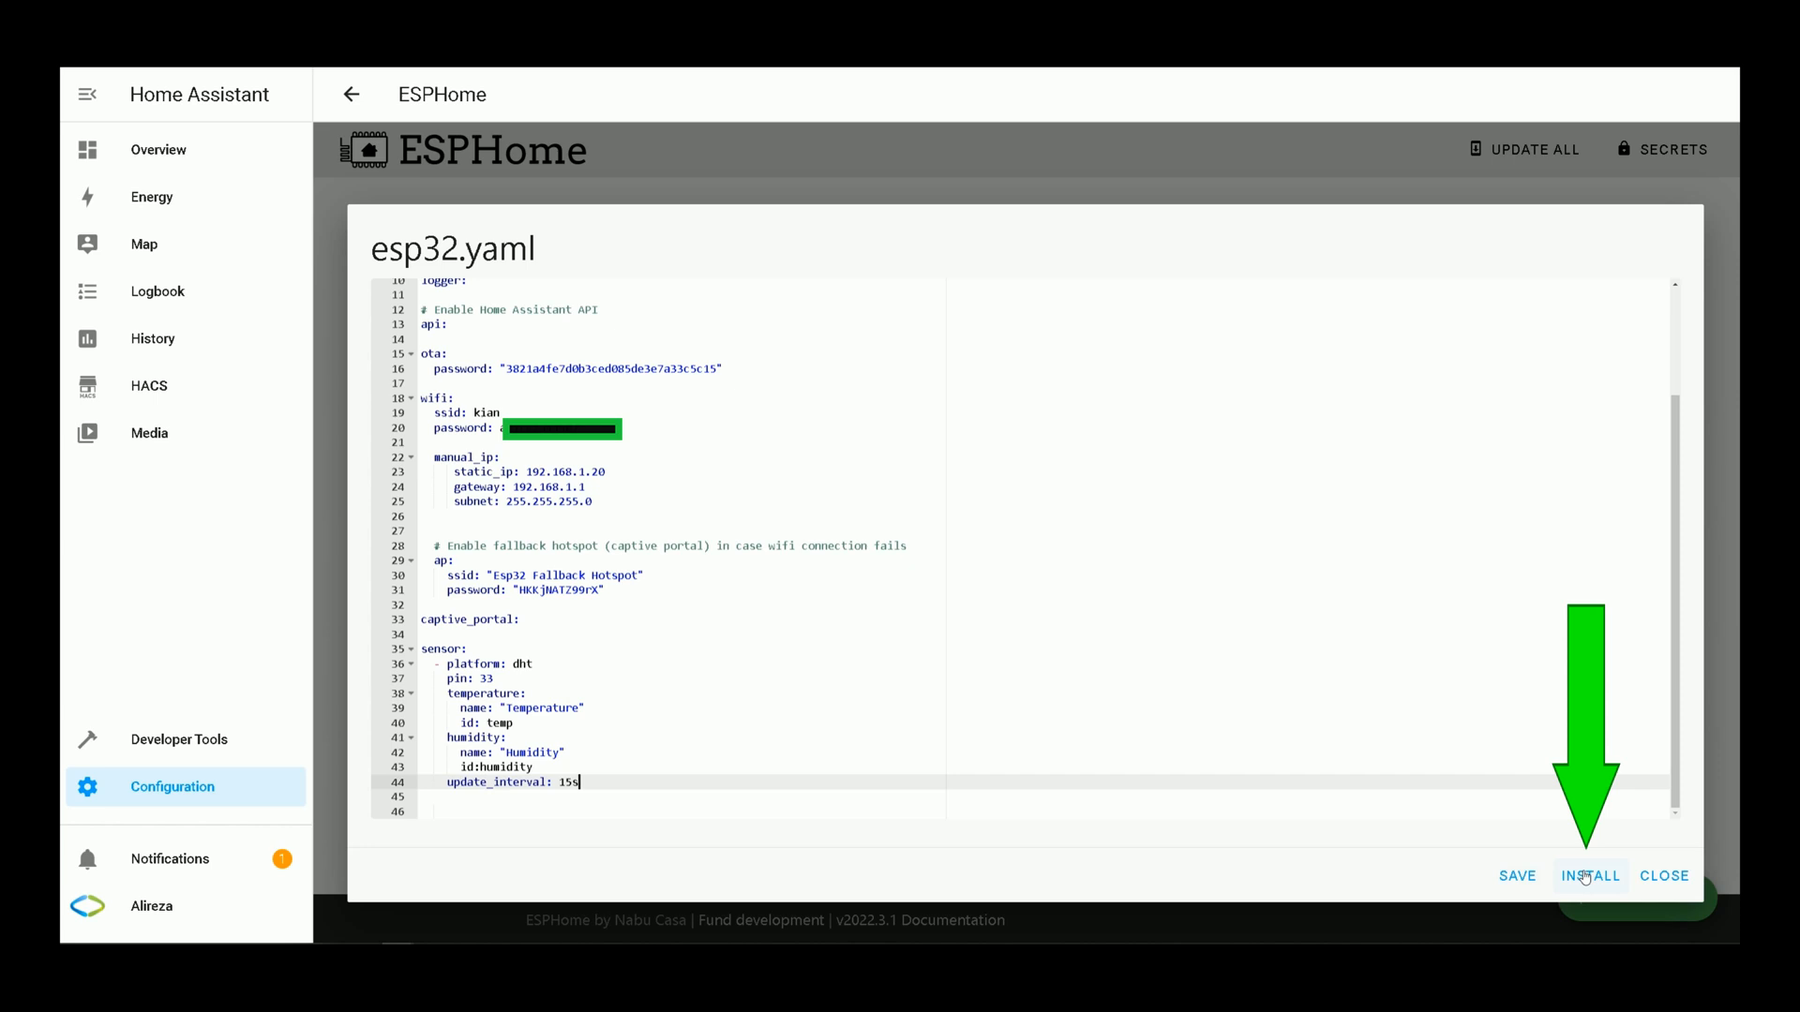
Step: Save esp32.yaml and install via the server's CP2102 USB bridge port, revealing a YAML error
{"action": "left_click", "coordinate": [1590, 876]}
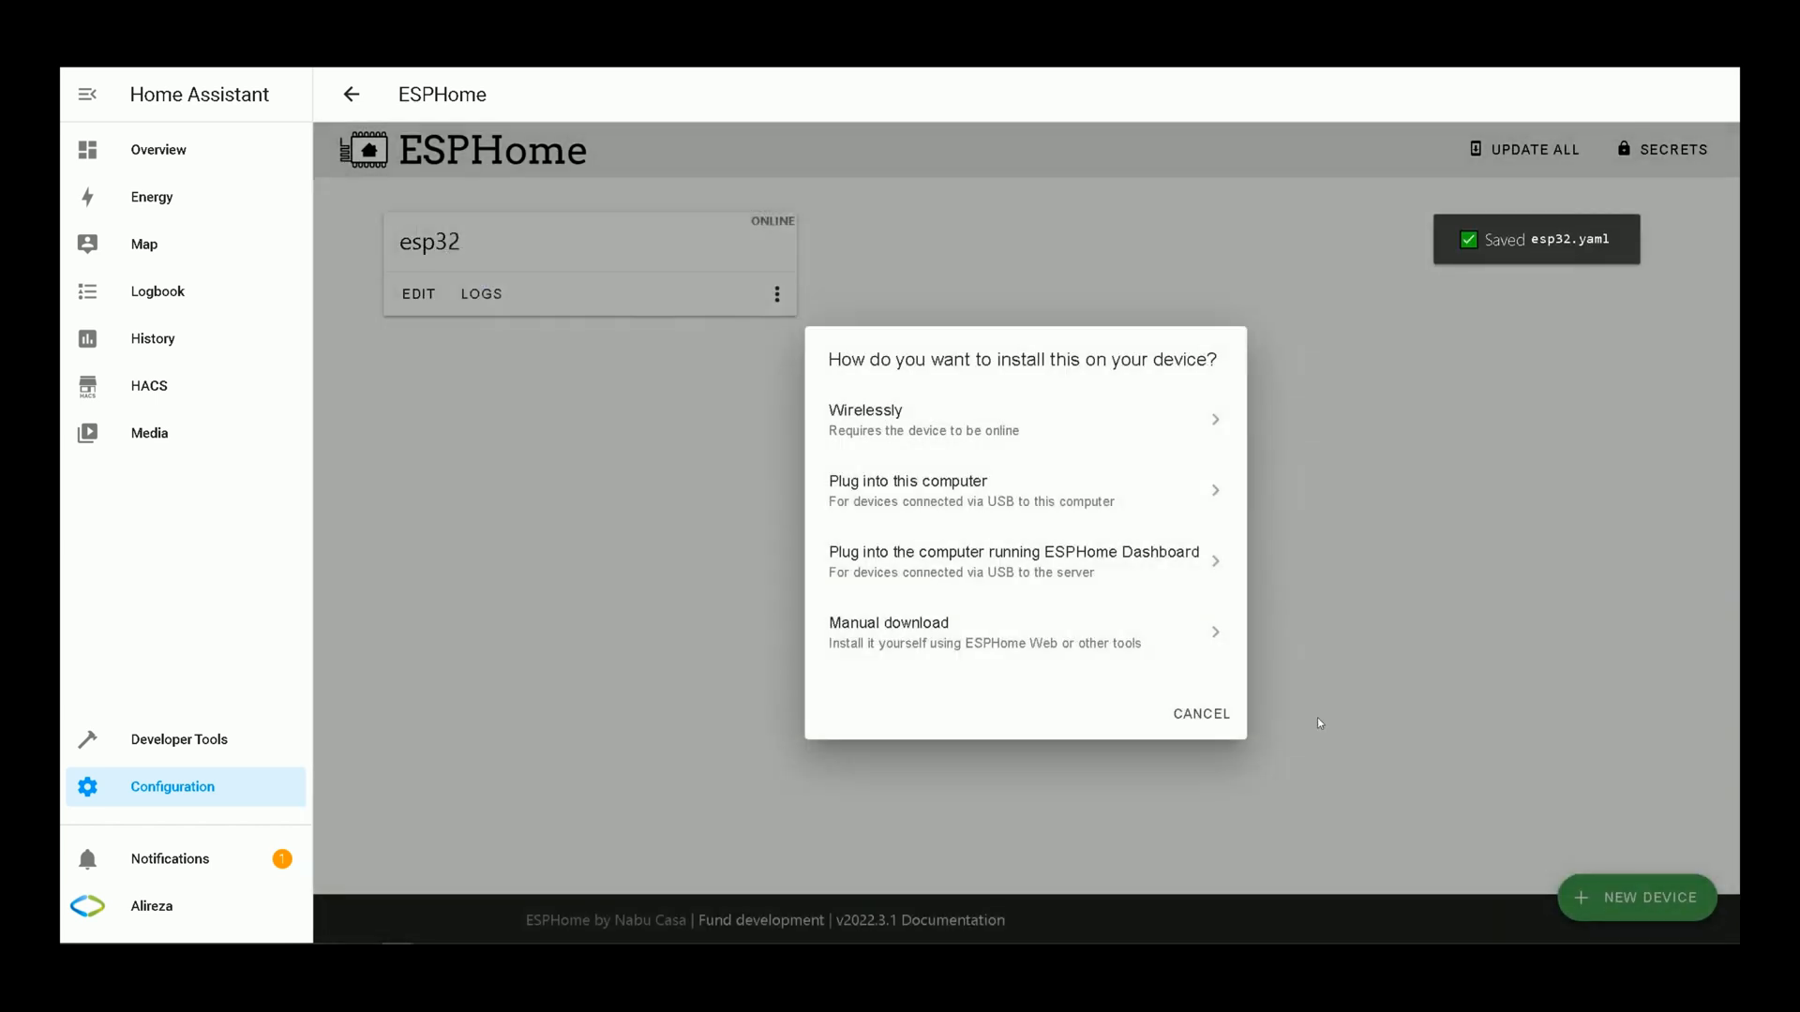
{"action": "mouse_move", "coordinate": [977, 425]}
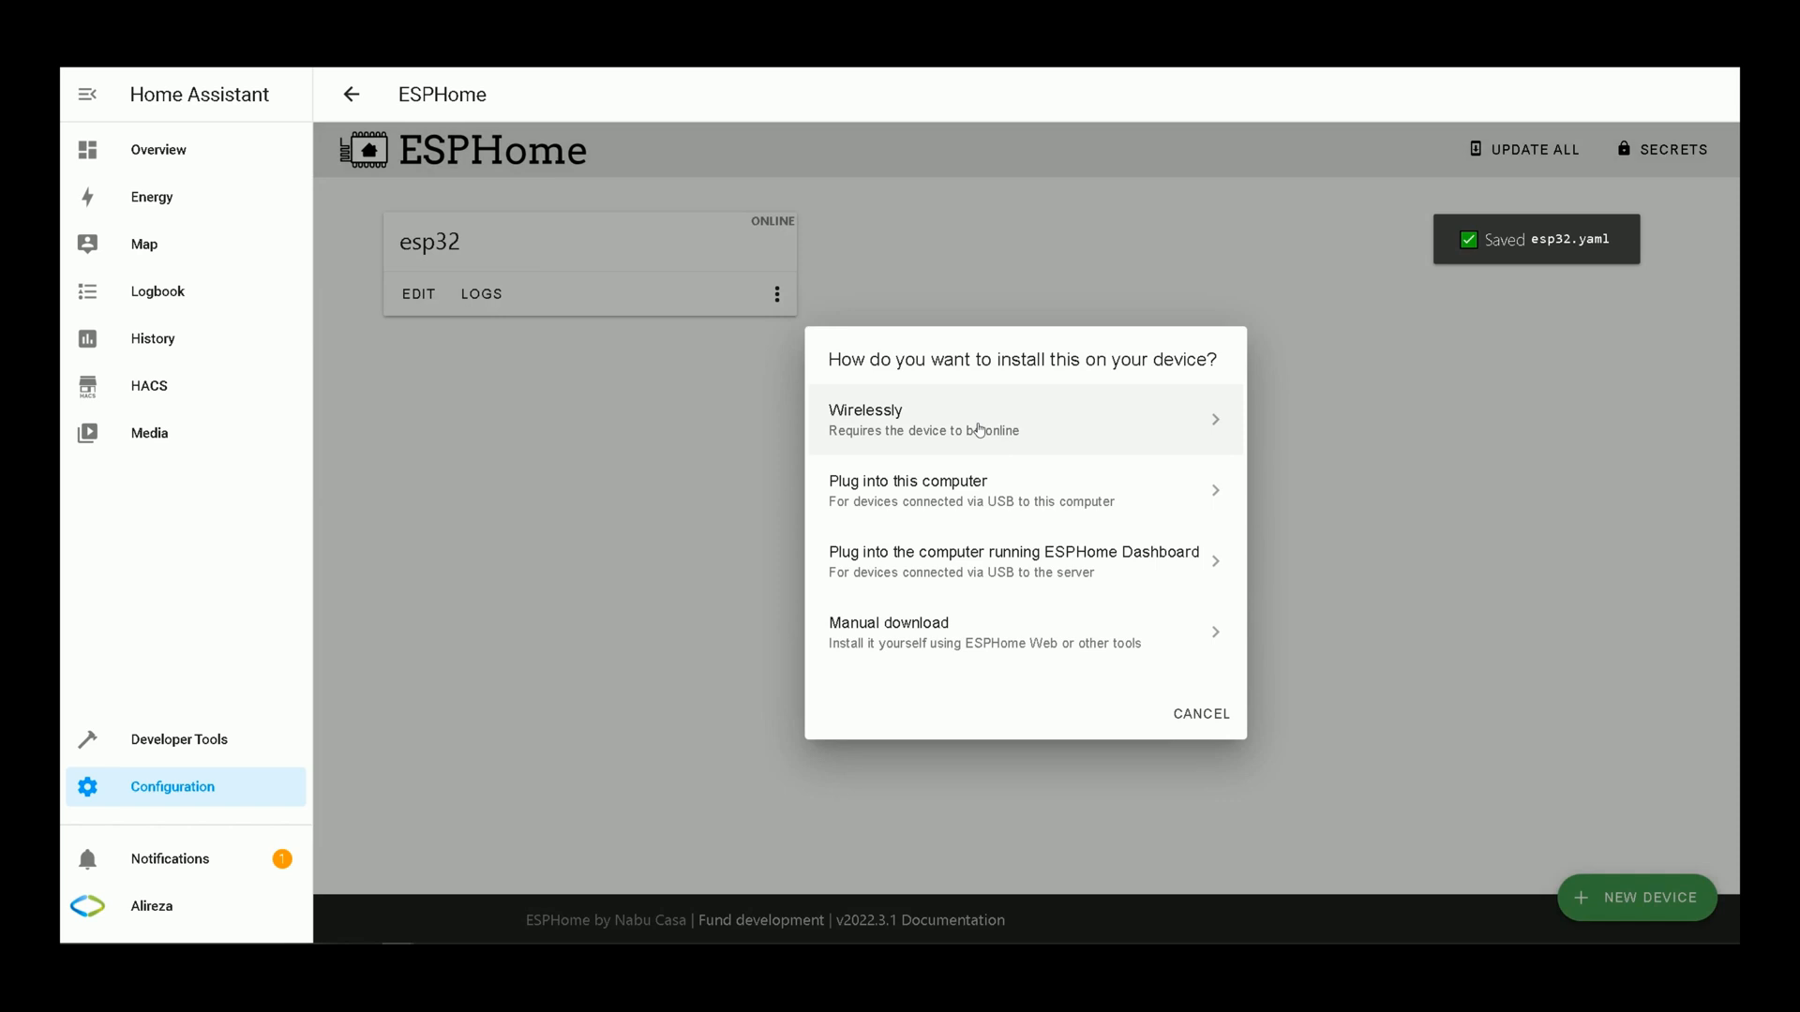
{"action": "mouse_move", "coordinate": [956, 566]}
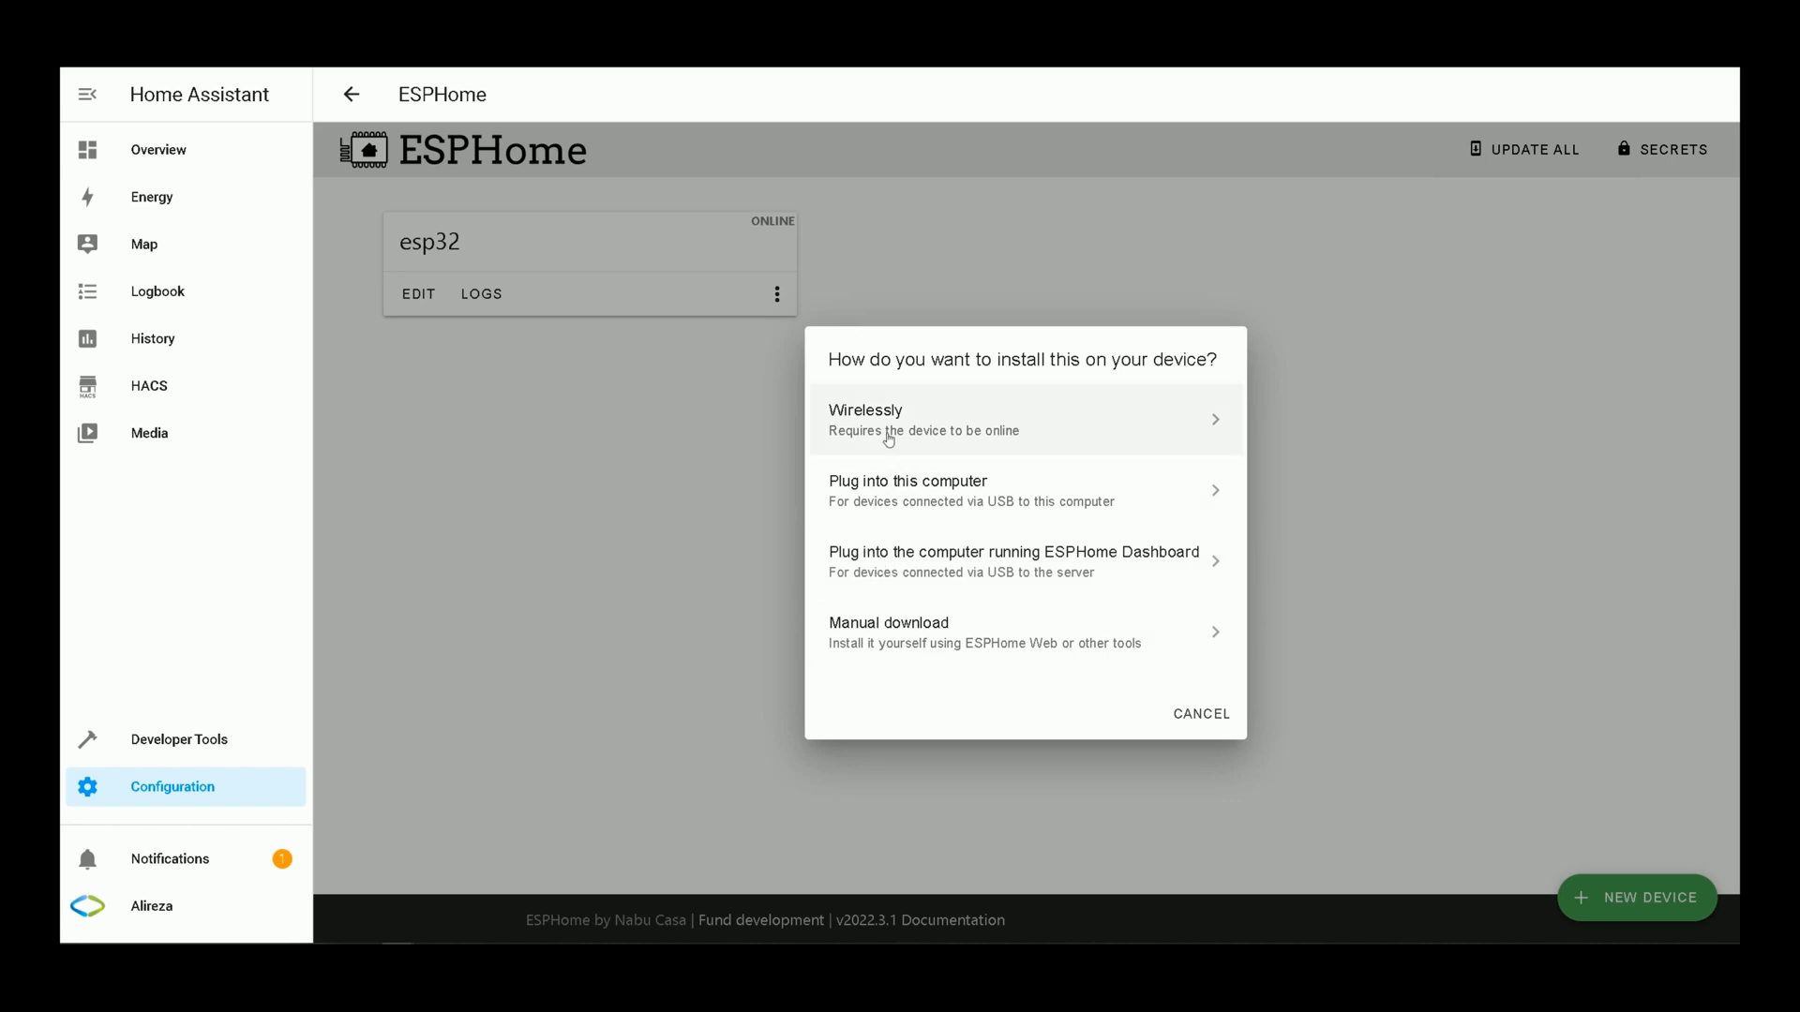
{"action": "mouse_move", "coordinate": [905, 478]}
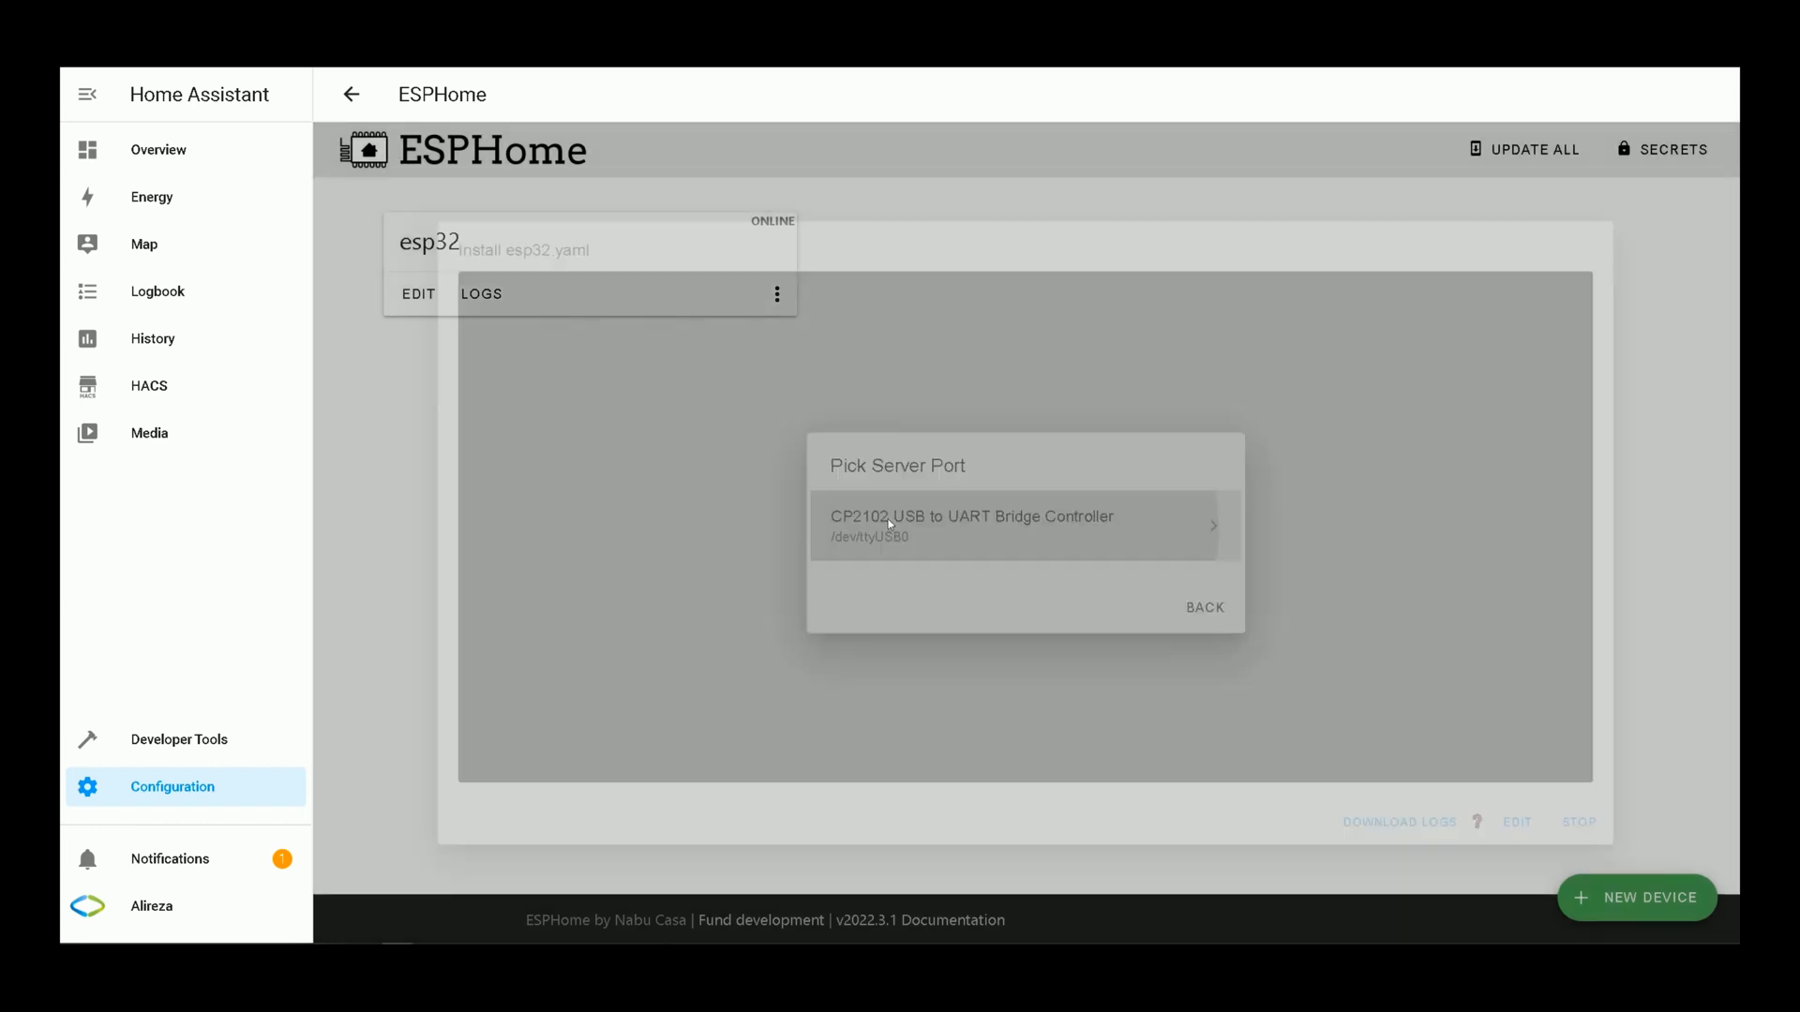
{"action": "left_click", "coordinate": [1019, 525]}
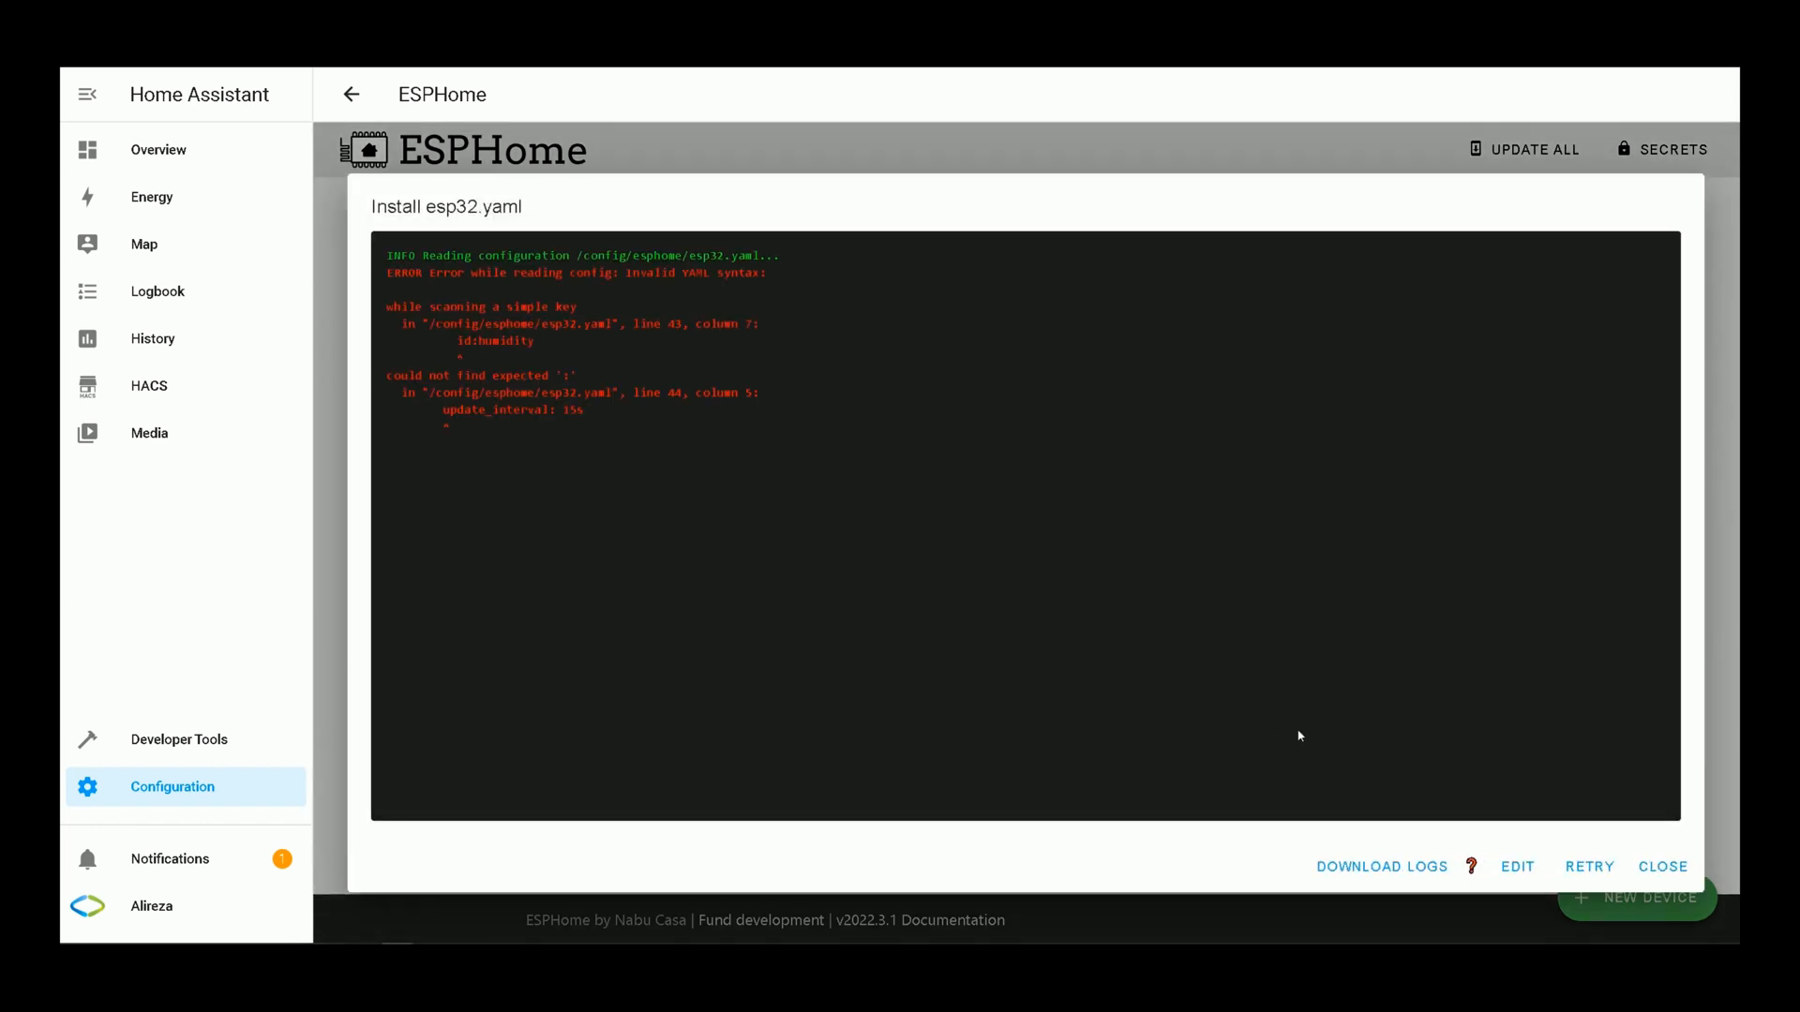
{"action": "mouse_move", "coordinate": [628, 323]}
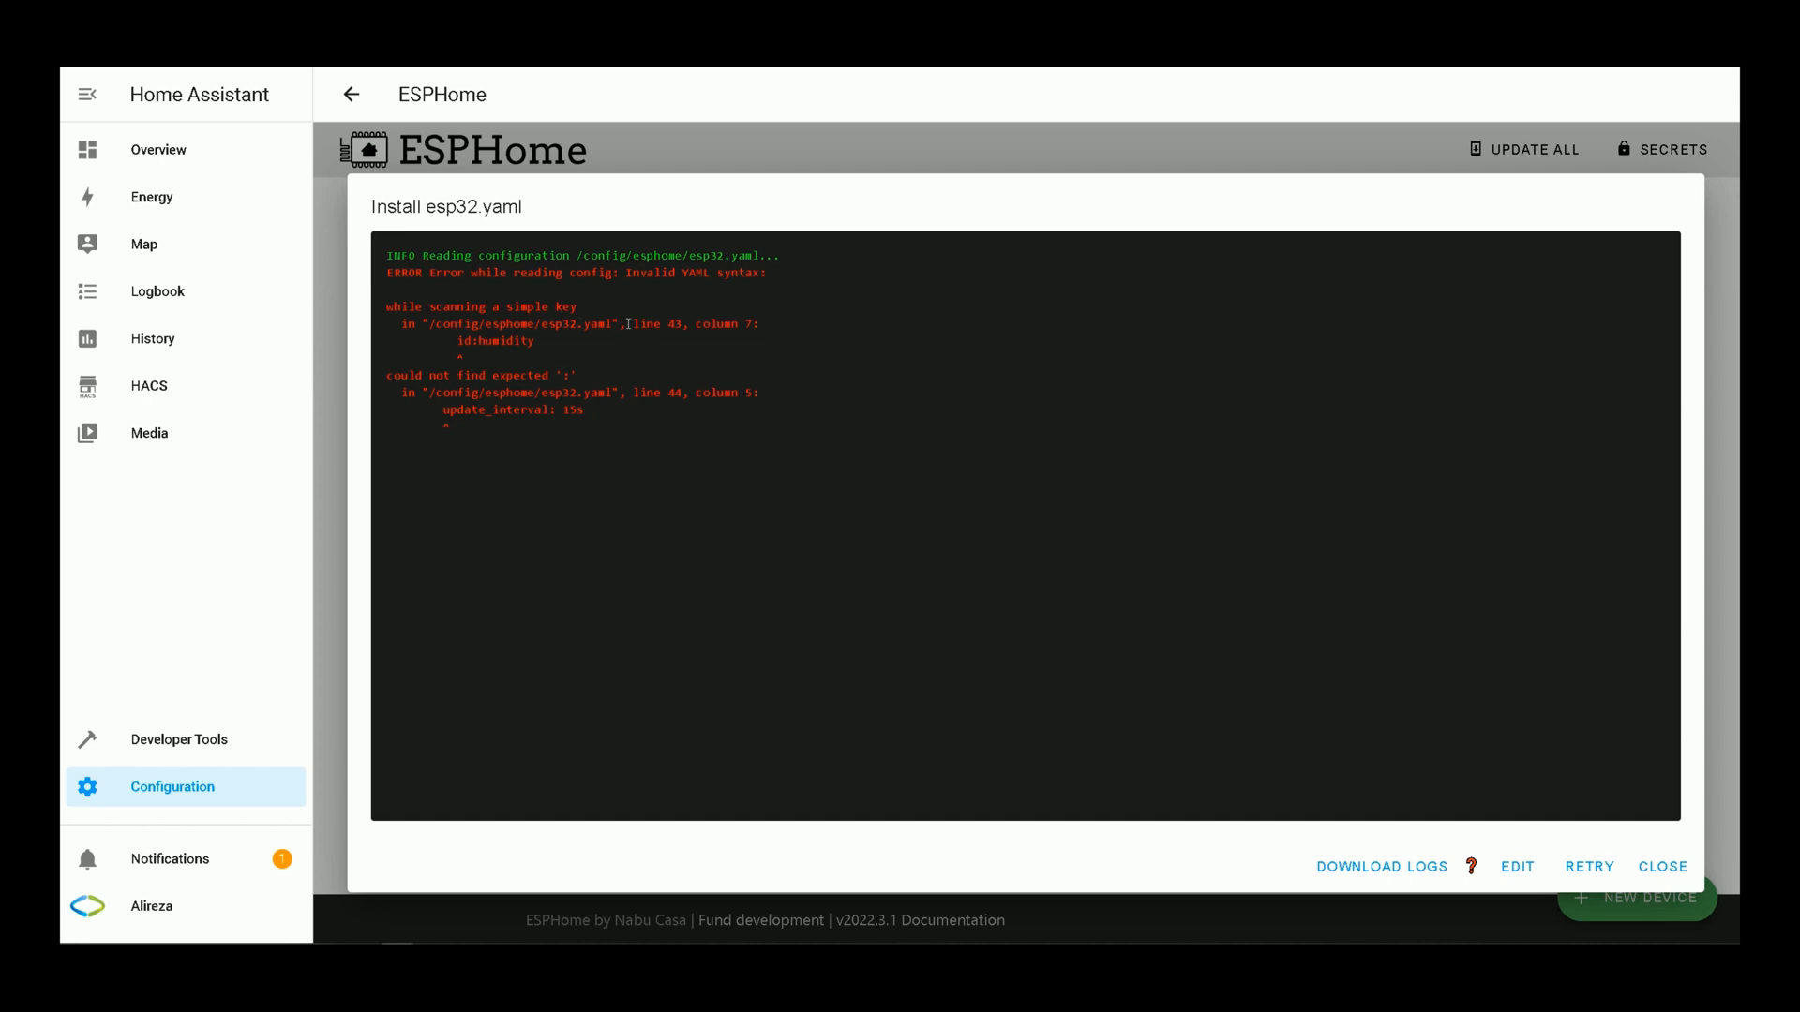
Step: Fix the missing space in 'id: humidity', reinstall onto the esp32, and stop the logs
{"action": "left_click_drag", "start_coordinate": [628, 323], "coordinate": [701, 324]}
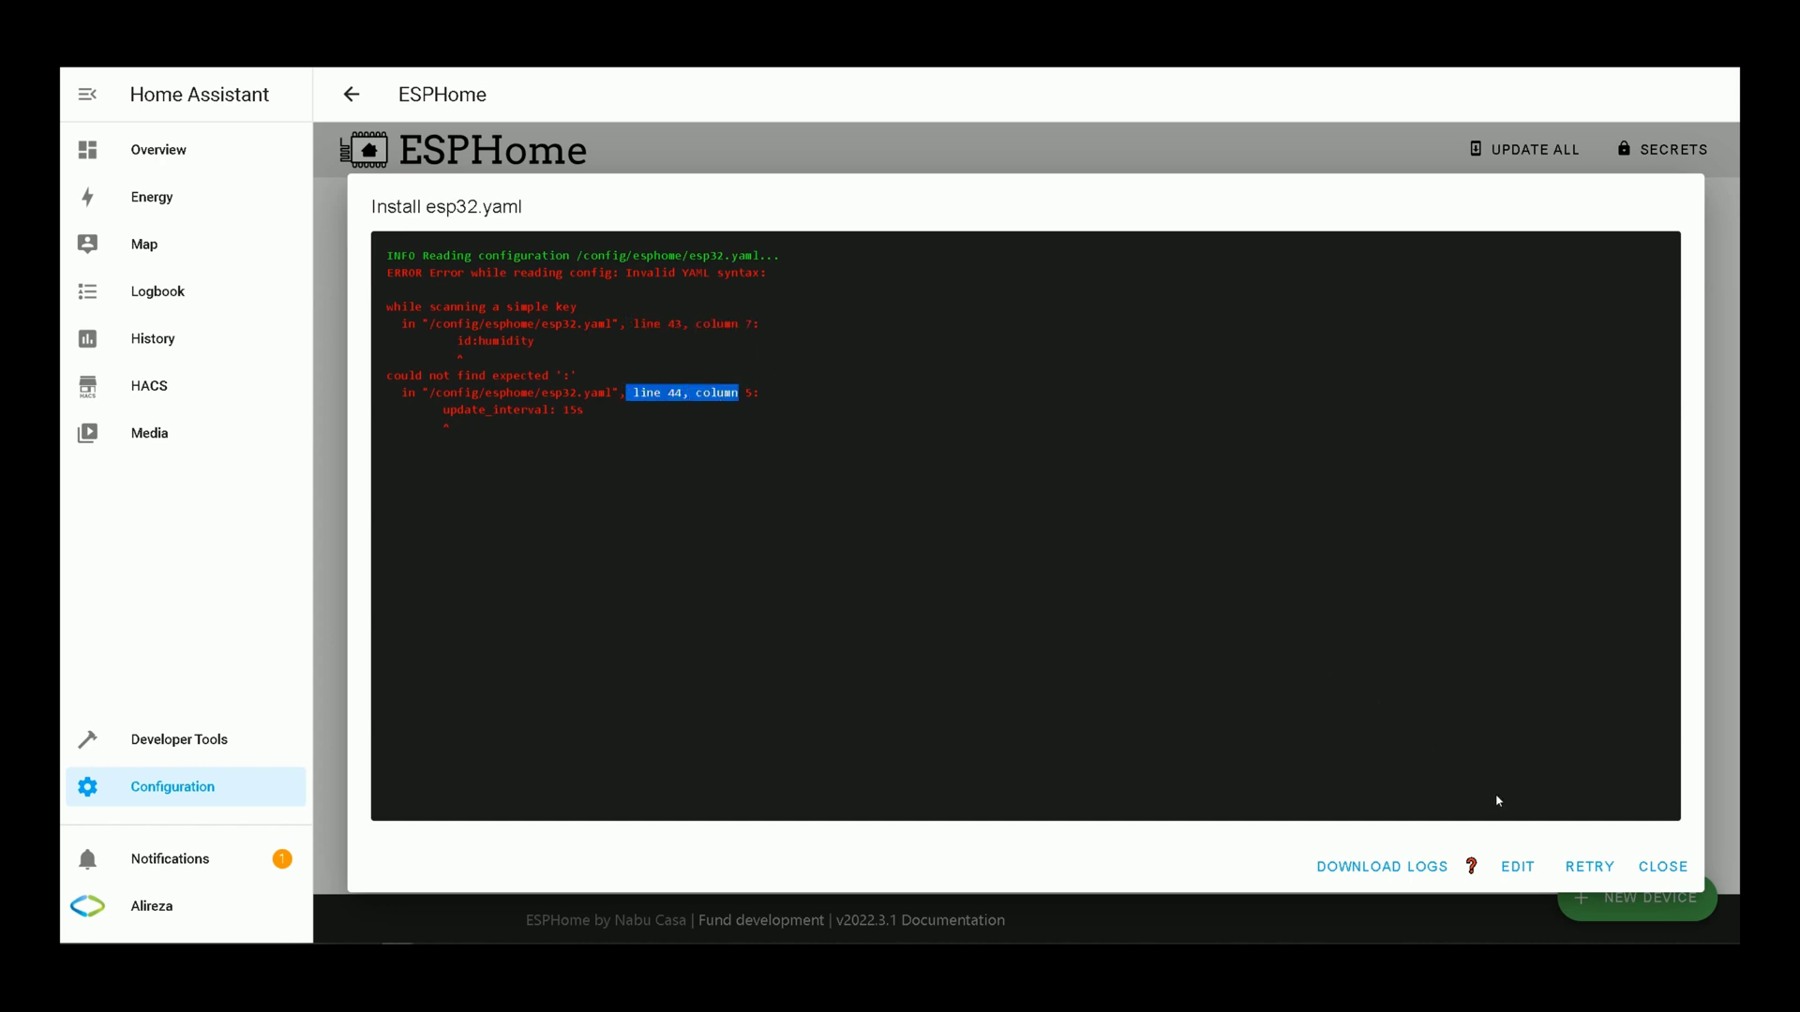
{"action": "left_click", "coordinate": [1517, 867]}
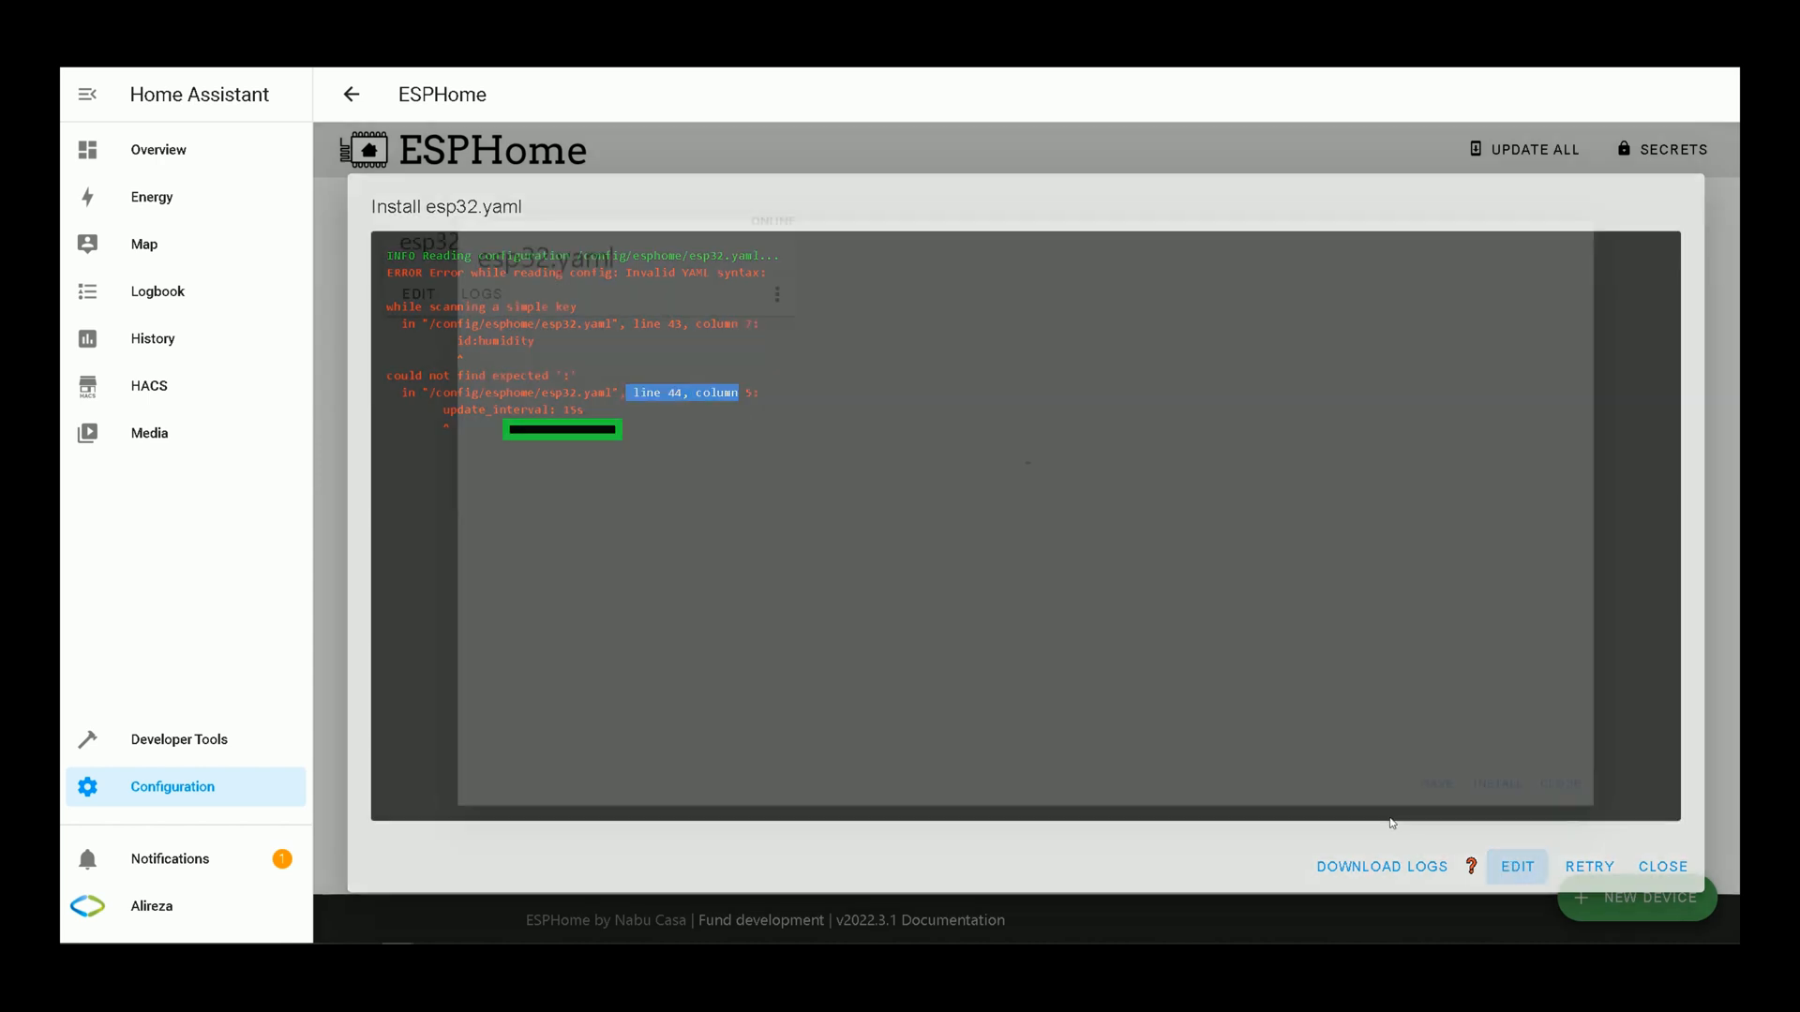
{"action": "left_click", "coordinate": [1516, 868]}
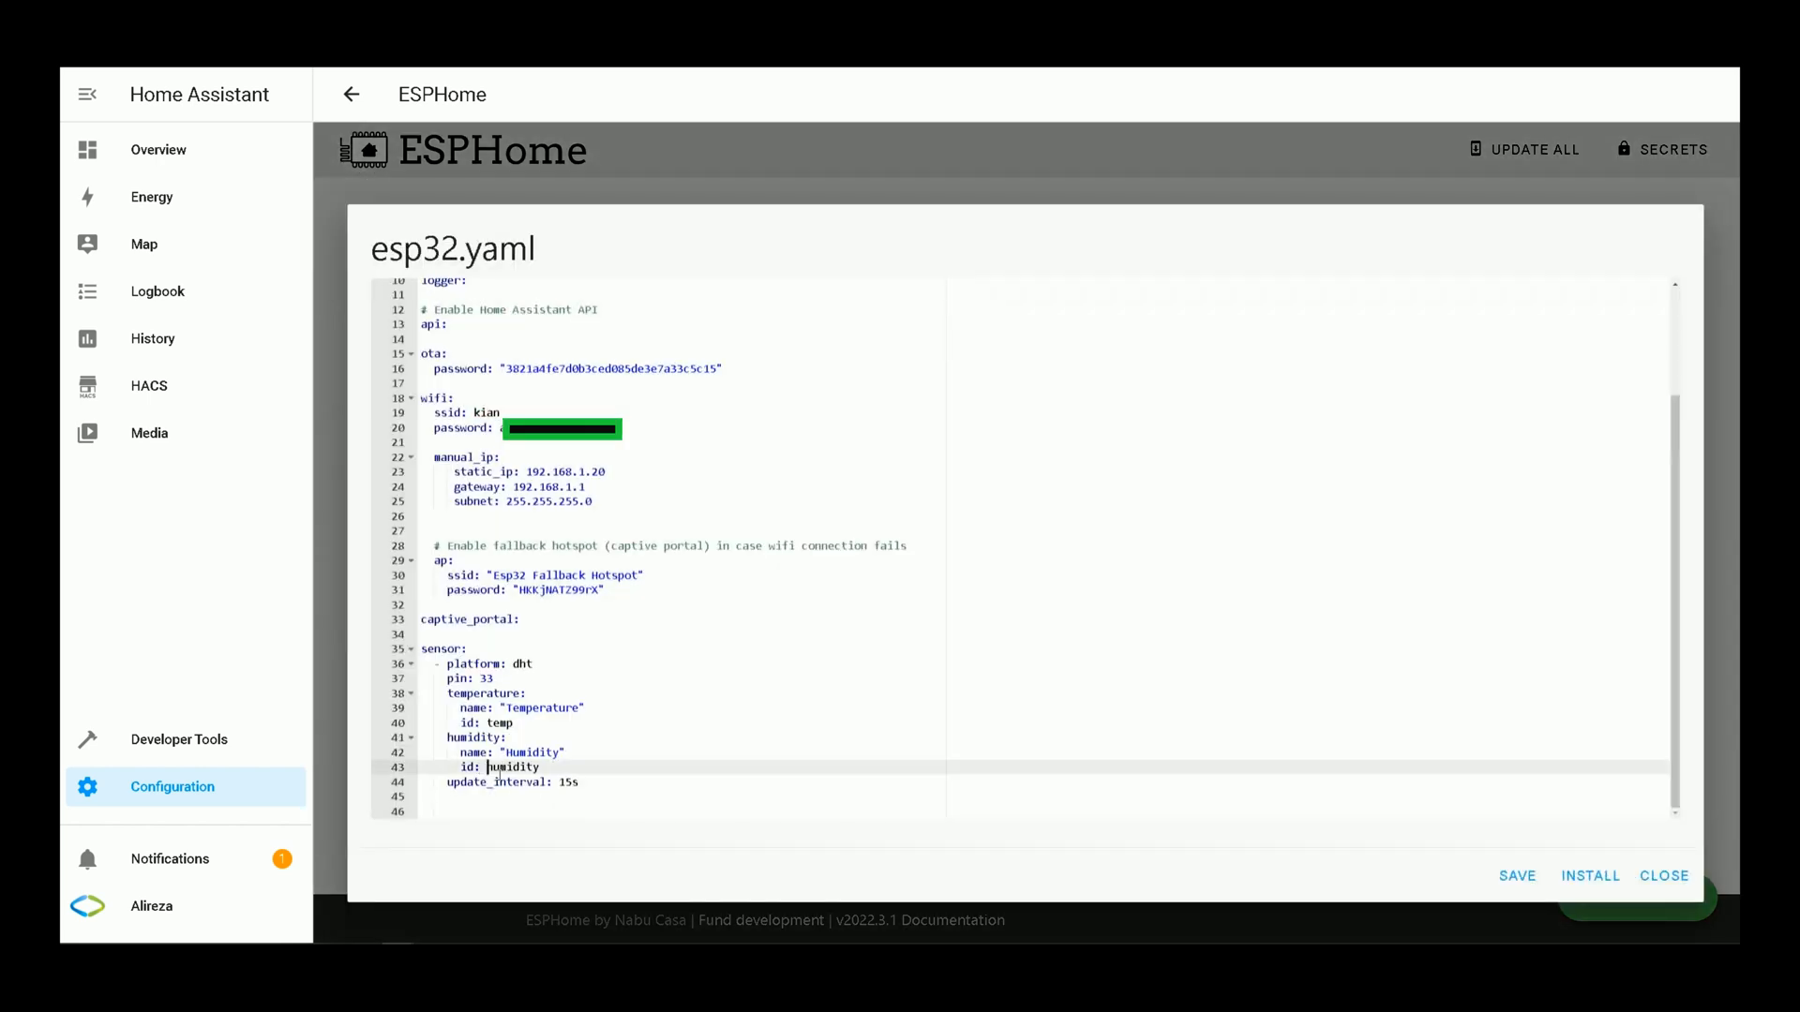
{"action": "mouse_move", "coordinate": [1589, 877]}
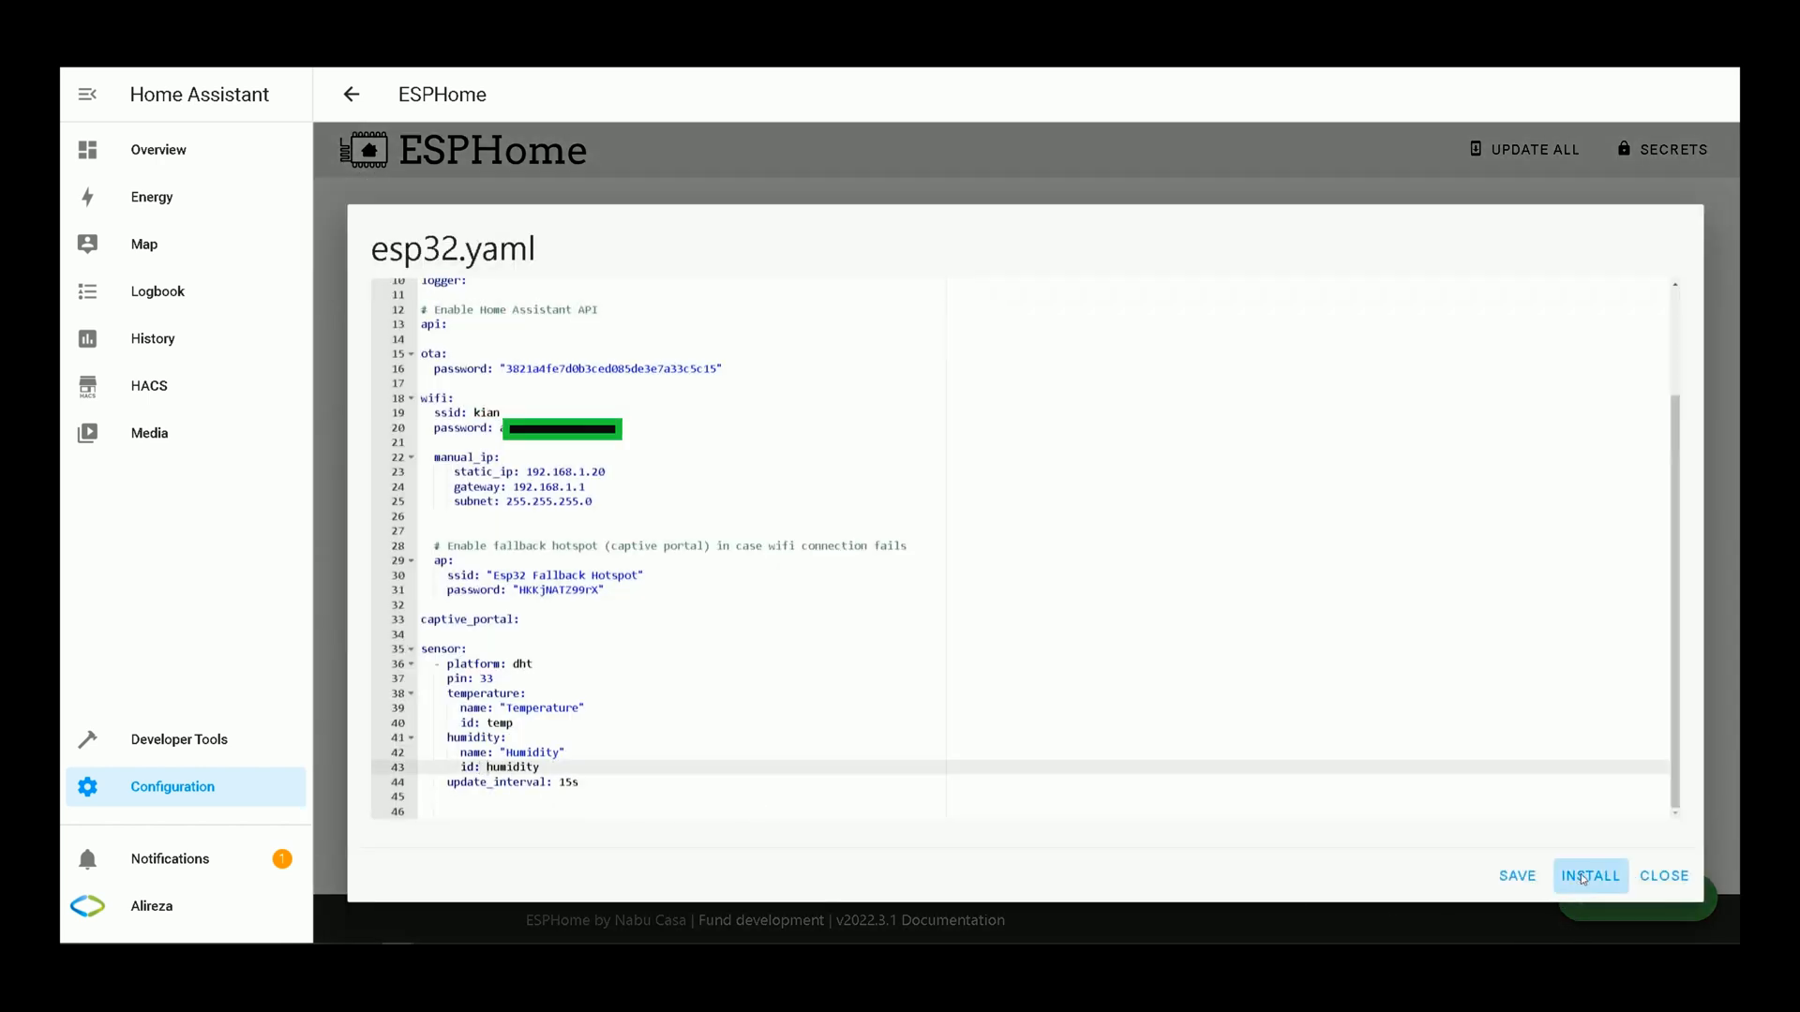
{"action": "left_click", "coordinate": [1590, 876]}
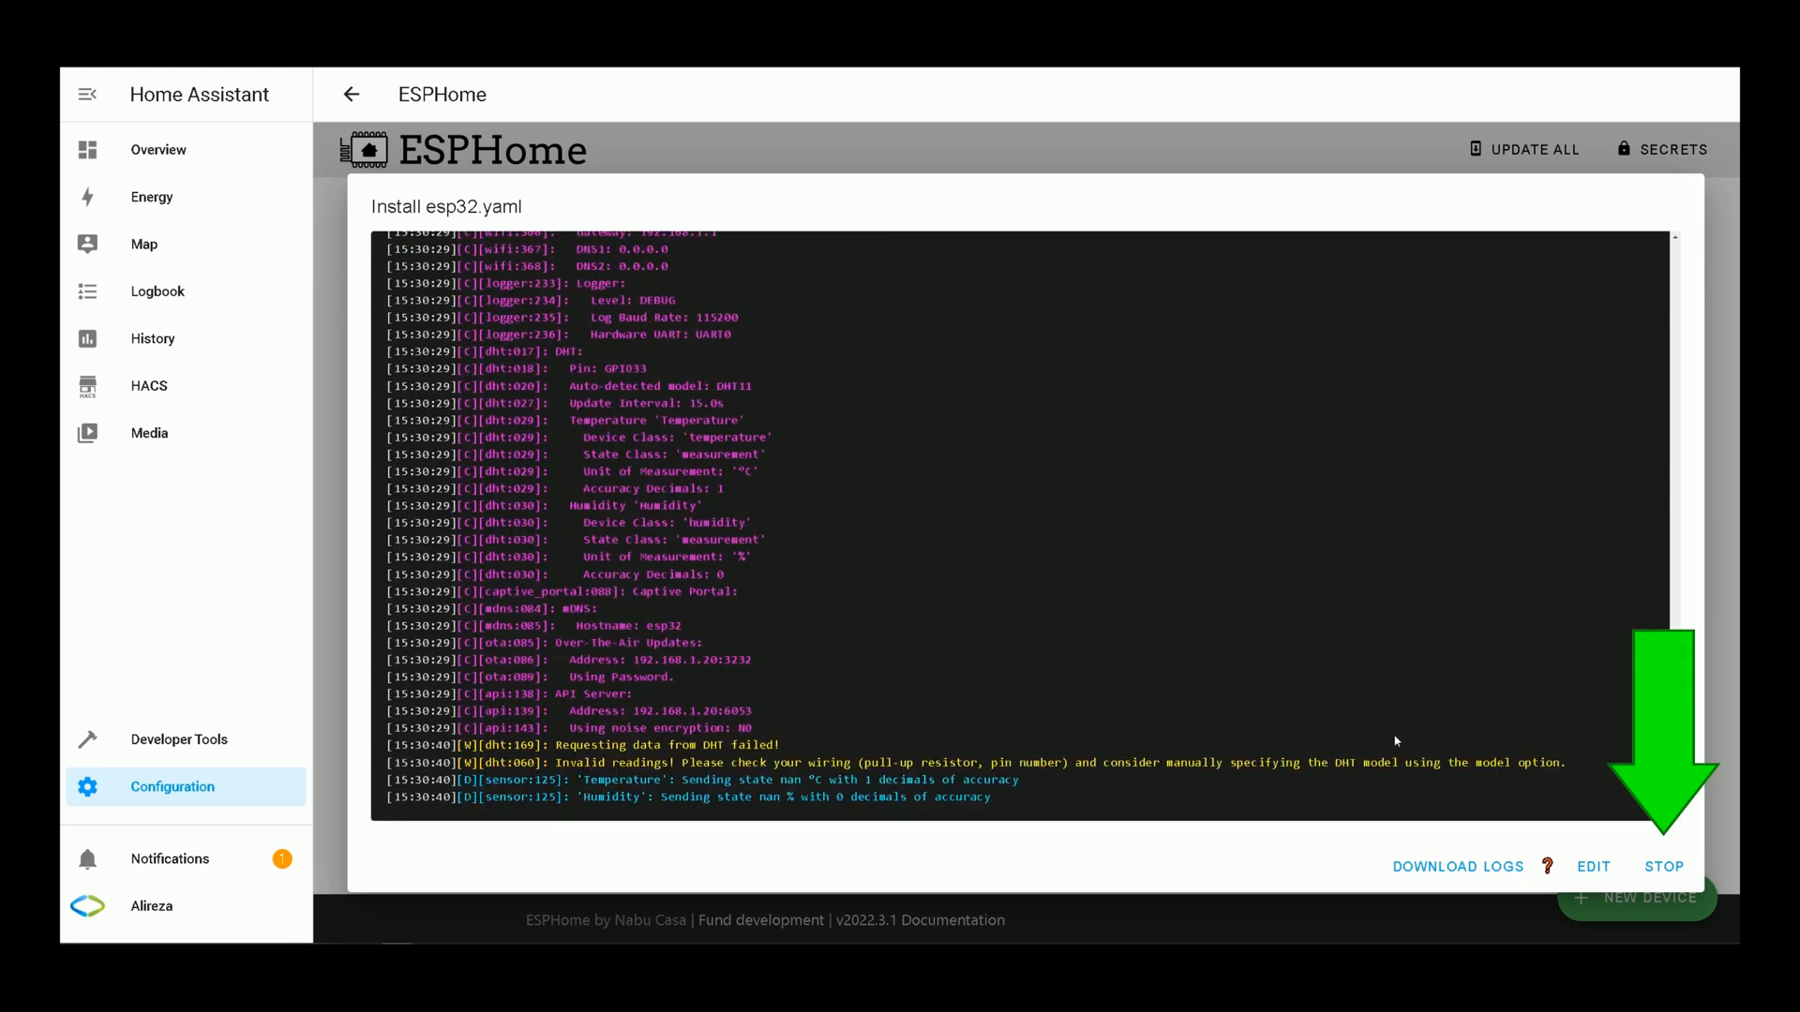
{"action": "left_click", "coordinate": [1663, 867]}
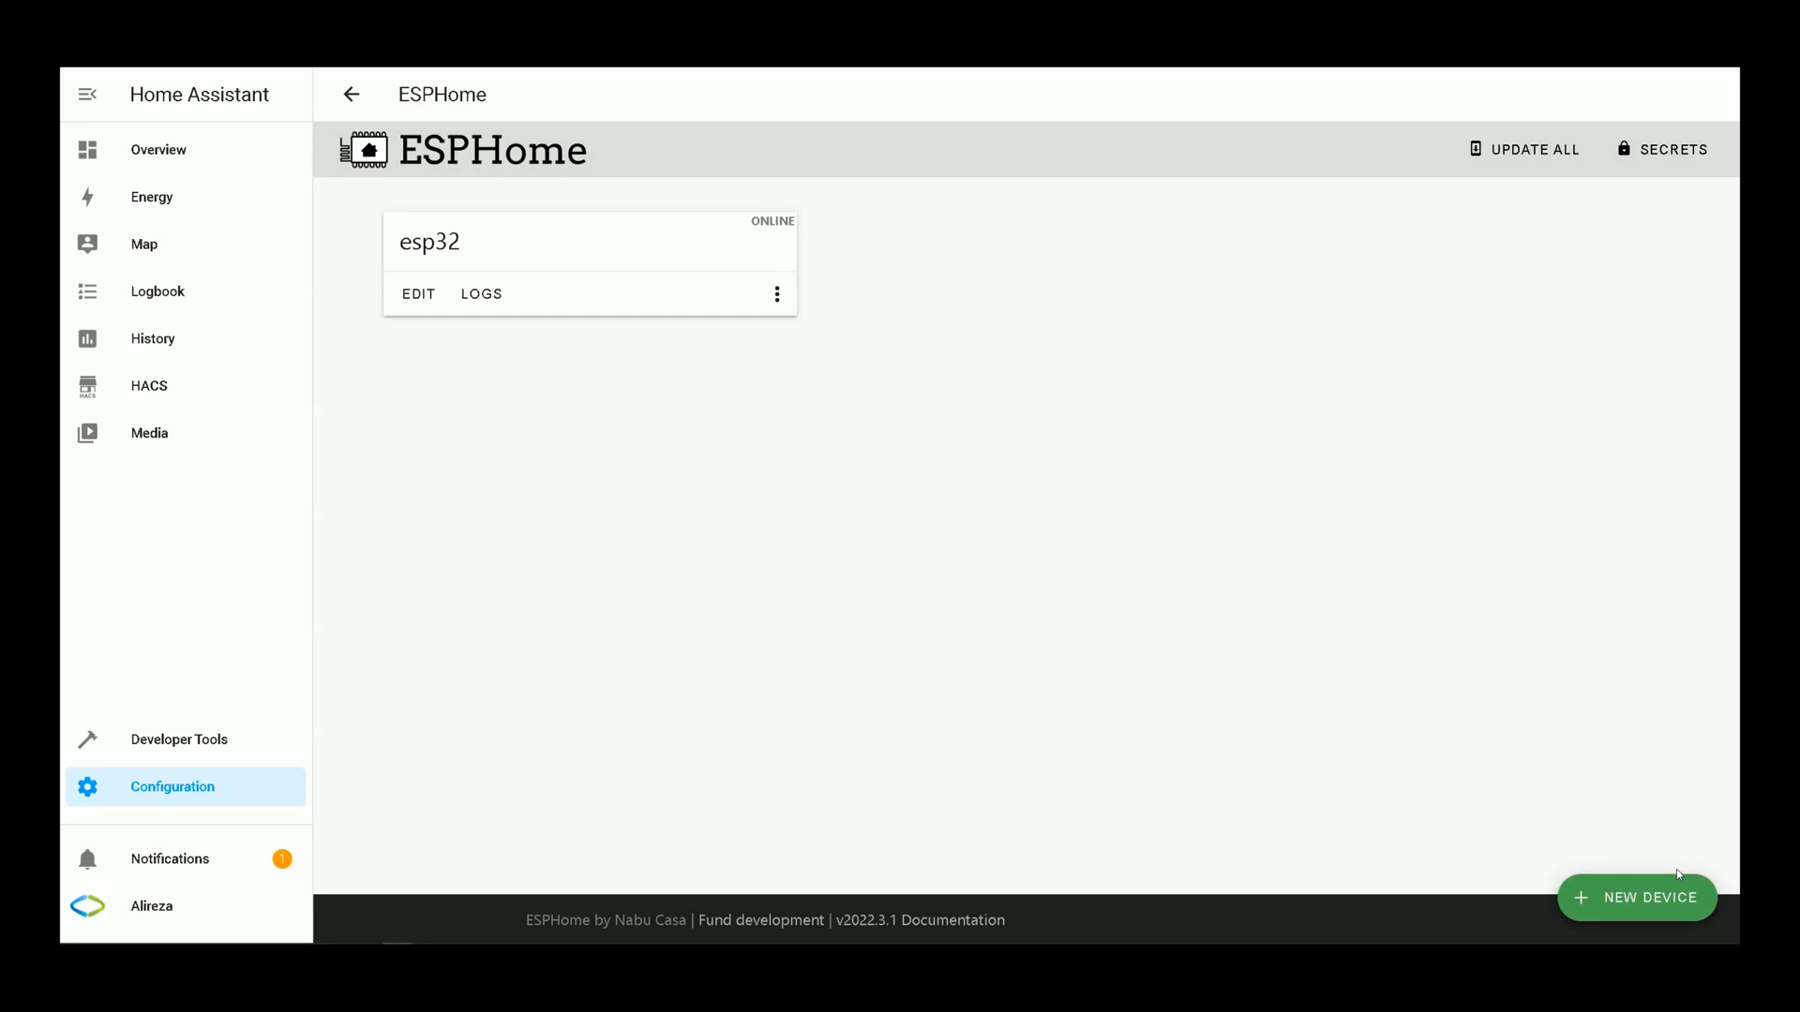
{"action": "mouse_move", "coordinate": [1647, 906]}
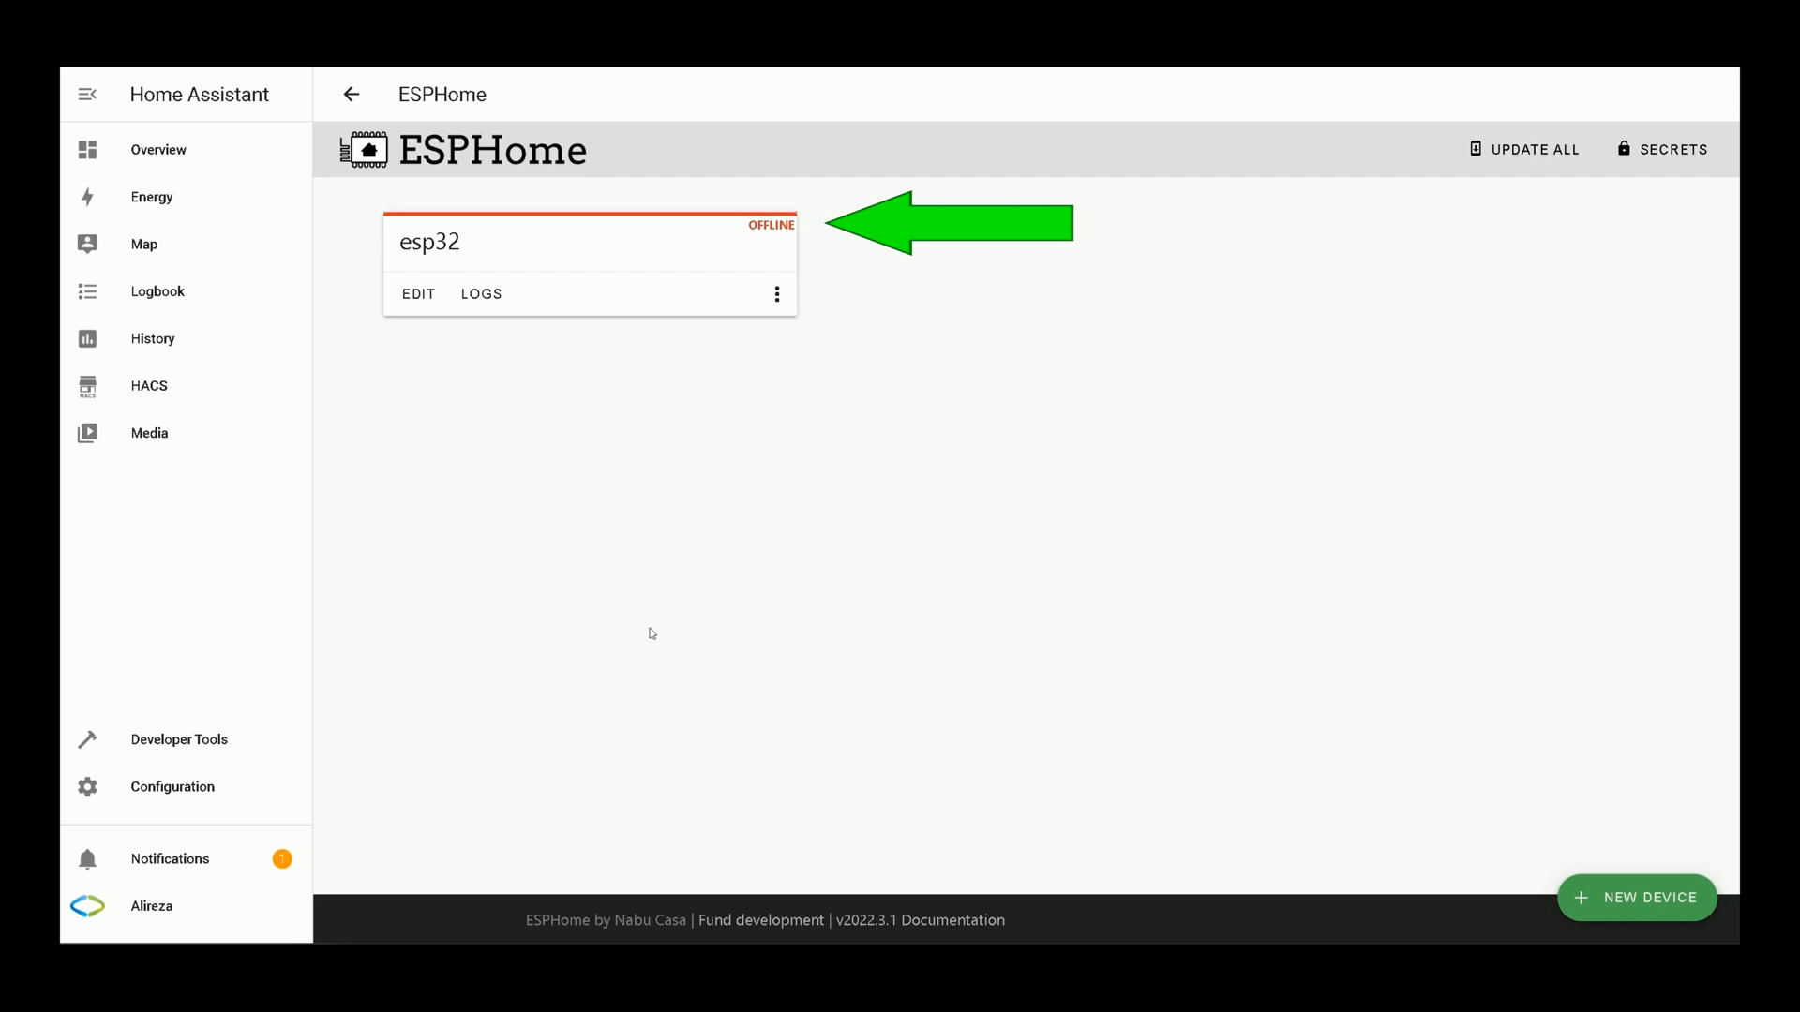
{"action": "mouse_move", "coordinate": [487, 250]}
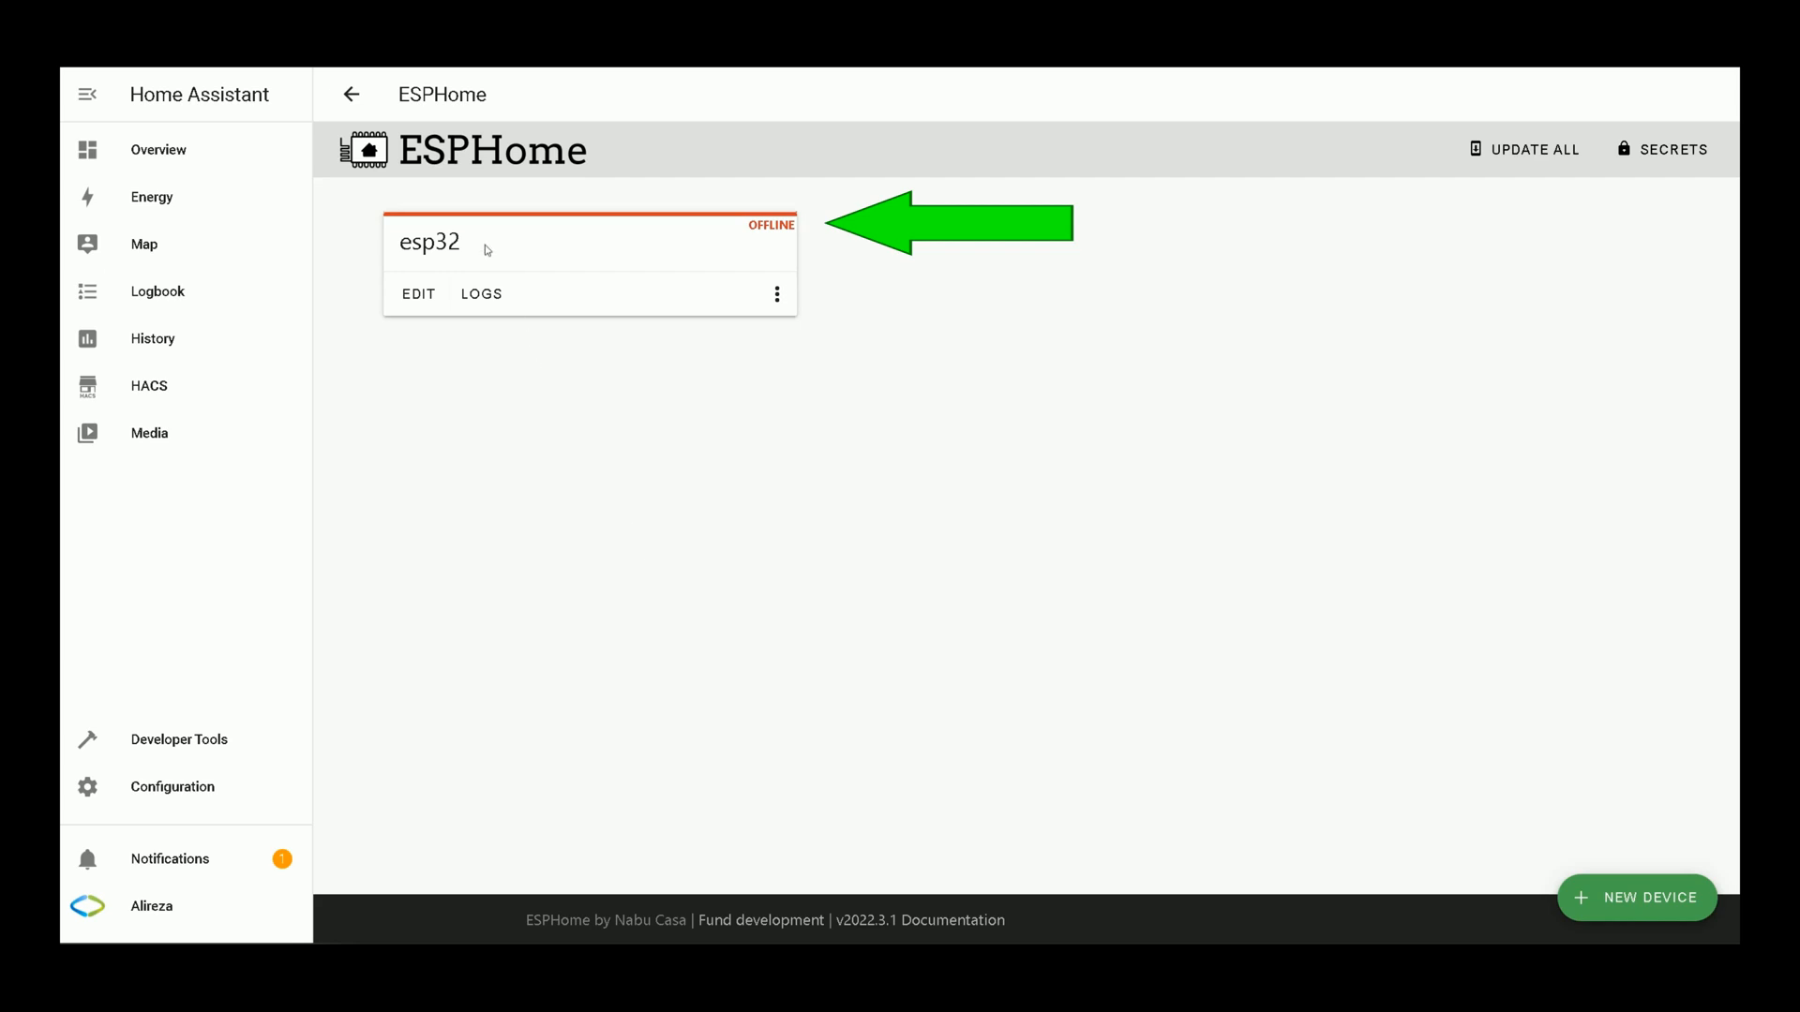
{"action": "mouse_move", "coordinate": [745, 233]}
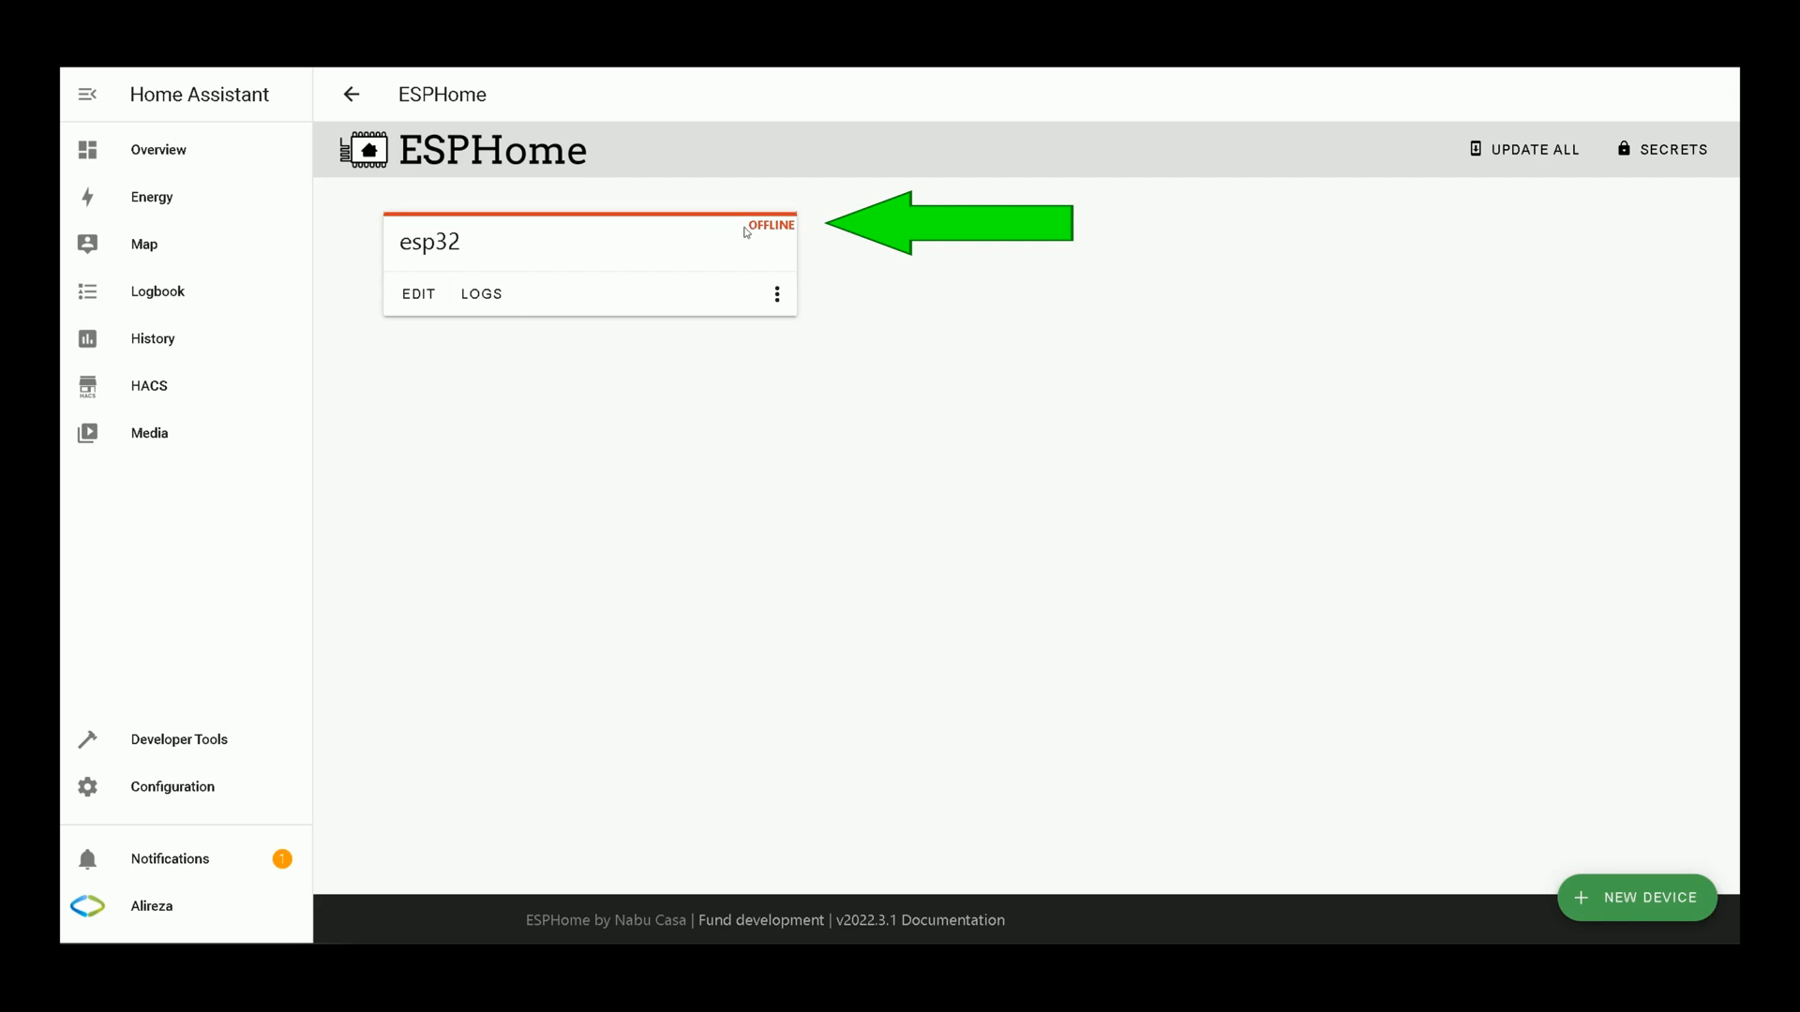
Step: Wait for the esp32 card to show ONLINE, then go to Configuration
{"action": "left_click", "coordinate": [172, 787]}
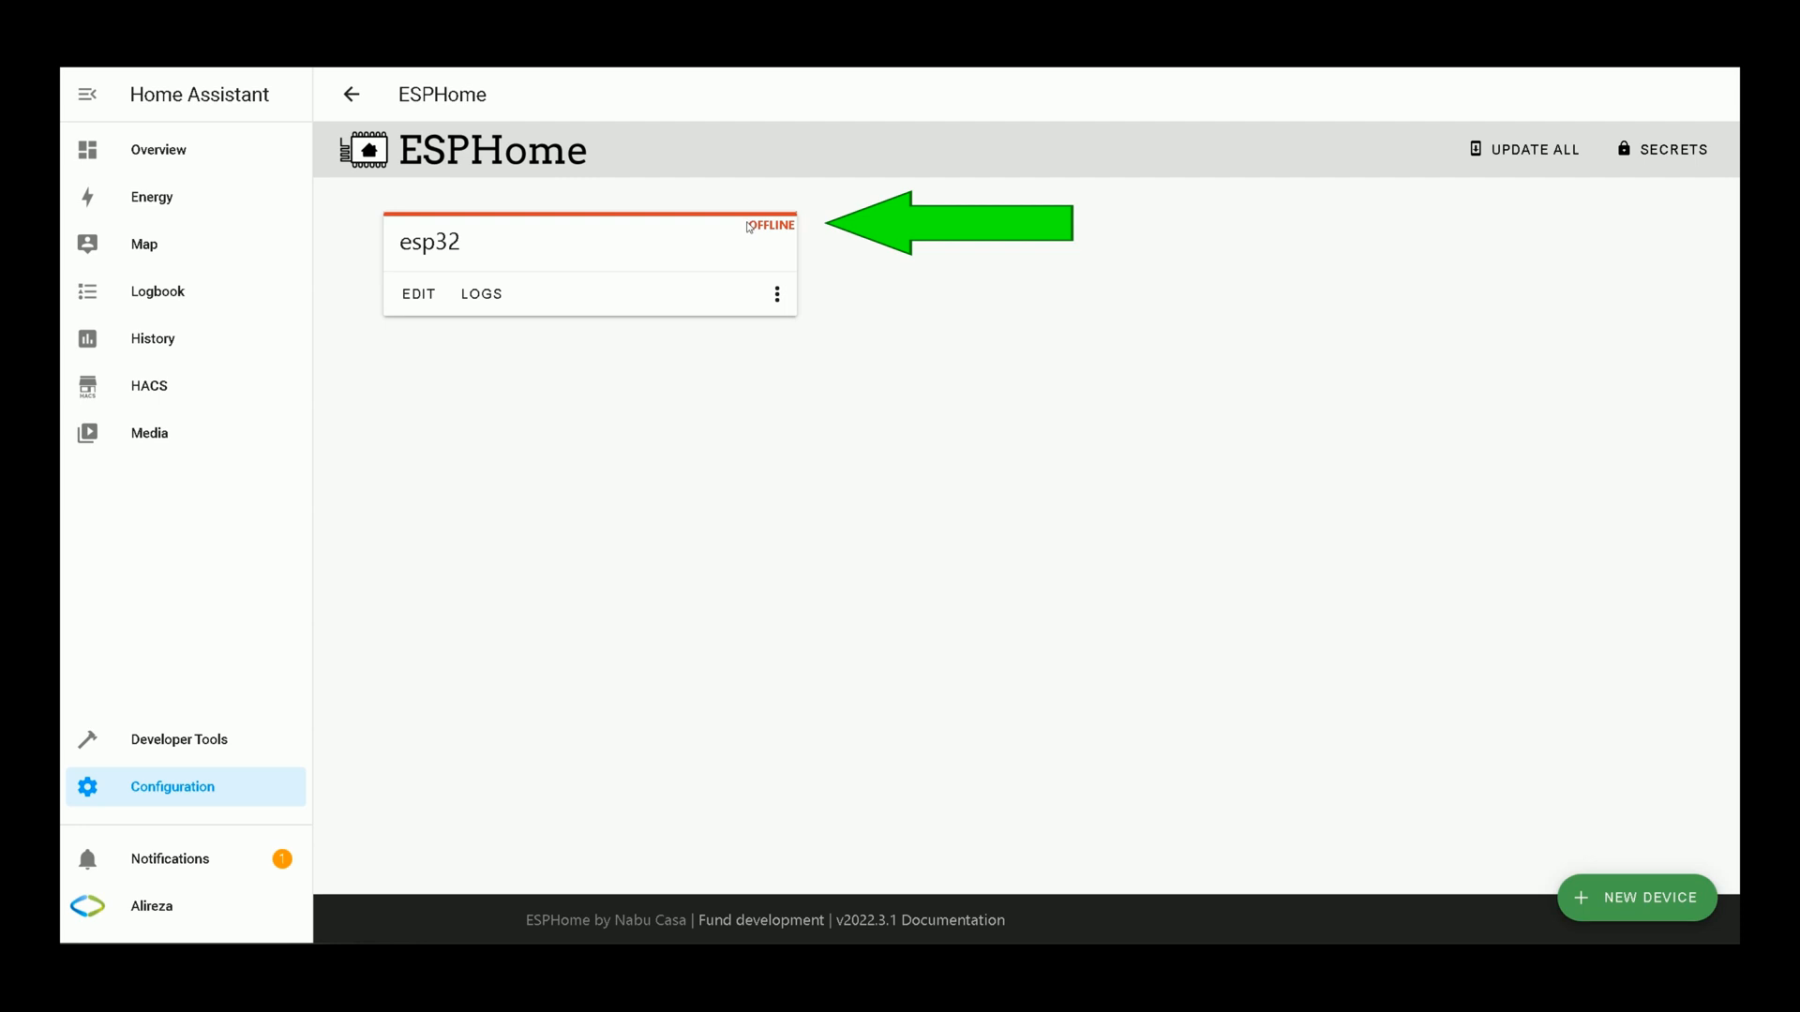
{"action": "mouse_move", "coordinate": [757, 244]}
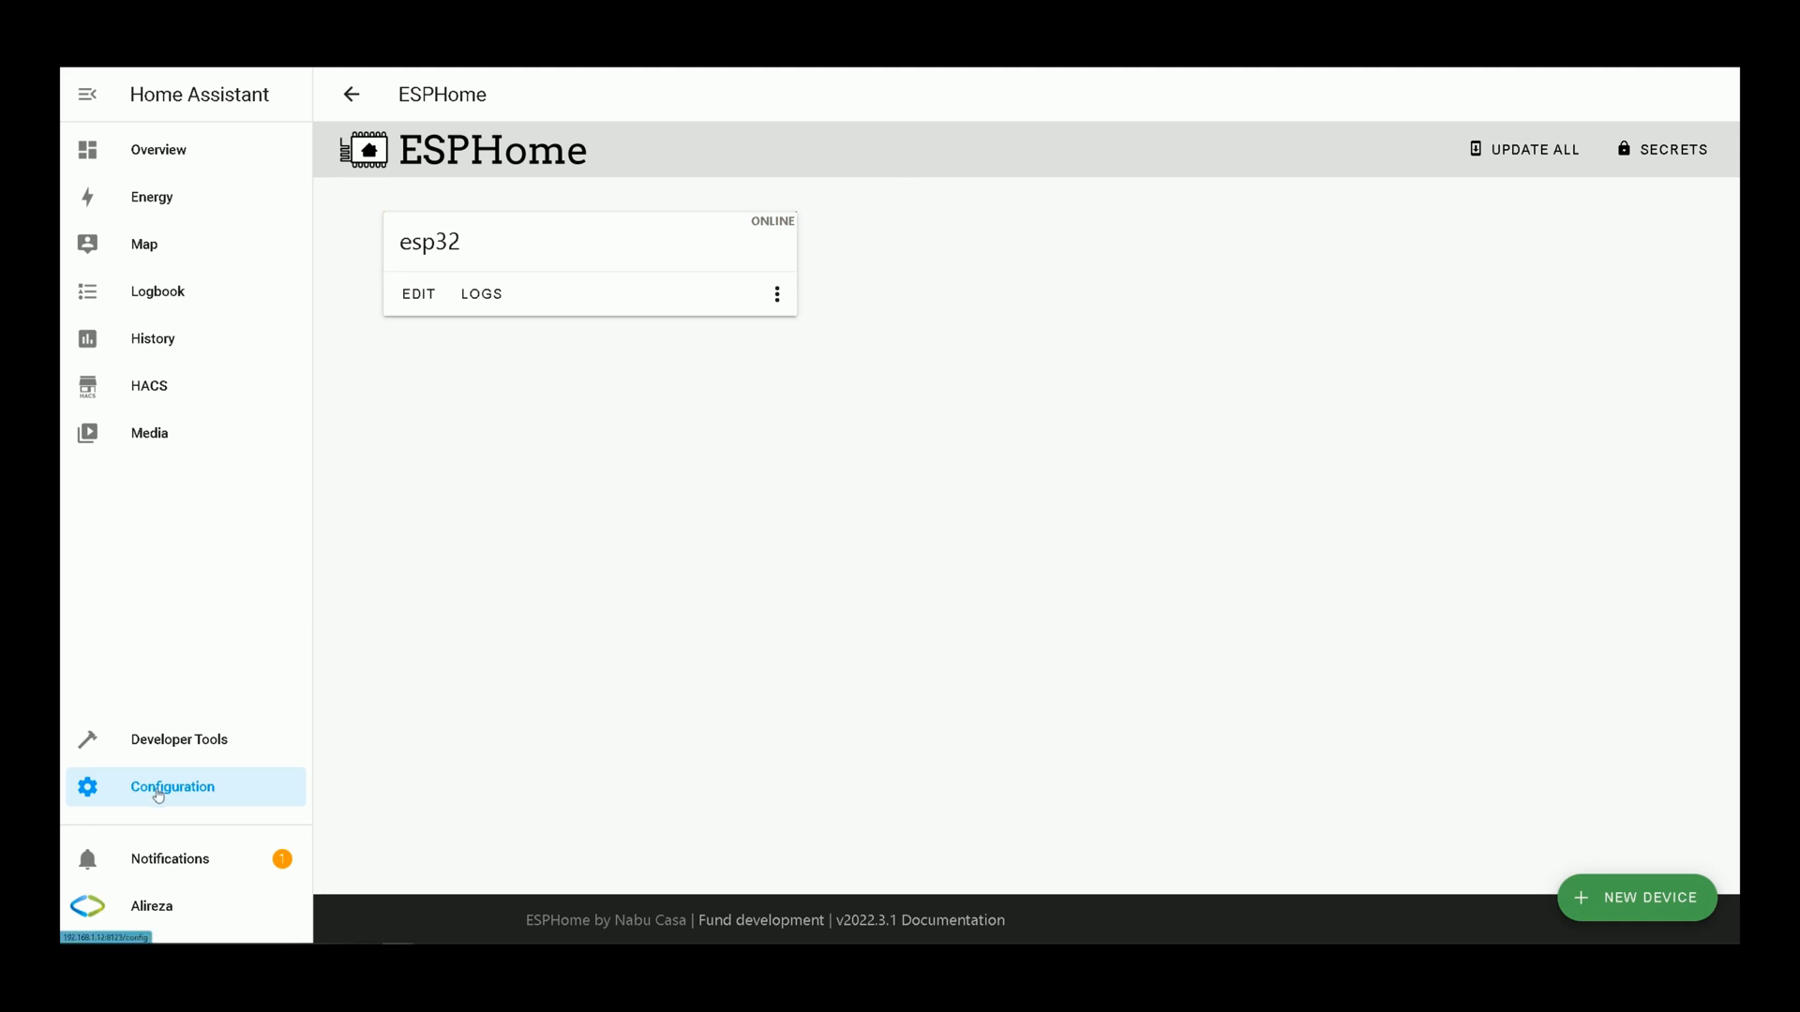
{"action": "left_click", "coordinate": [172, 786]}
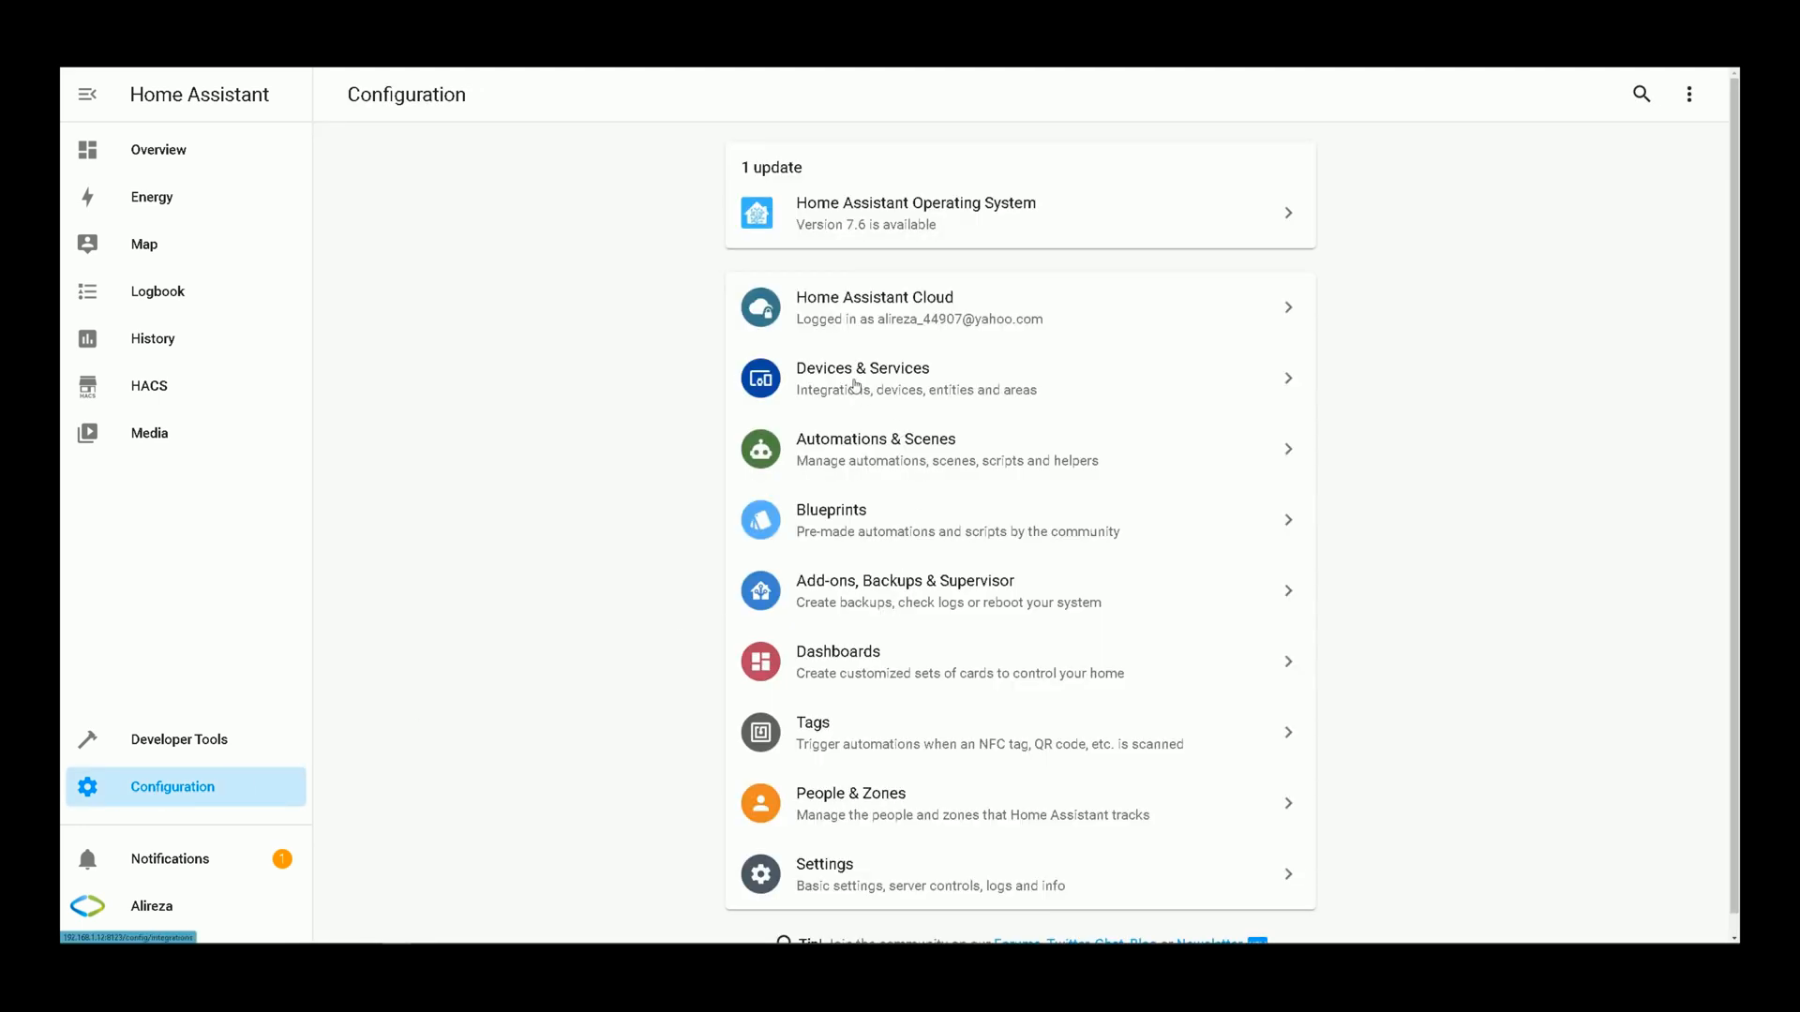
Step: In Devices & Services, search 'esp', choose ESPHome, then dismiss the discovered-devices dialog
{"action": "left_click", "coordinate": [862, 377]}
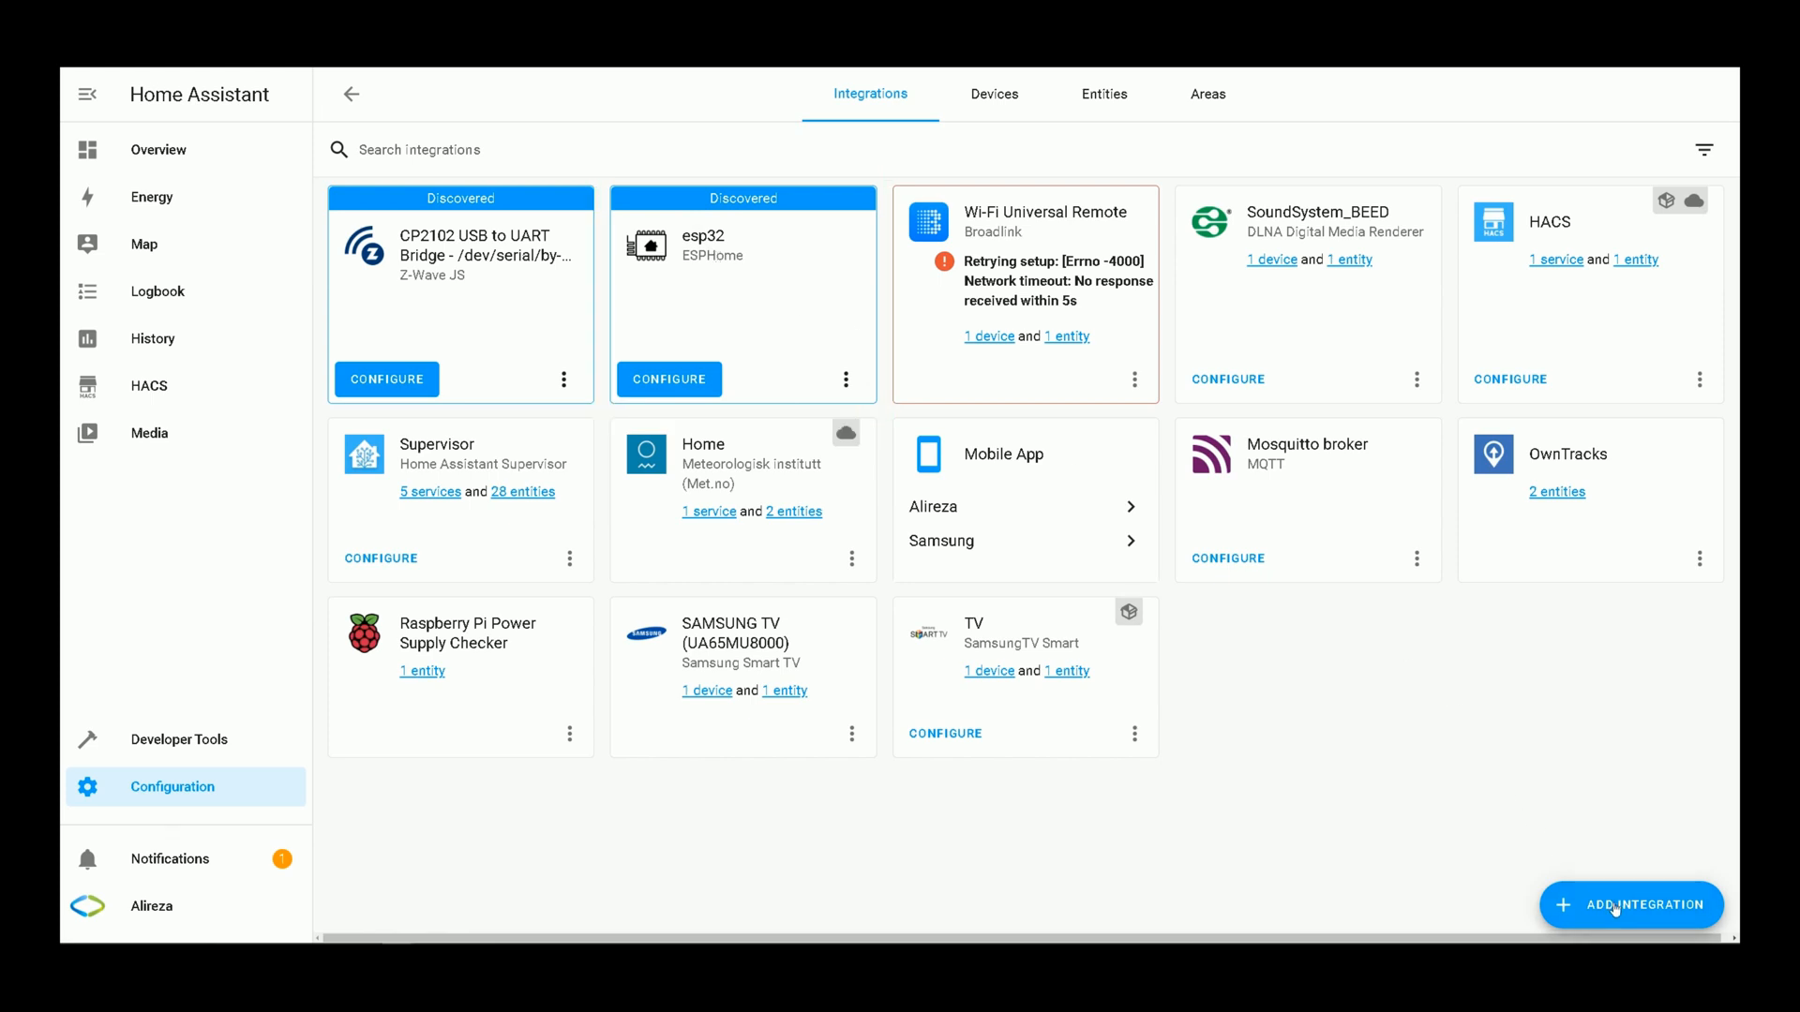
{"action": "left_click", "coordinate": [1631, 905]}
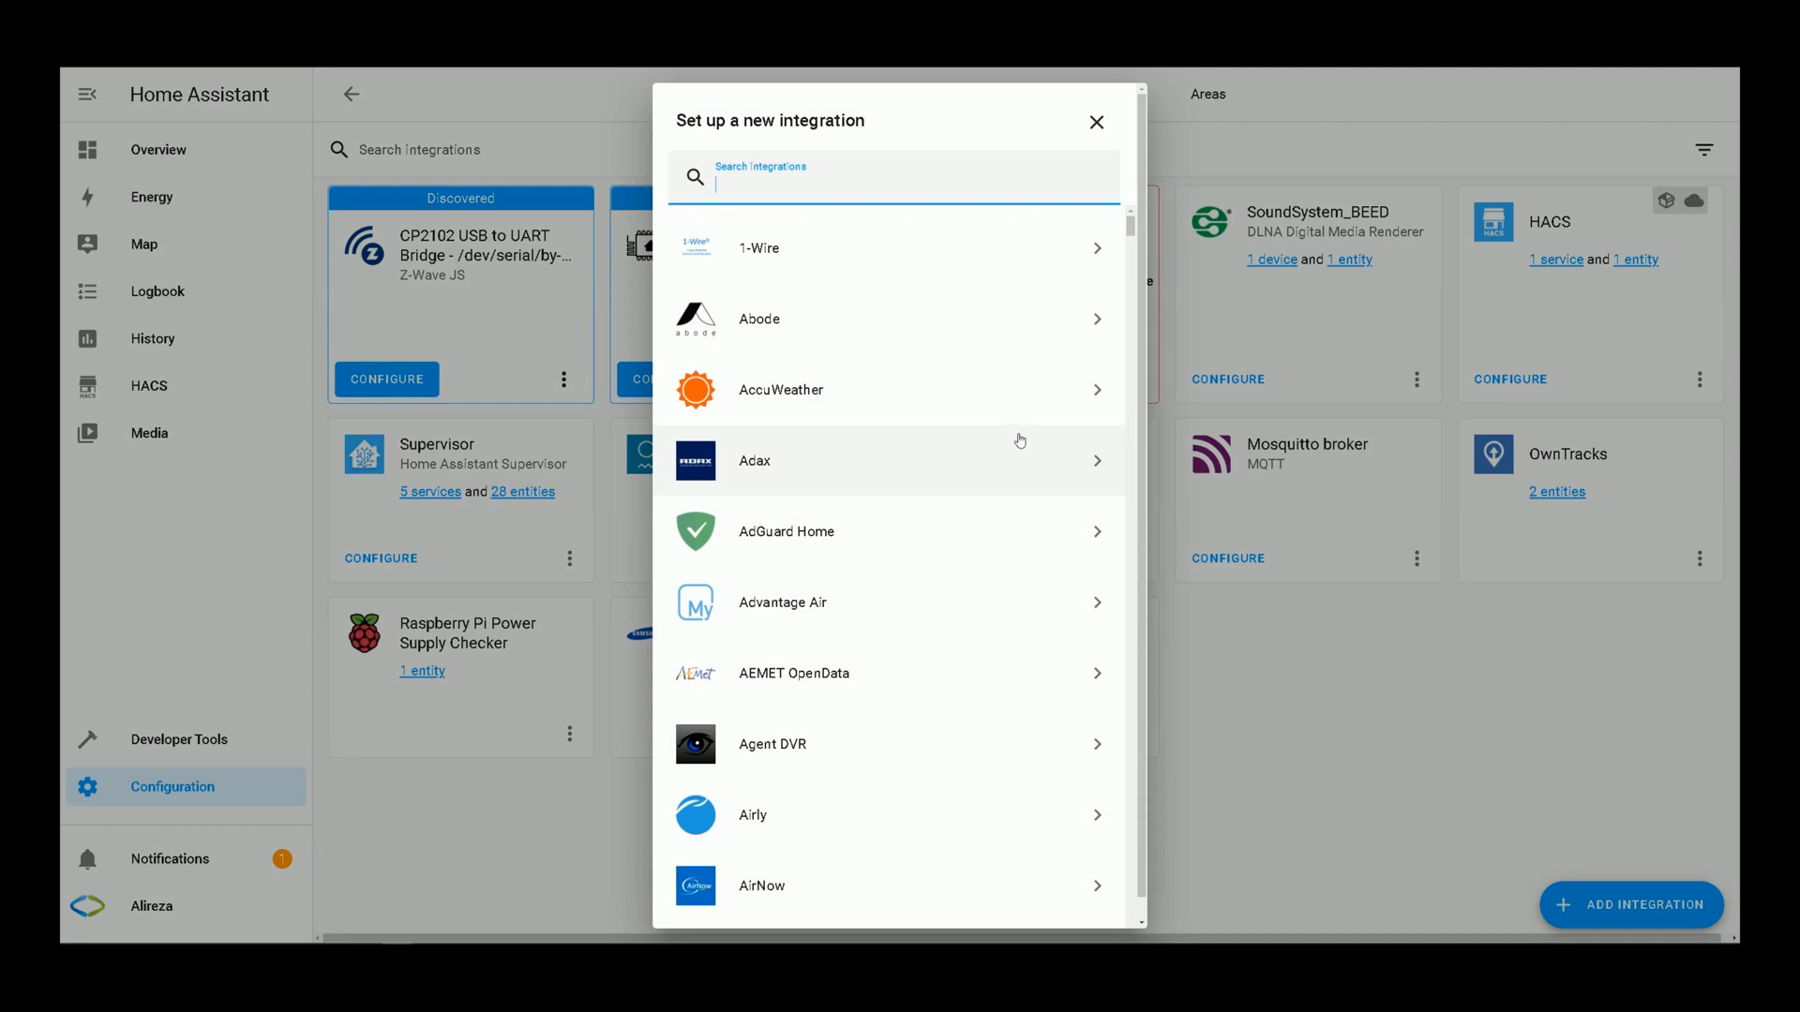
{"action": "type", "text": "esp"}
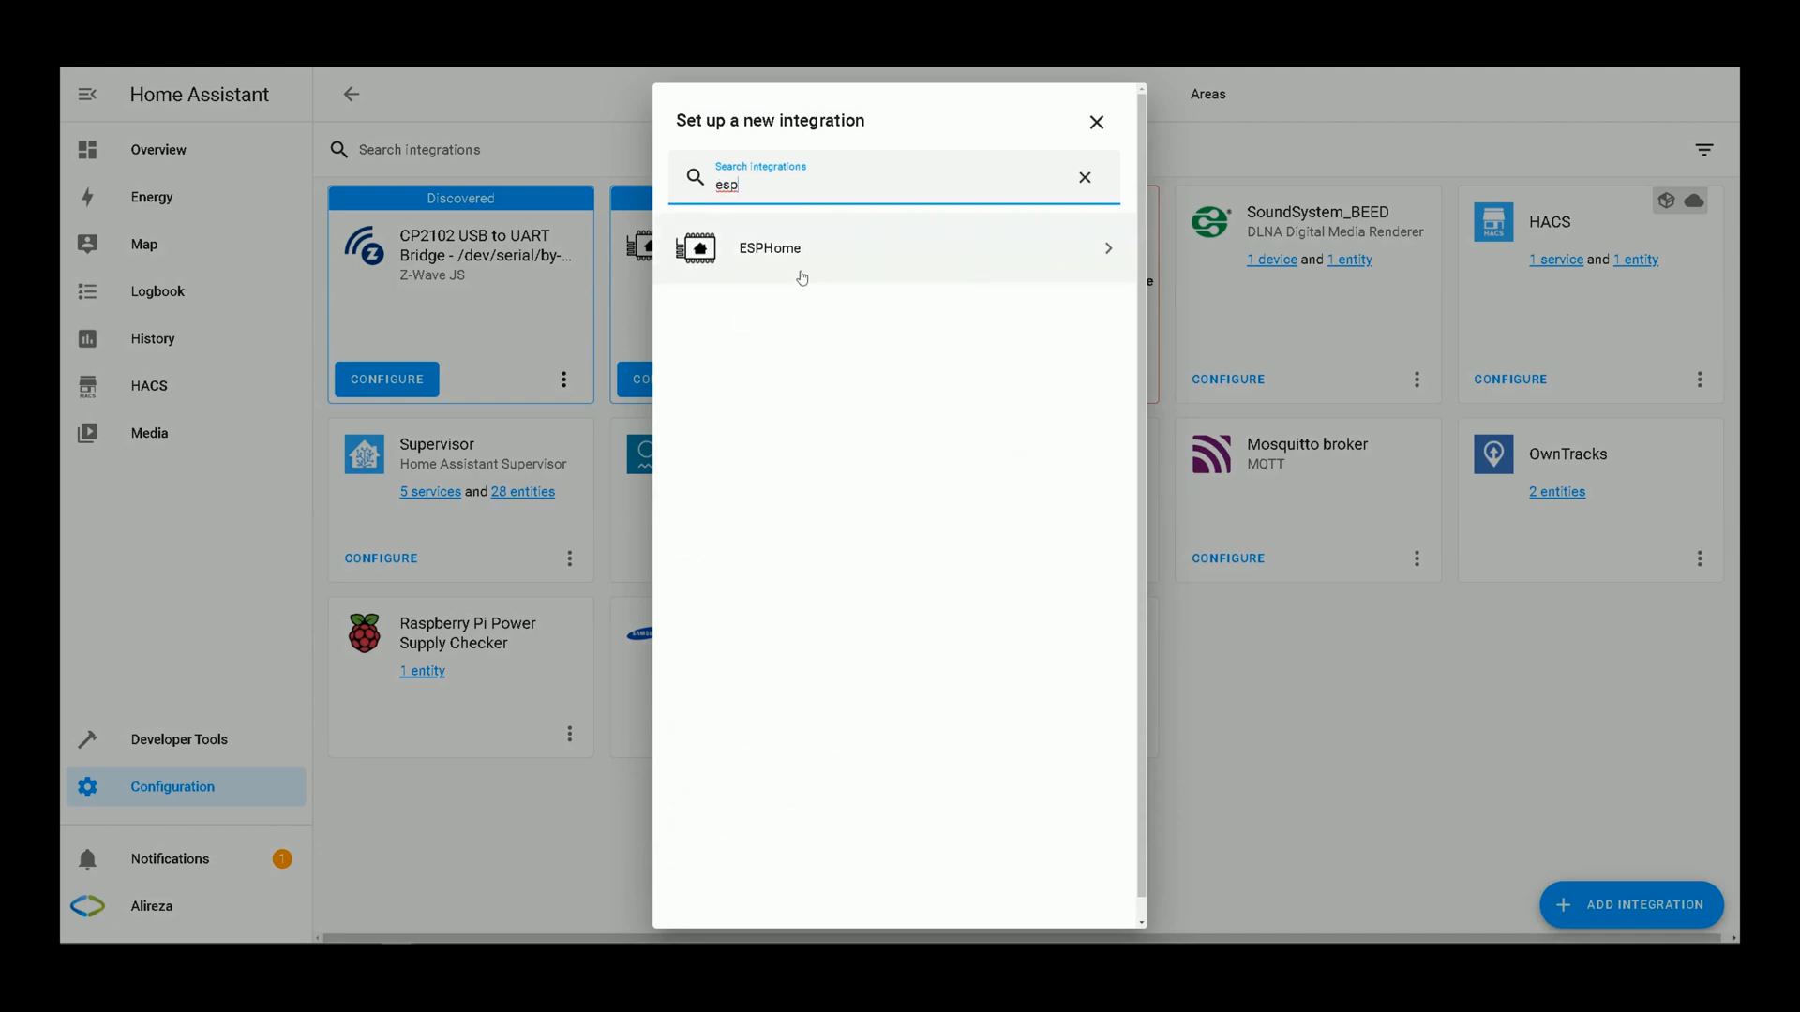
{"action": "left_click", "coordinate": [767, 248]}
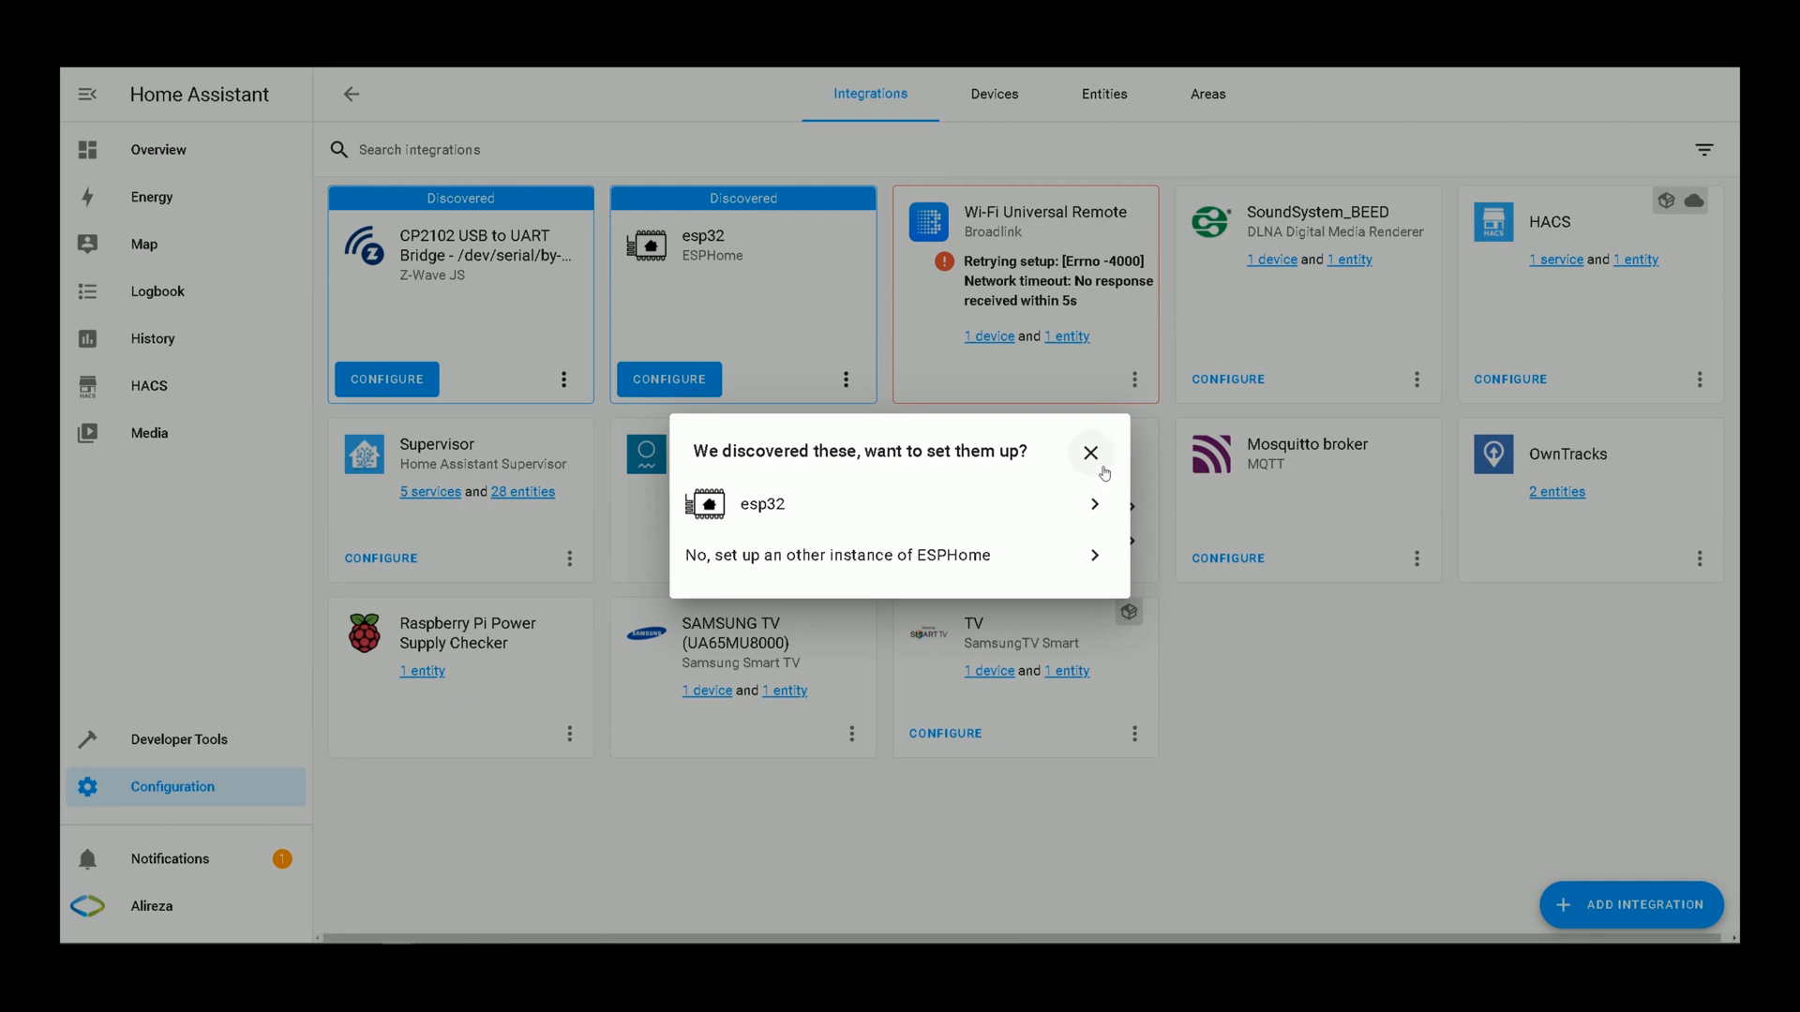
{"action": "left_click", "coordinate": [1090, 453]}
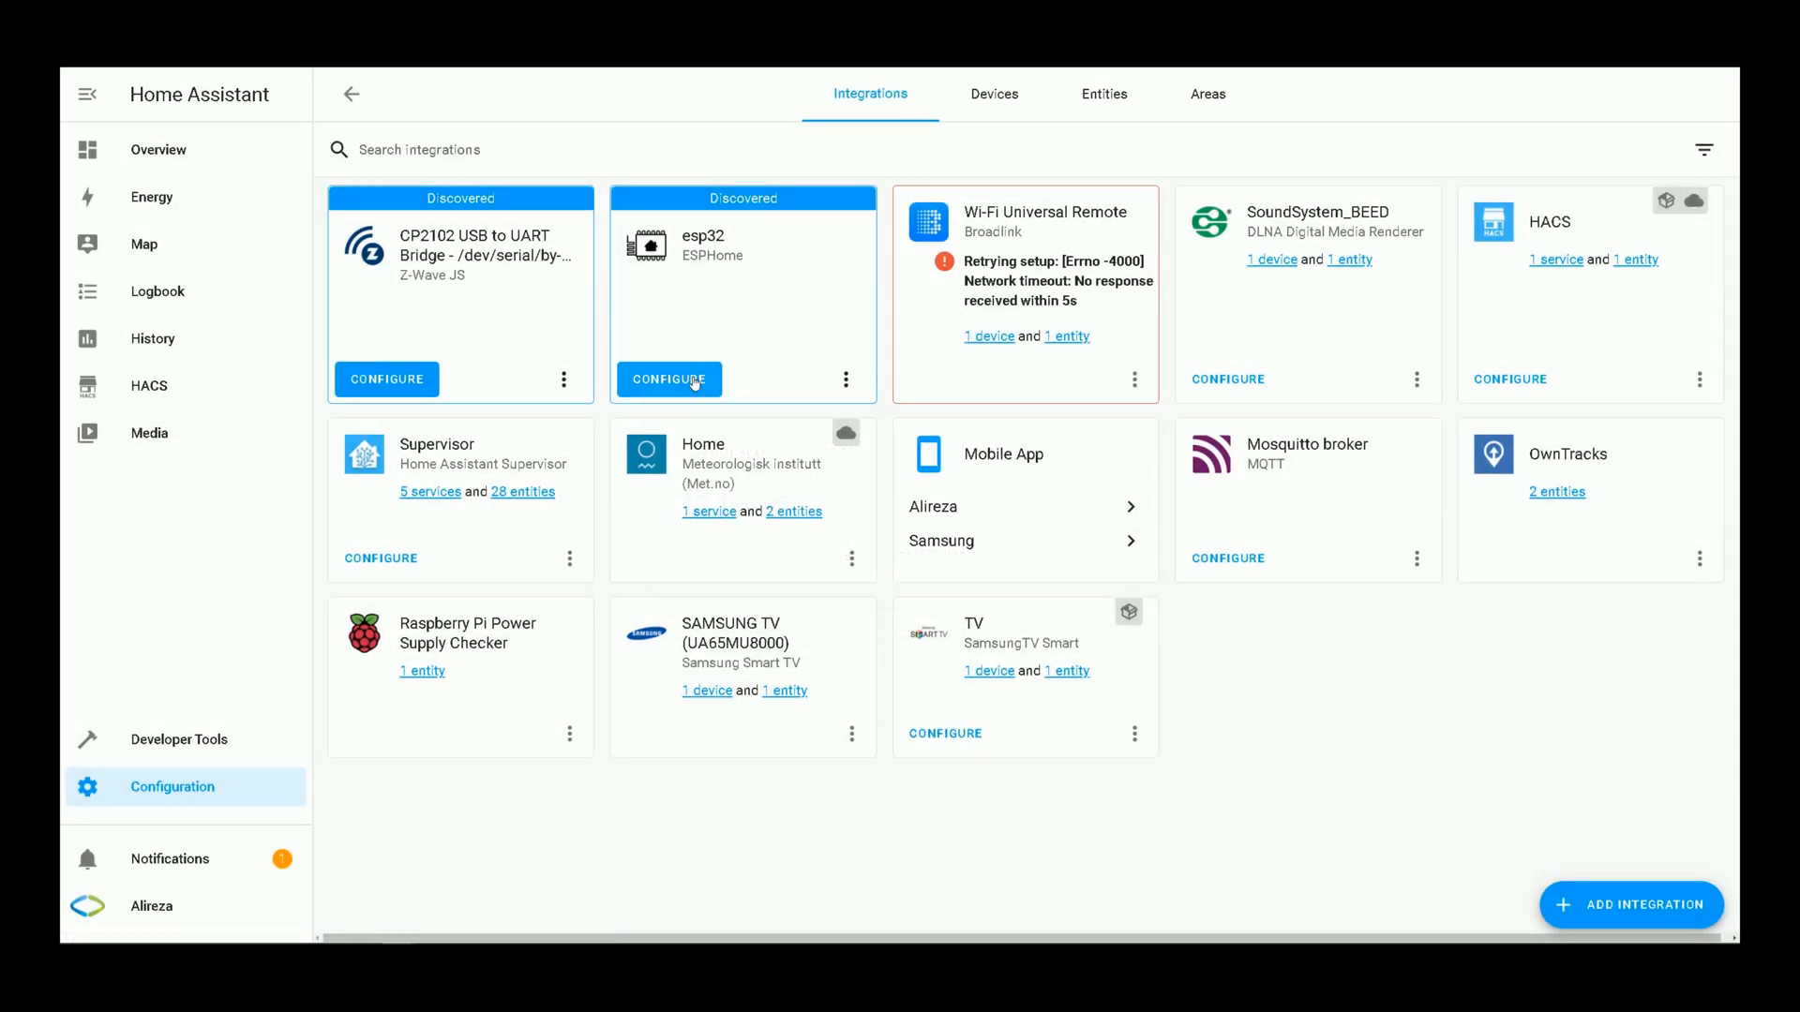
{"action": "mouse_move", "coordinate": [501, 409]}
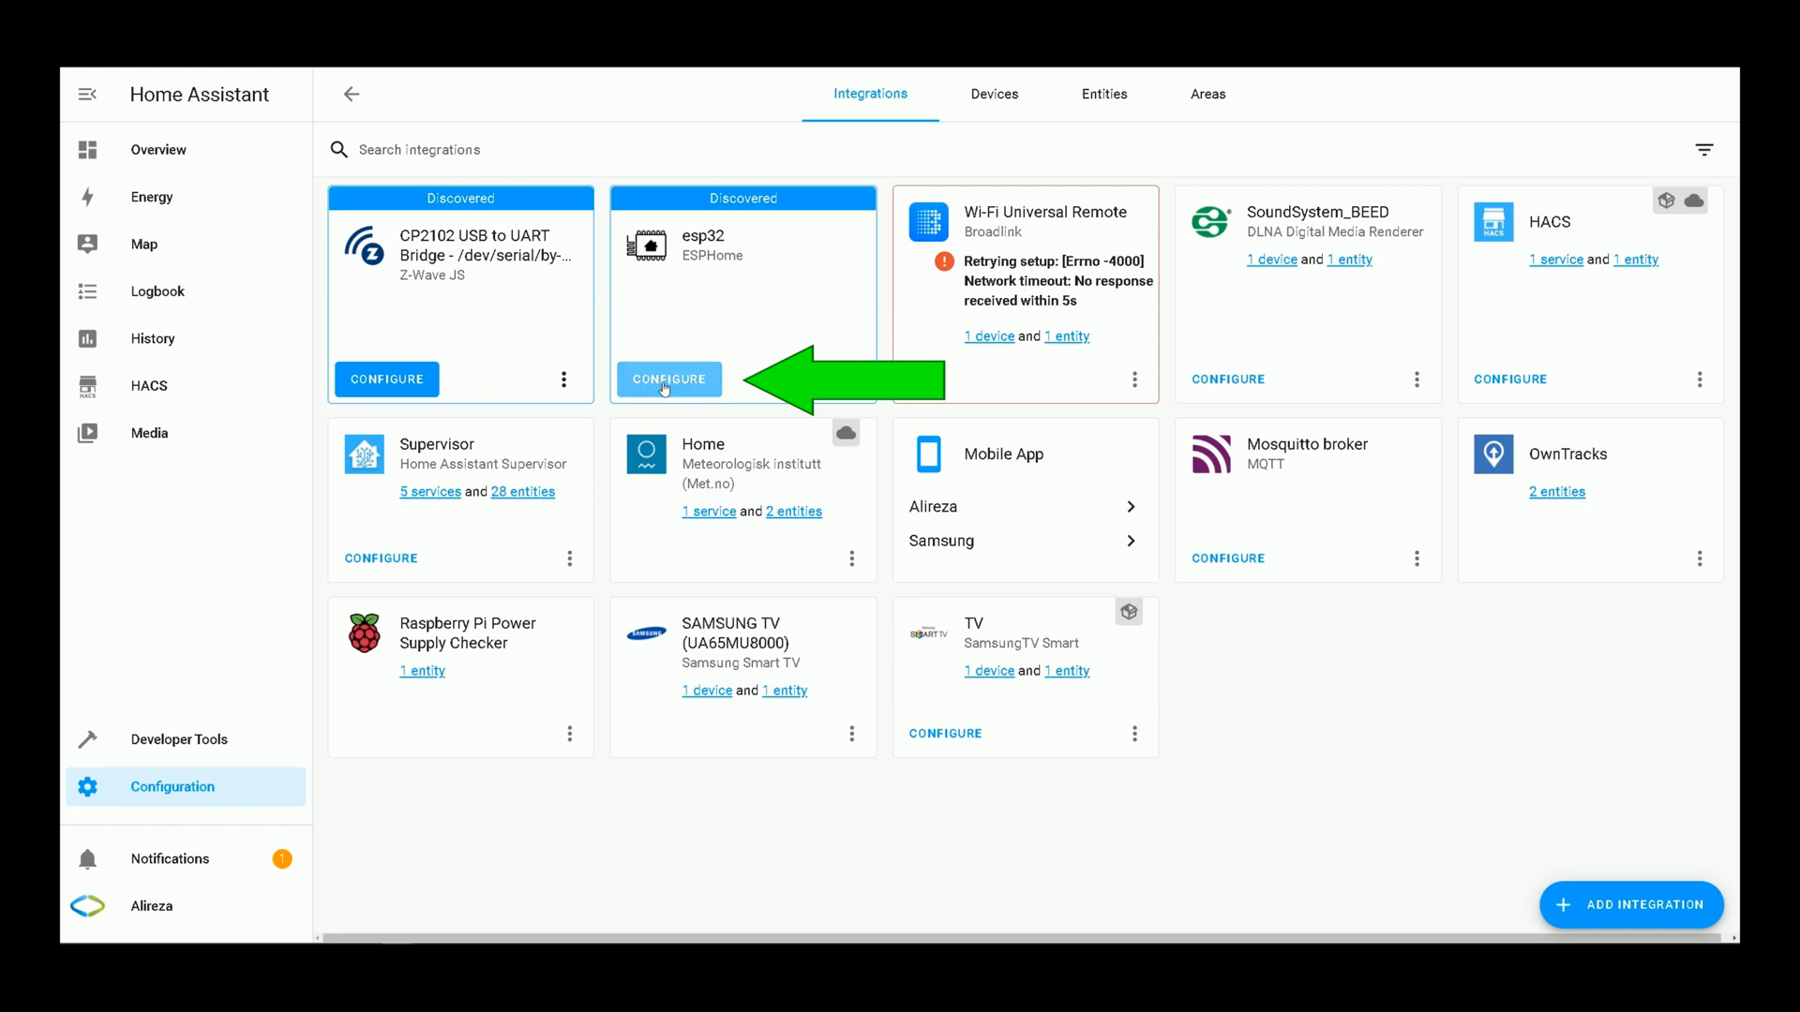
Step: Add the discovered esp32 ESPHome node, confirming and finishing the setup dialogs
{"action": "left_click", "coordinate": [668, 378]}
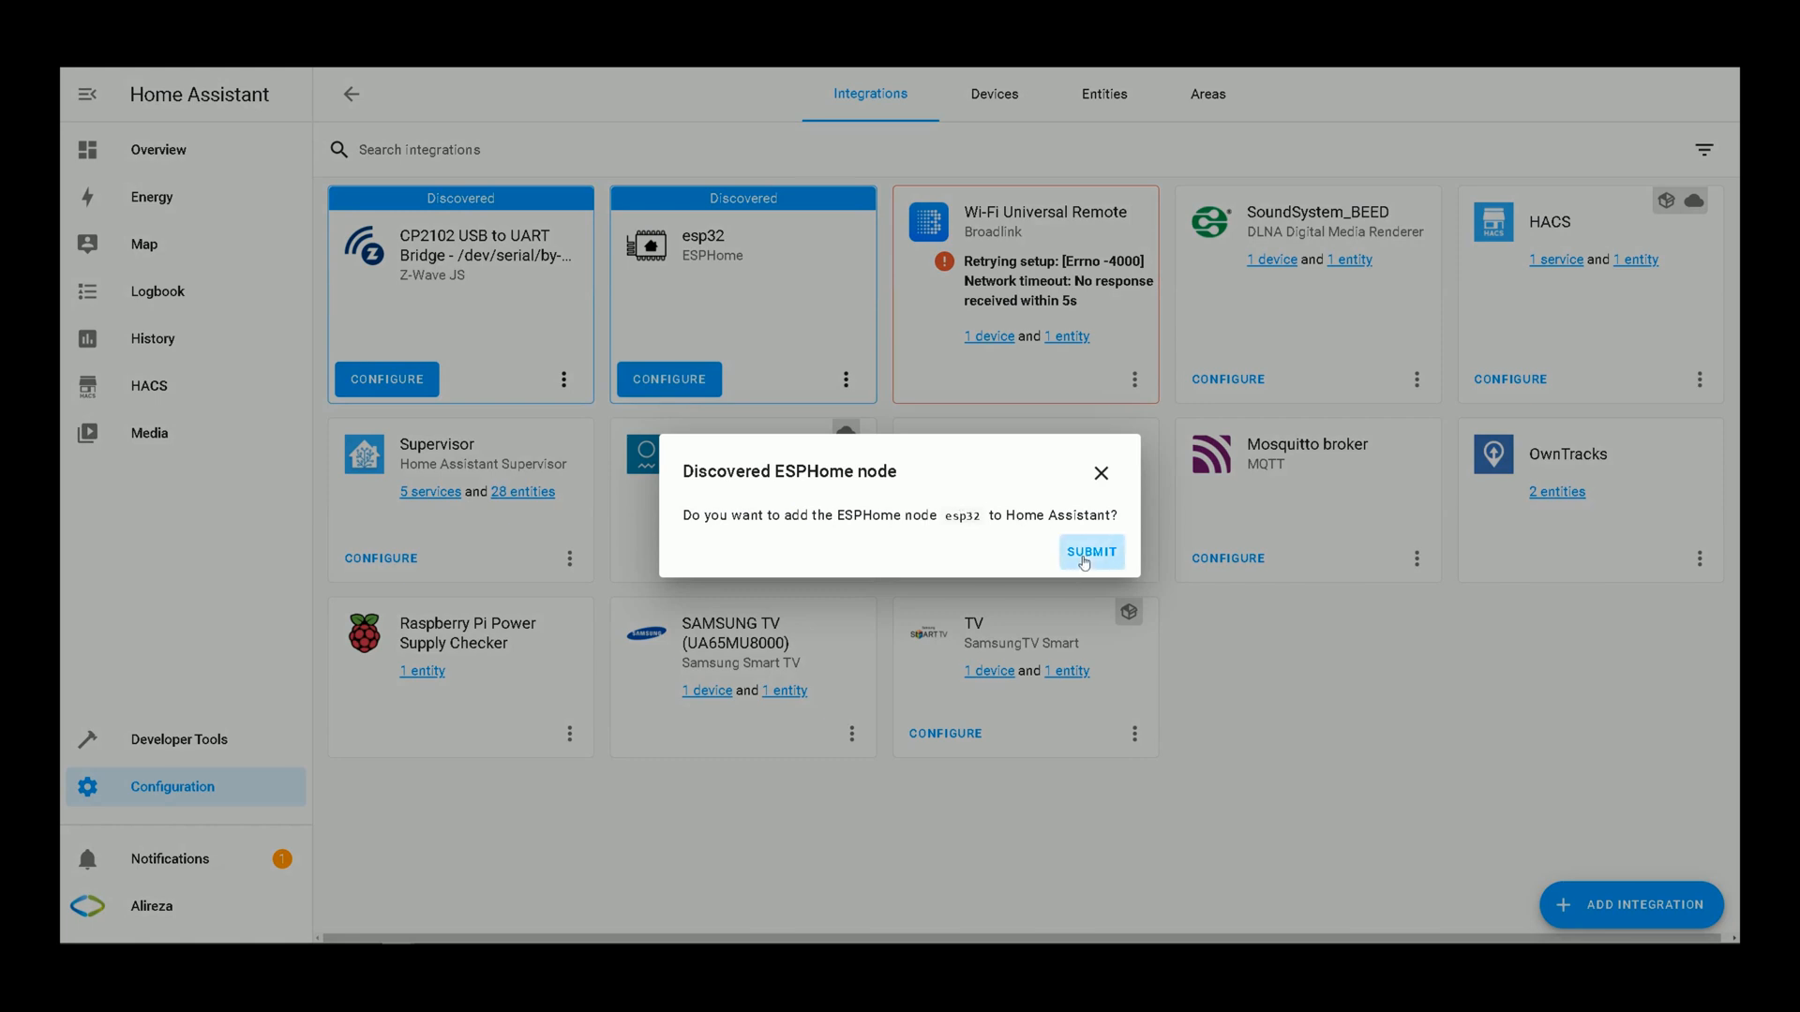
{"action": "left_click", "coordinate": [1091, 551]}
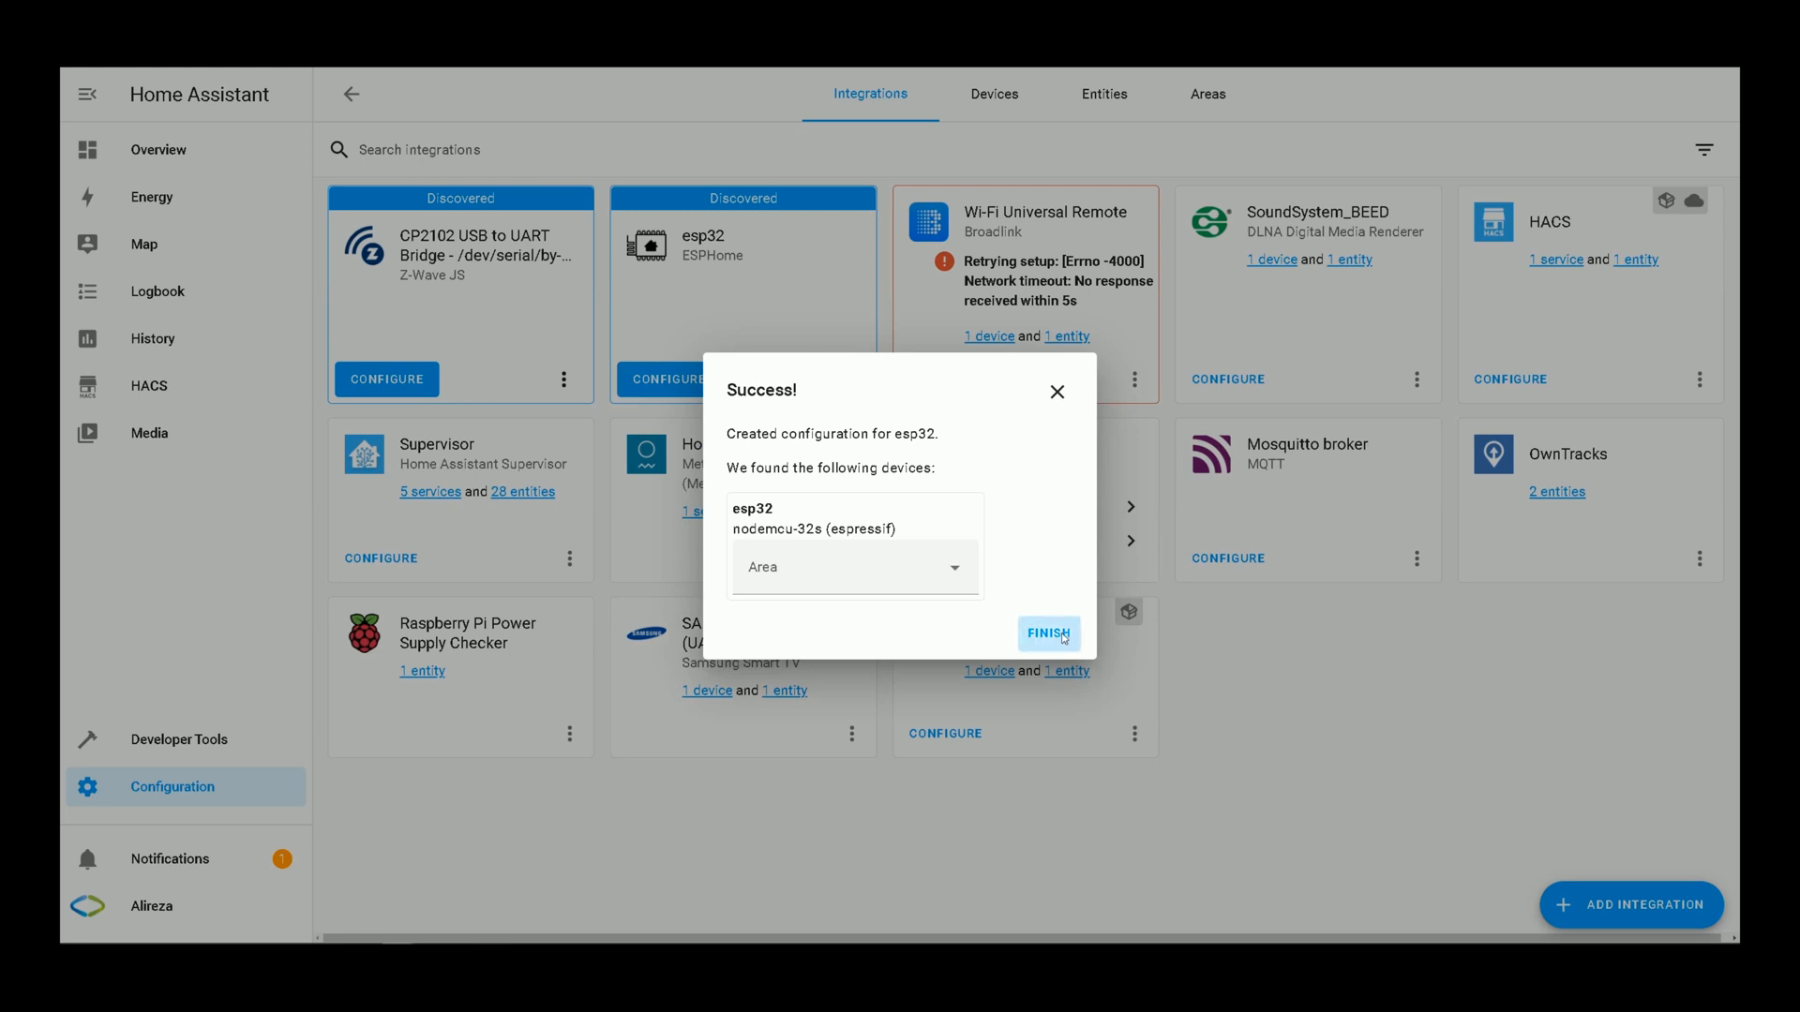
{"action": "left_click", "coordinate": [1048, 633]}
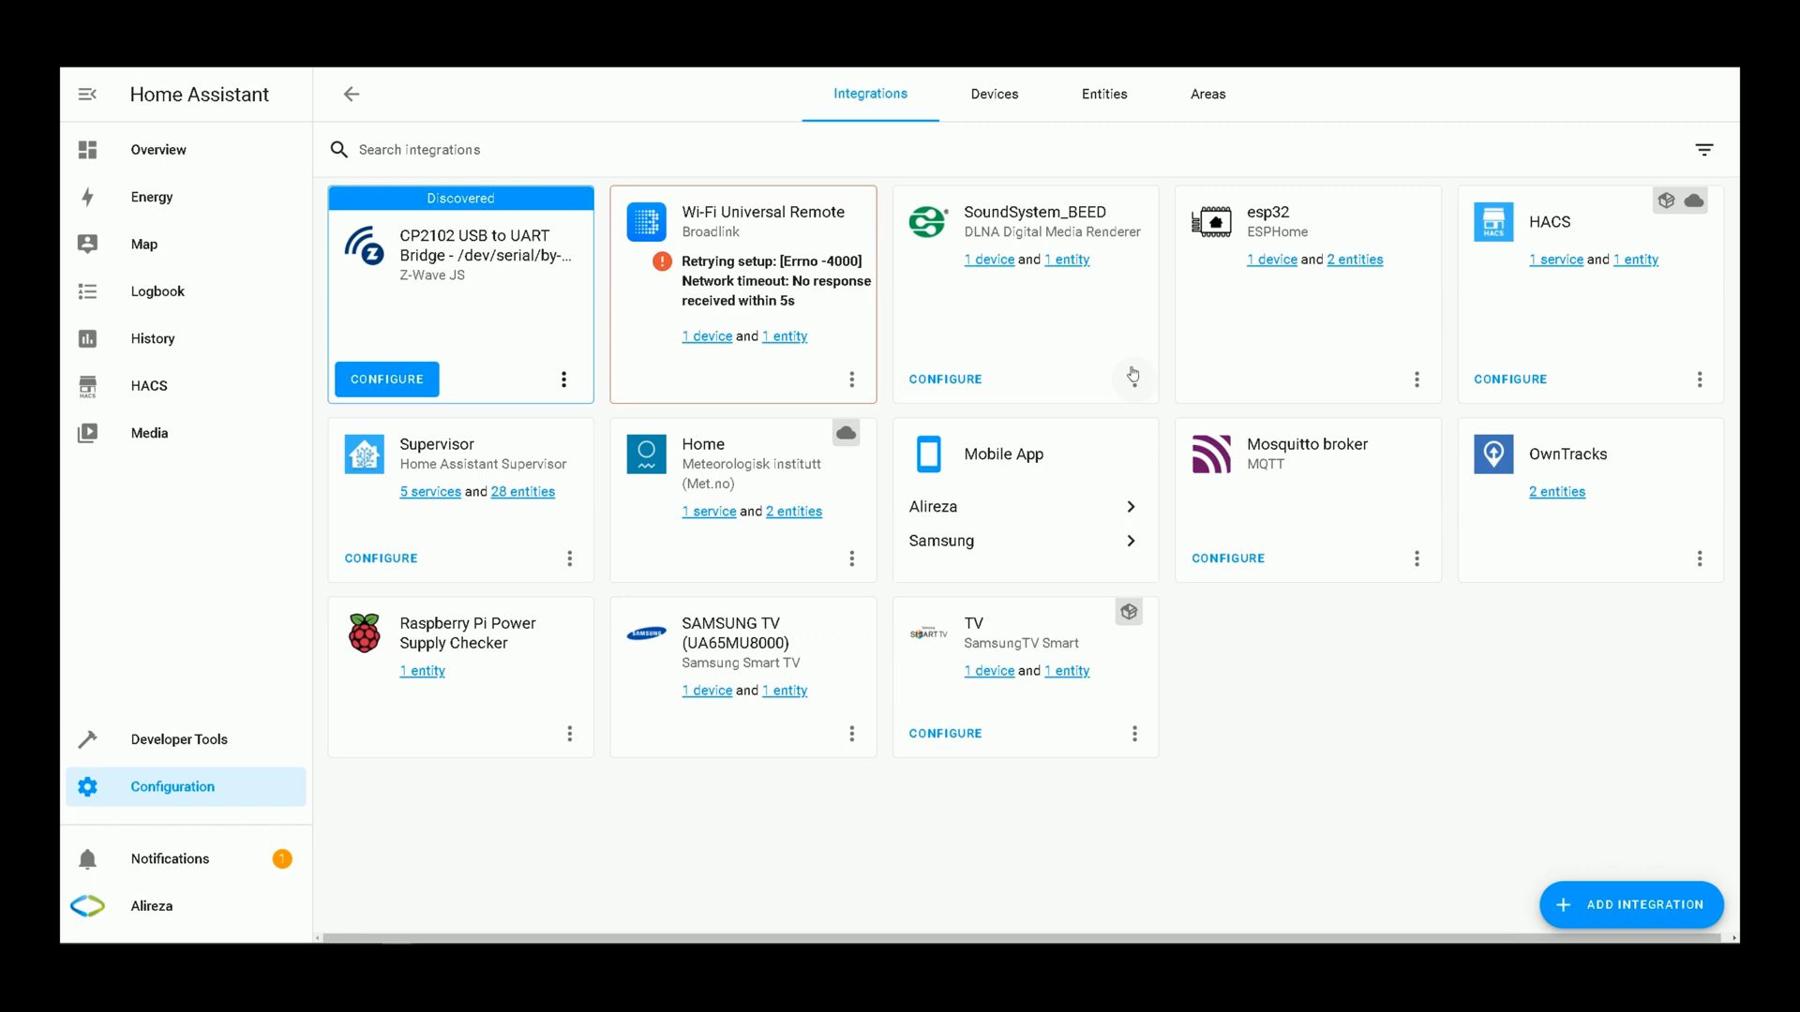
{"action": "mouse_move", "coordinate": [1559, 879]}
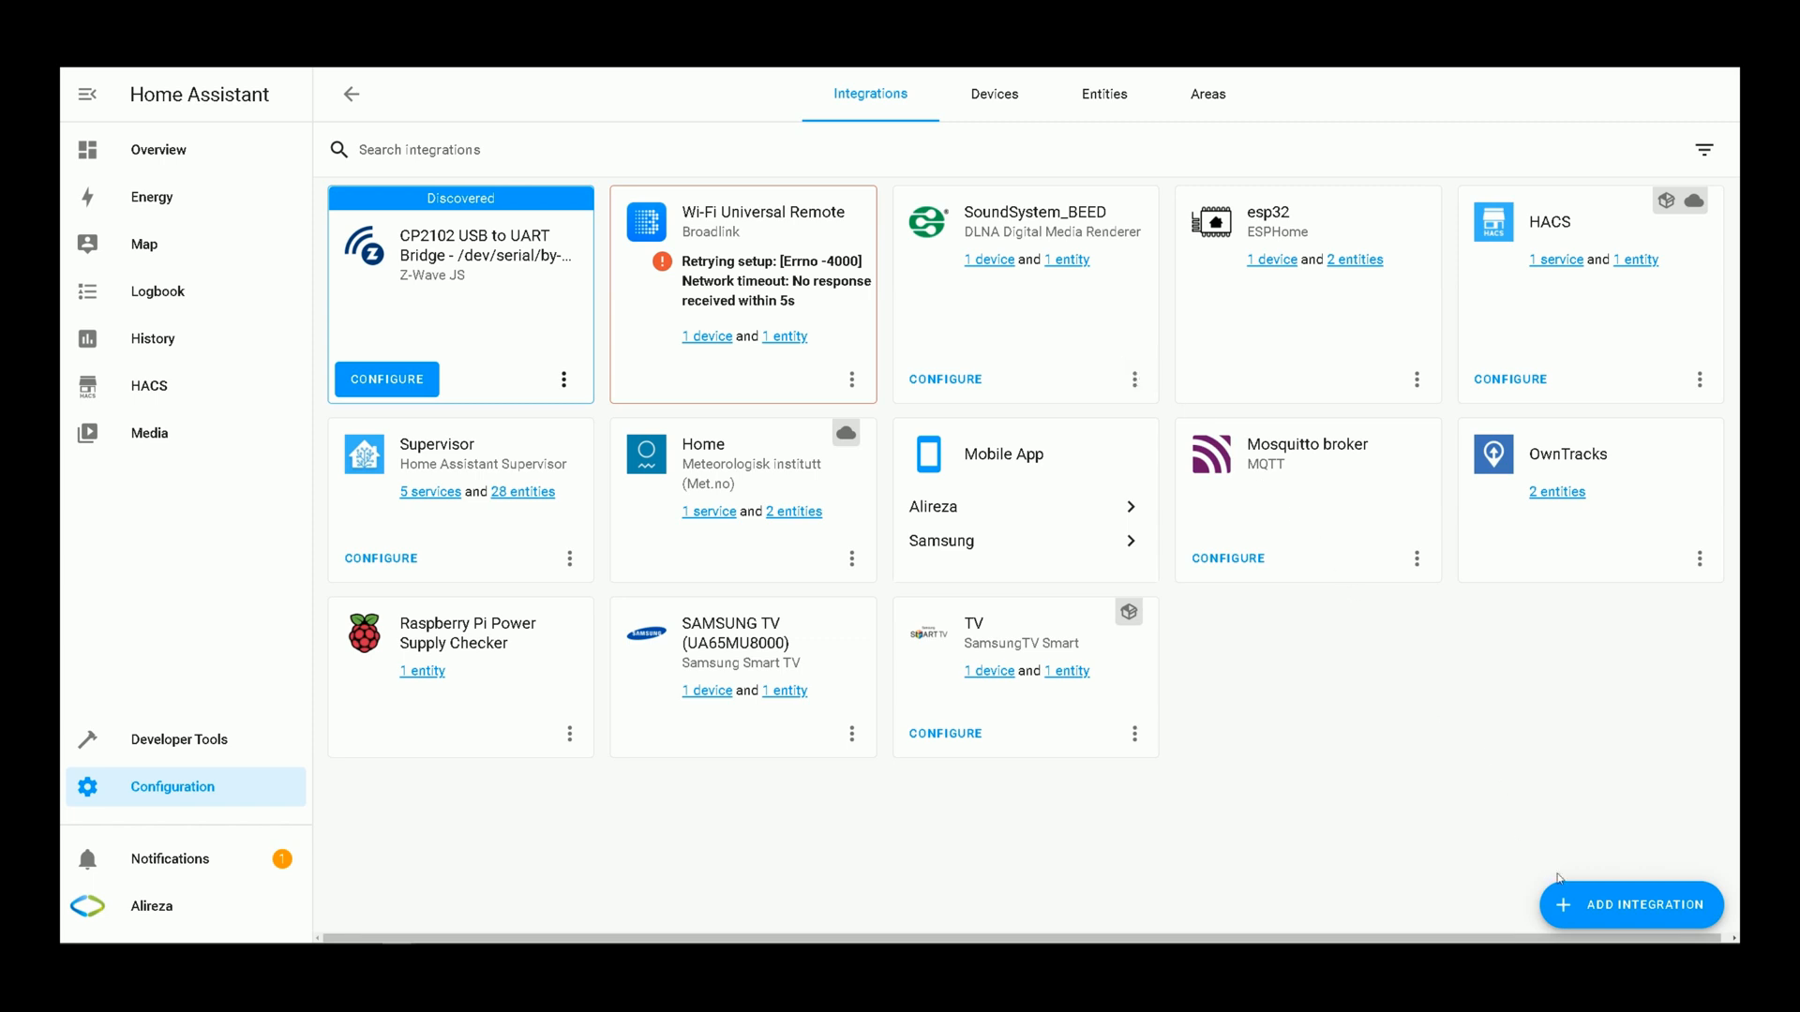
{"action": "mouse_move", "coordinate": [1609, 908]}
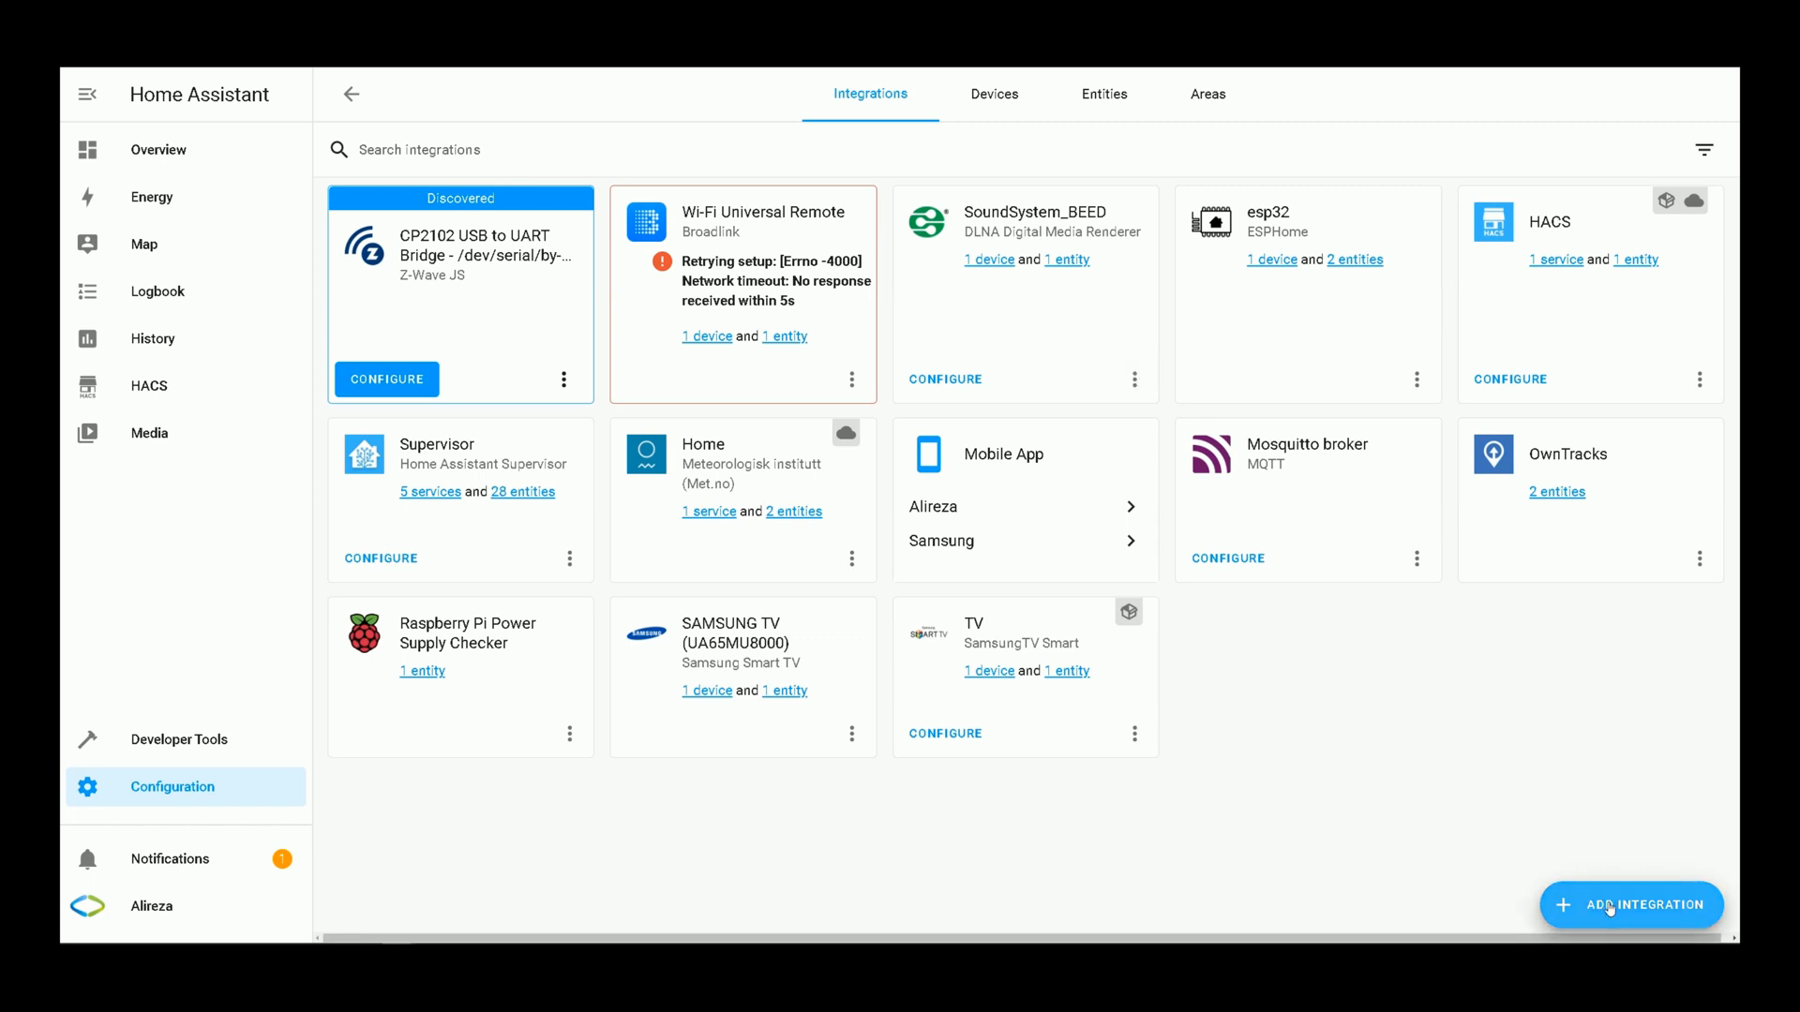
{"action": "left_click", "coordinate": [1631, 904]}
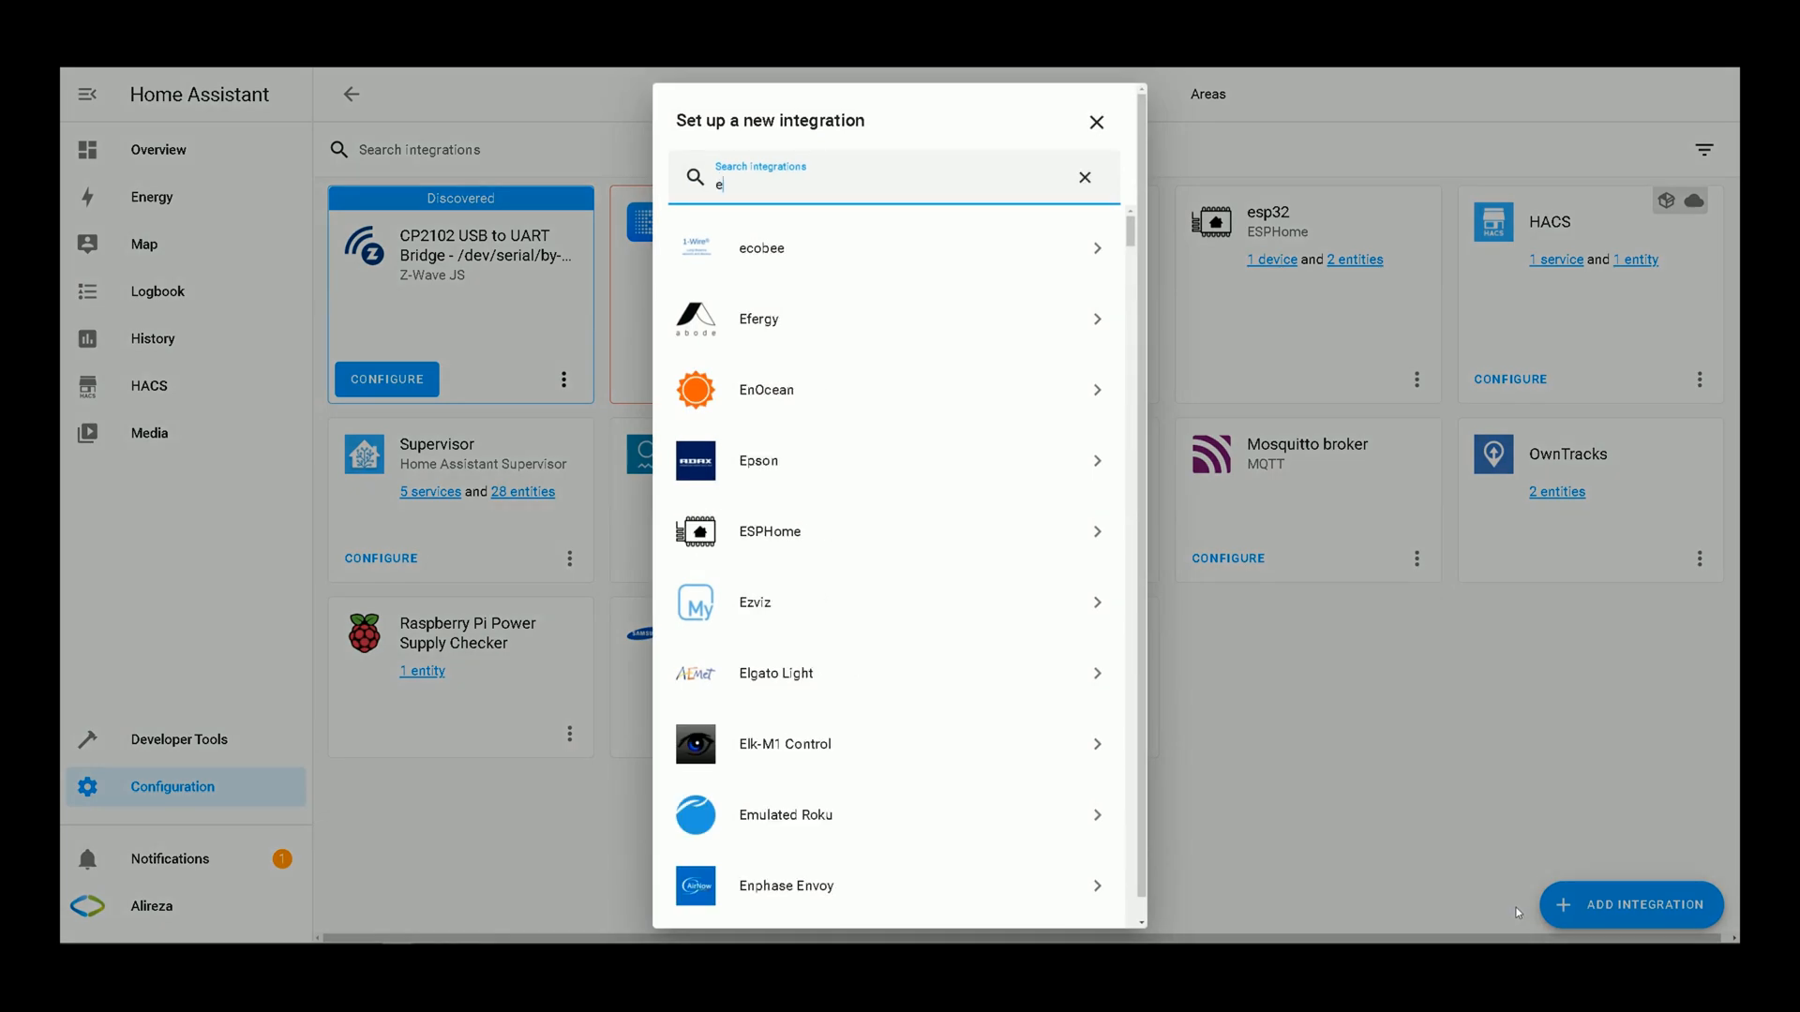
{"action": "type", "text": "sp"}
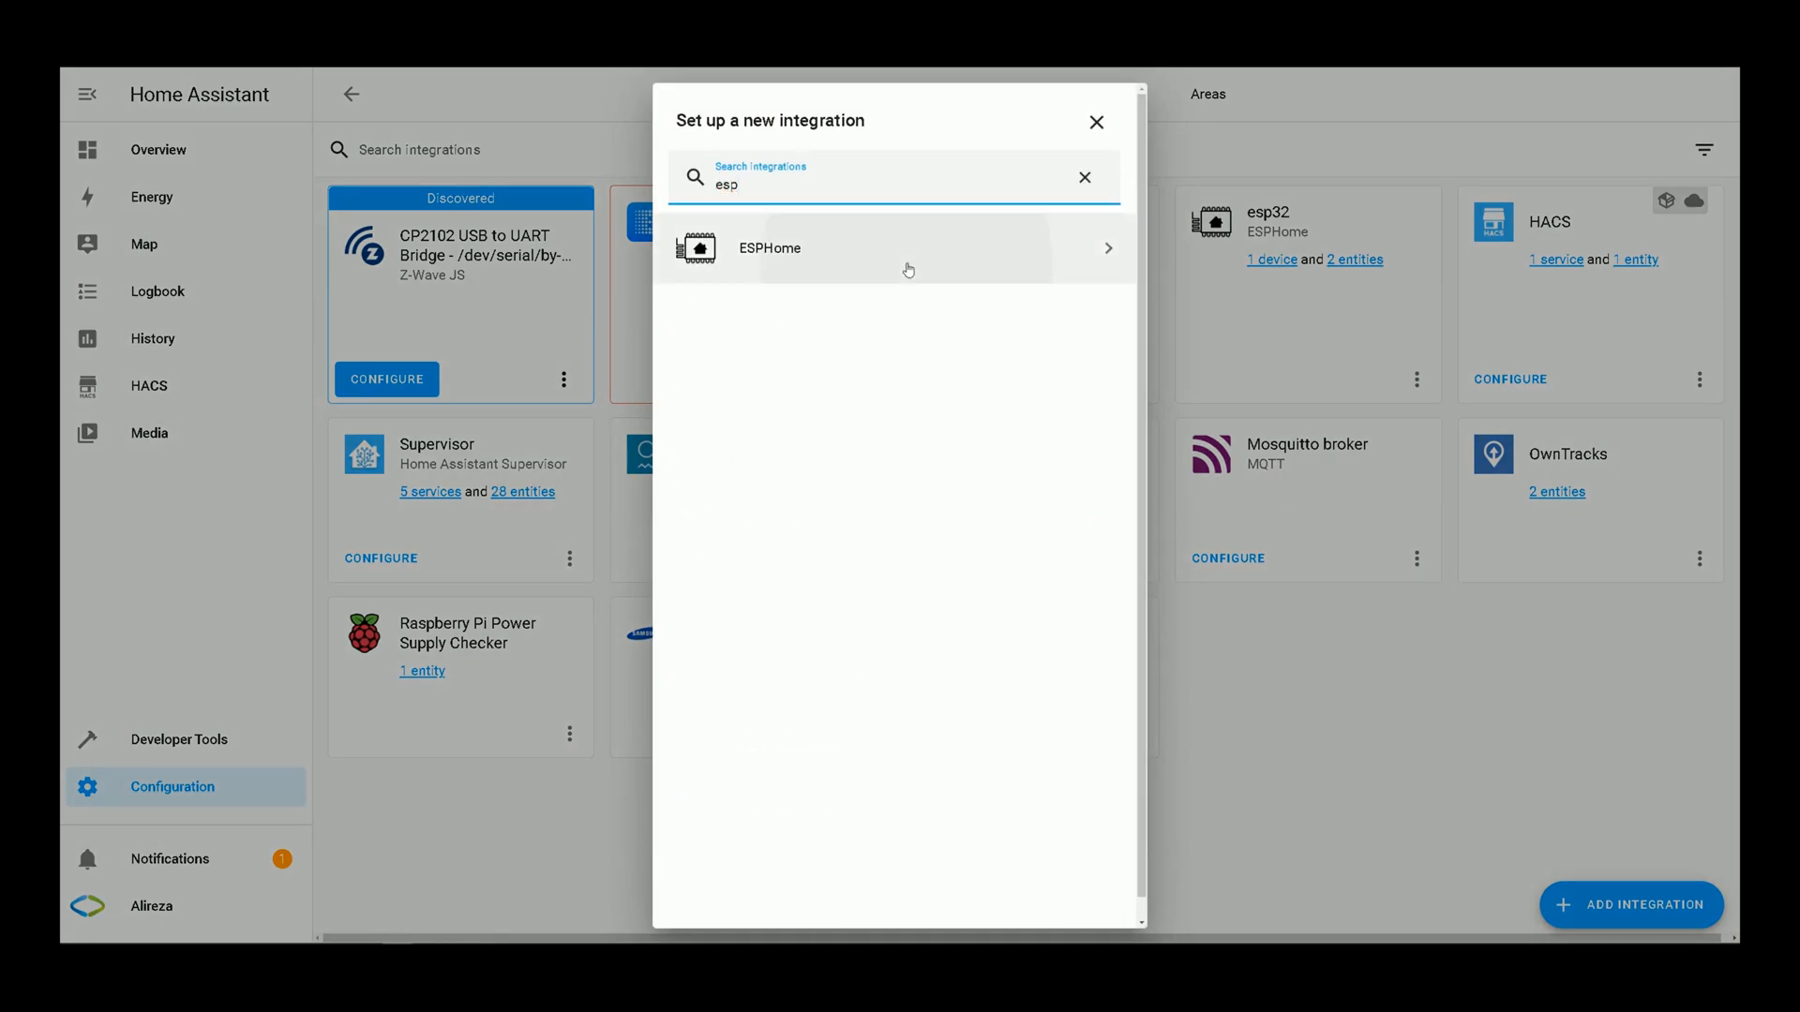
{"action": "left_click", "coordinate": [806, 248]}
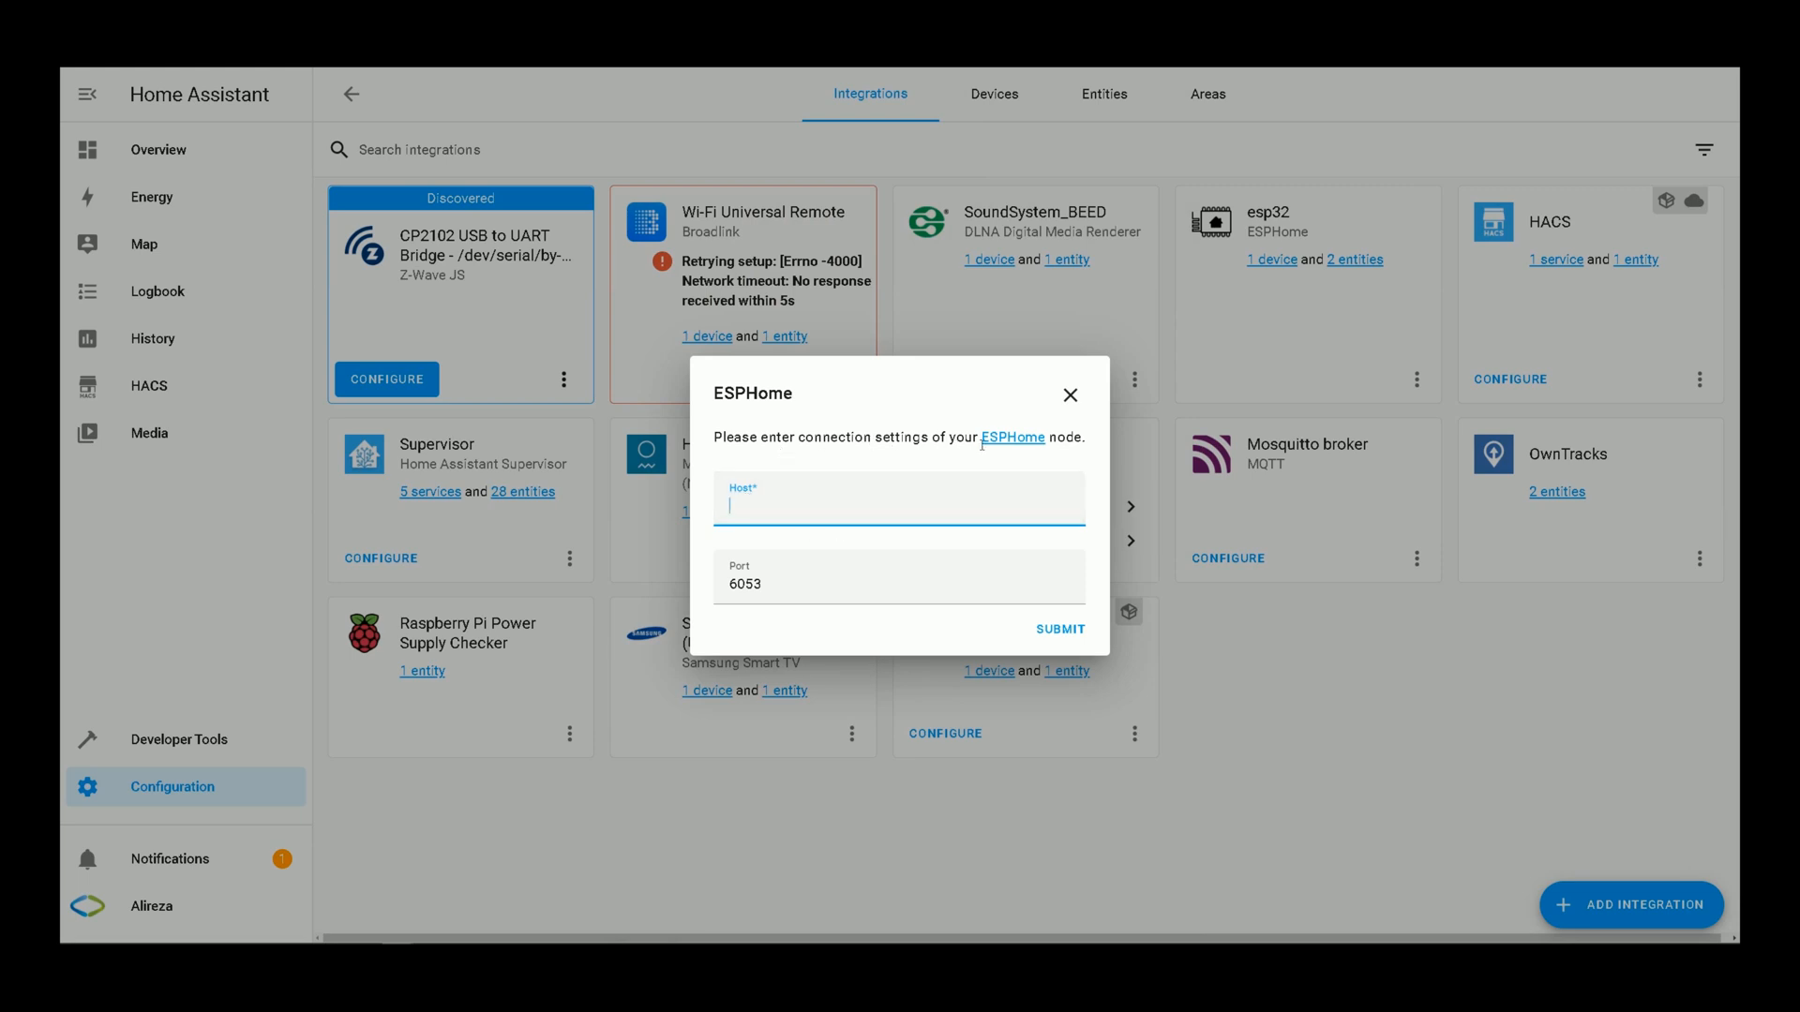
{"action": "mouse_move", "coordinate": [935, 673]}
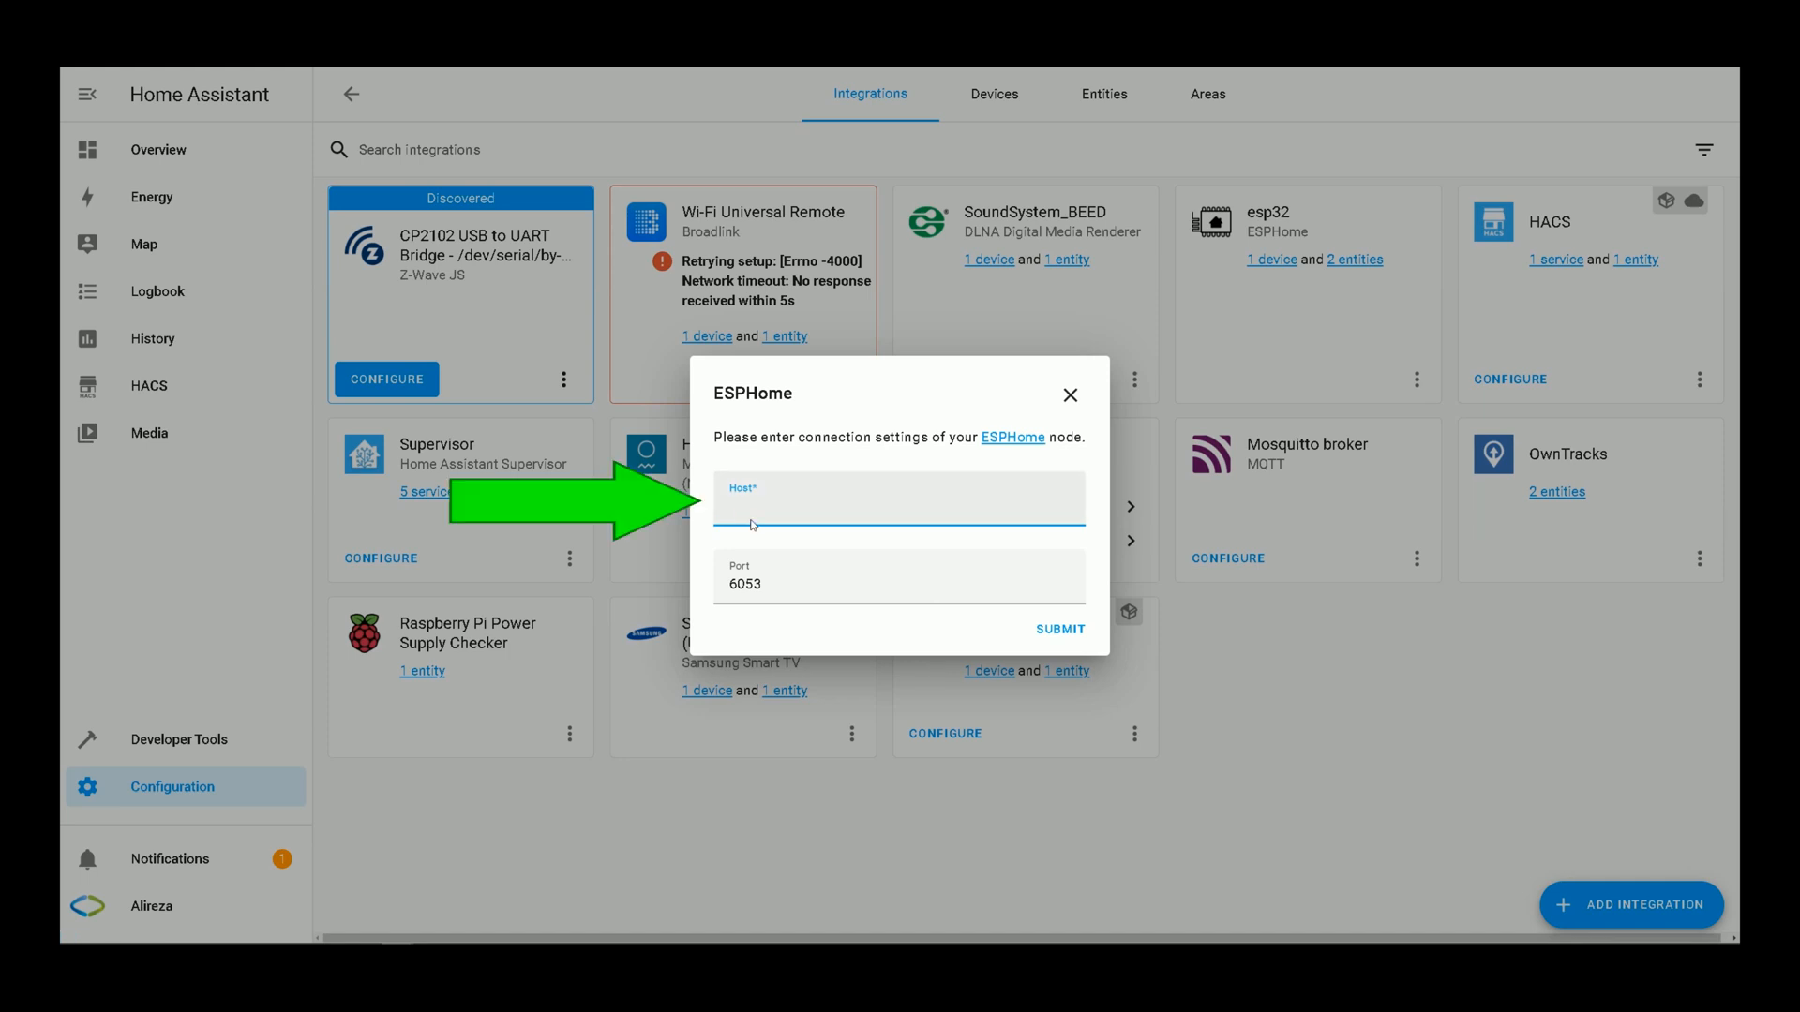
{"action": "left_click", "coordinate": [898, 504]}
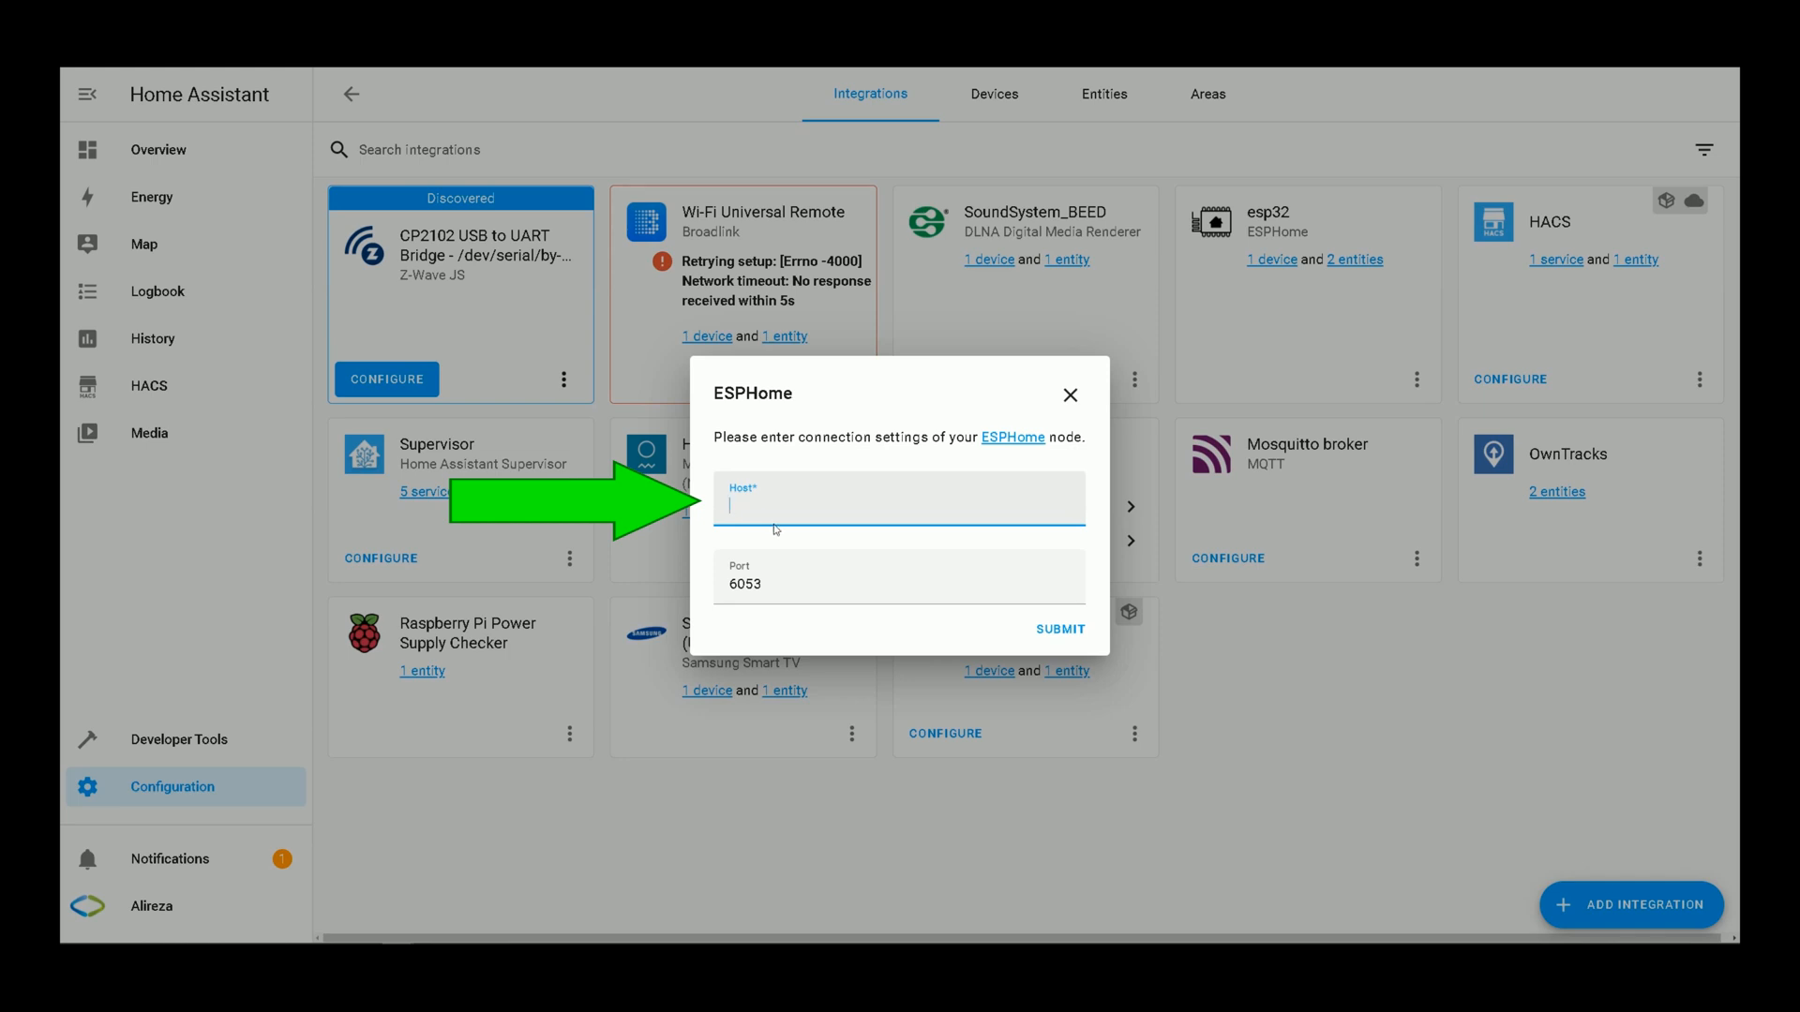
{"action": "type", "text": "192.16"}
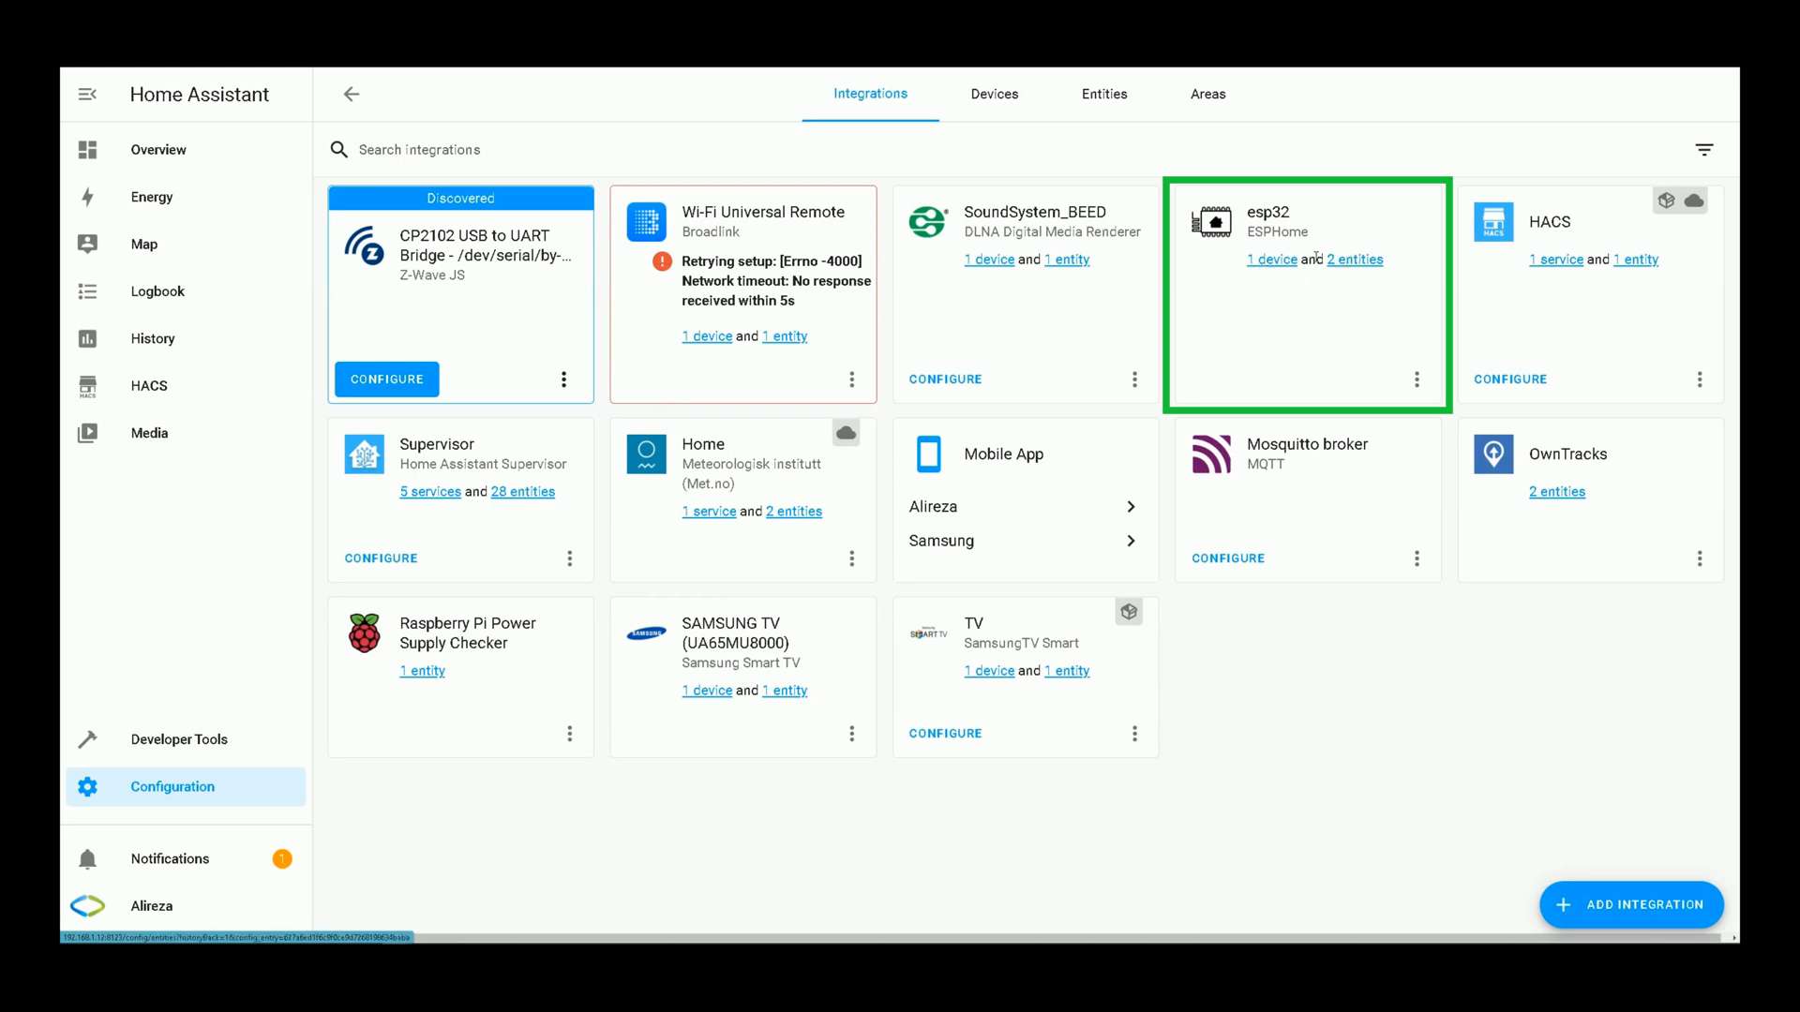
Step: Open the esp32 device page showing Humidity 30 % and Temperature 27.1 °C
{"action": "left_click", "coordinate": [1272, 259]}
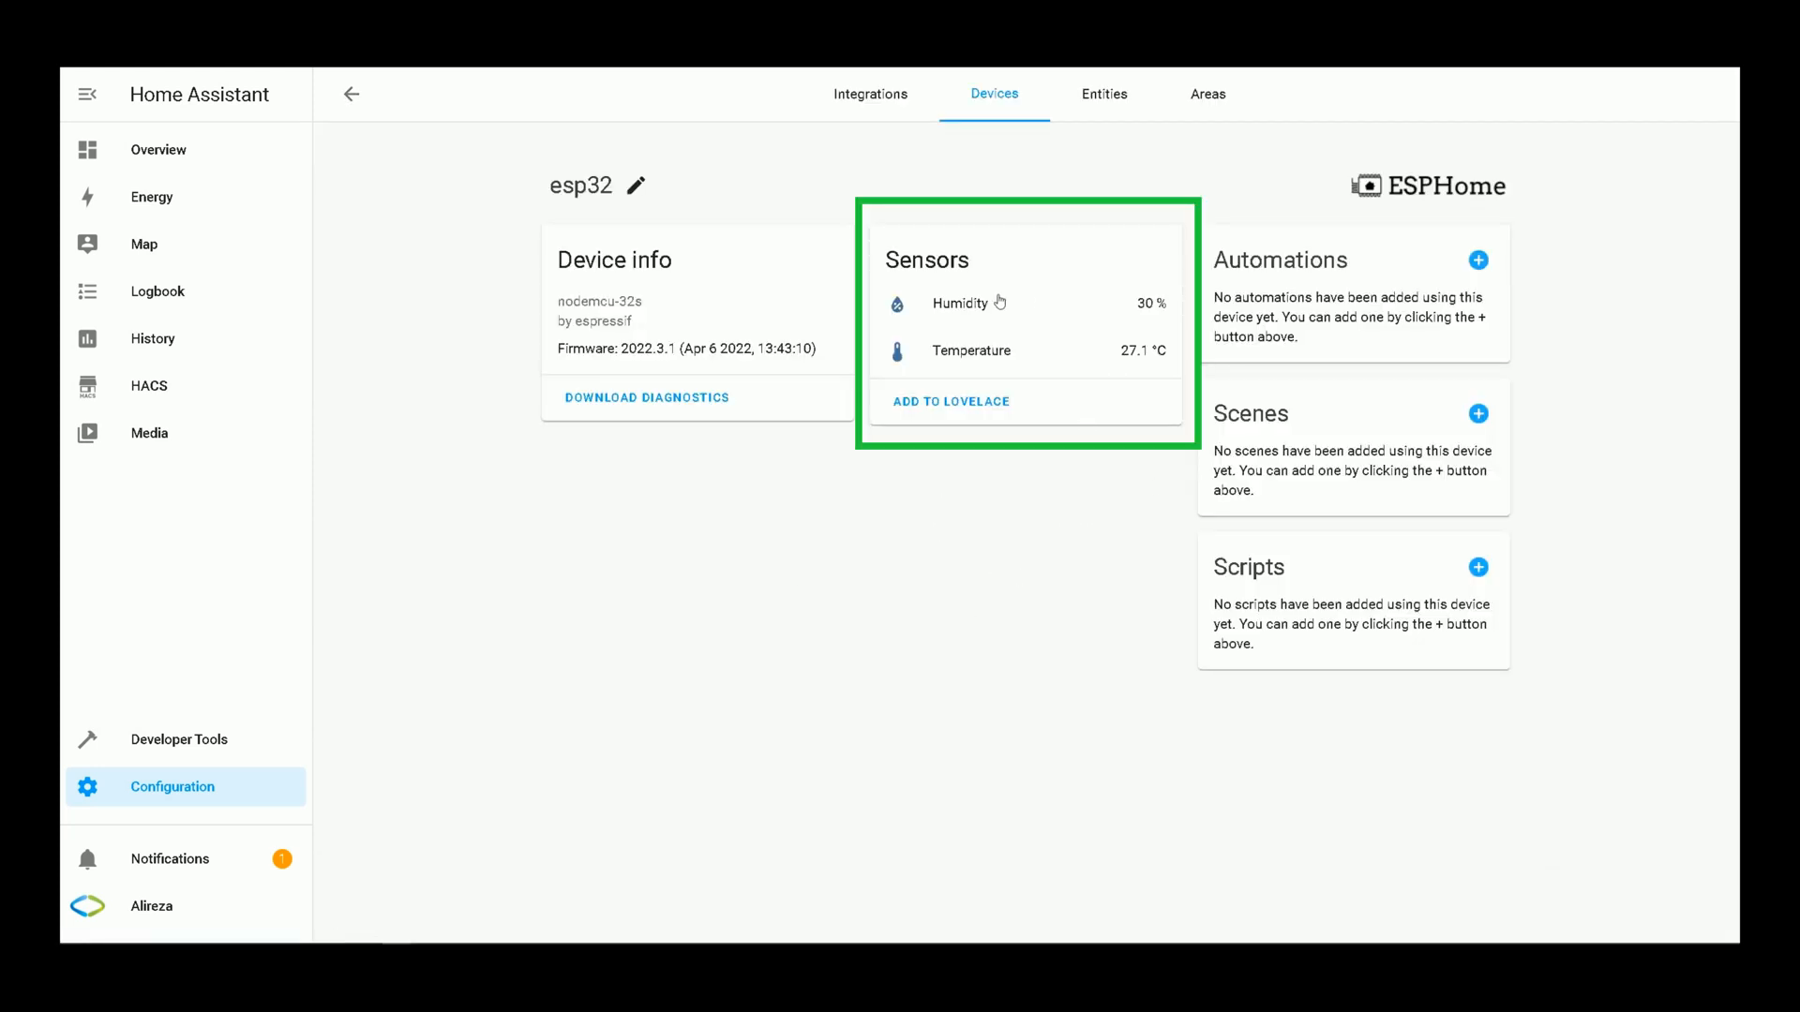
{"action": "mouse_move", "coordinate": [983, 361]}
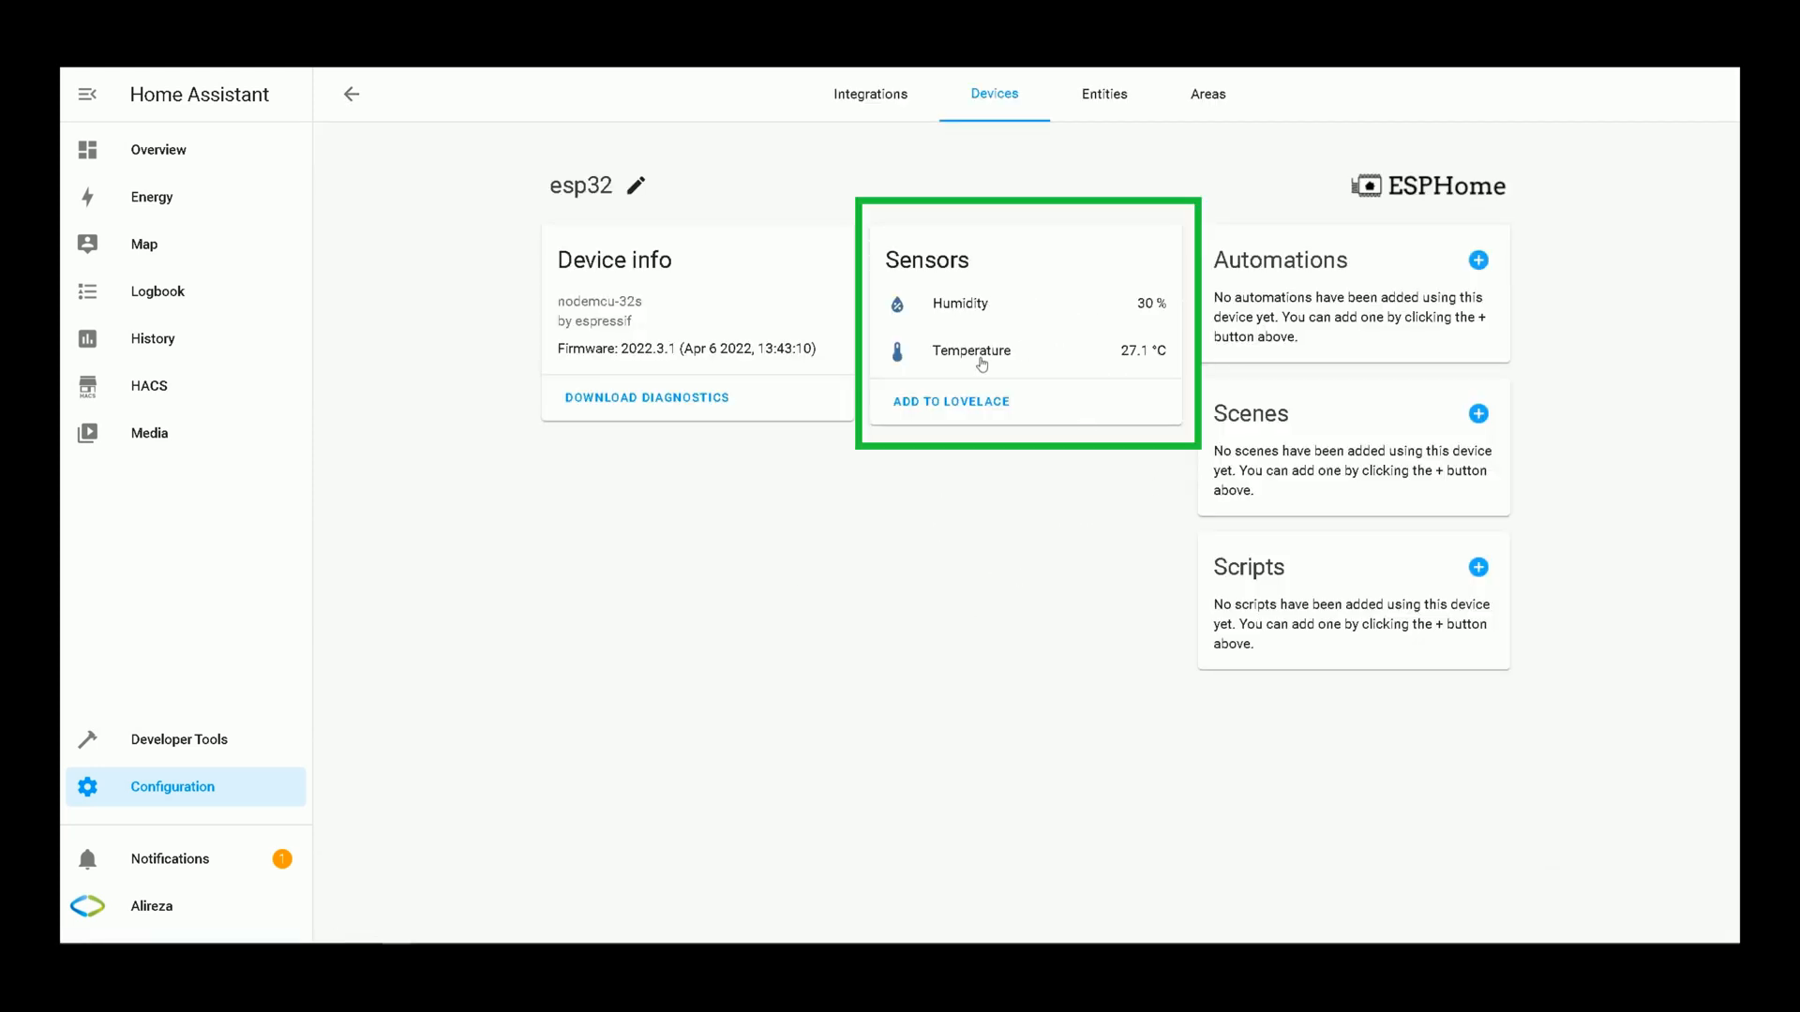
{"action": "mouse_move", "coordinate": [1142, 397]}
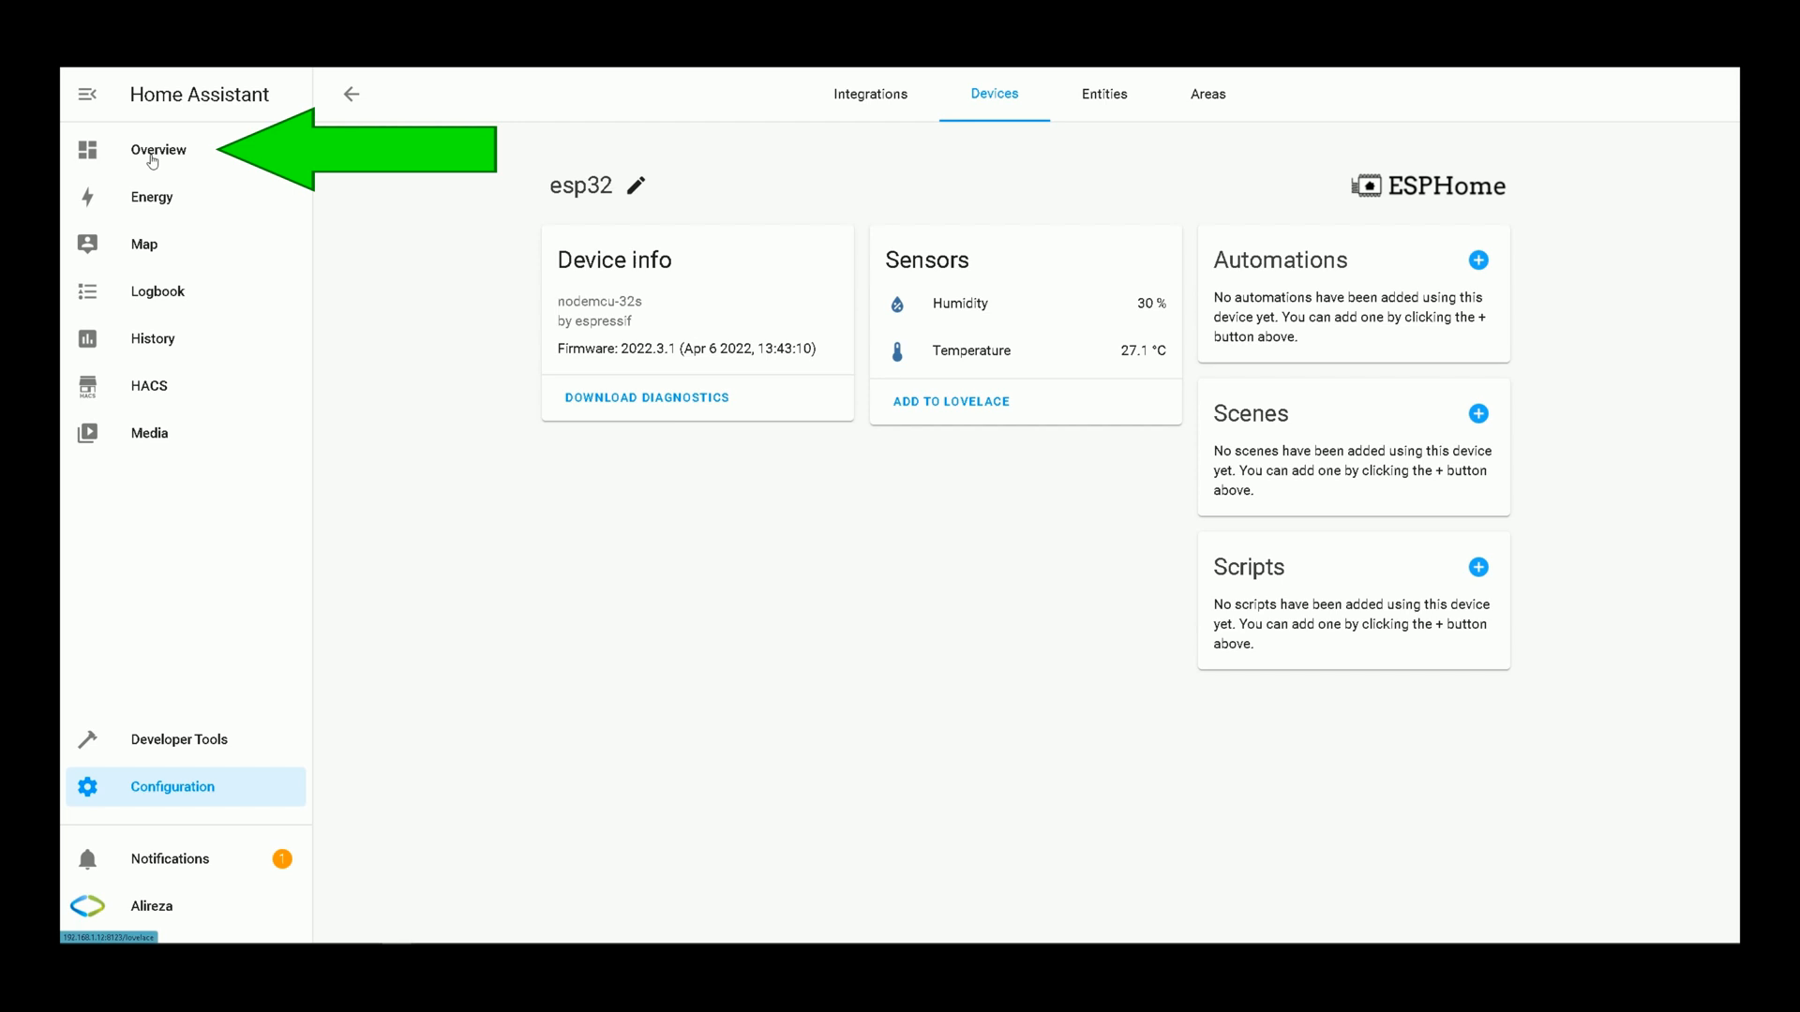
Step: Put the Overview dashboard into edit mode and start a new Entities card
{"action": "left_click", "coordinate": [157, 150]}
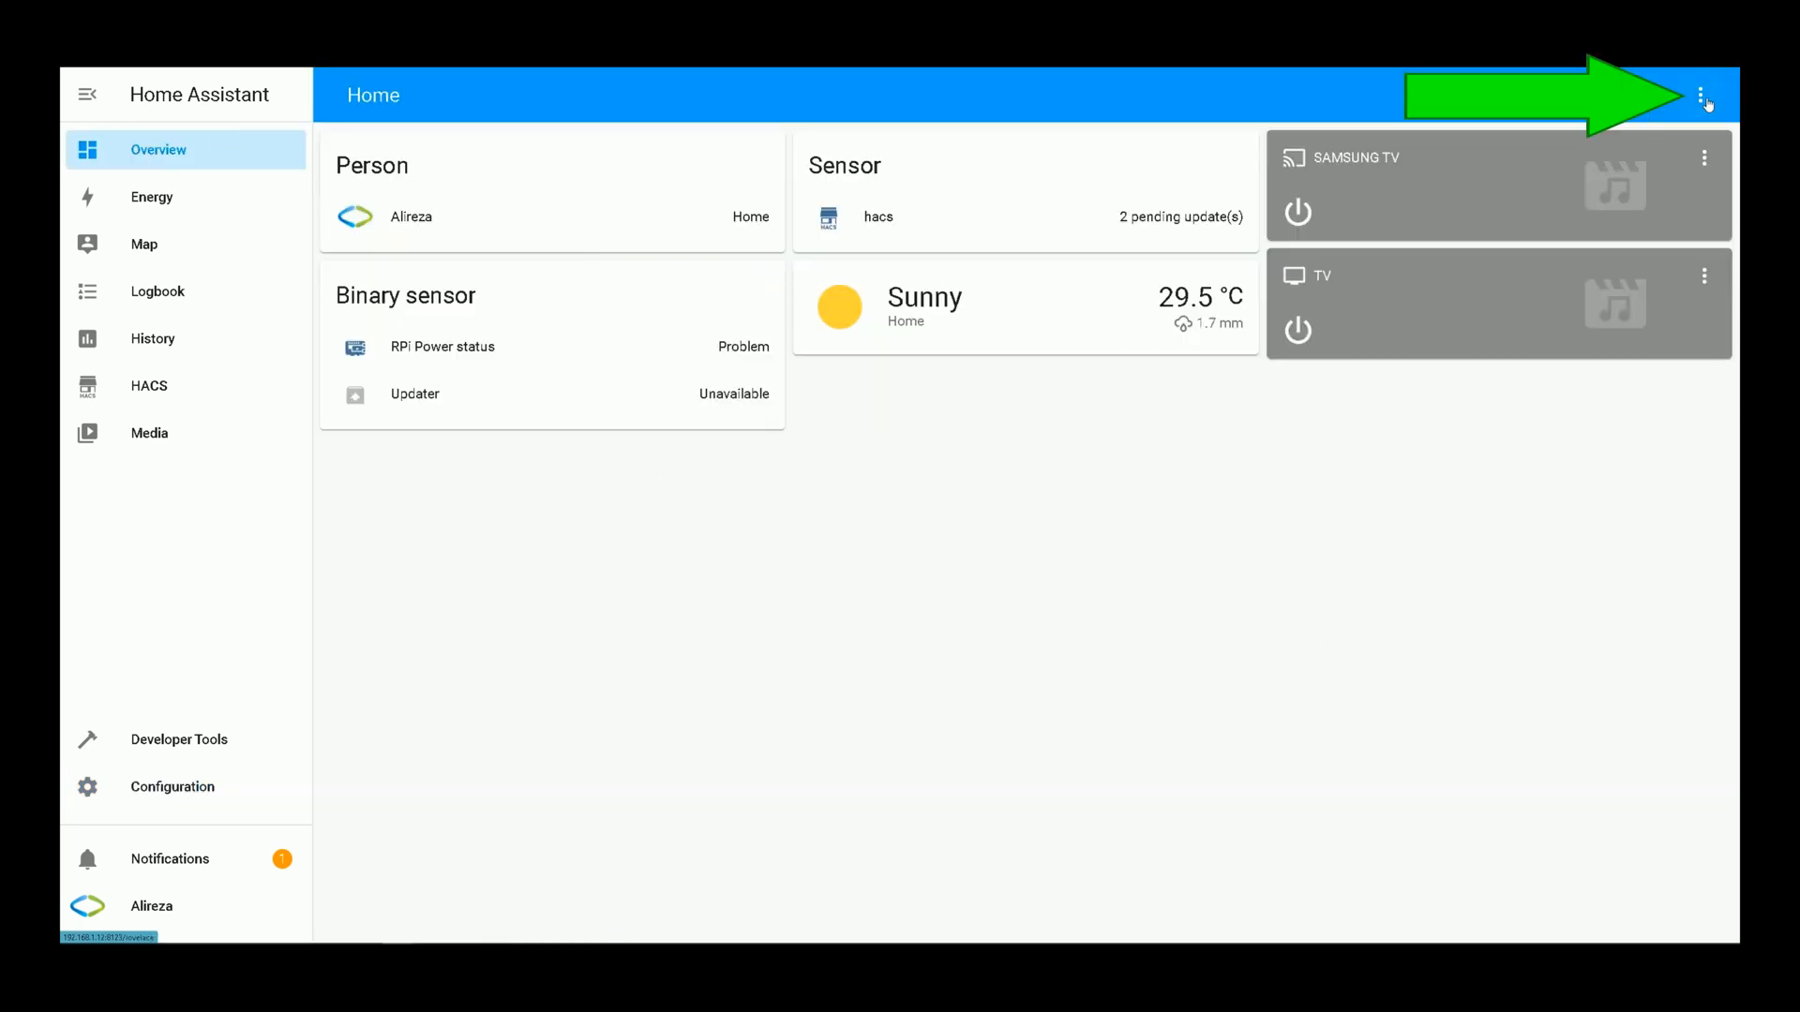
{"action": "left_click", "coordinate": [1702, 91]}
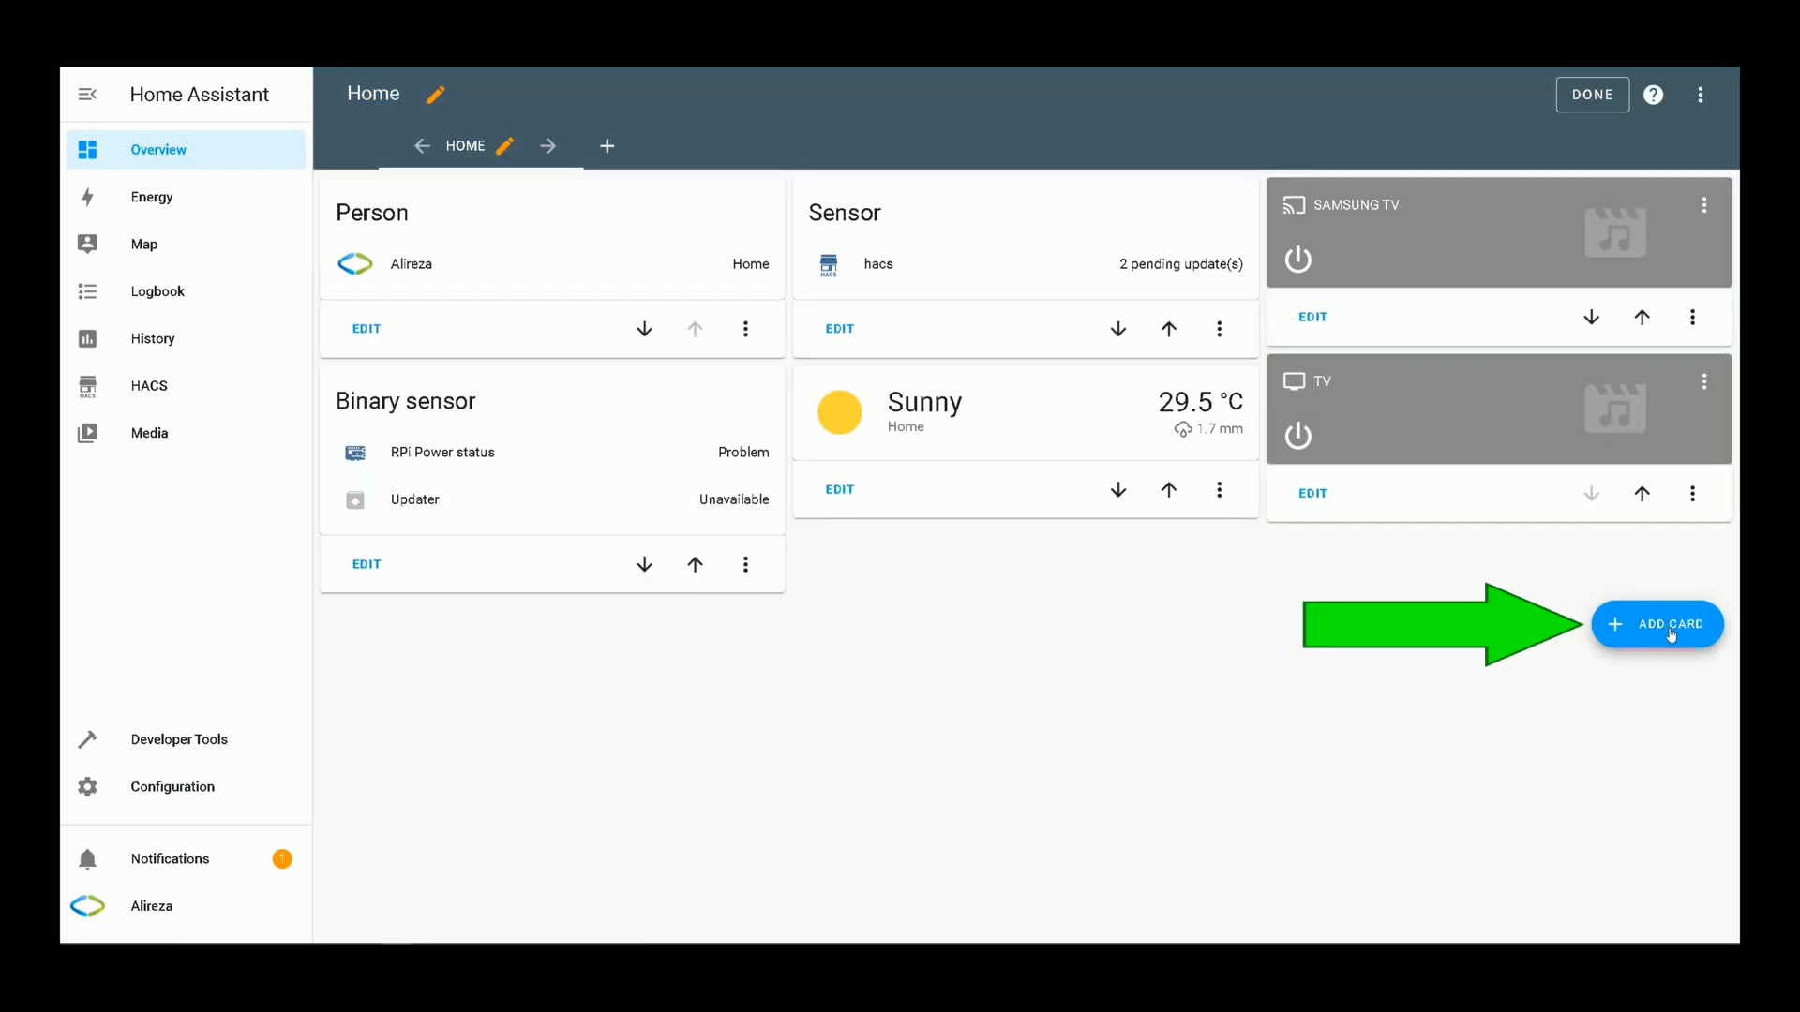
{"action": "left_click", "coordinate": [1669, 625]}
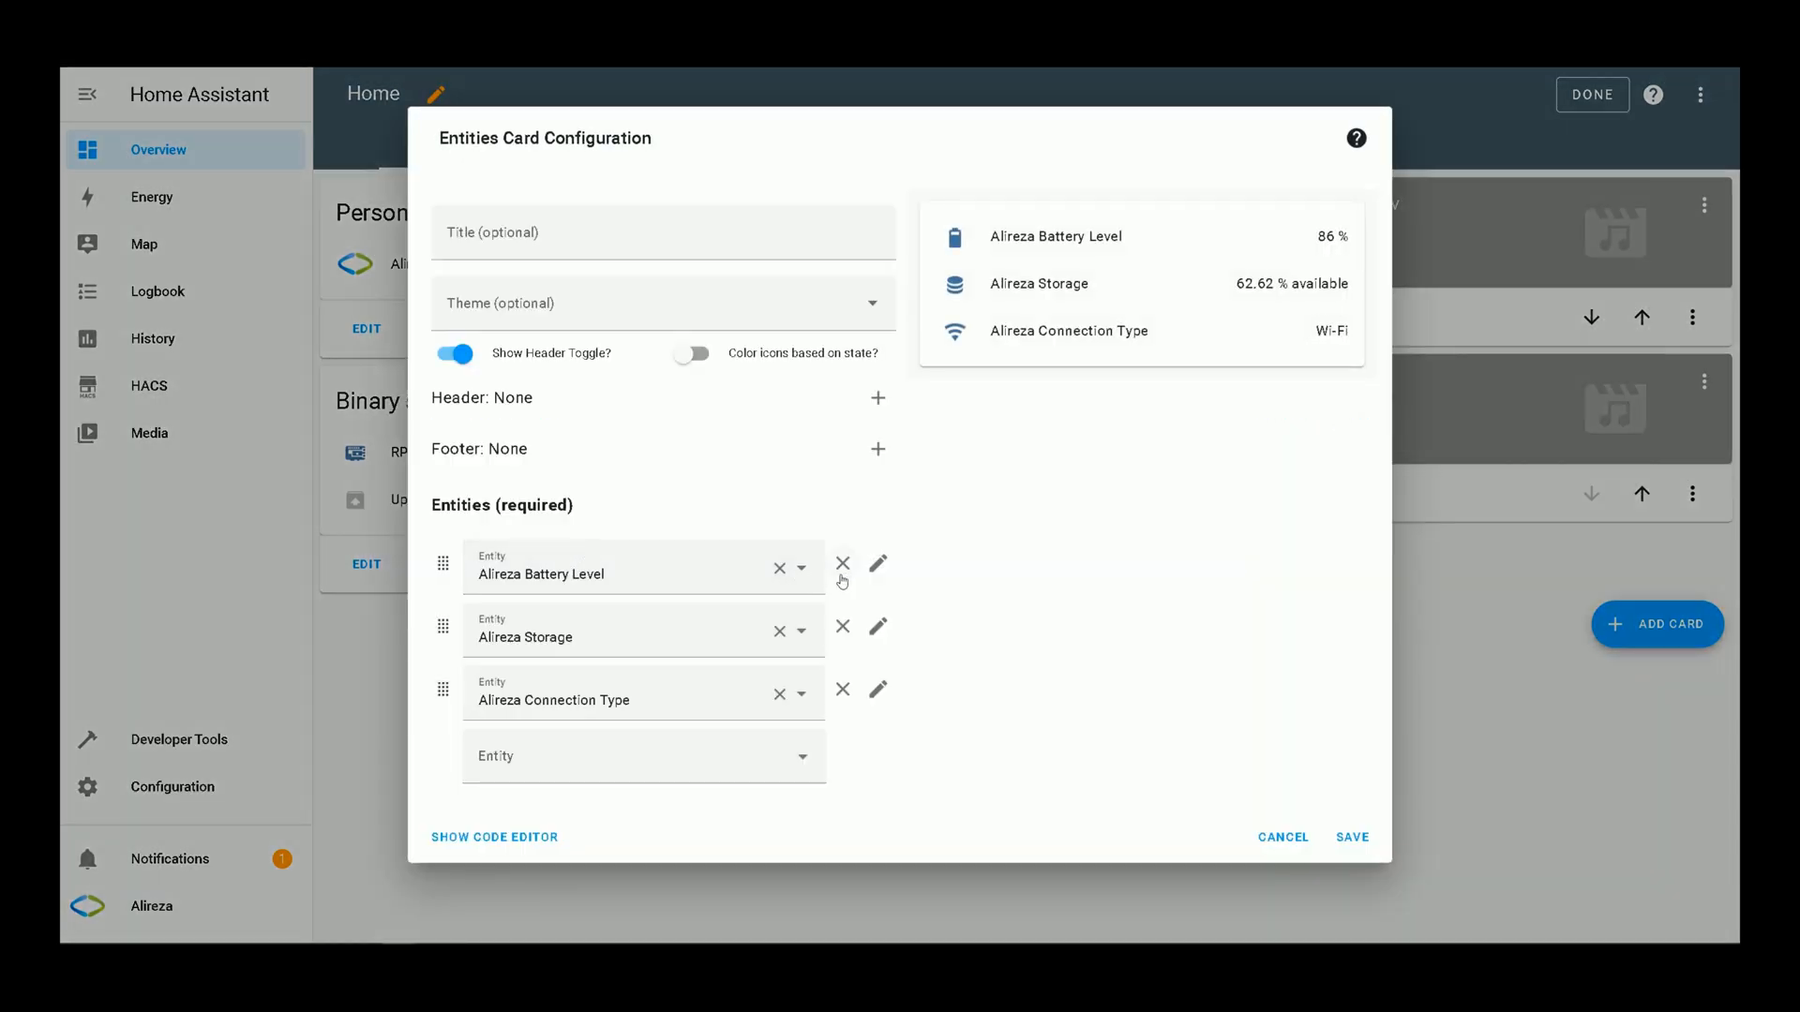
Step: Replace the card's default entities with Temperature and Humidity, save, and finish editing
{"action": "left_click", "coordinate": [842, 564]}
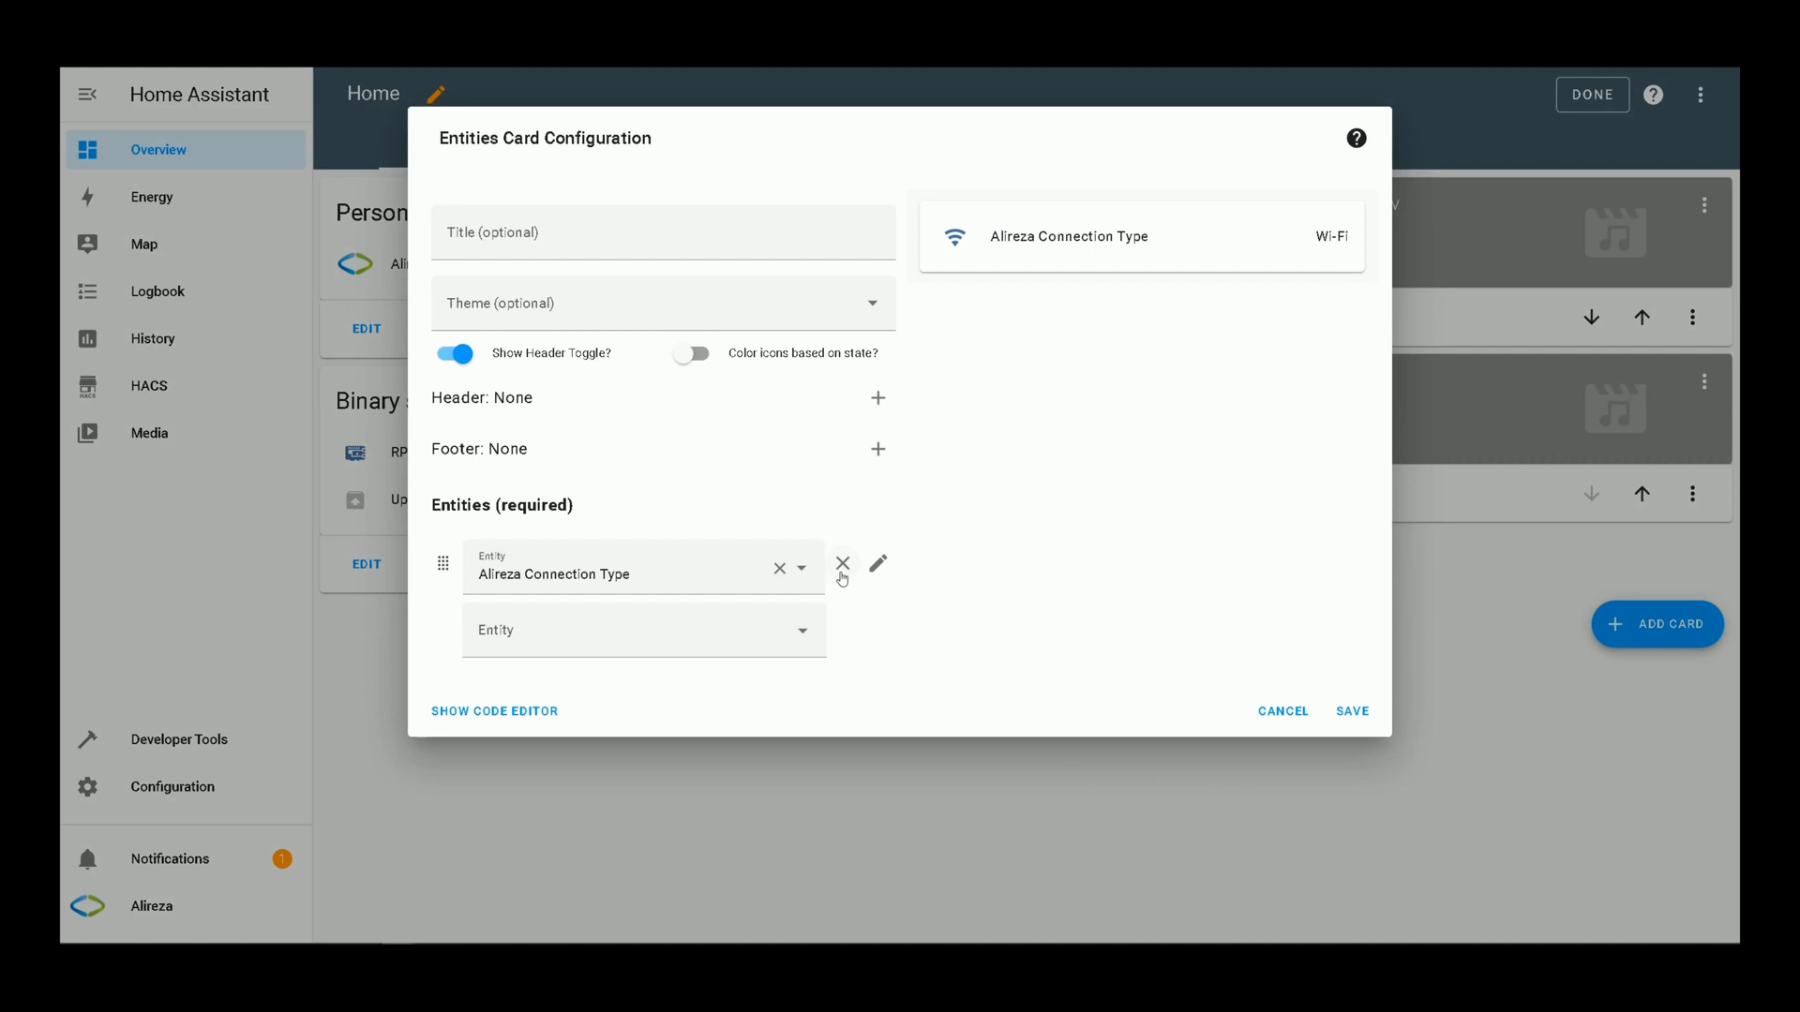
{"action": "left_click", "coordinate": [642, 630]}
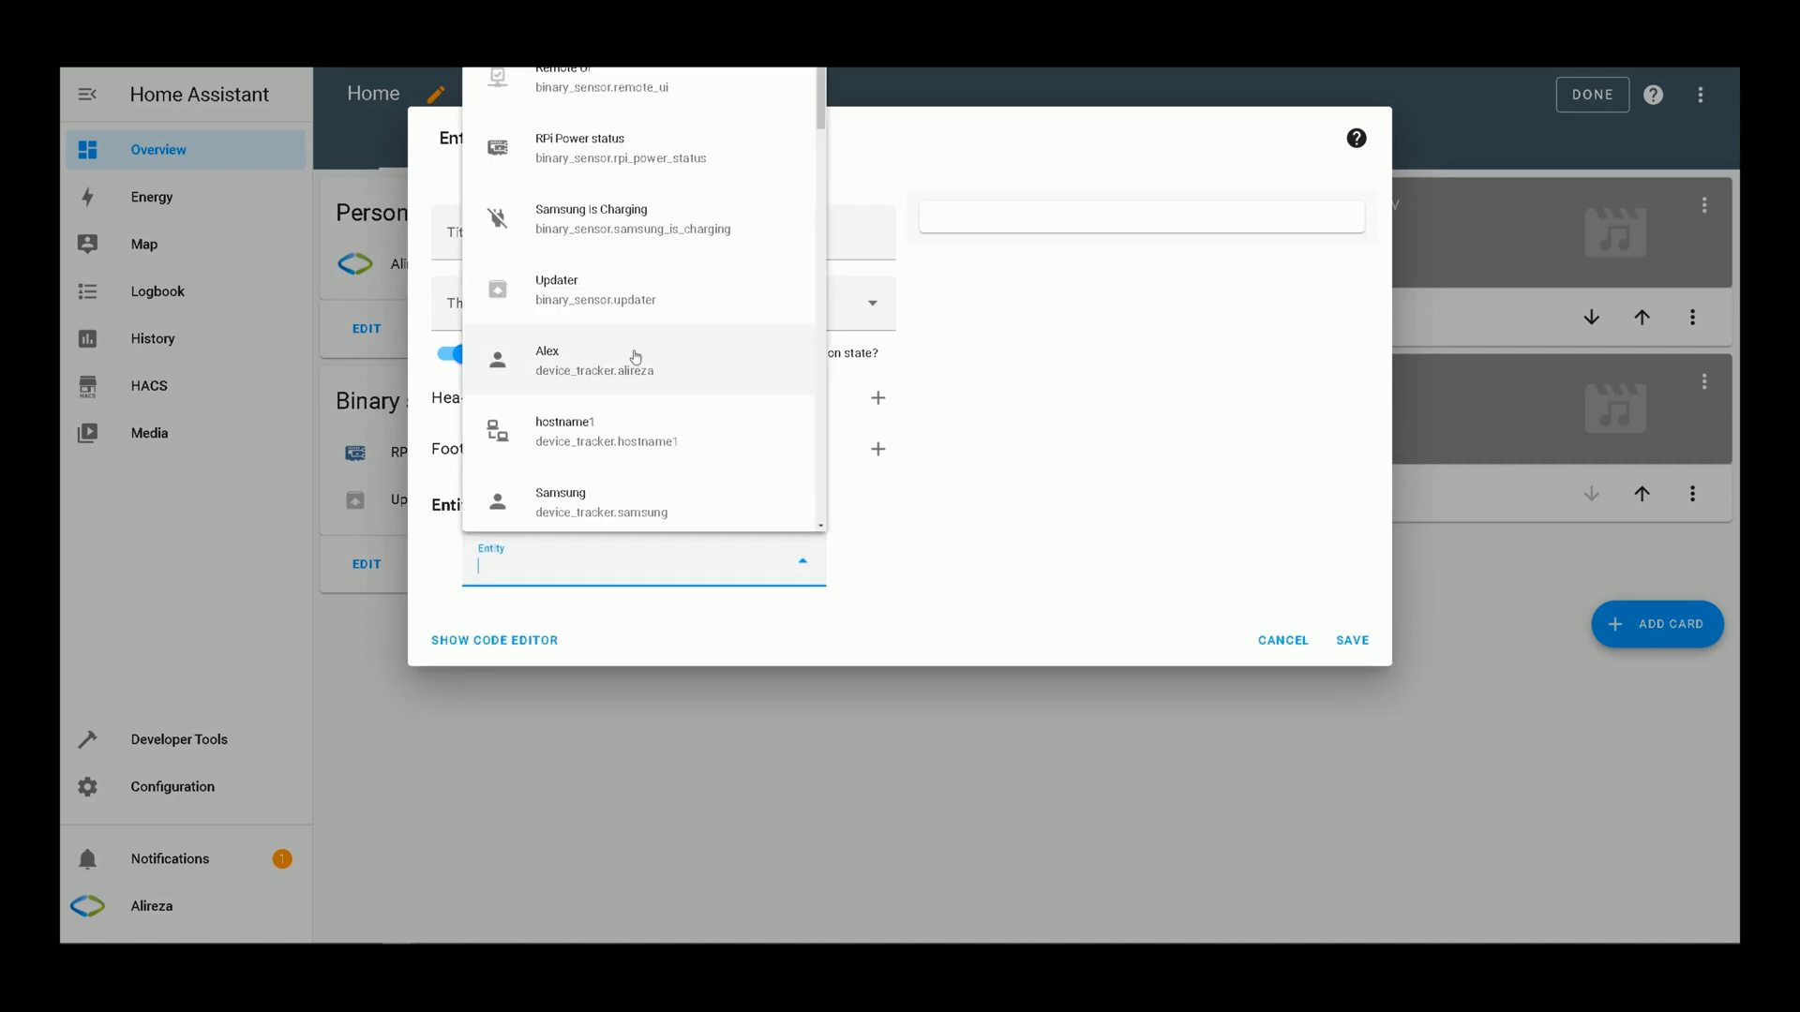
{"action": "scroll", "scroll_direction": "down", "scroll_amount": 3}
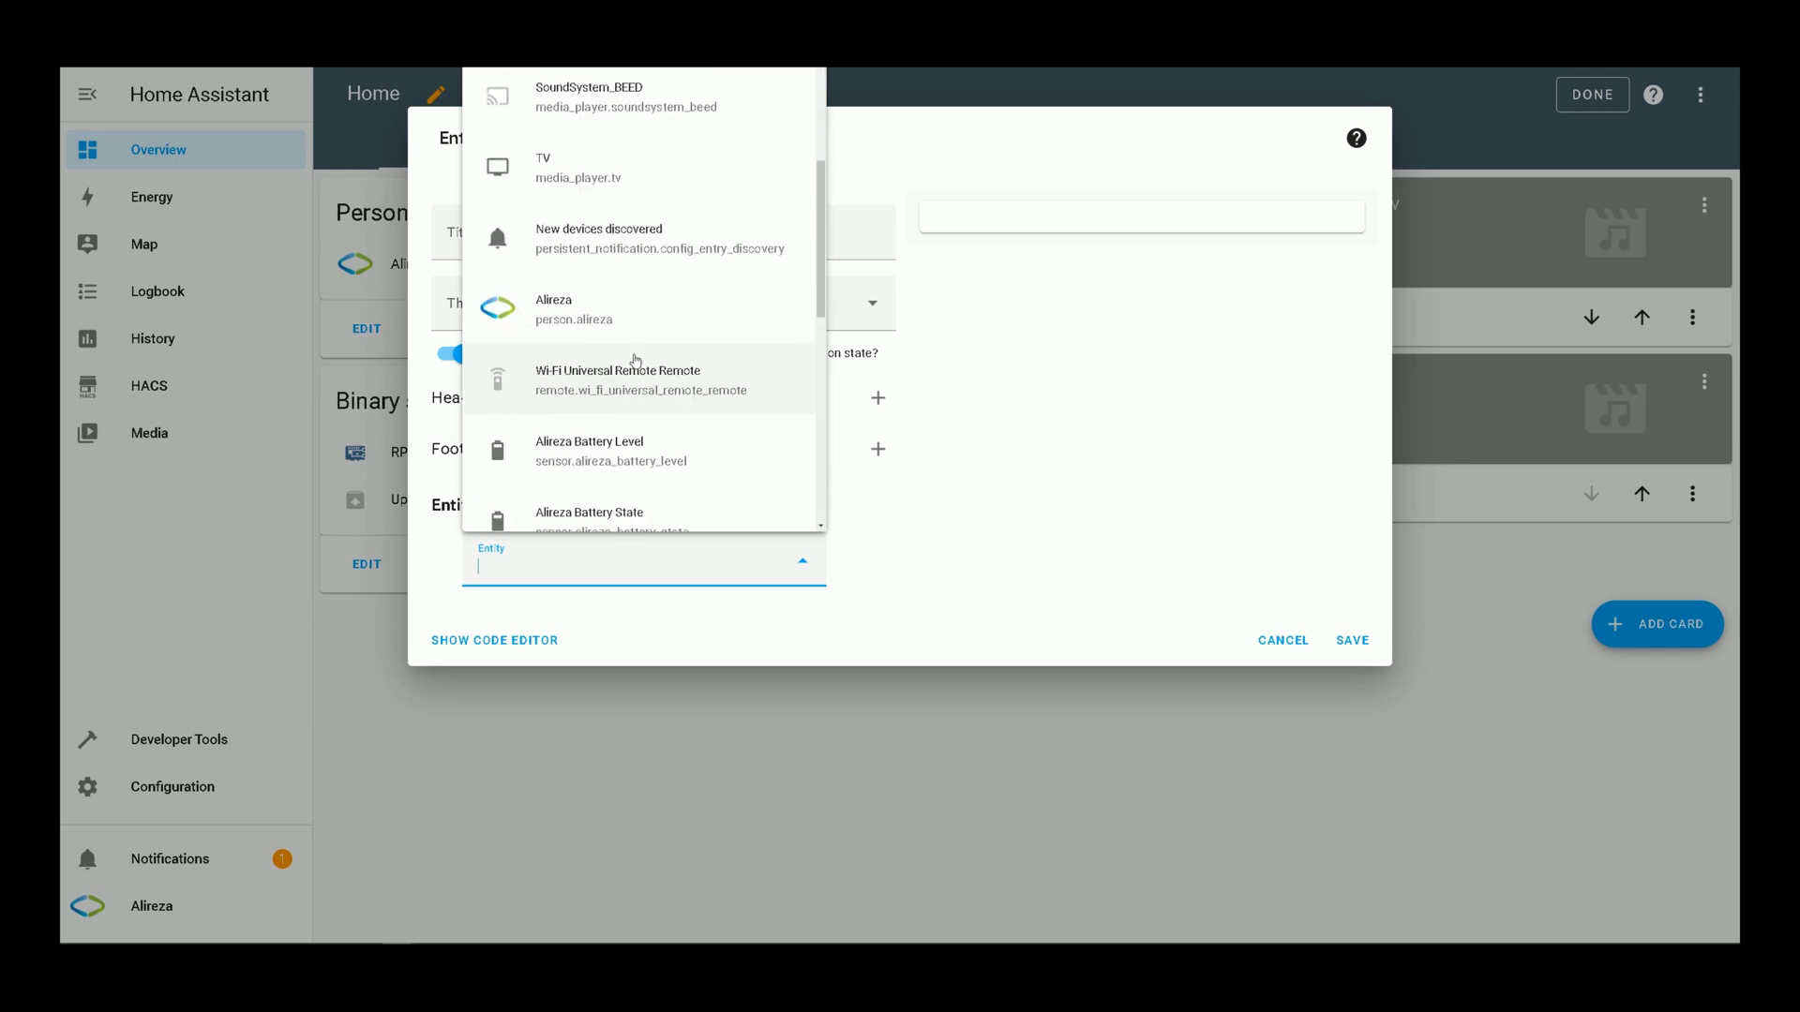
{"action": "scroll", "scroll_direction": "down", "scroll_amount": 3}
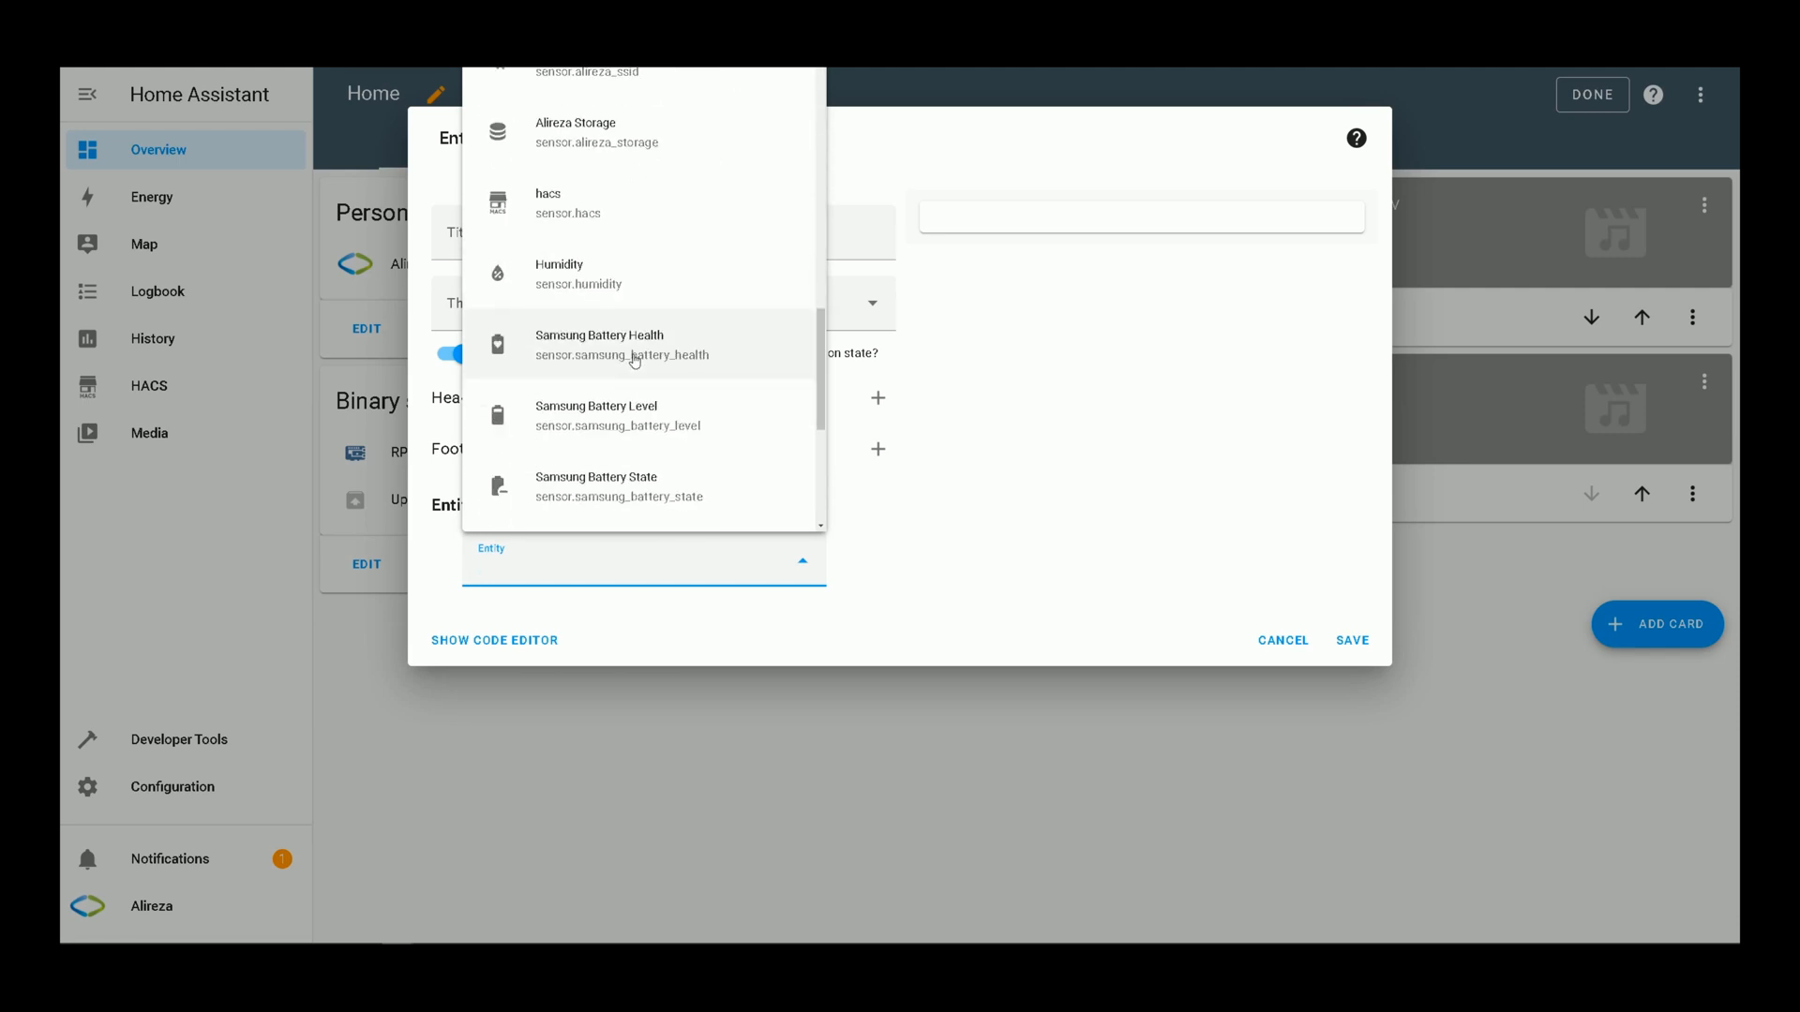
{"action": "scroll", "scroll_direction": "down", "scroll_amount": 3}
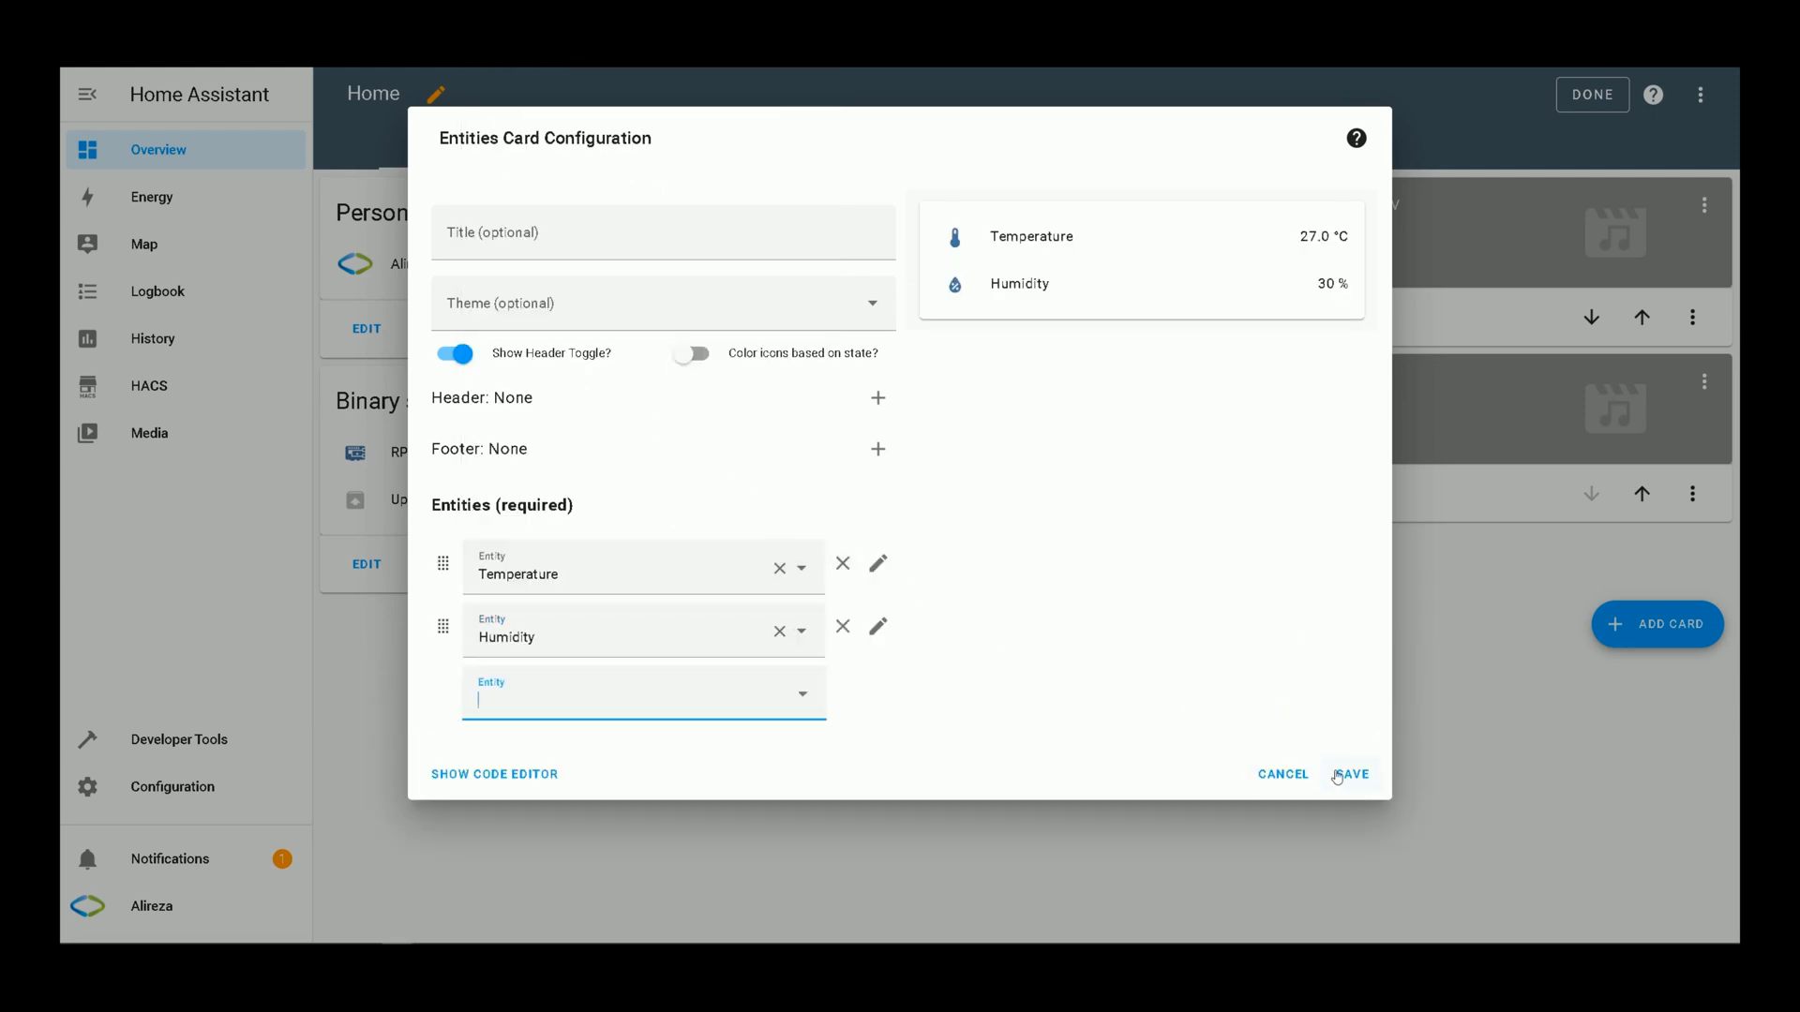
{"action": "left_click", "coordinate": [1354, 774]}
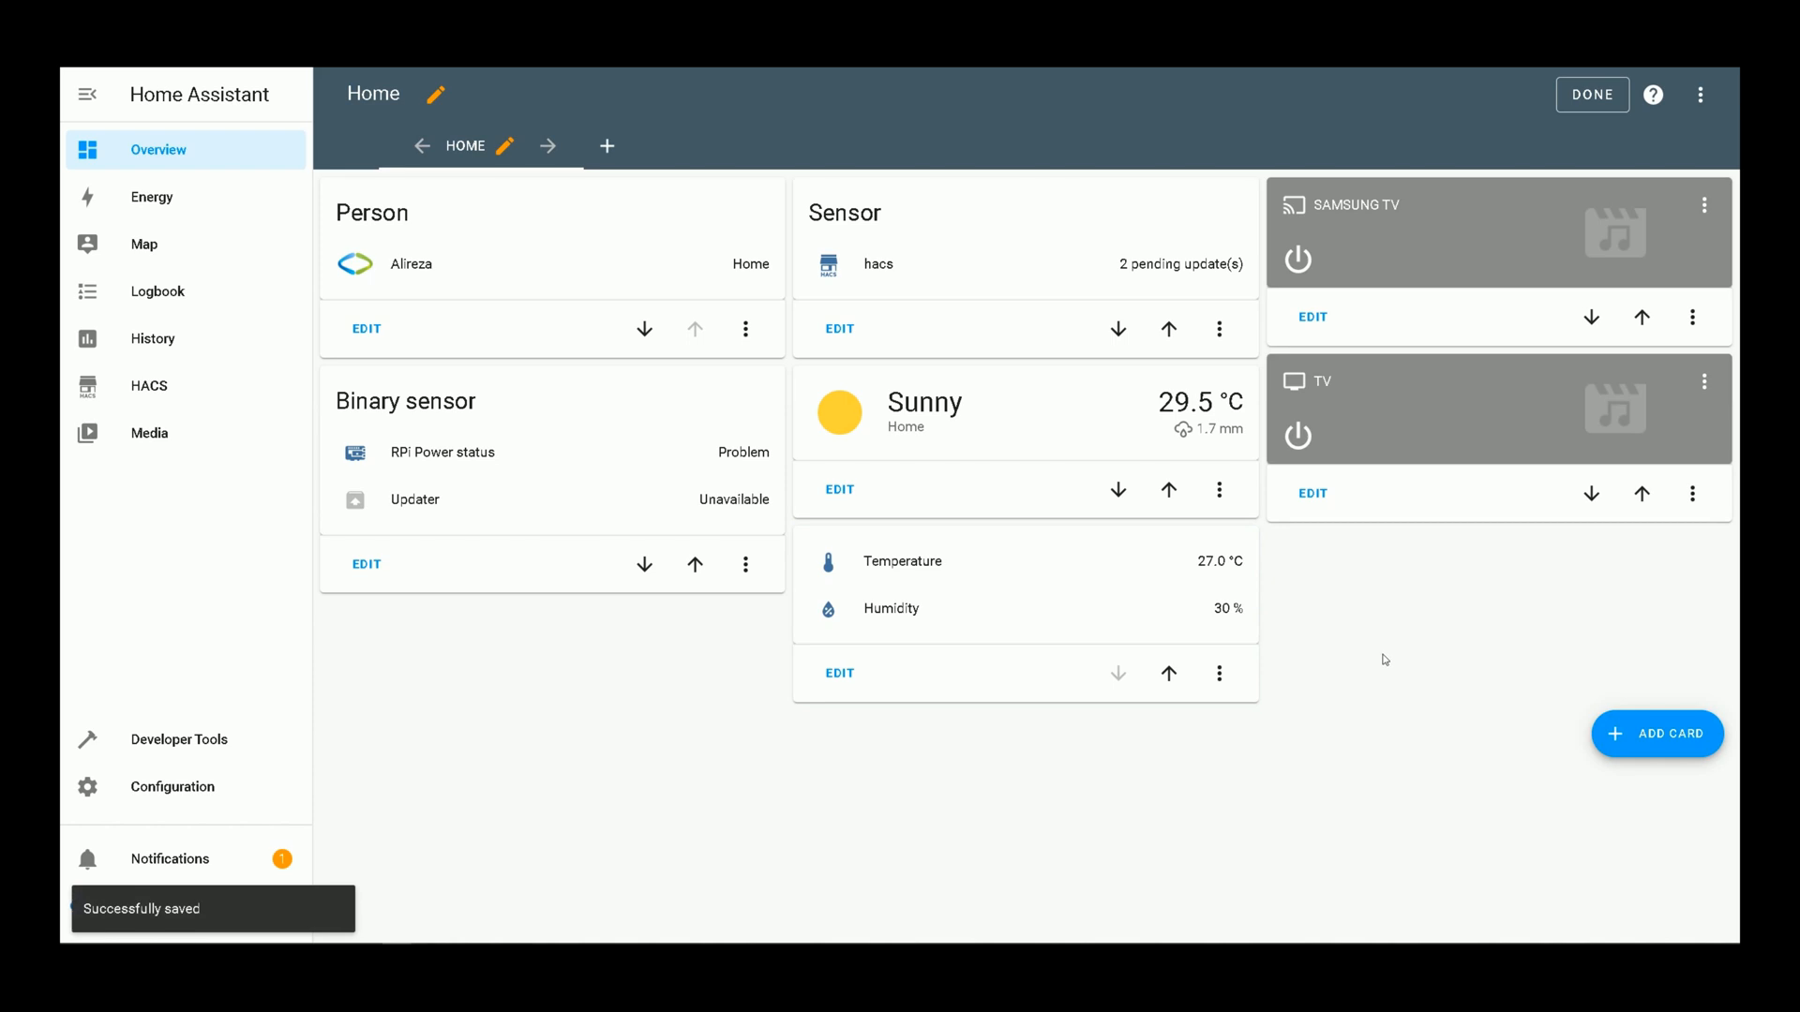
{"action": "left_click", "coordinate": [1592, 95]}
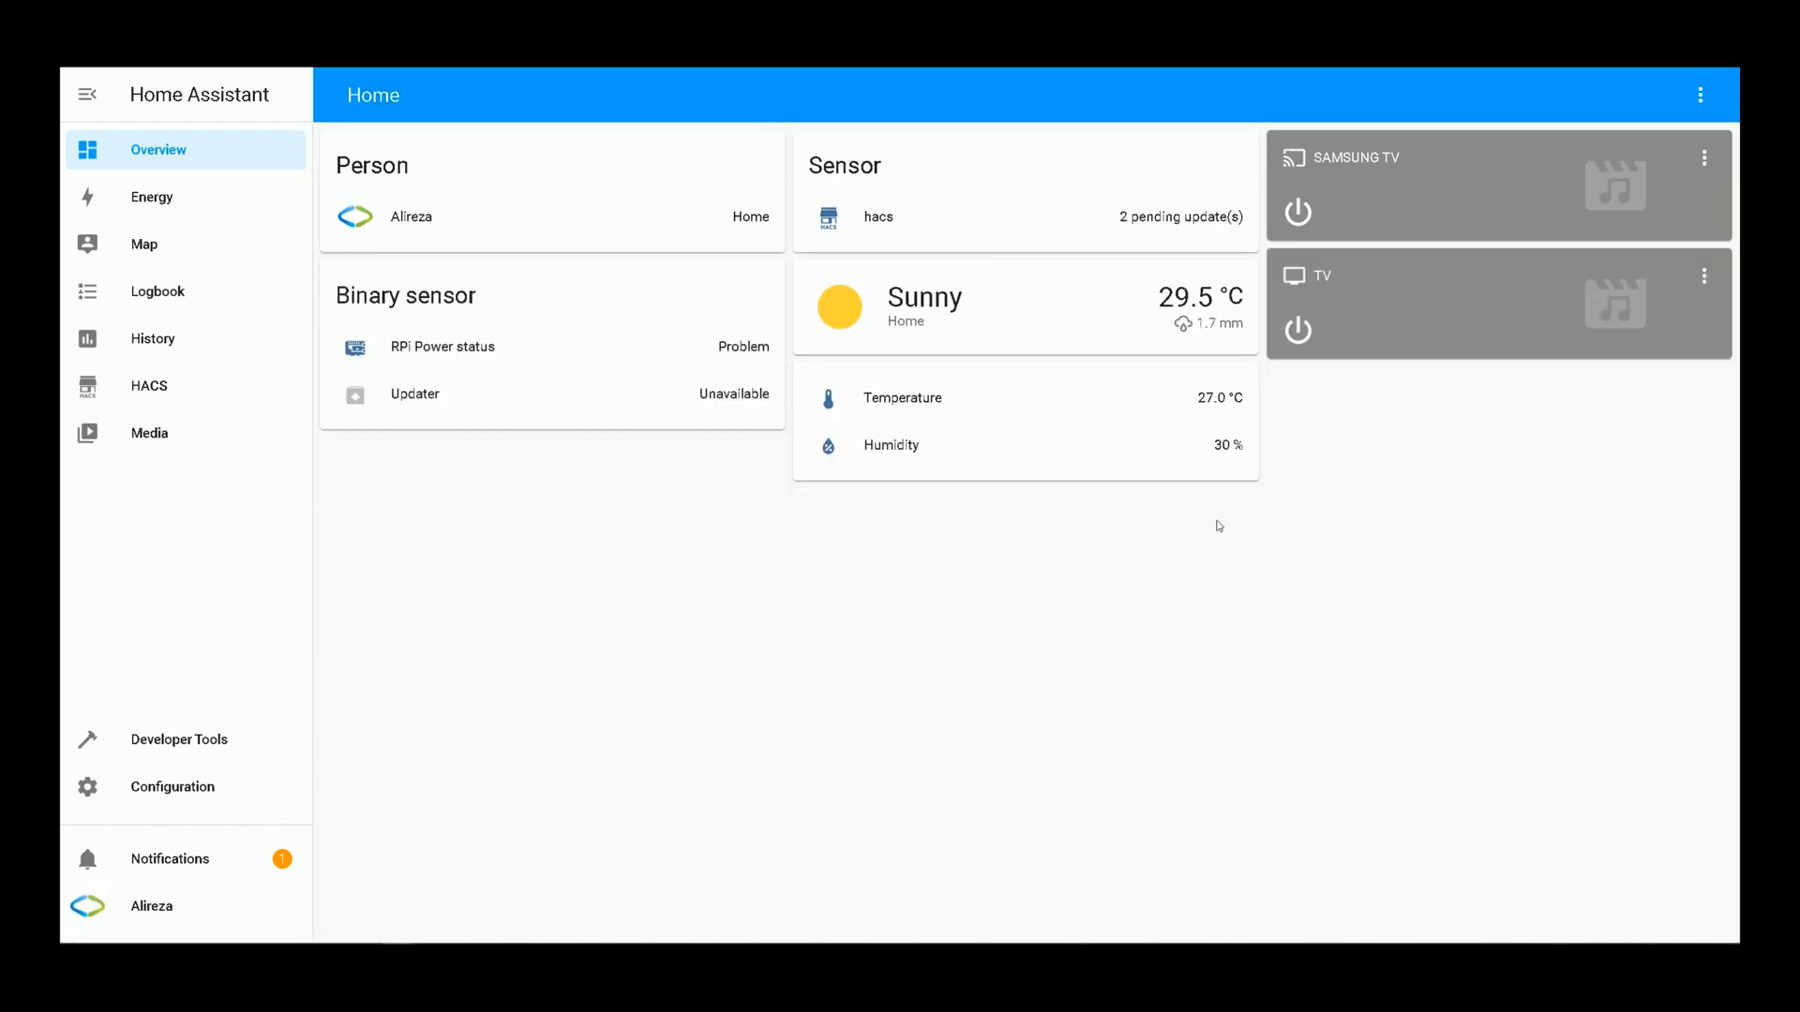